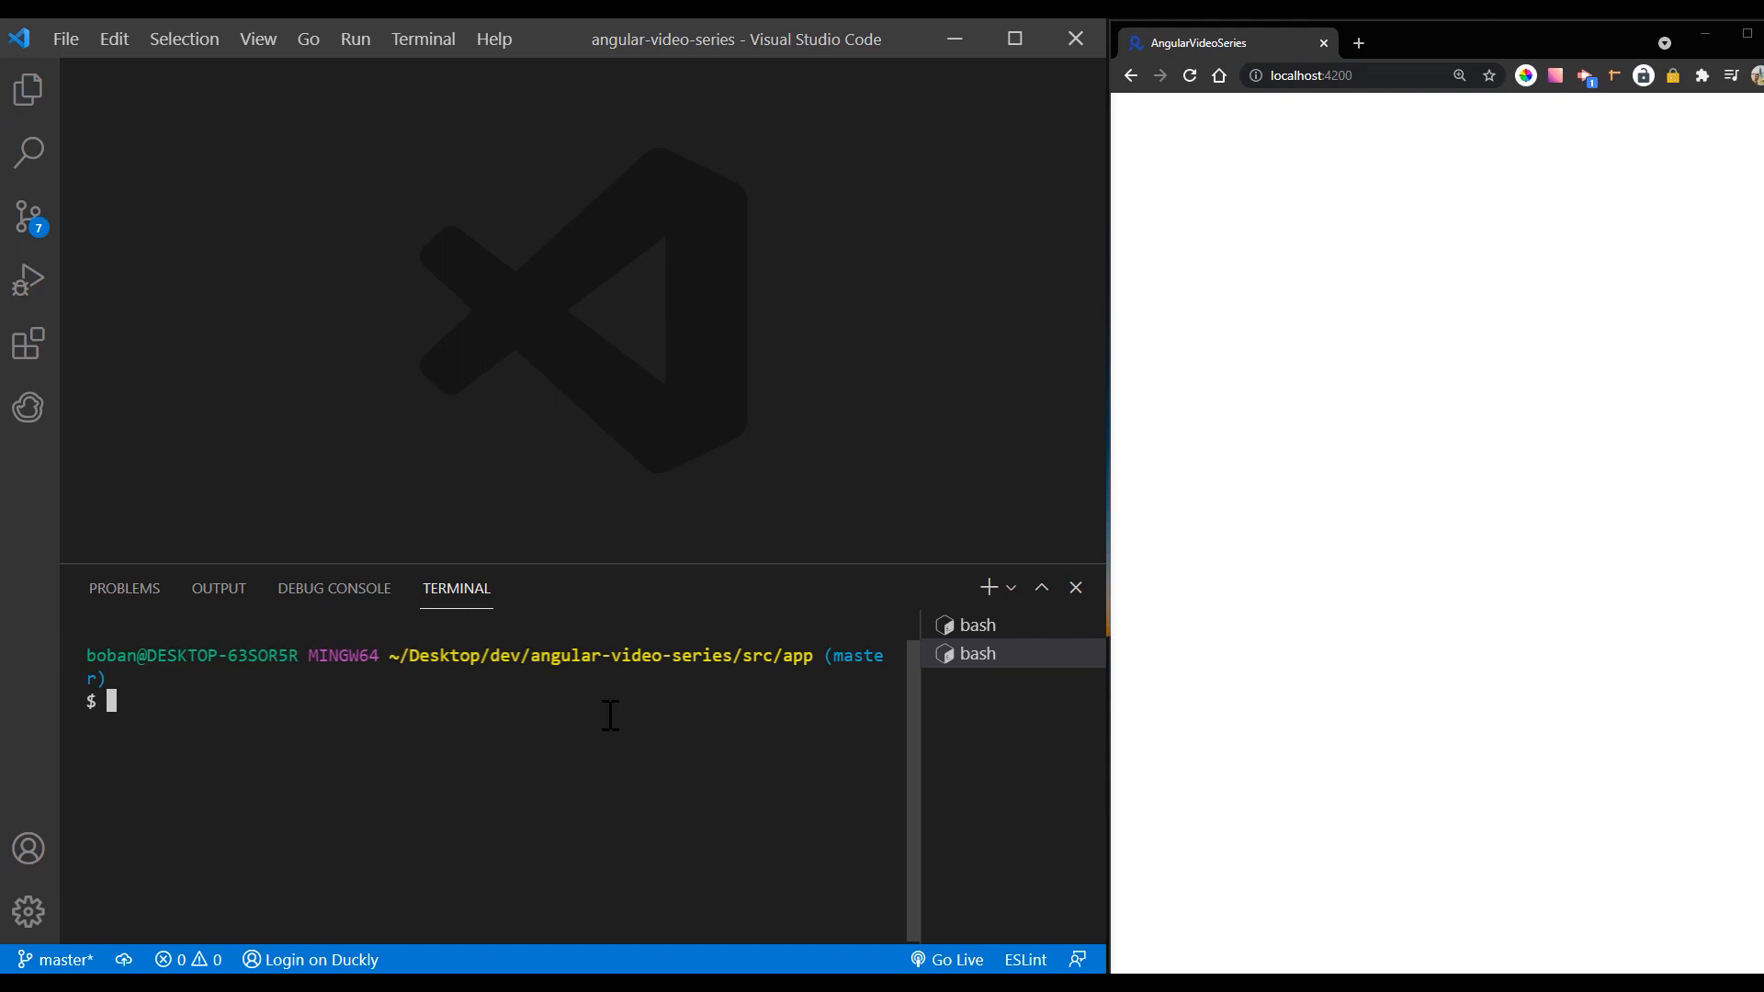
# Step: Run ng generate component for 'first' and 'second' in the terminal
pyautogui.write('ng gen')
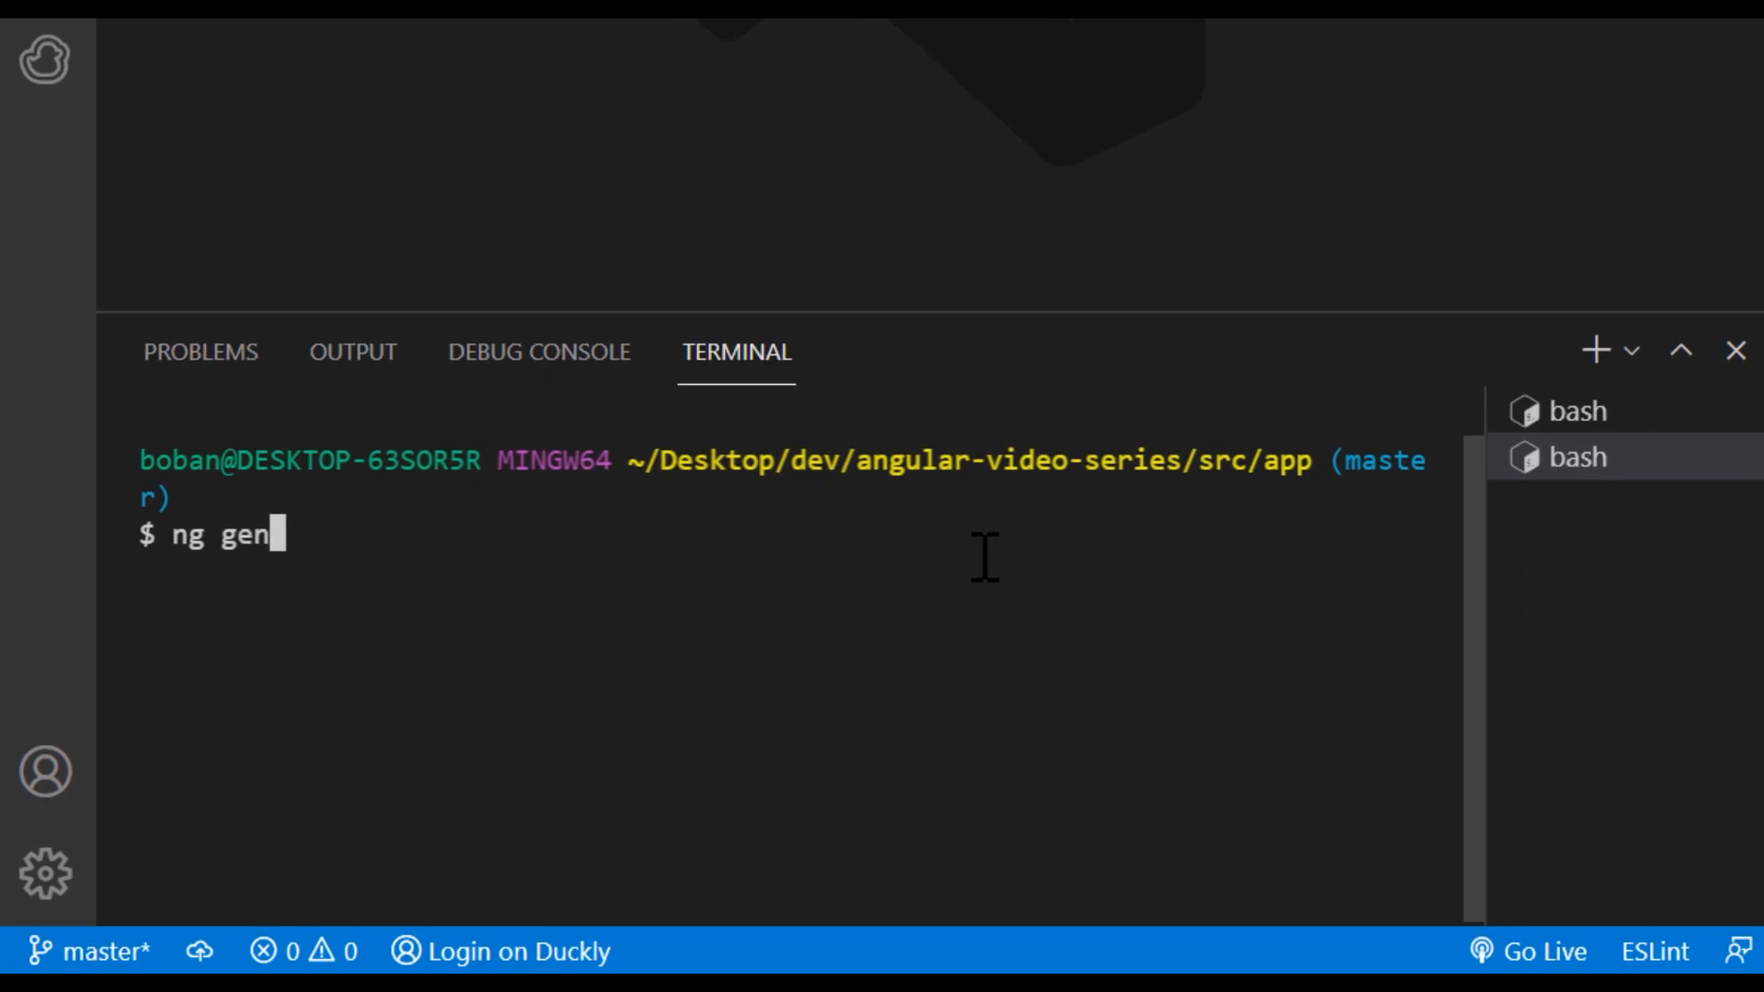
pyautogui.write('erate component f')
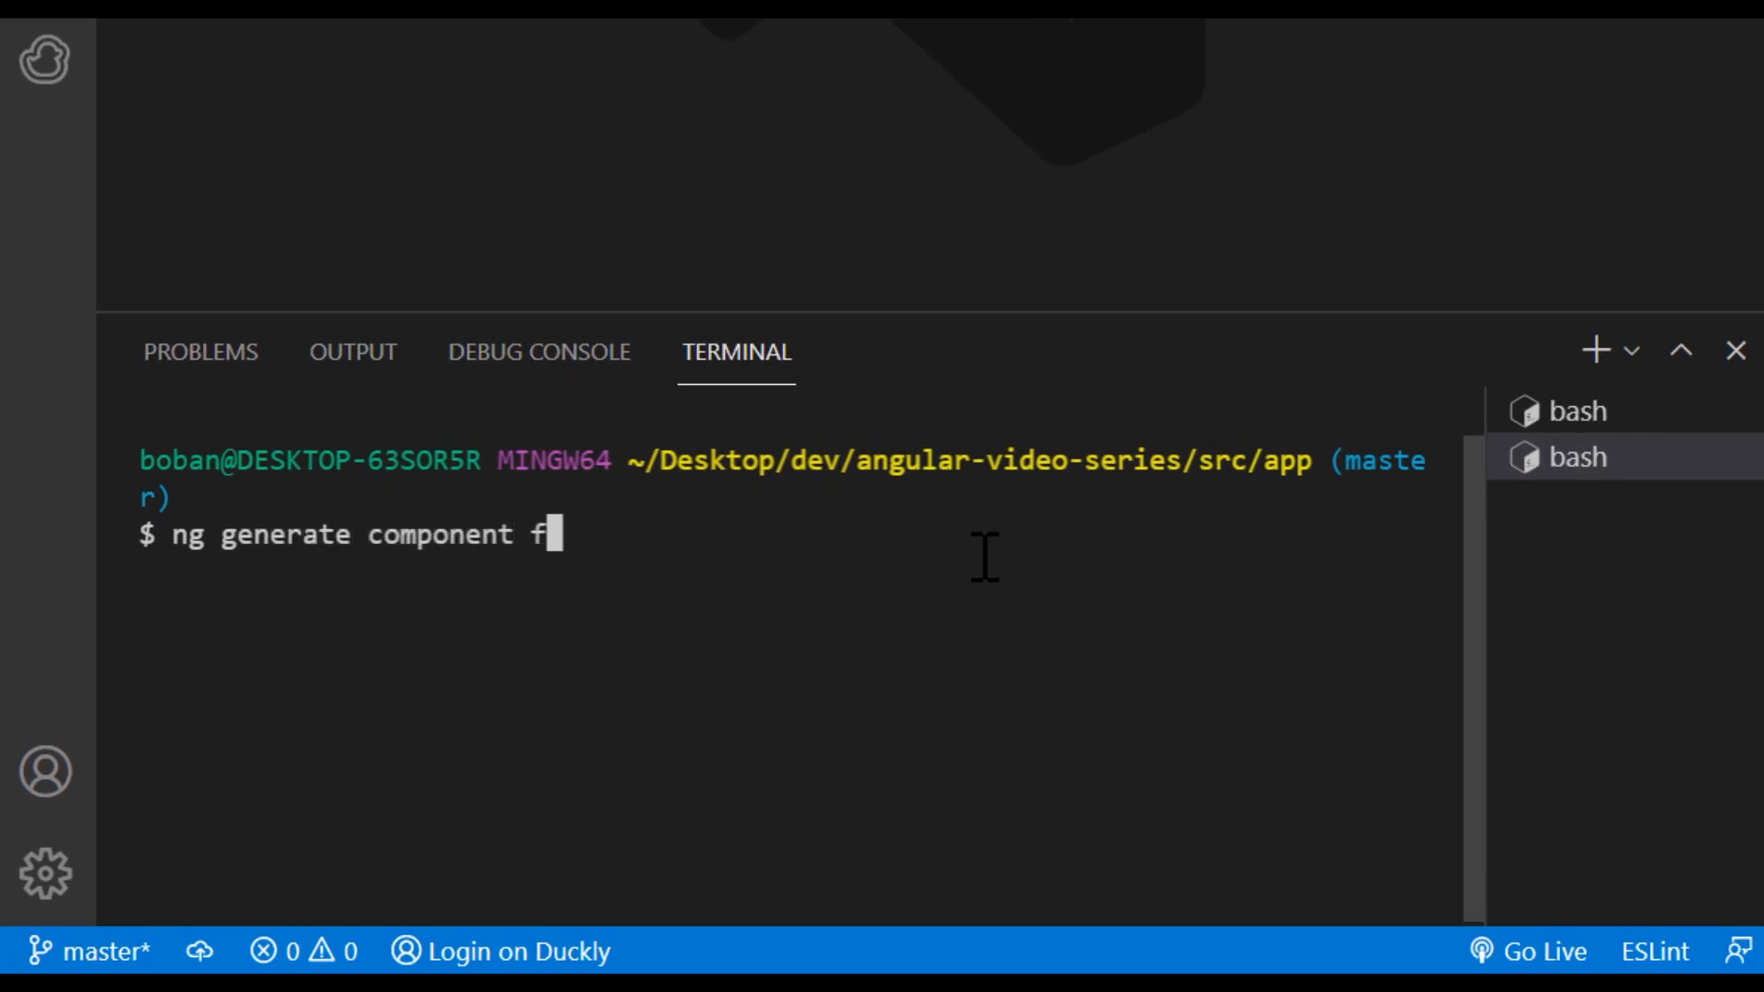
pyautogui.write('irst')
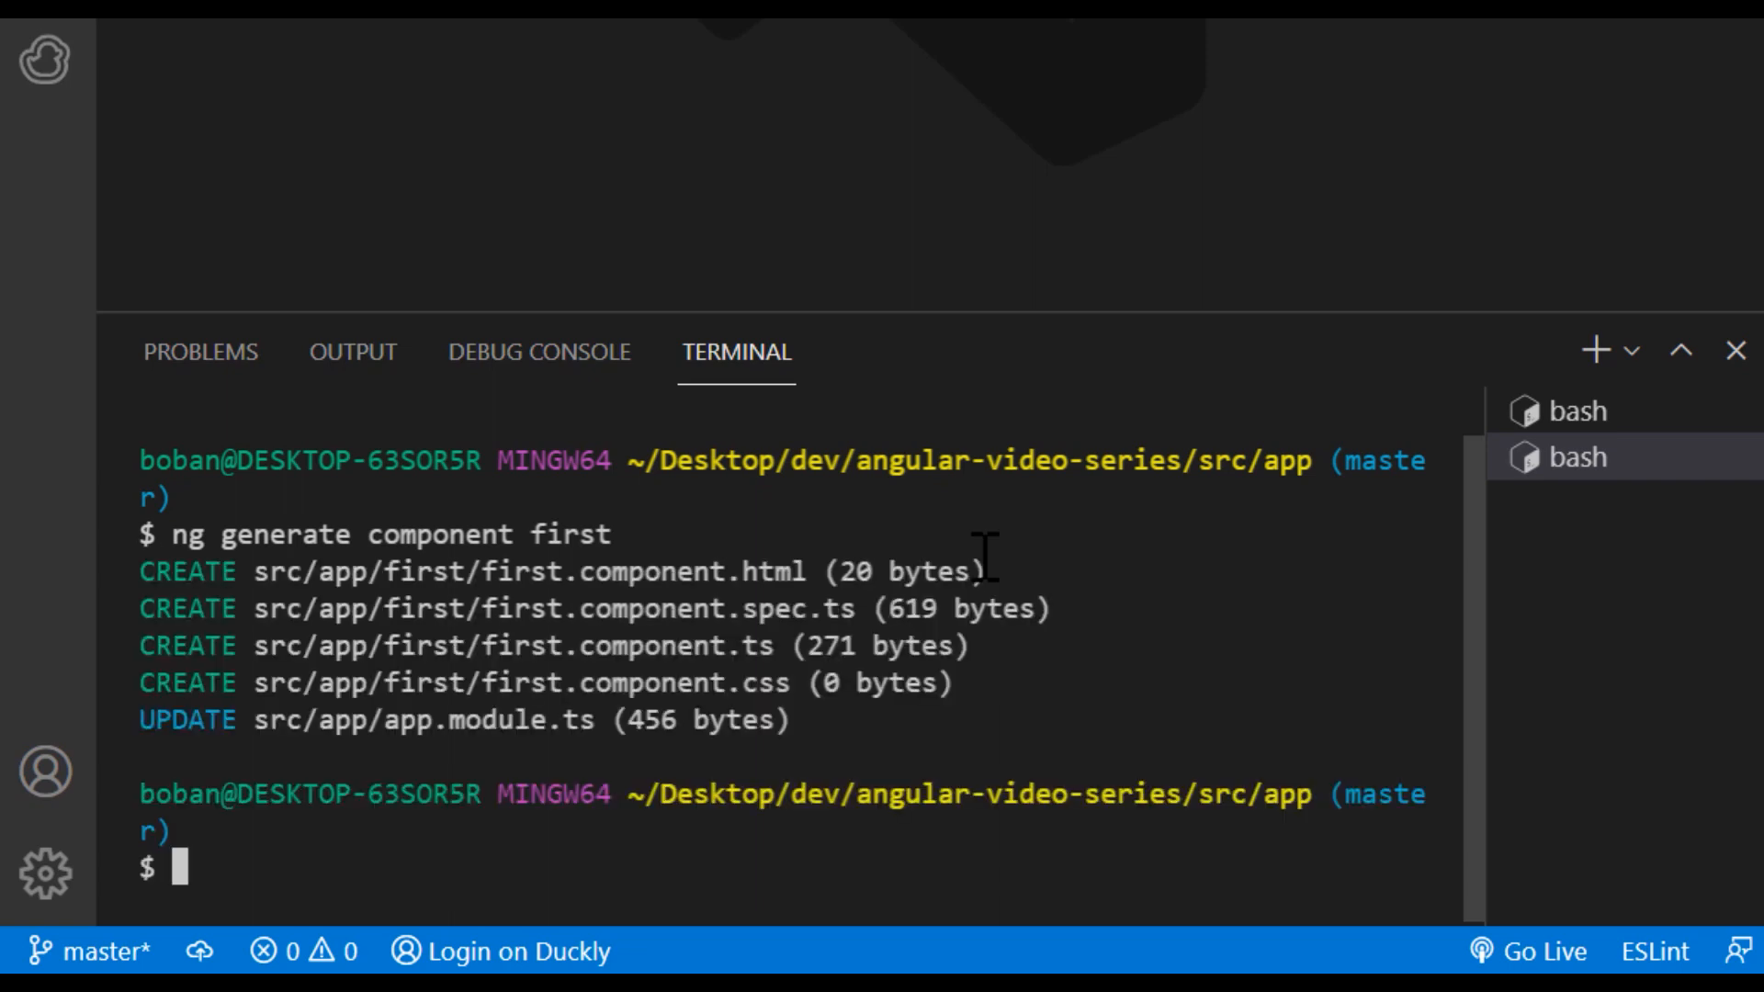
pyautogui.write('ng g')
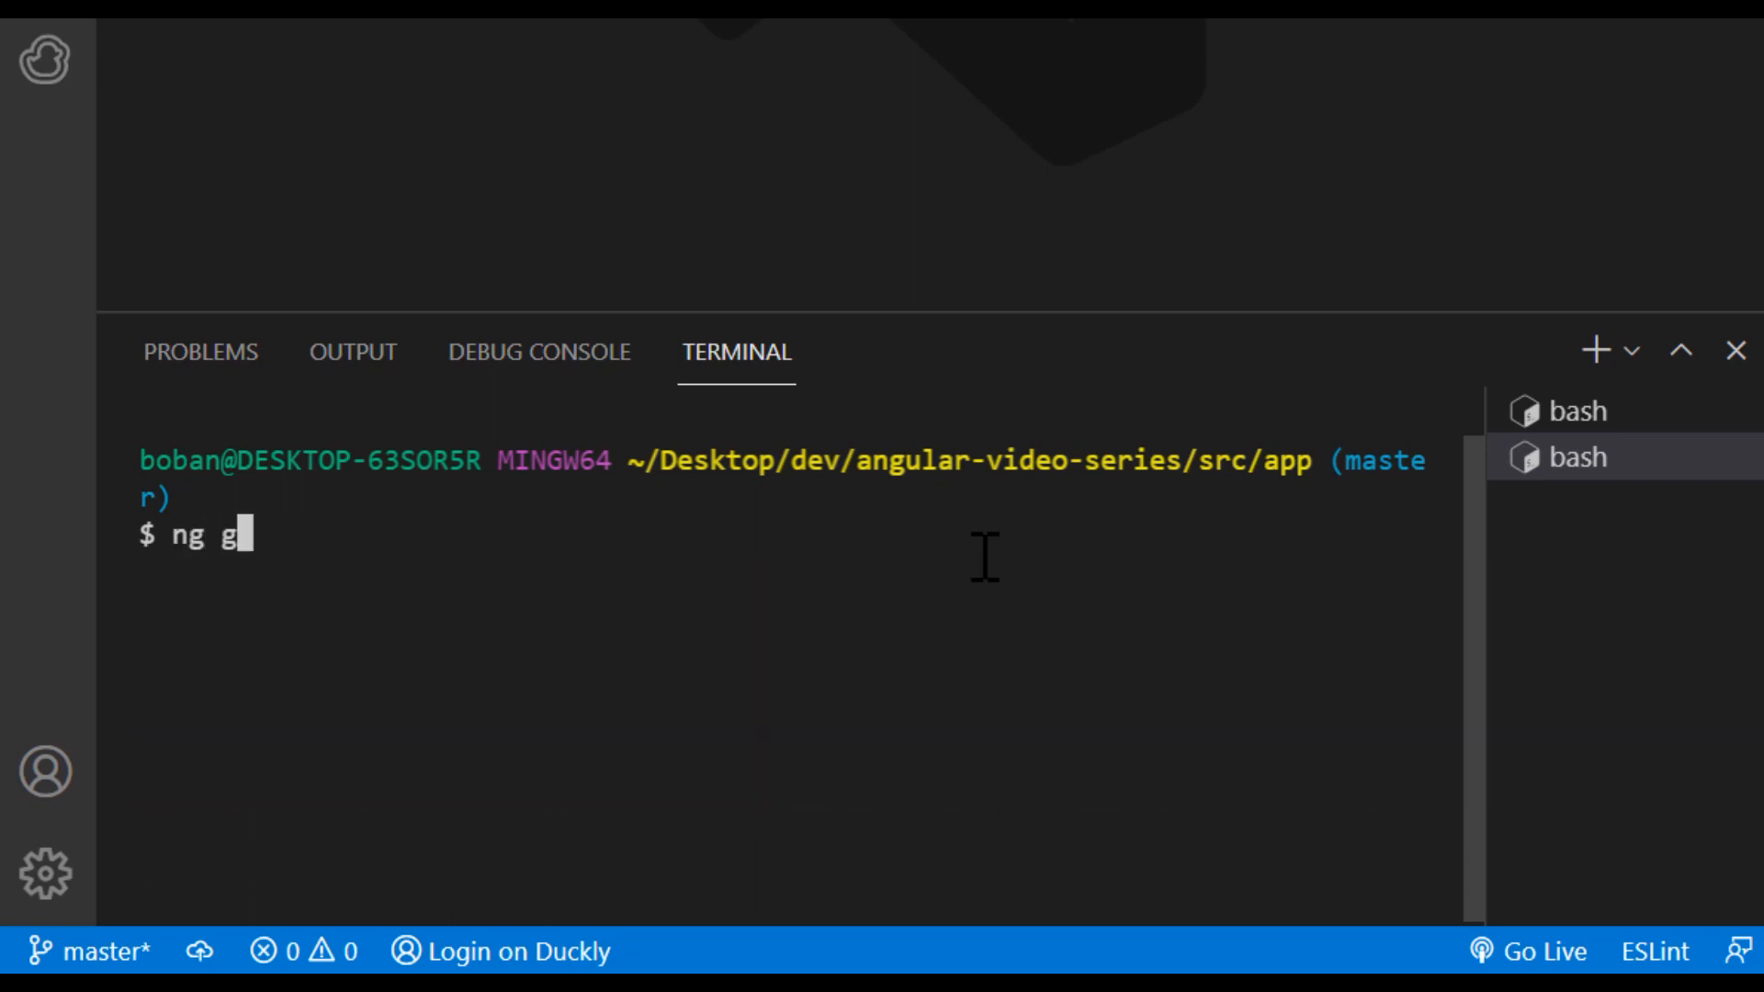
pyautogui.write('enerate com')
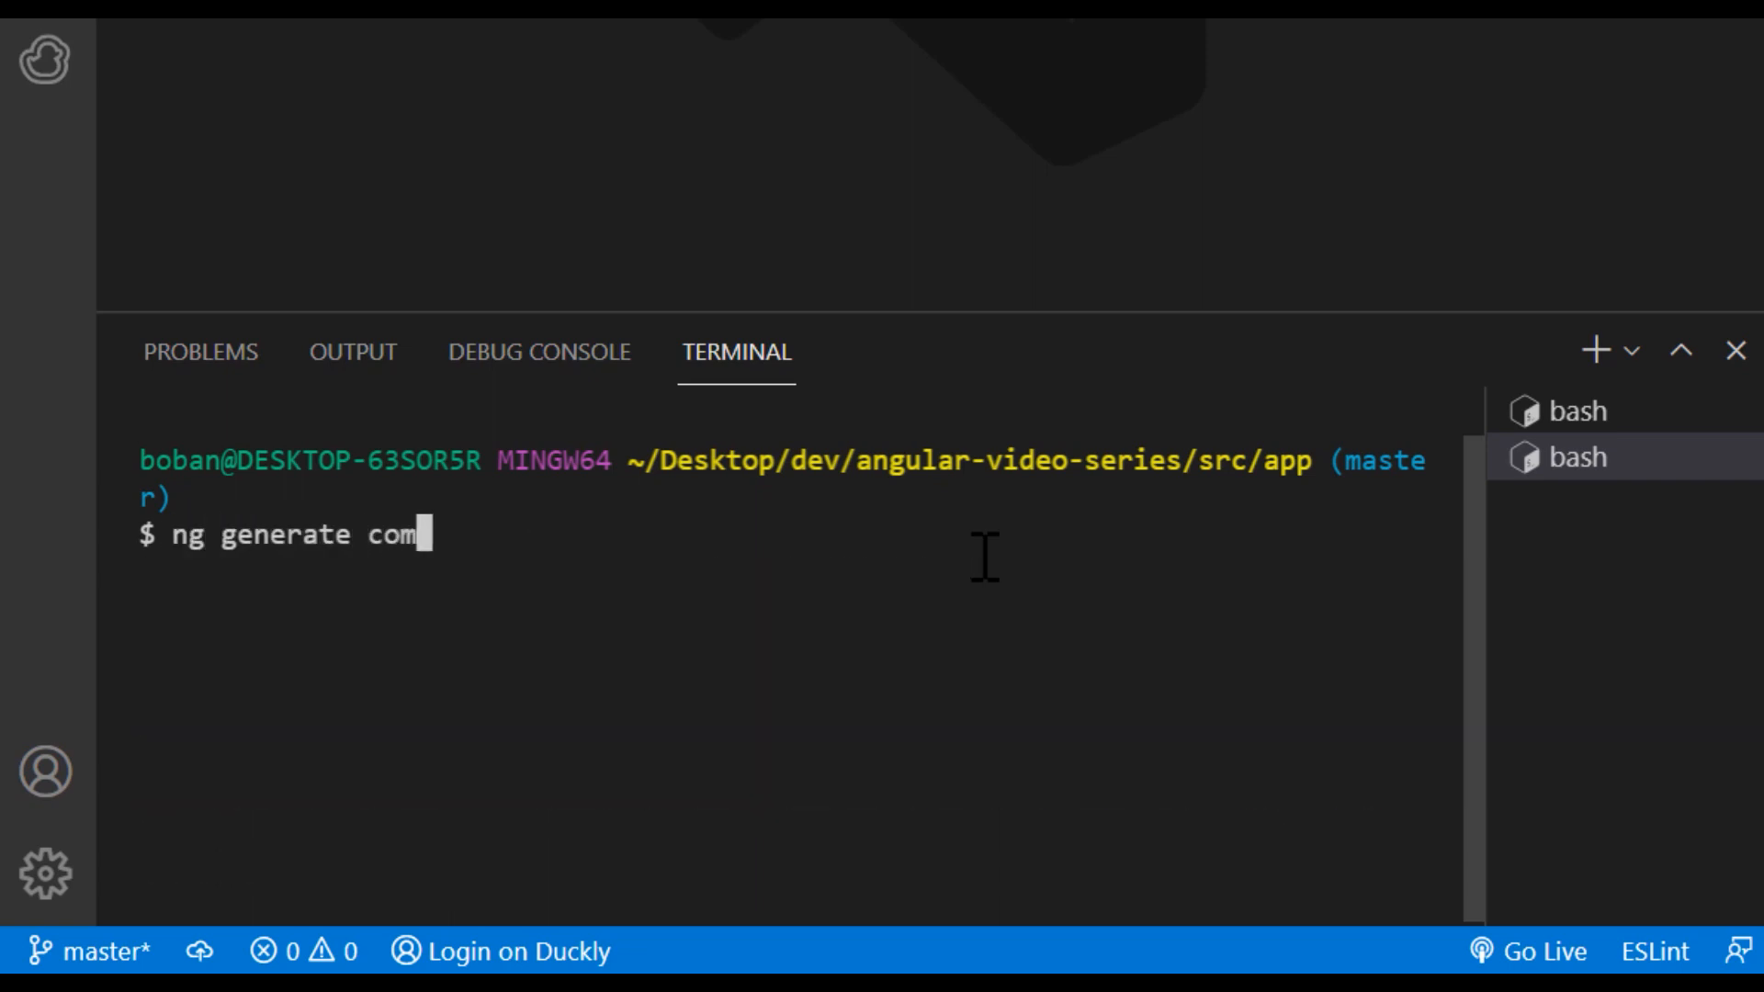
pyautogui.write('ponent s')
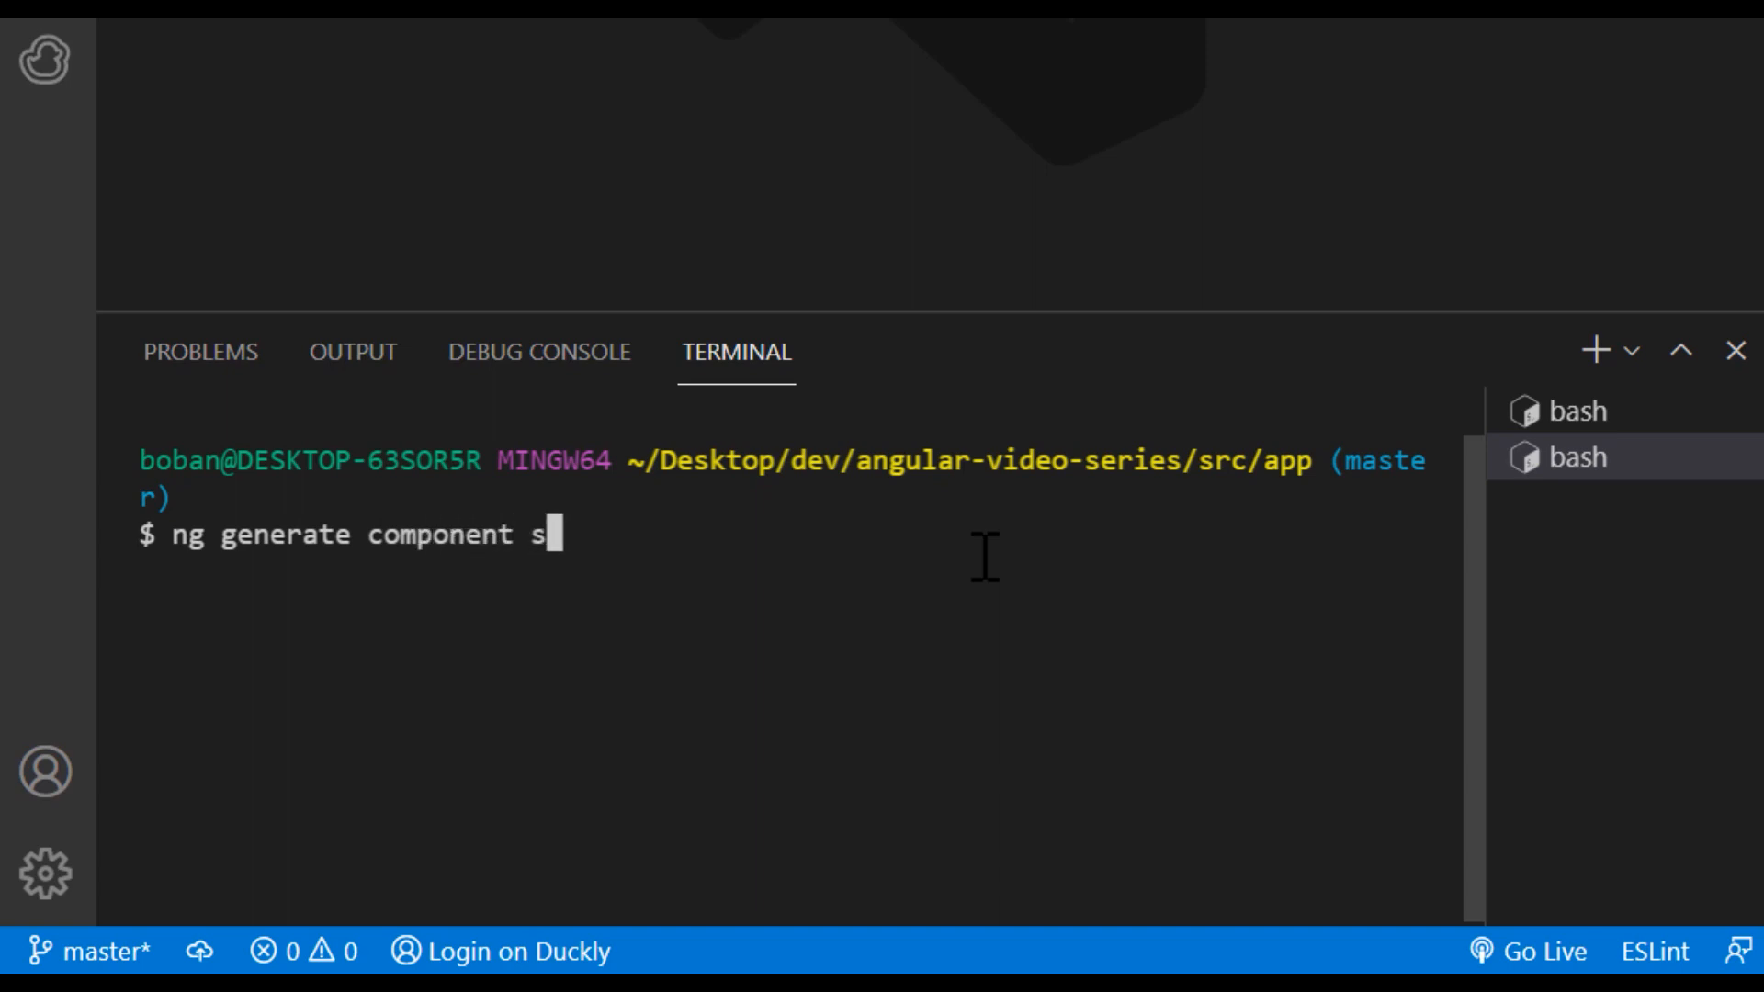
pyautogui.write('econd')
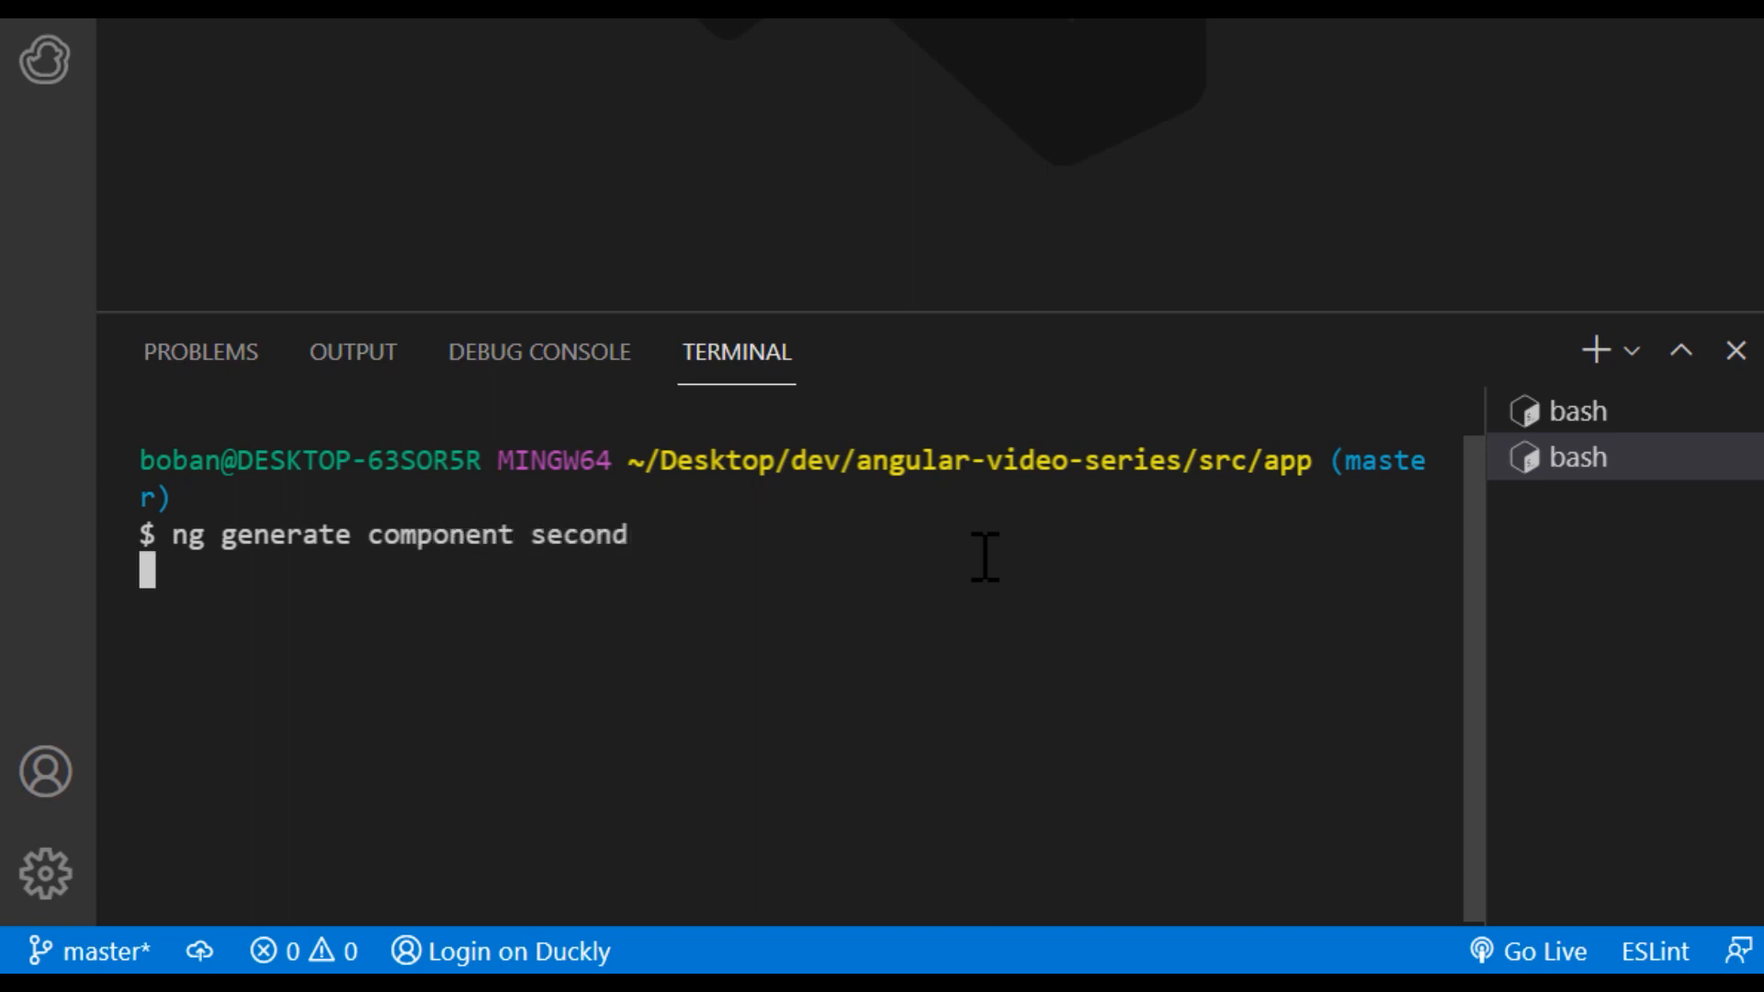
pyautogui.press('Enter')
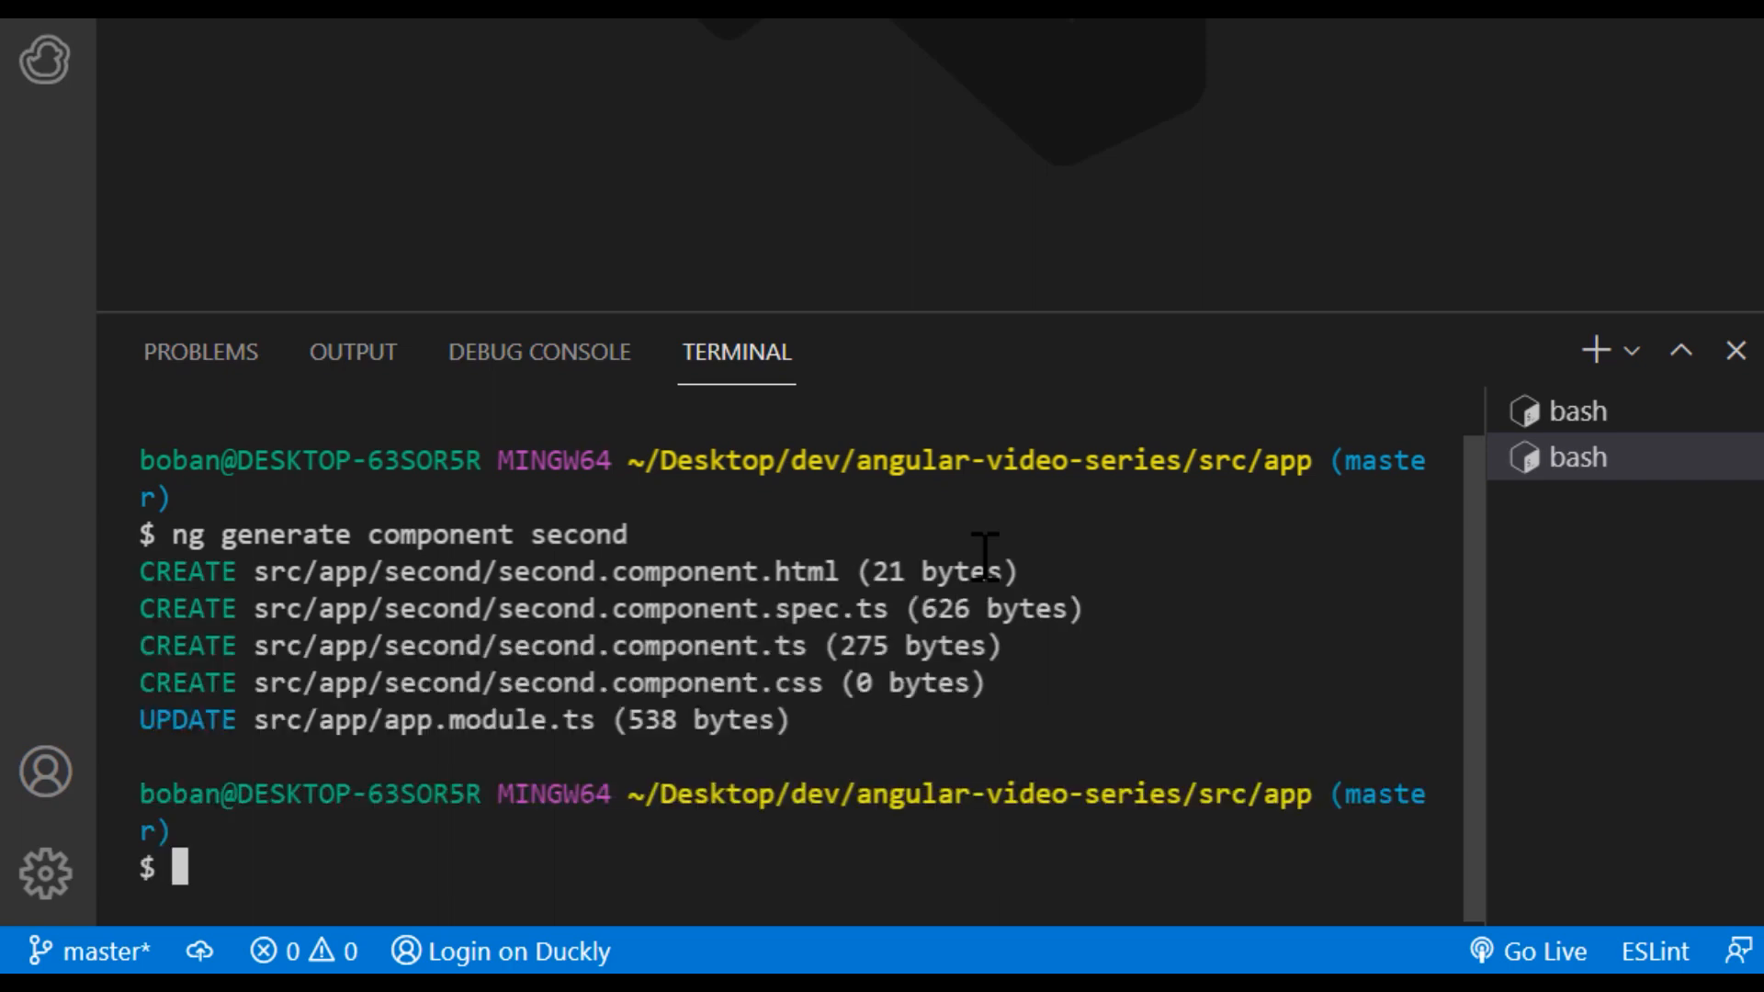
pyautogui.write('c')
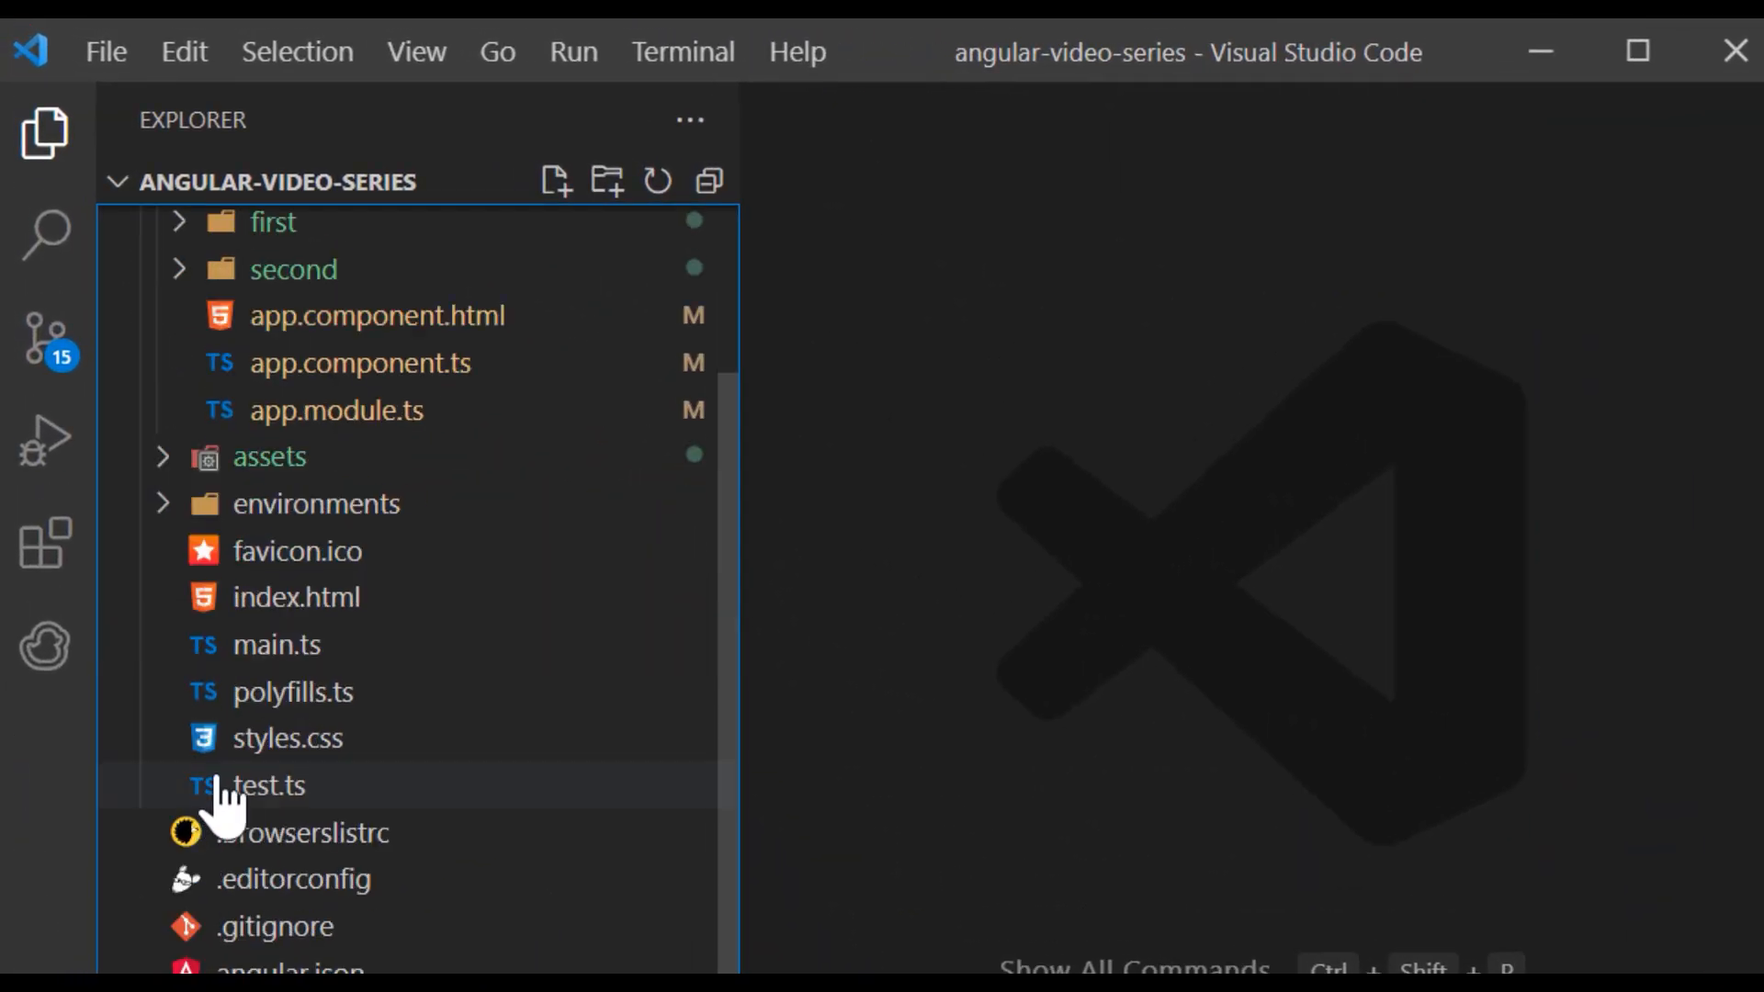
# Step: Add a new file named app-routing.module.ts to the app folder
pyautogui.click(295, 597)
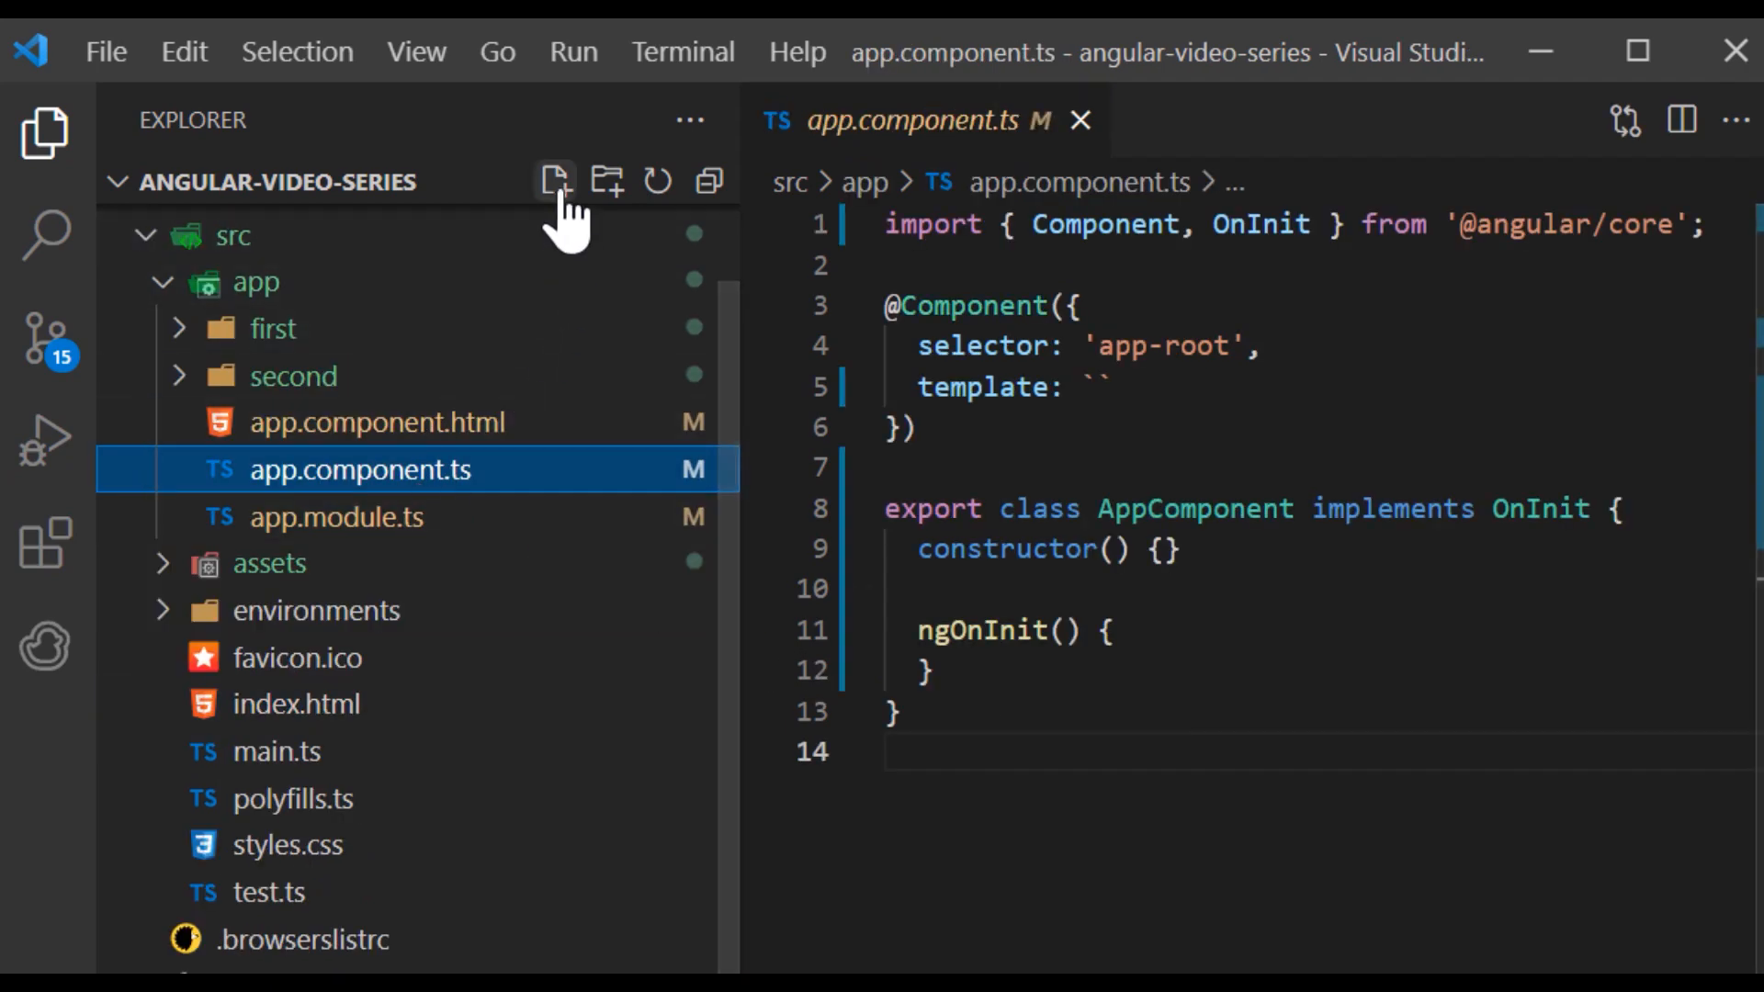
pyautogui.click(553, 181)
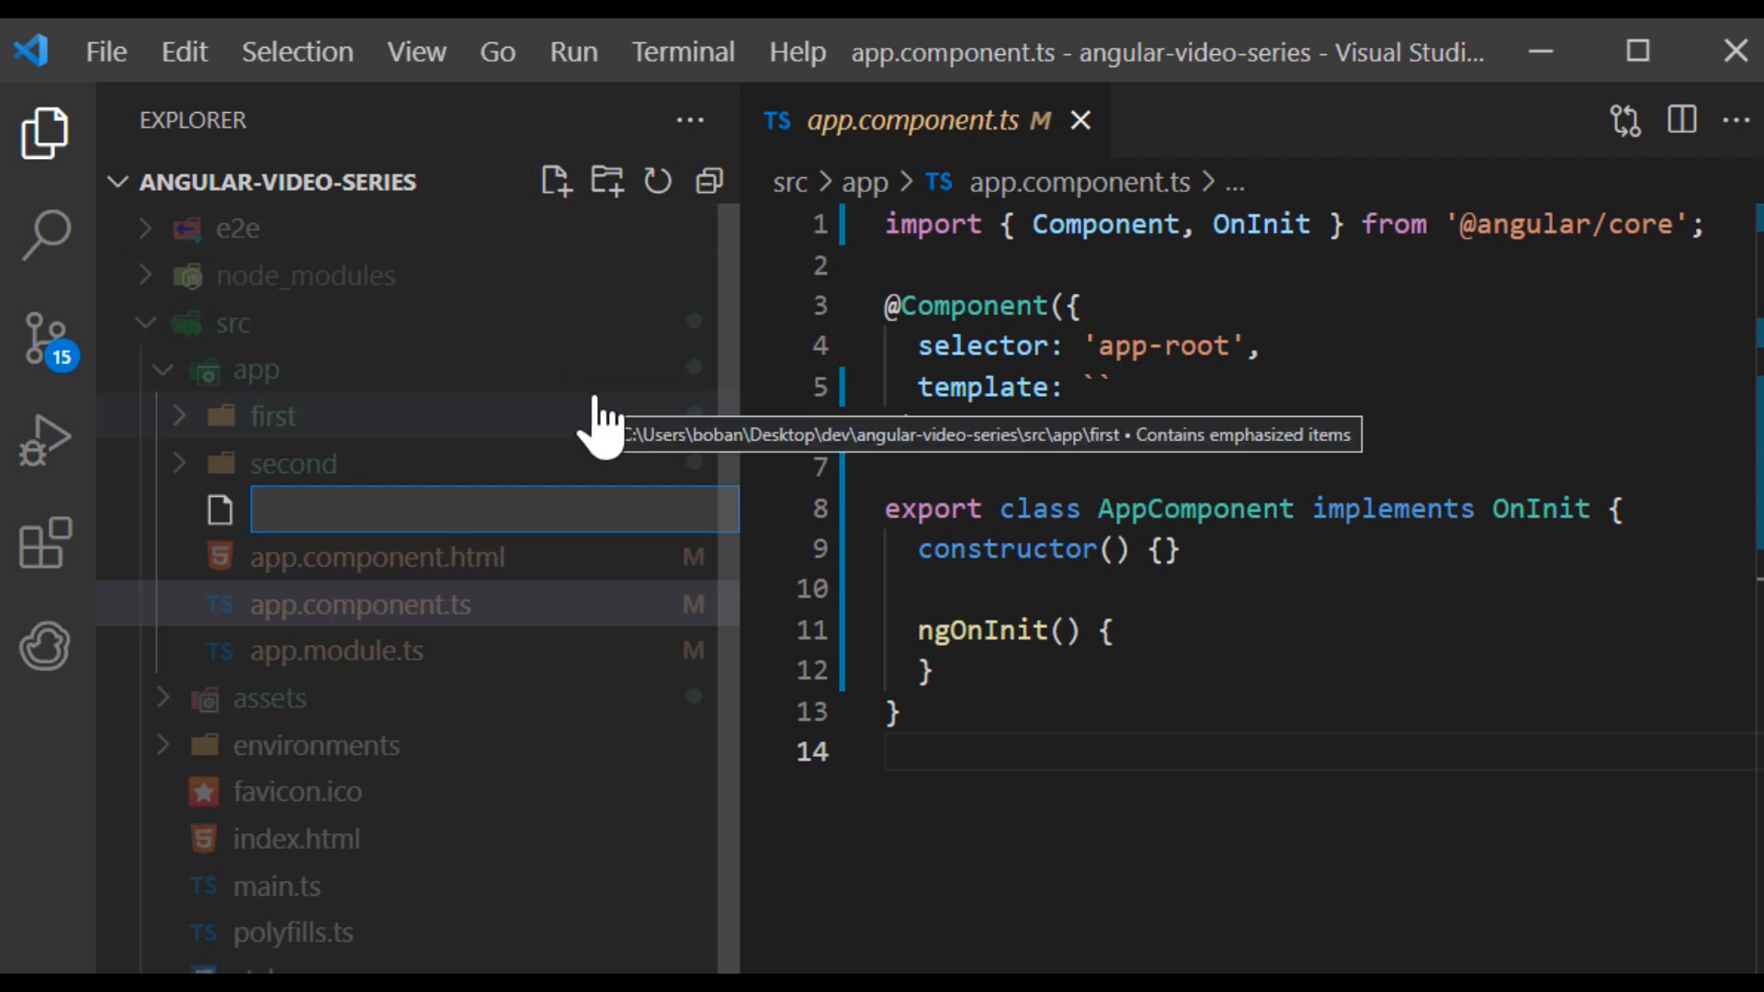
pyautogui.write('app-routing.module.ts')
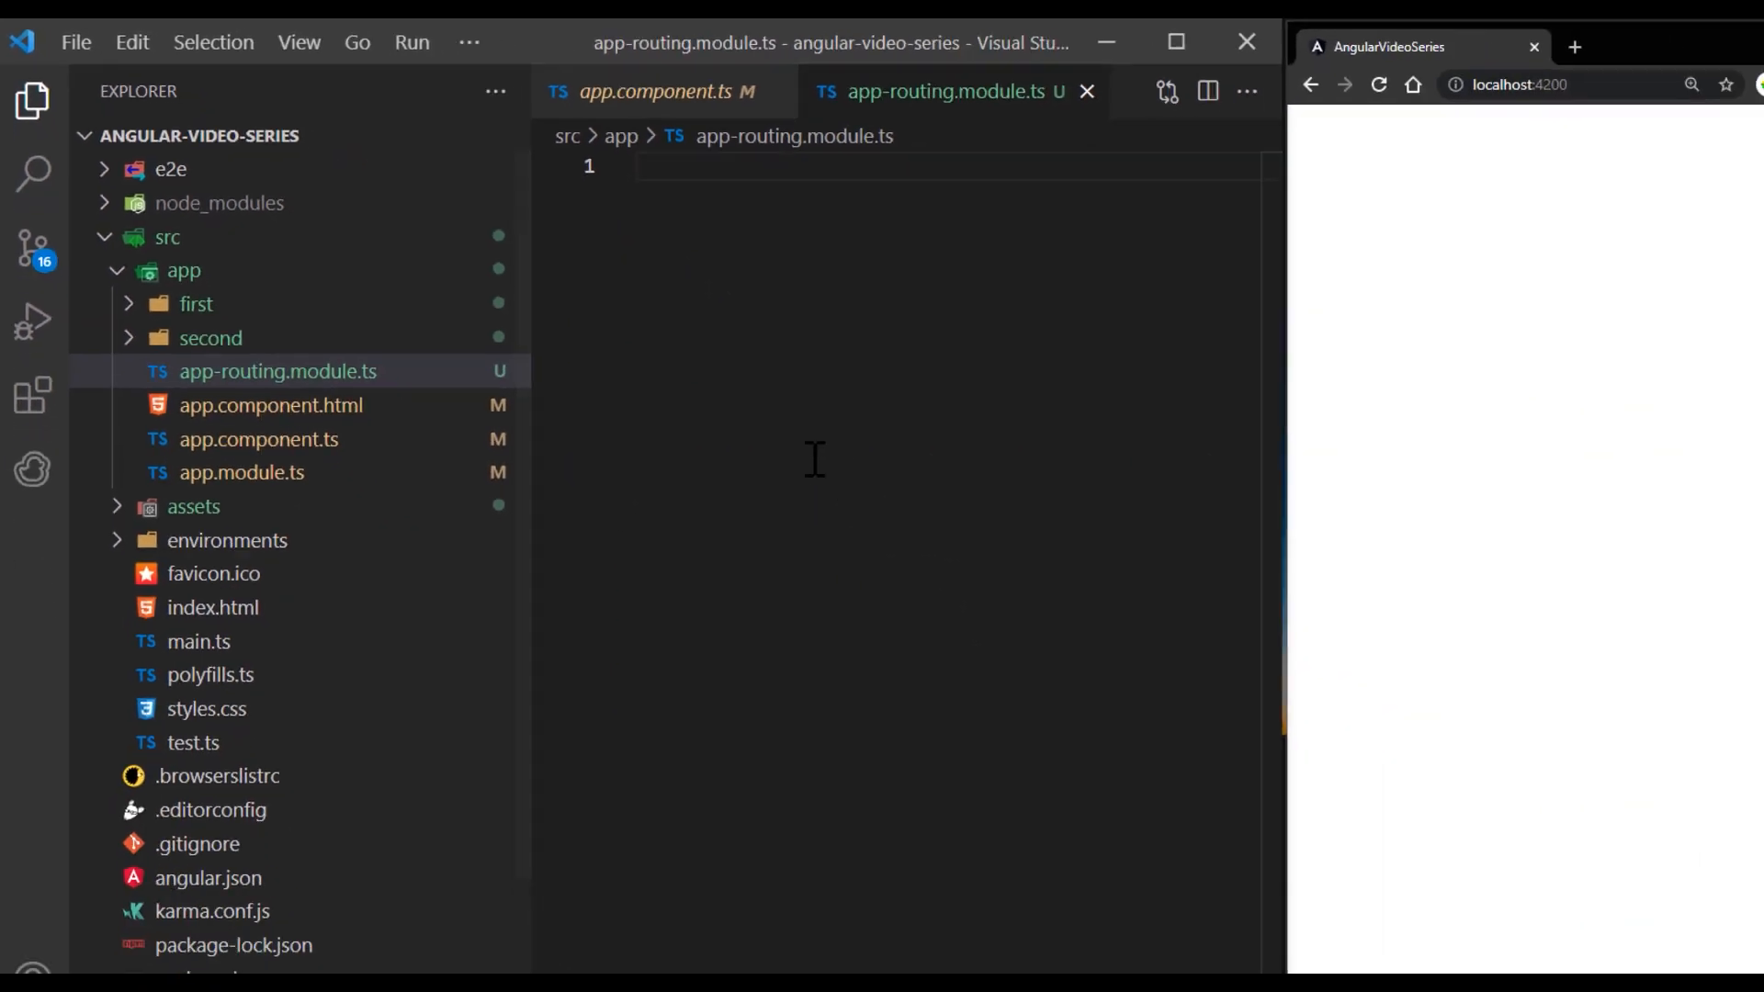
# Step: Import NgModule, Routes and RouterModule, declare routes, and export AppRoutingModule using RouterModule.forRoot(routes)
pyautogui.write('import')
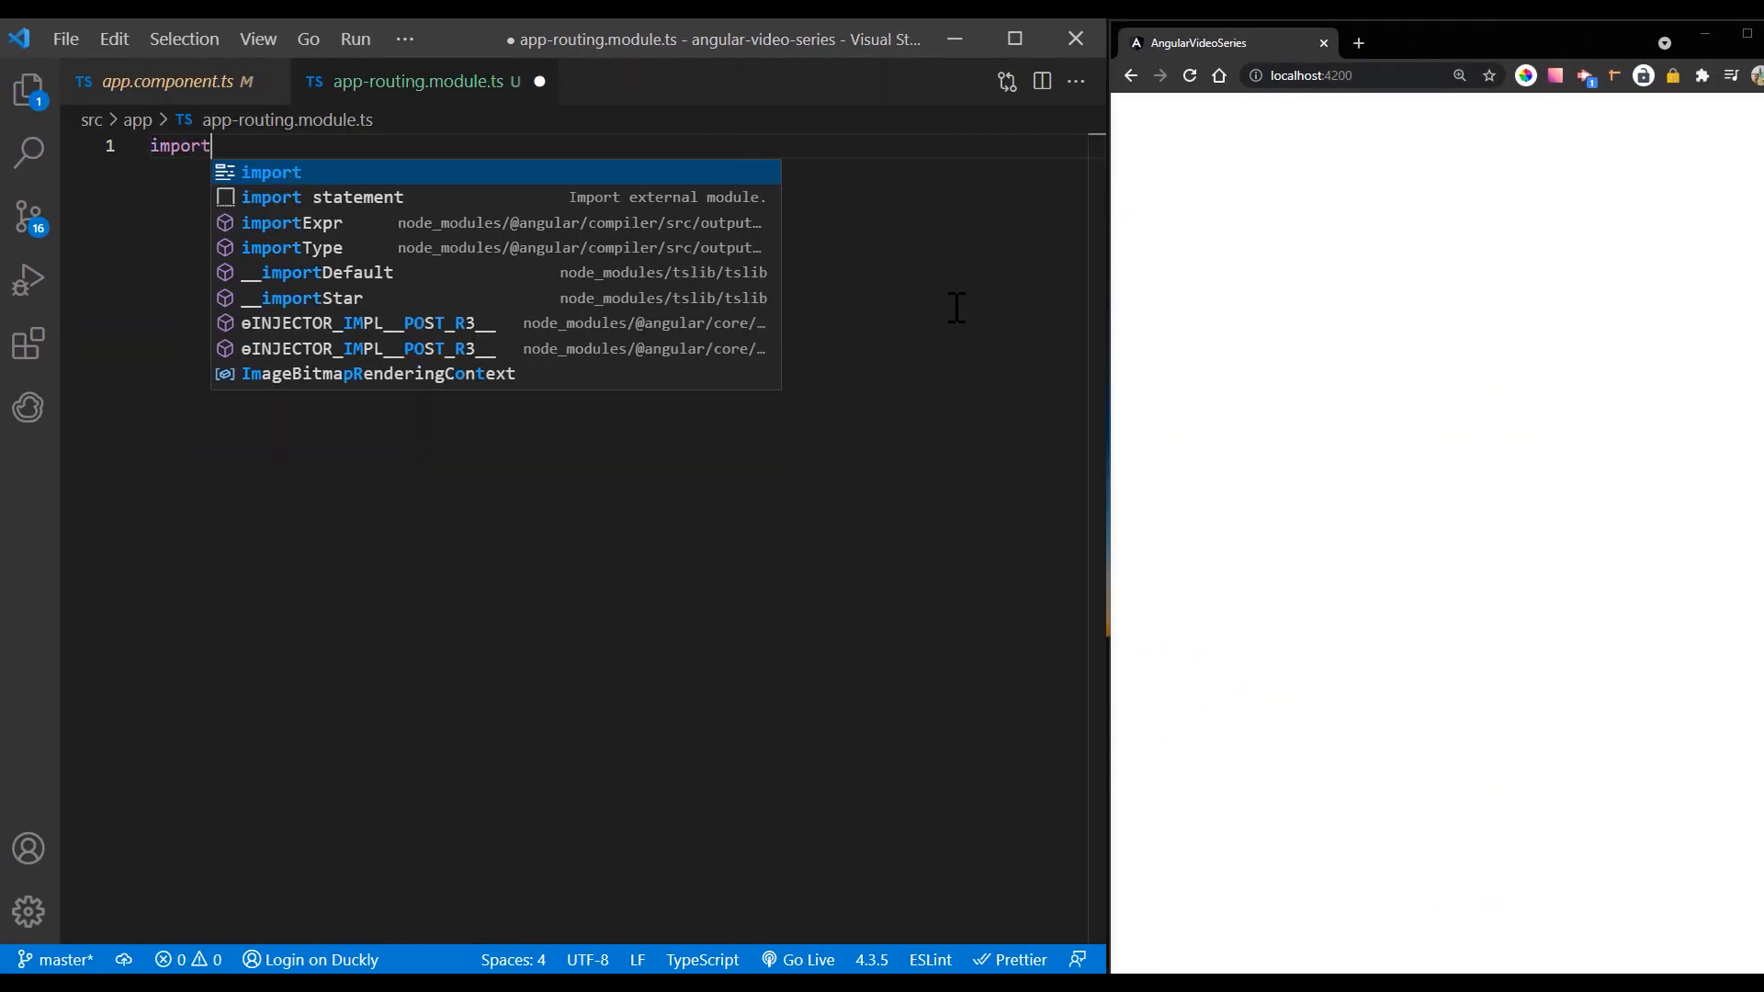
pyautogui.write('{ NgM')
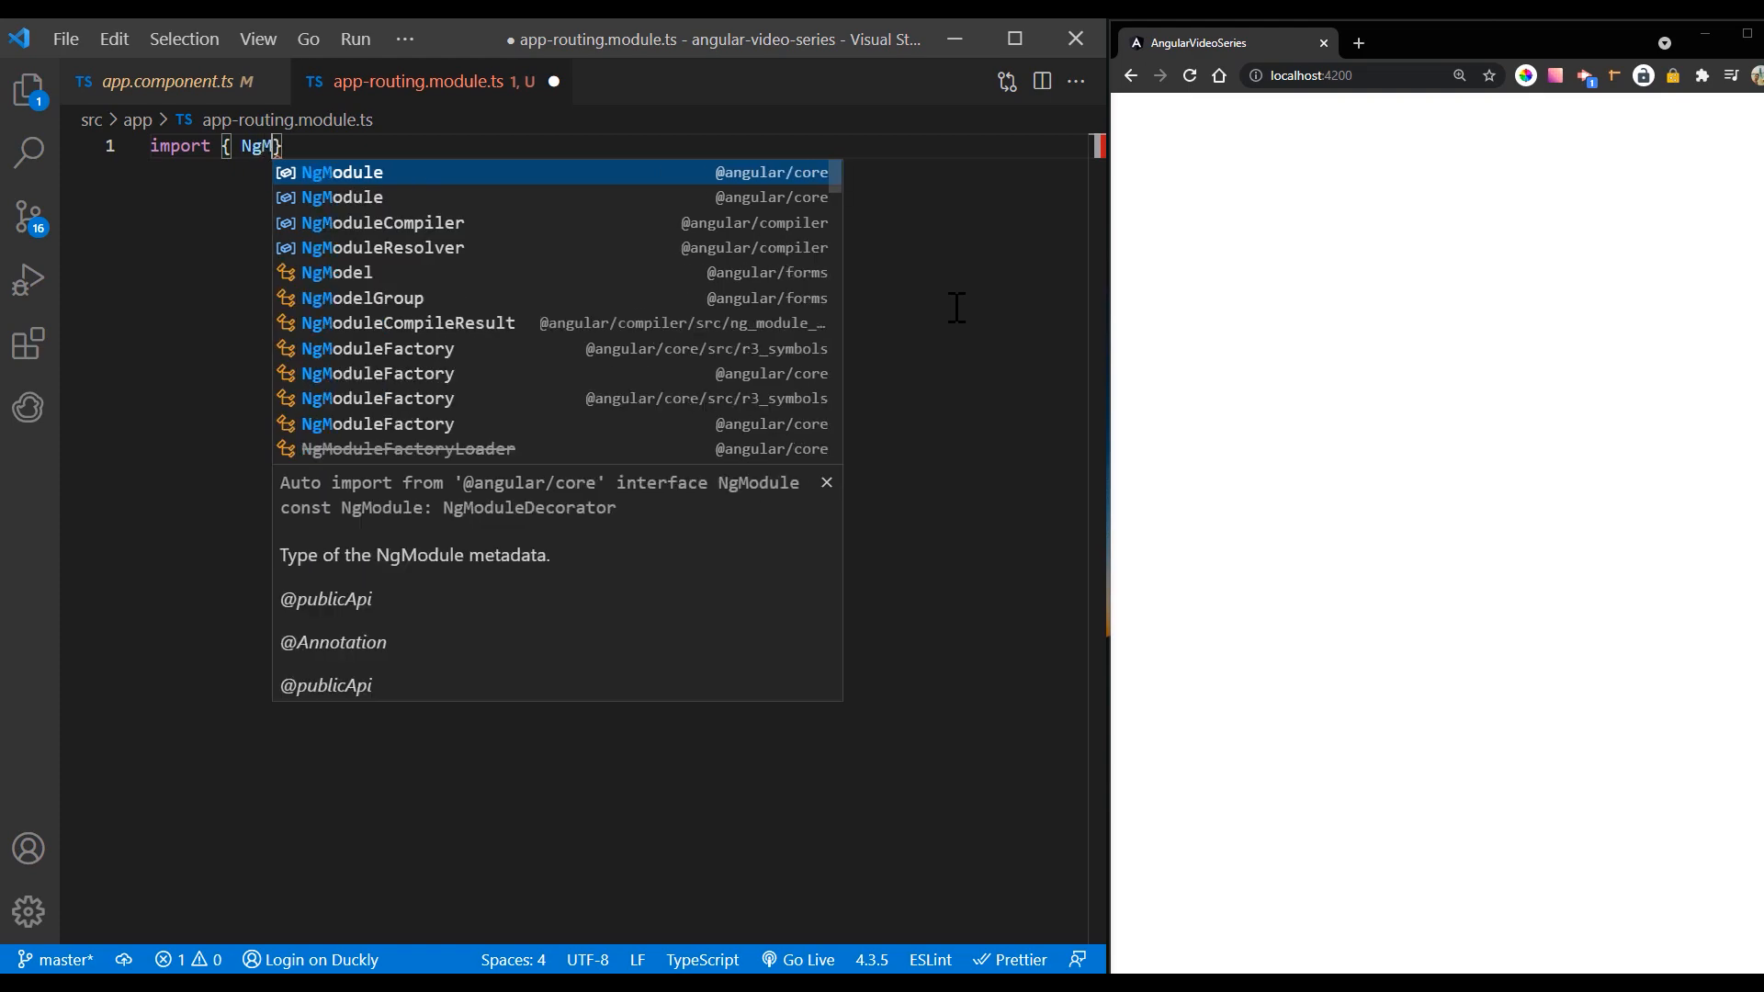
pyautogui.press('Enter')
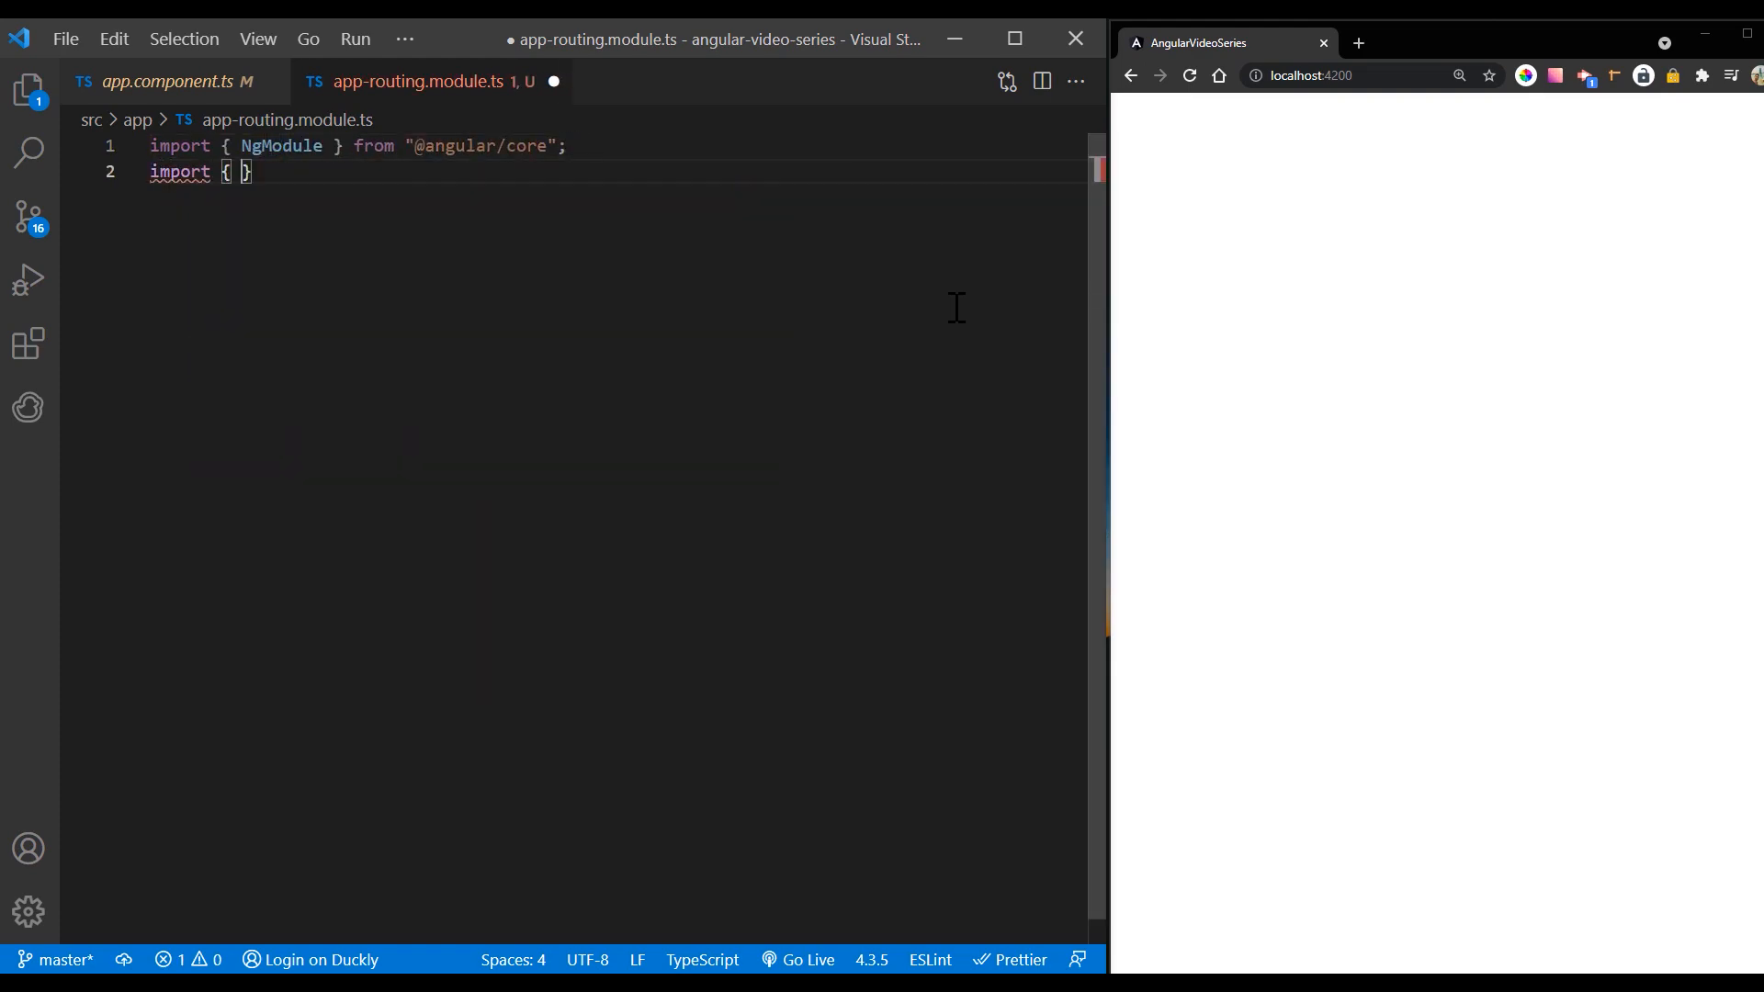
pyautogui.write('Routes,  } from "@angular/router";')
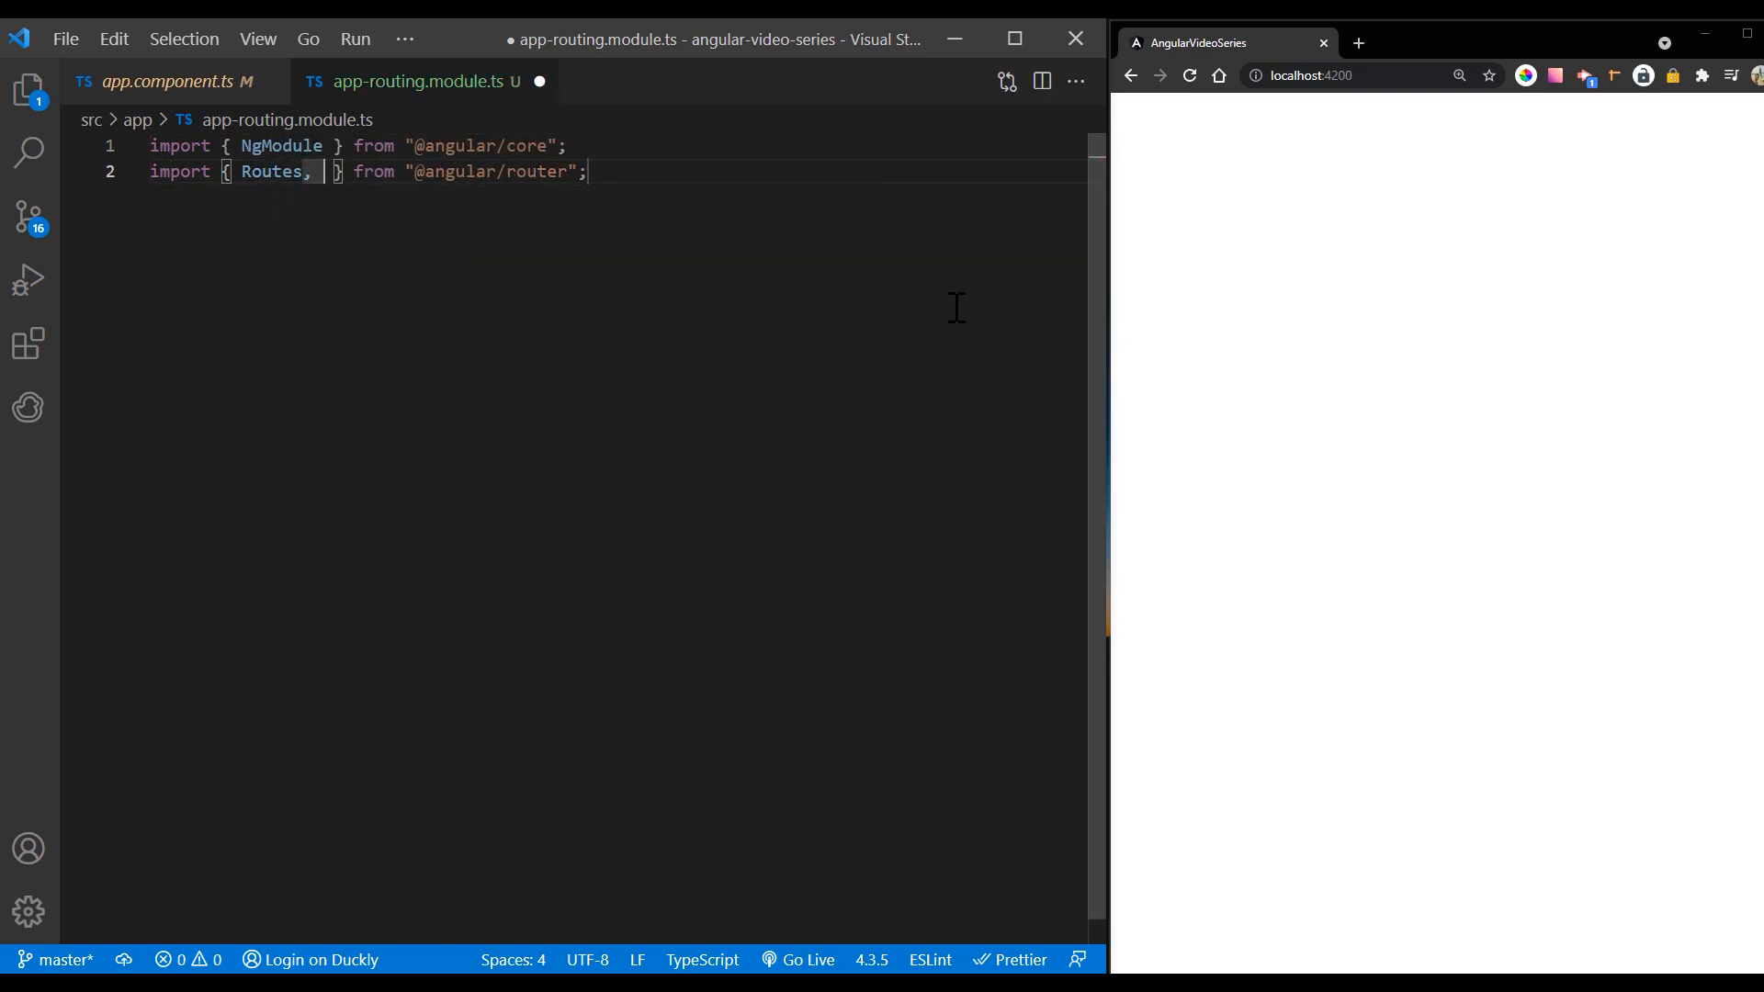
pyautogui.write('RouterModule')
pyautogui.write('const')
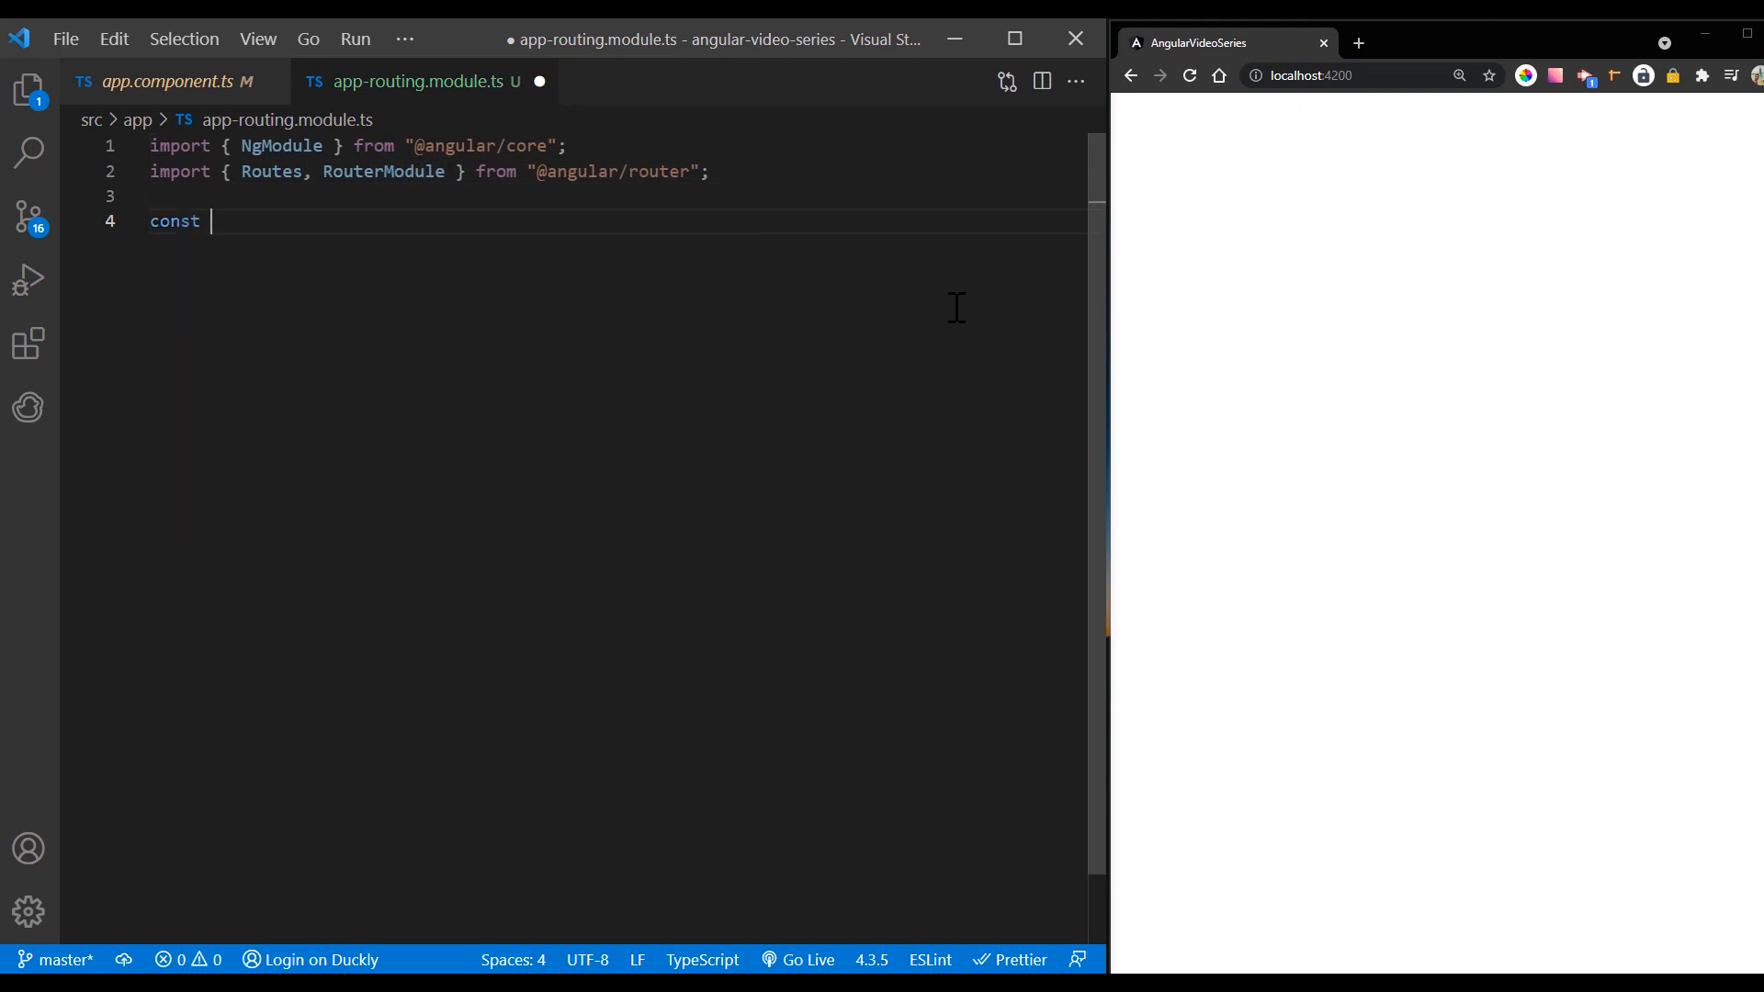
pyautogui.write('routes: Route')
pyautogui.write('imports: [Route')
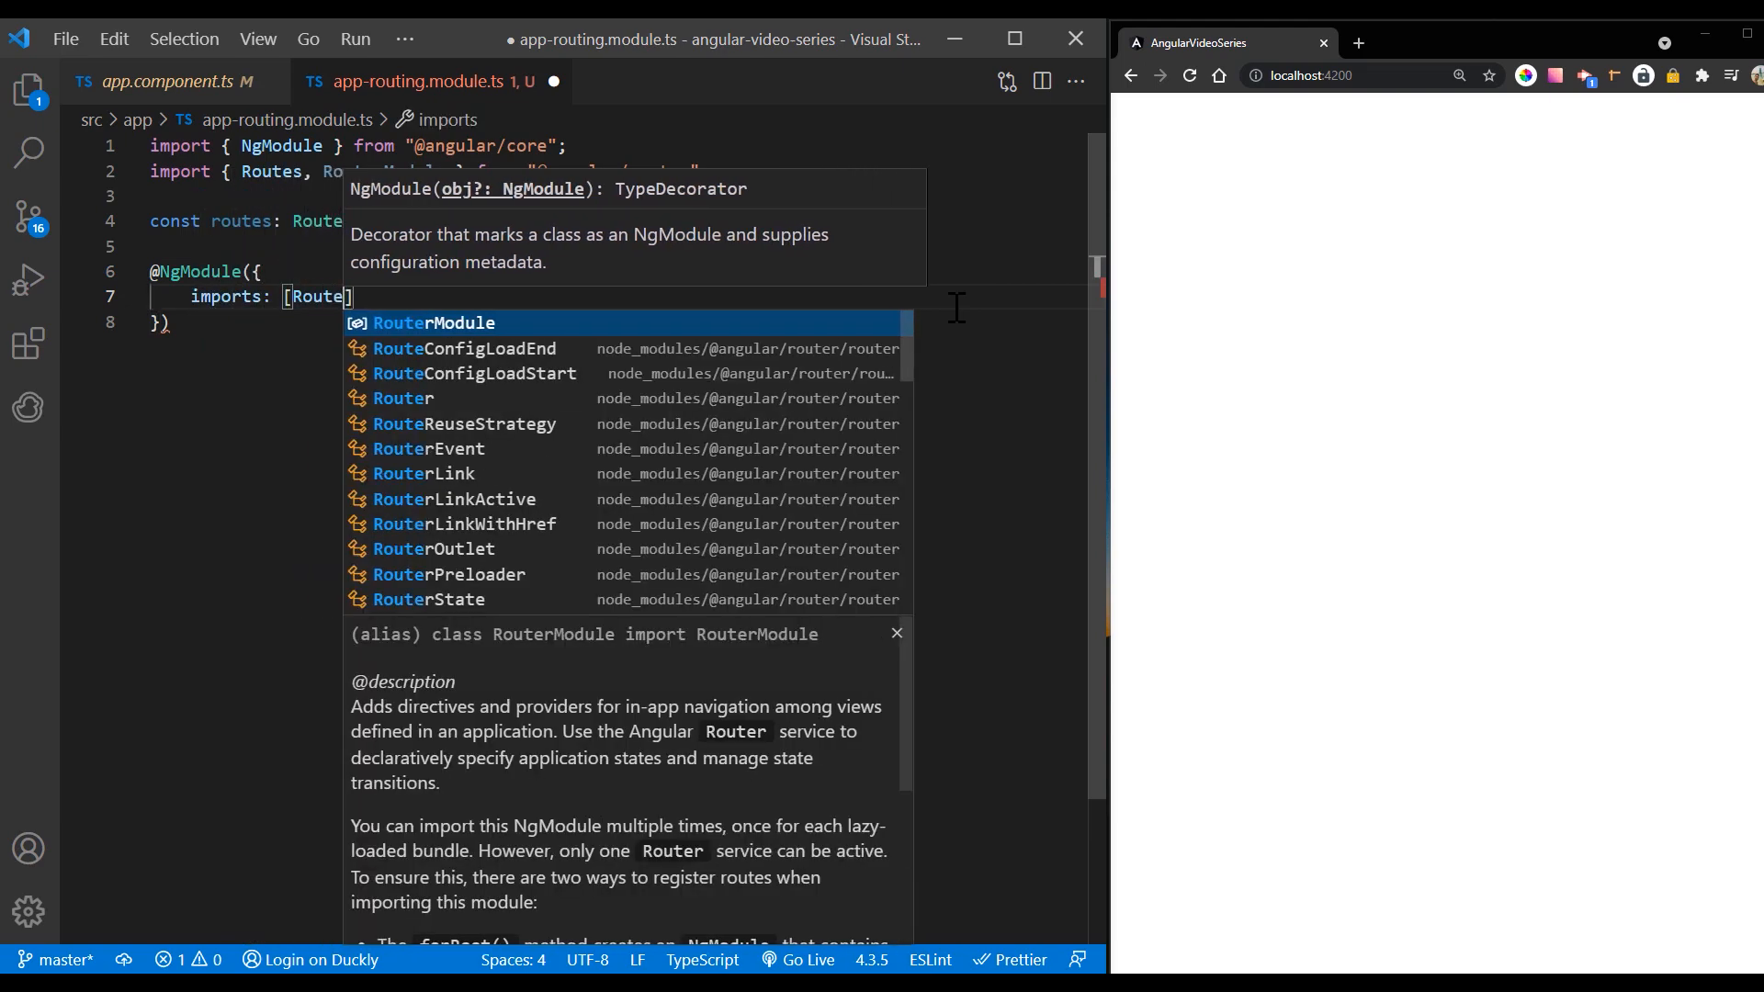
pyautogui.write('RouterModule.forRoot(routes')
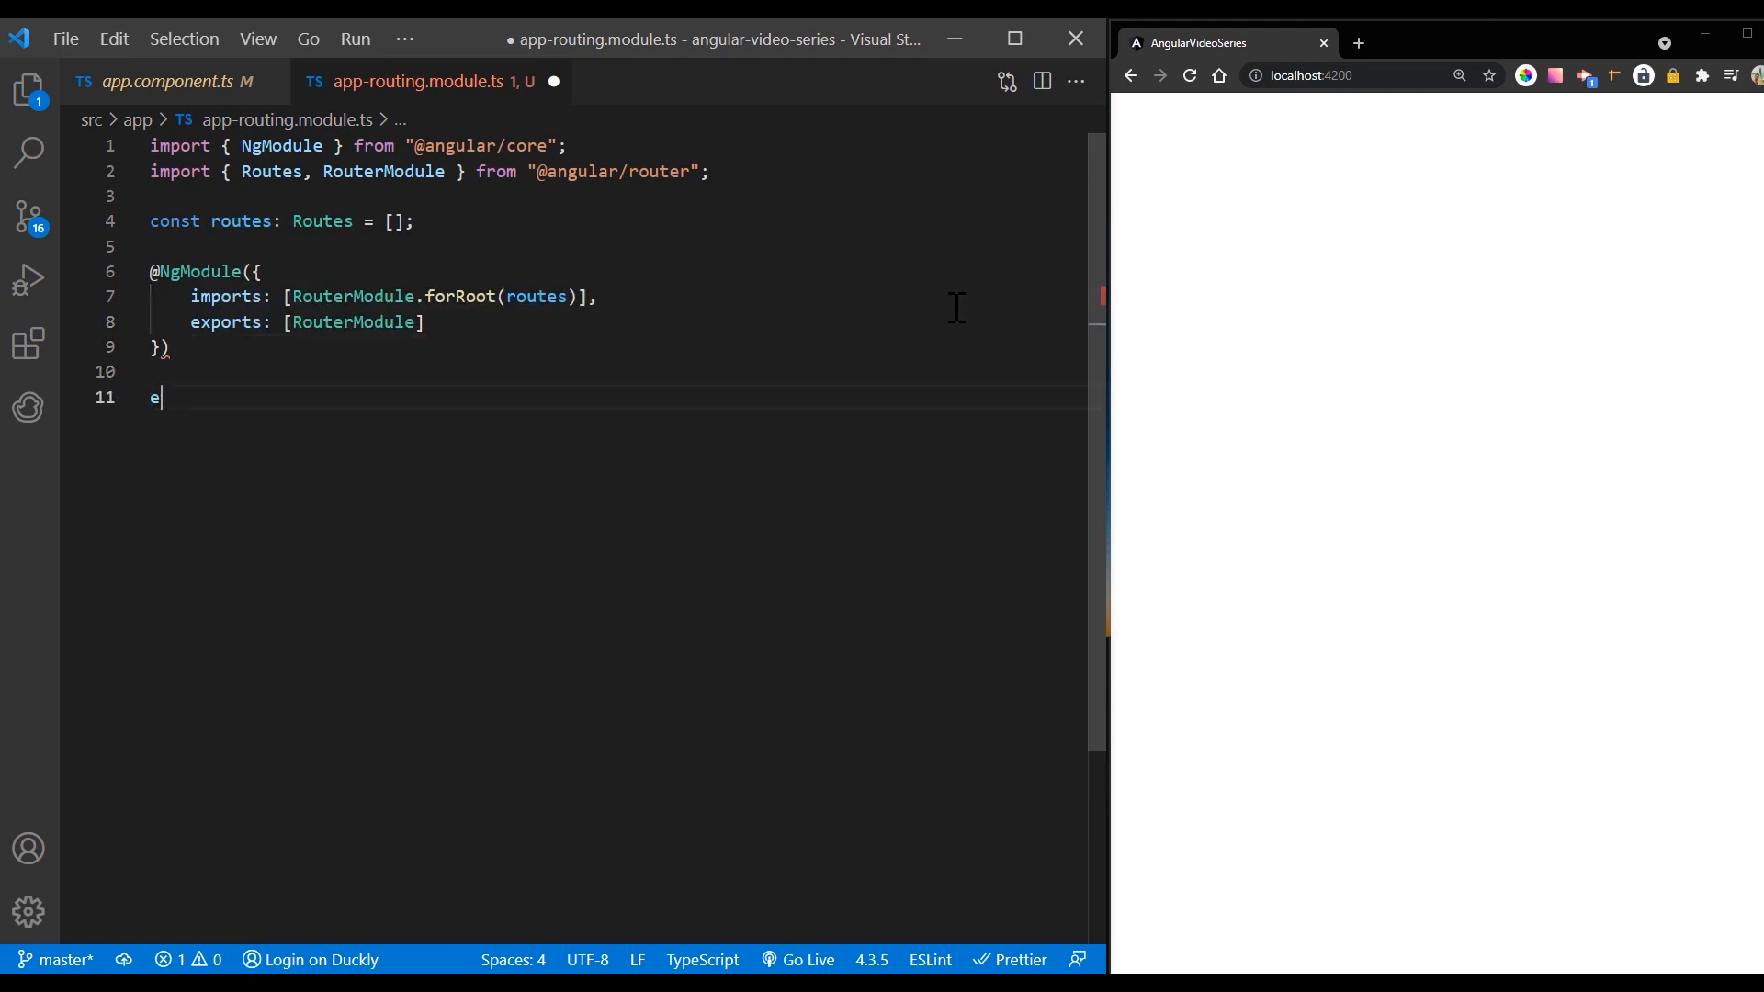
pyautogui.write('xport class')
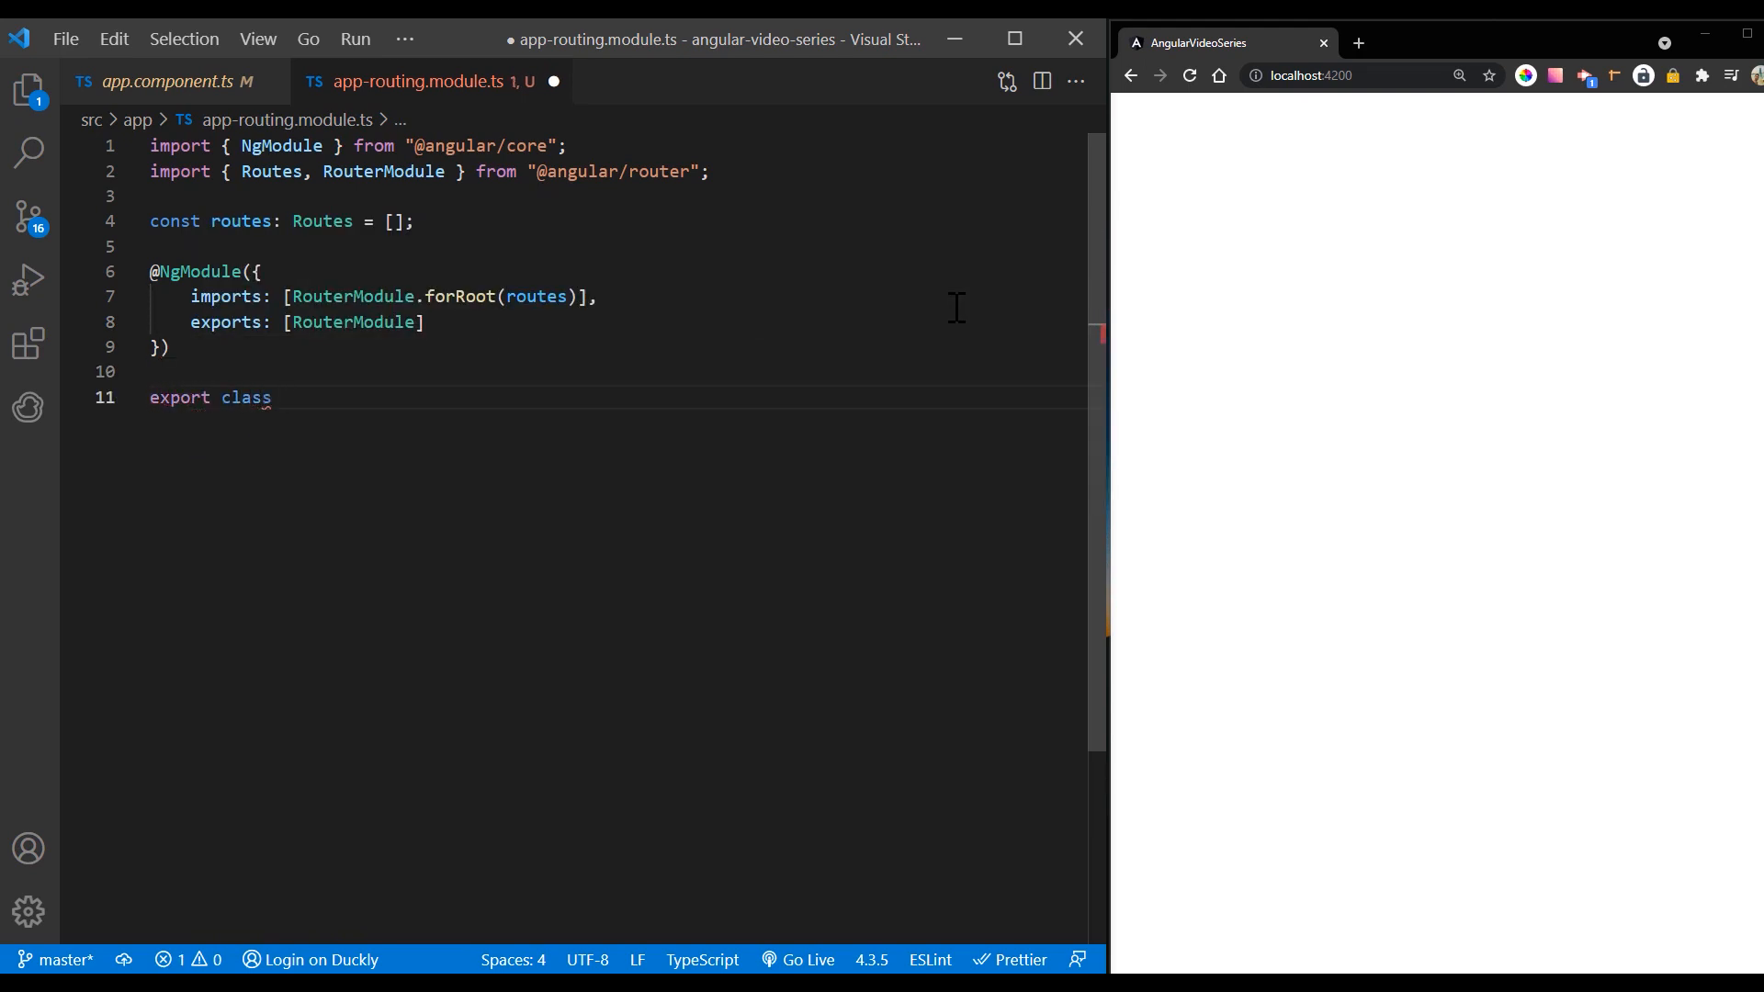
pyautogui.write('AppRoutingModule {}')
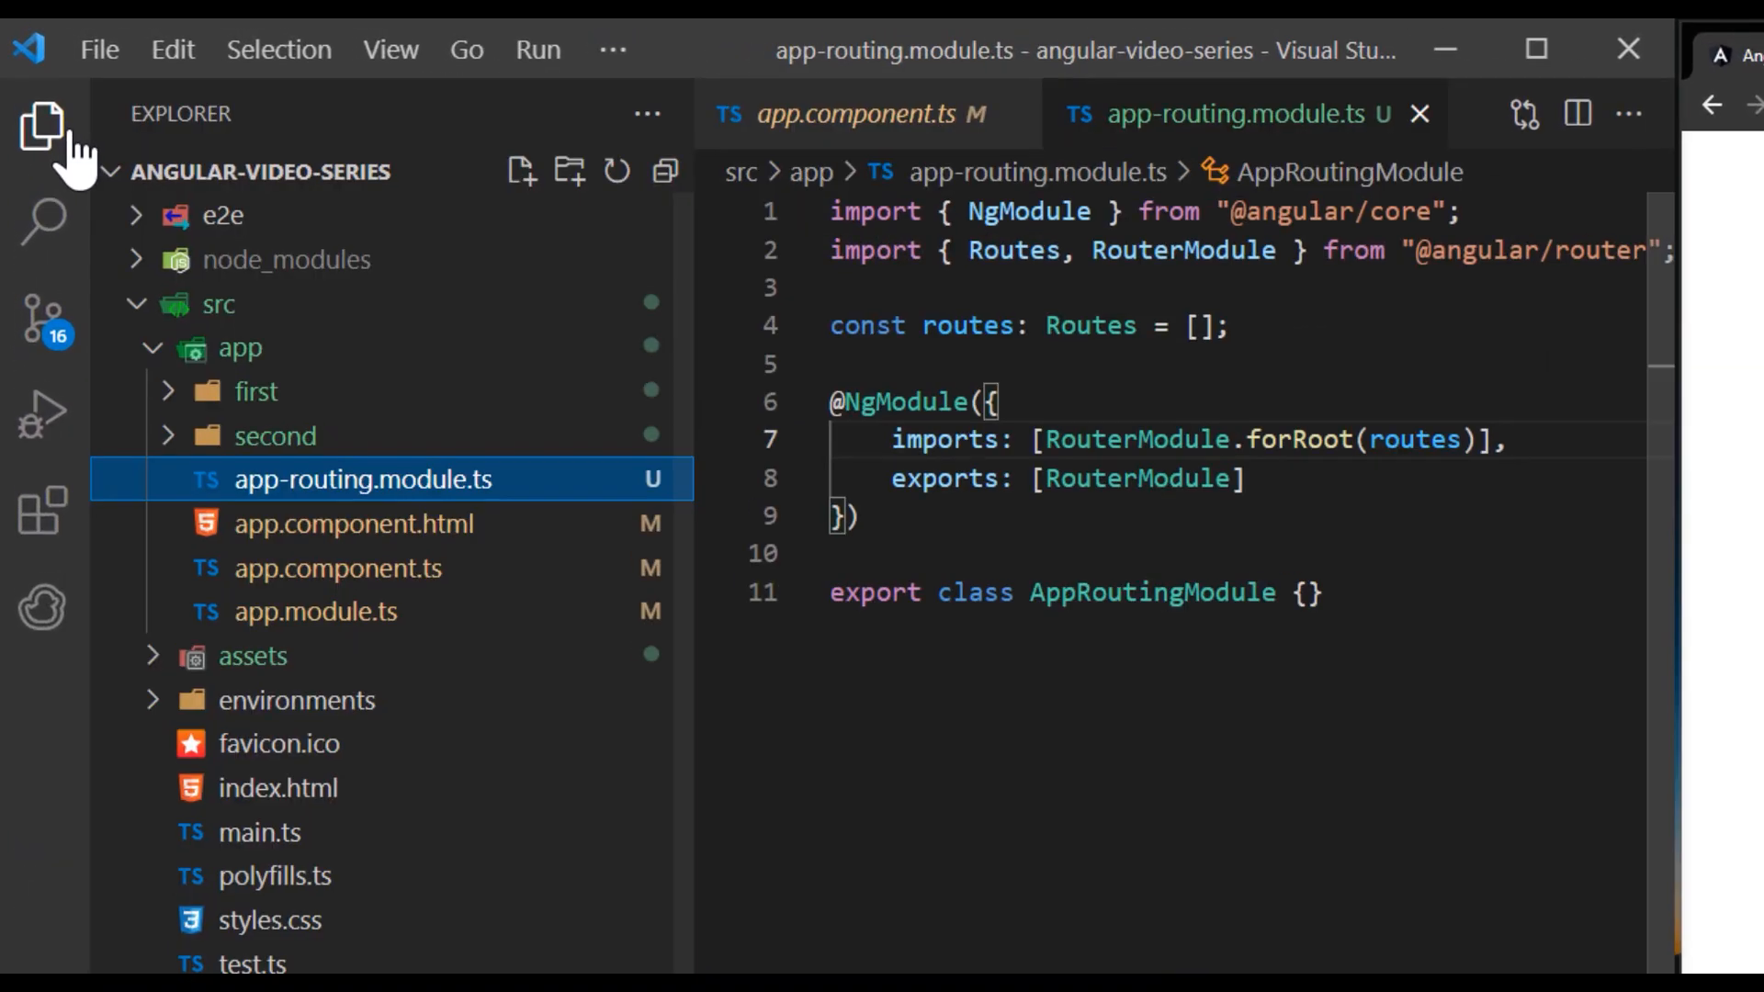
# Step: Add AppRoutingModule to AppModule's imports array with its auto-generated import statement
pyautogui.click(315, 611)
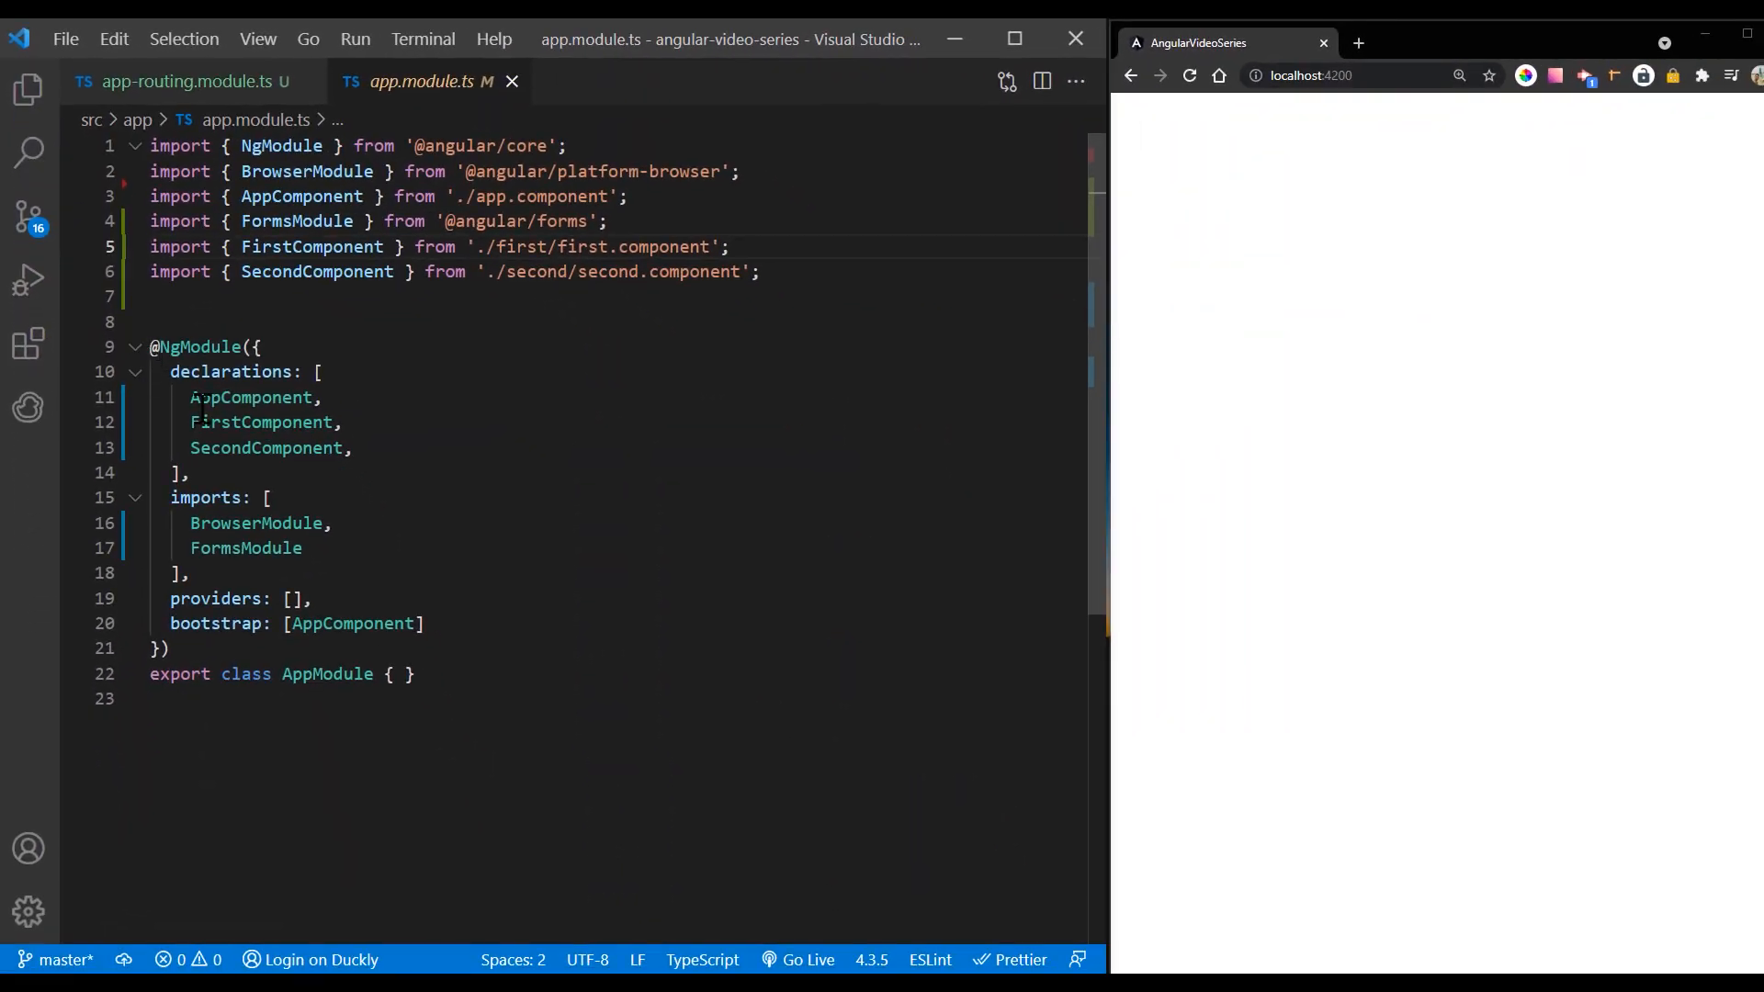
pyautogui.write('App')
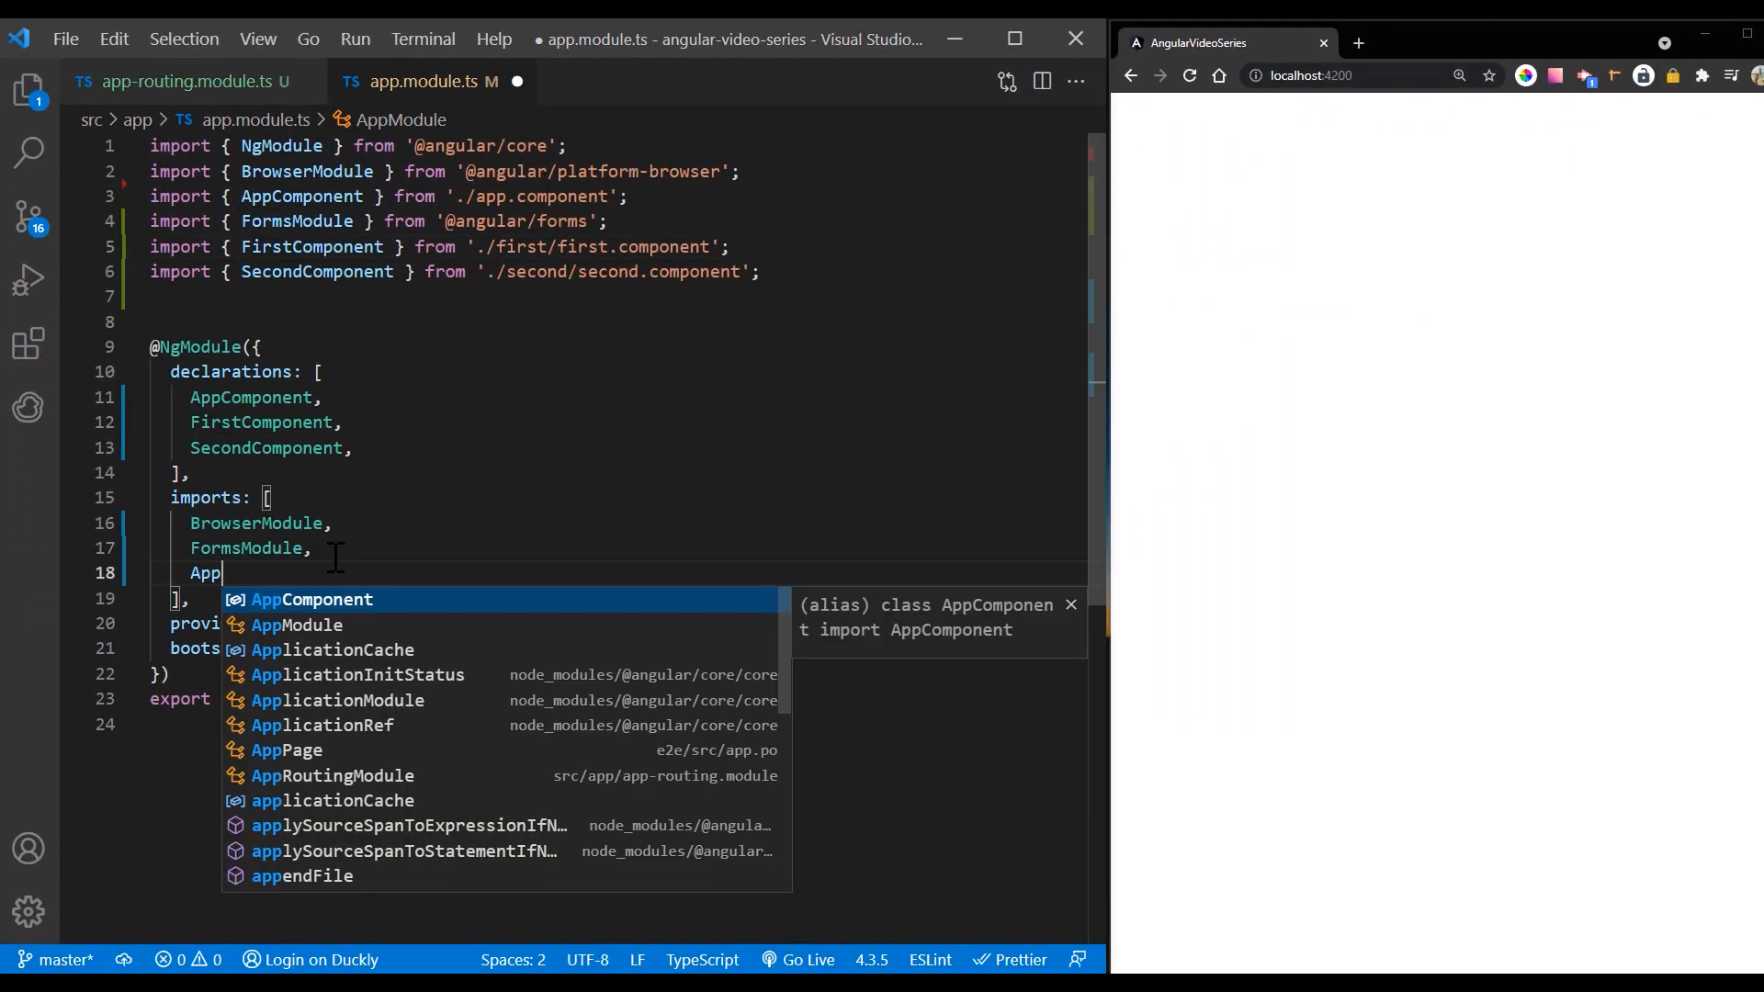
pyautogui.write('RoutingModul')
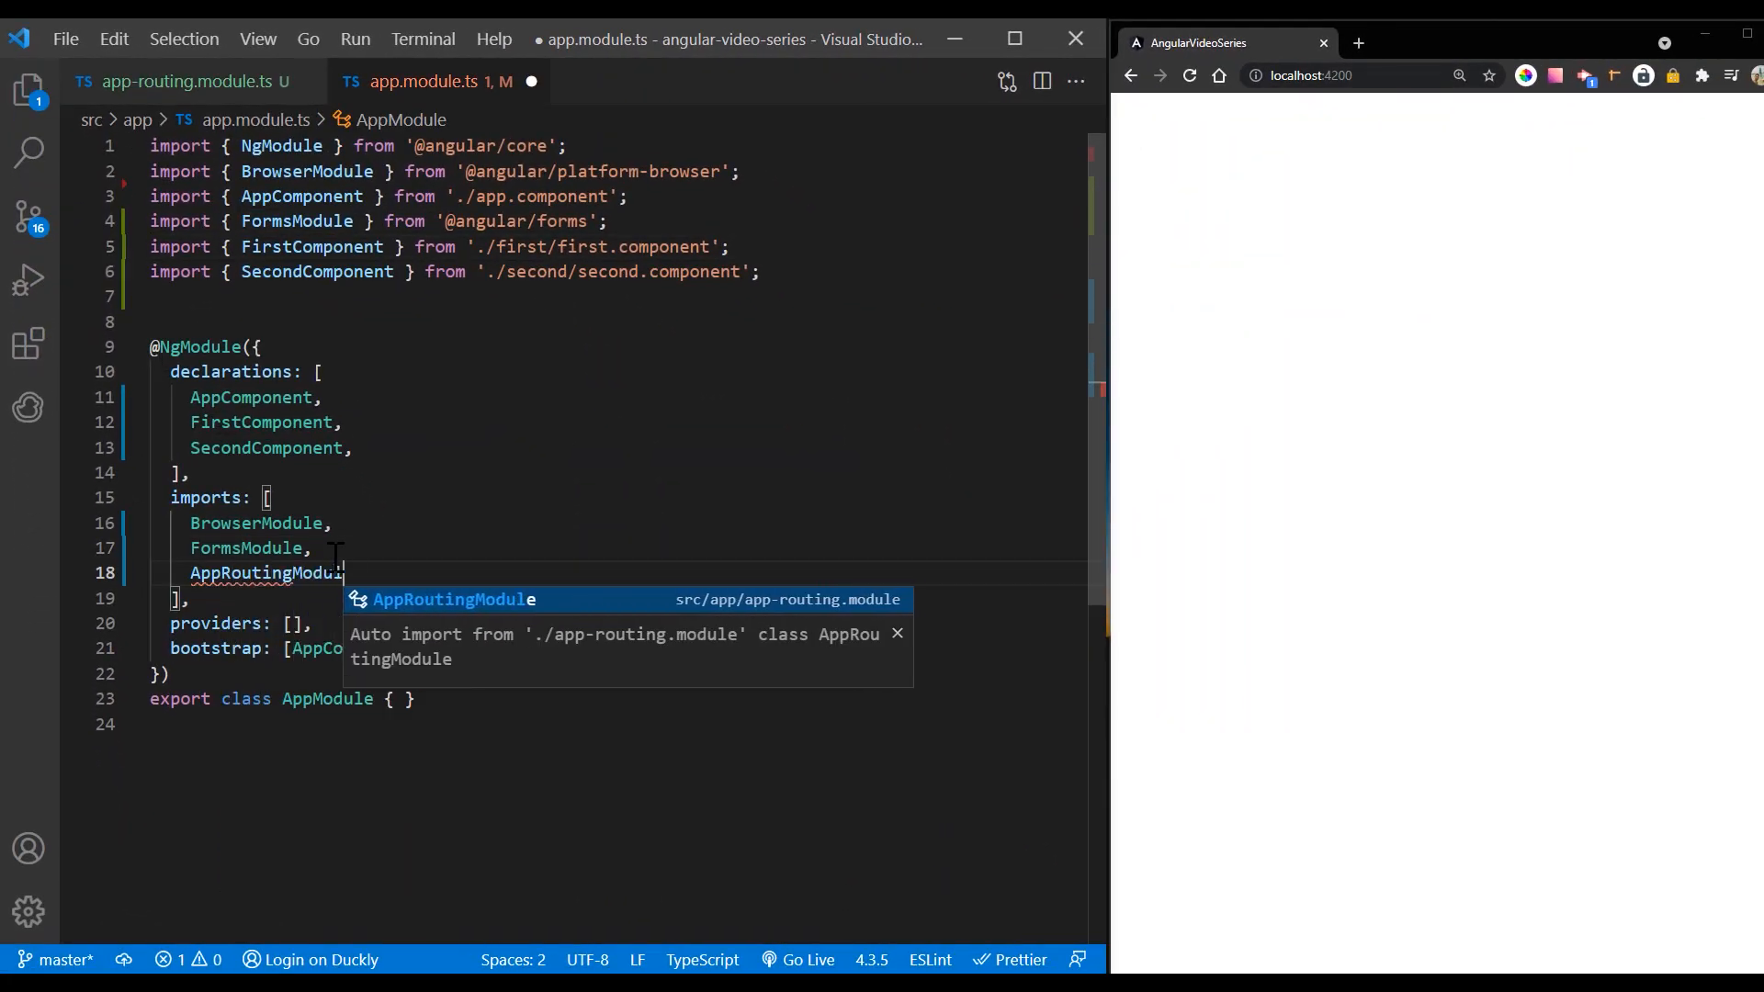
pyautogui.press('Enter')
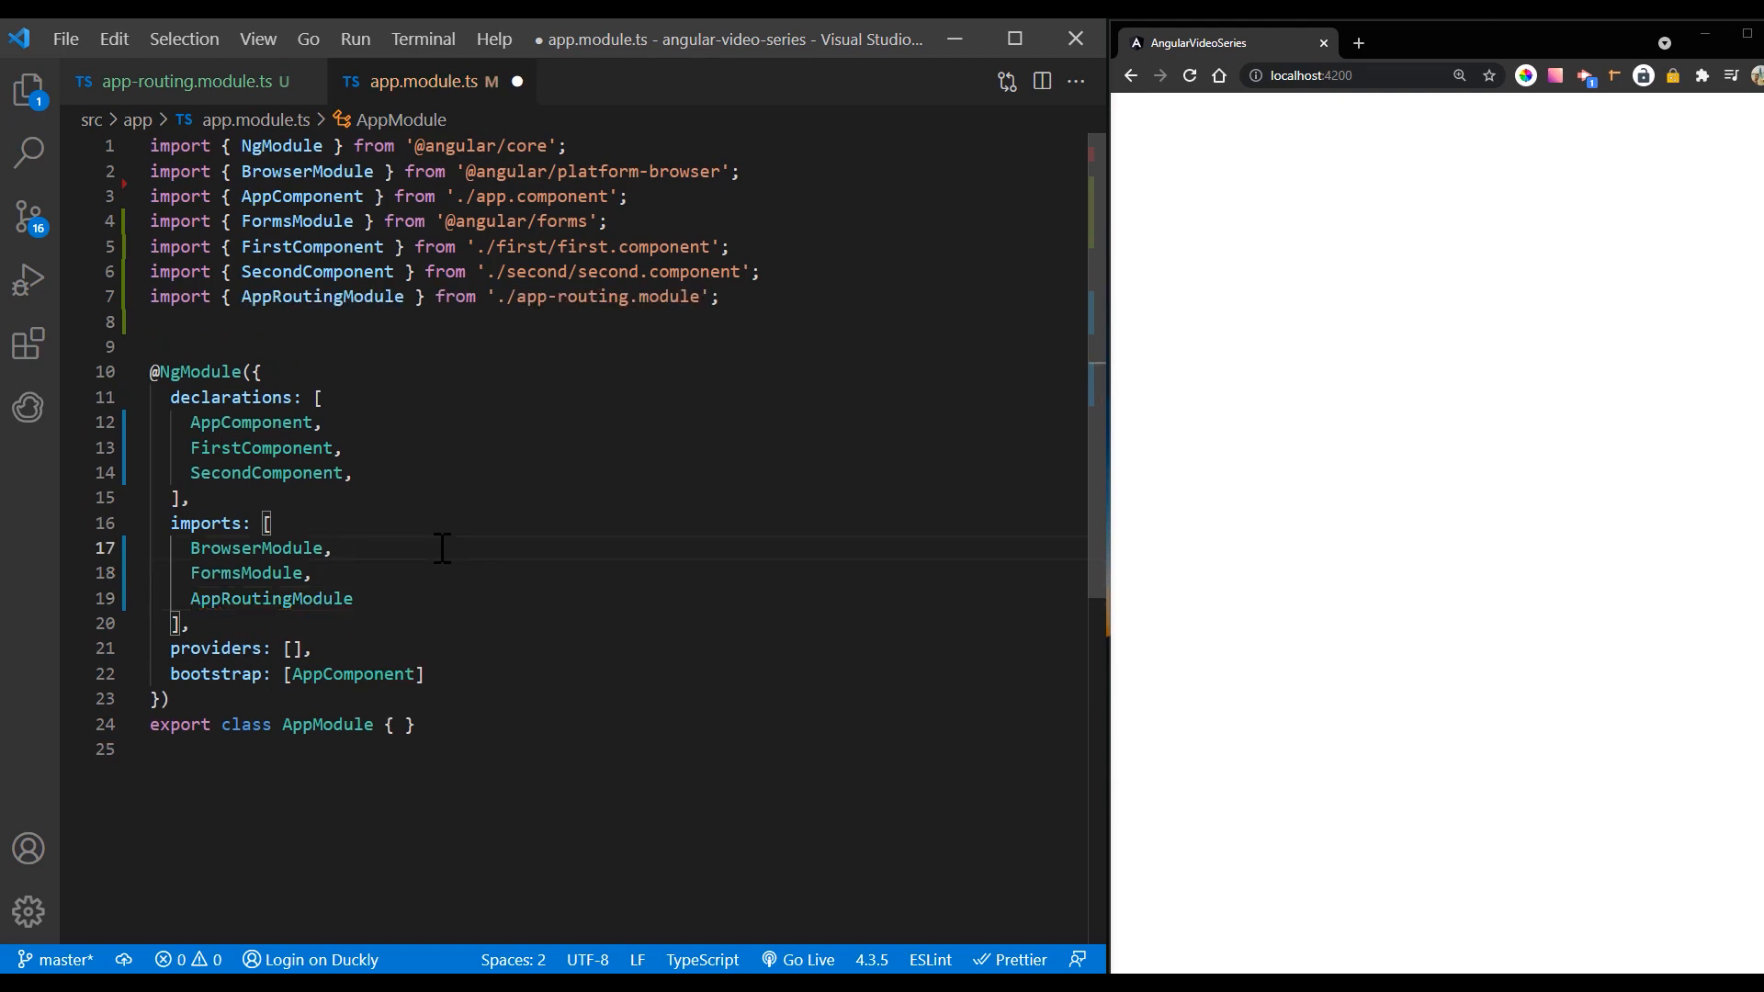
pyautogui.click(184, 81)
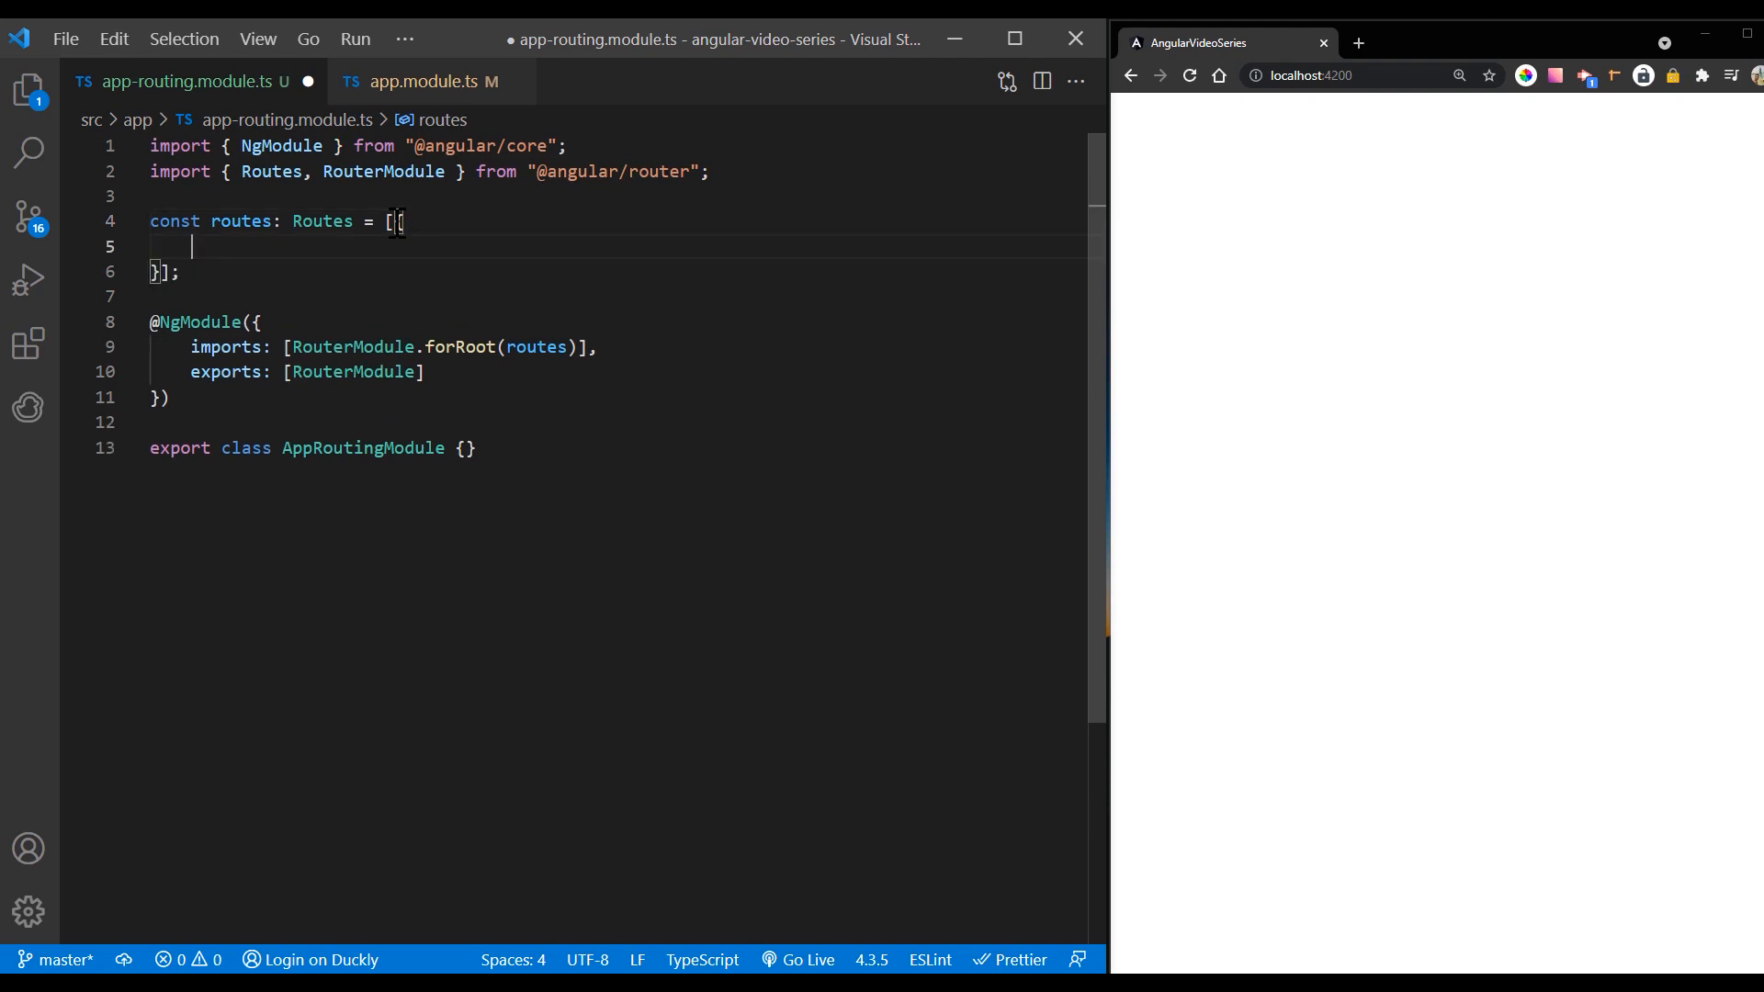
# Step: Add a route entry with path 'first-component' to the routes array
pyautogui.write("path: 'f'")
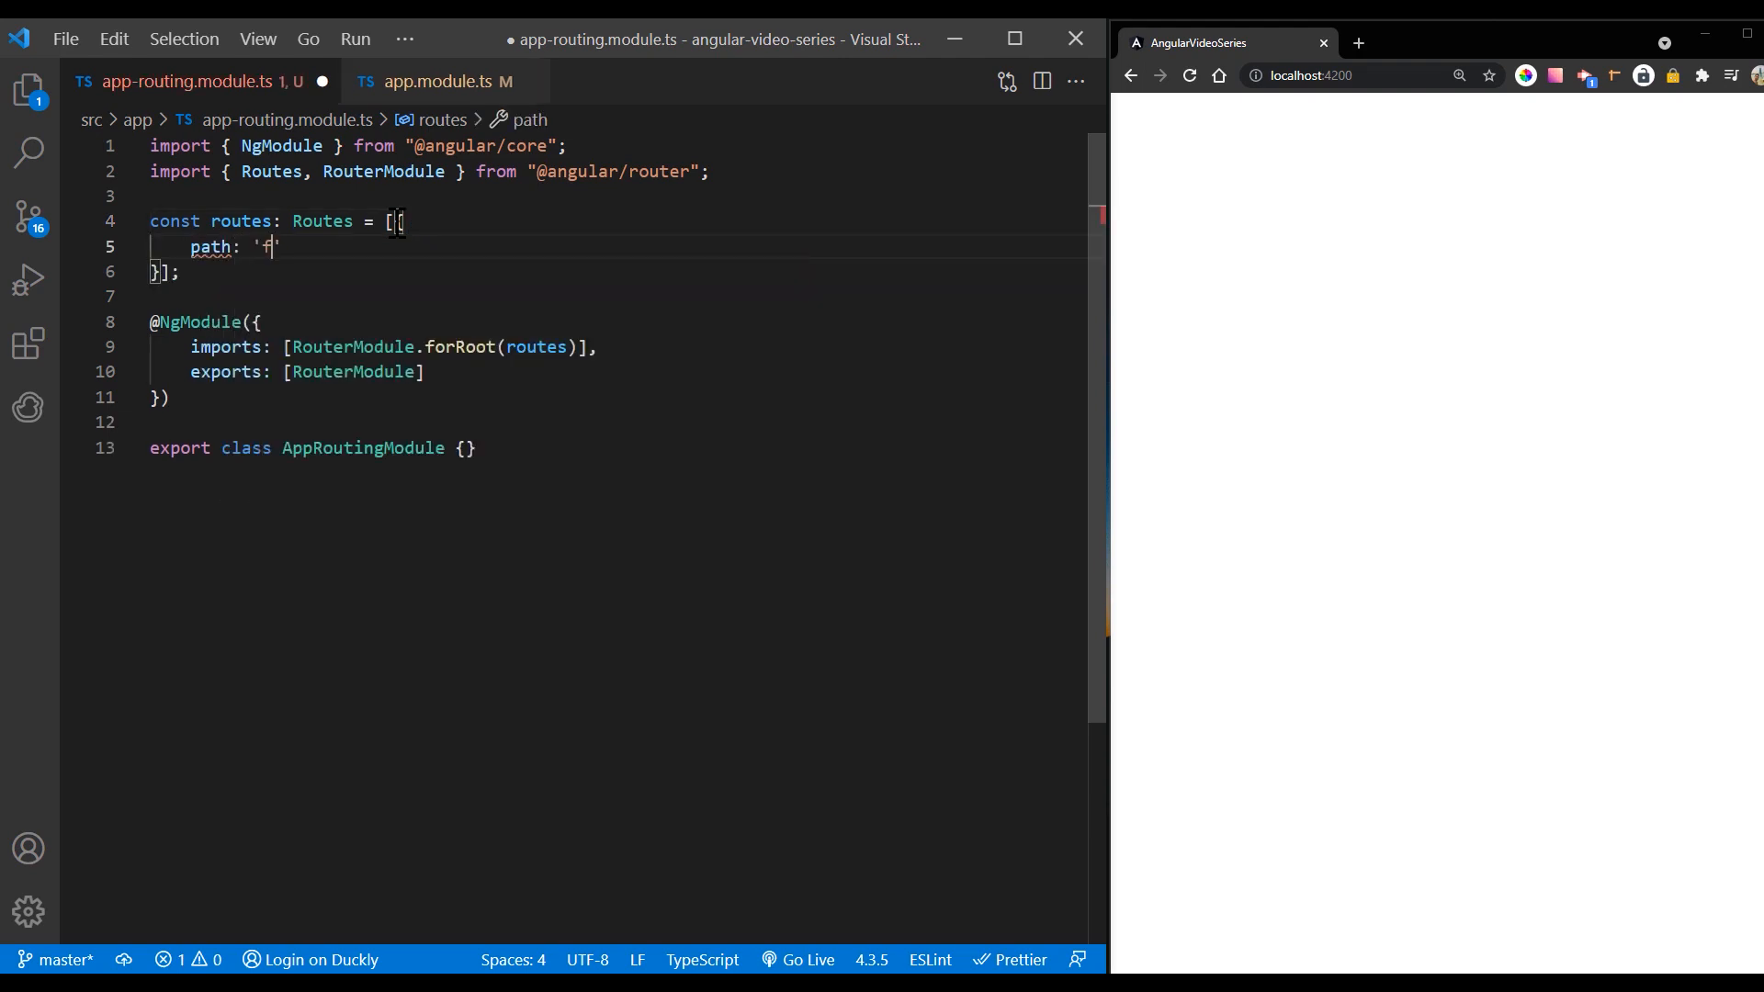
pyautogui.write('irst-component')
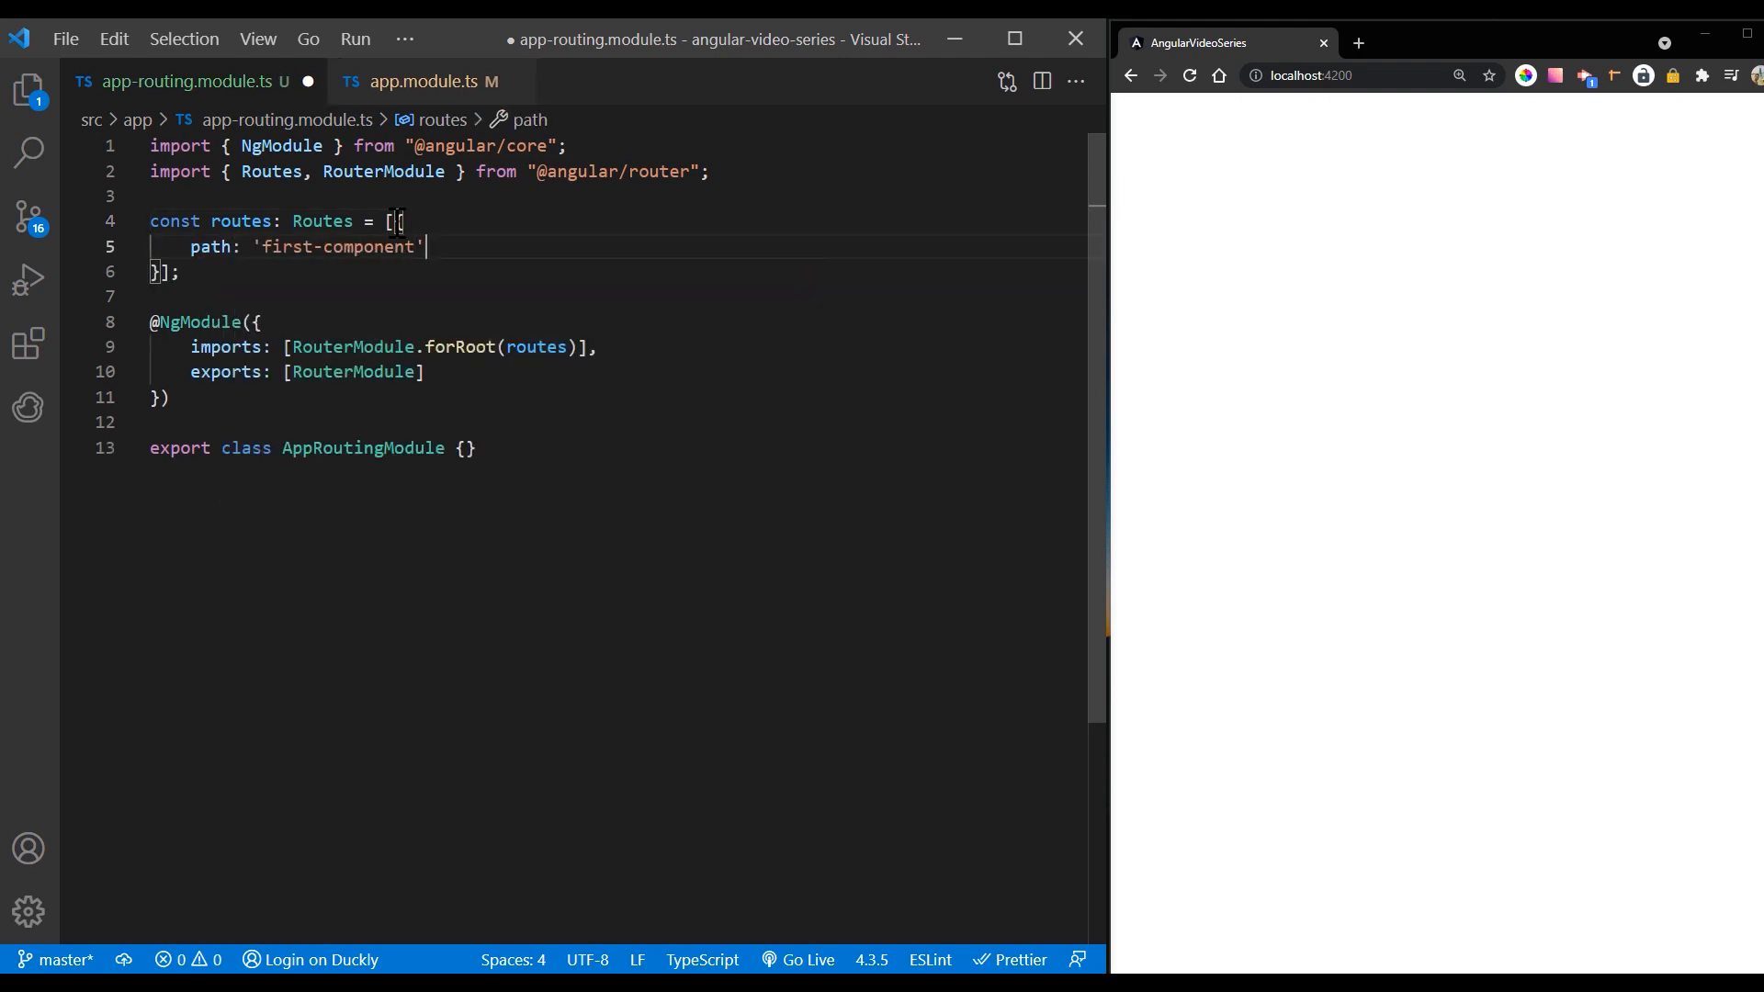
pyautogui.write(', component')
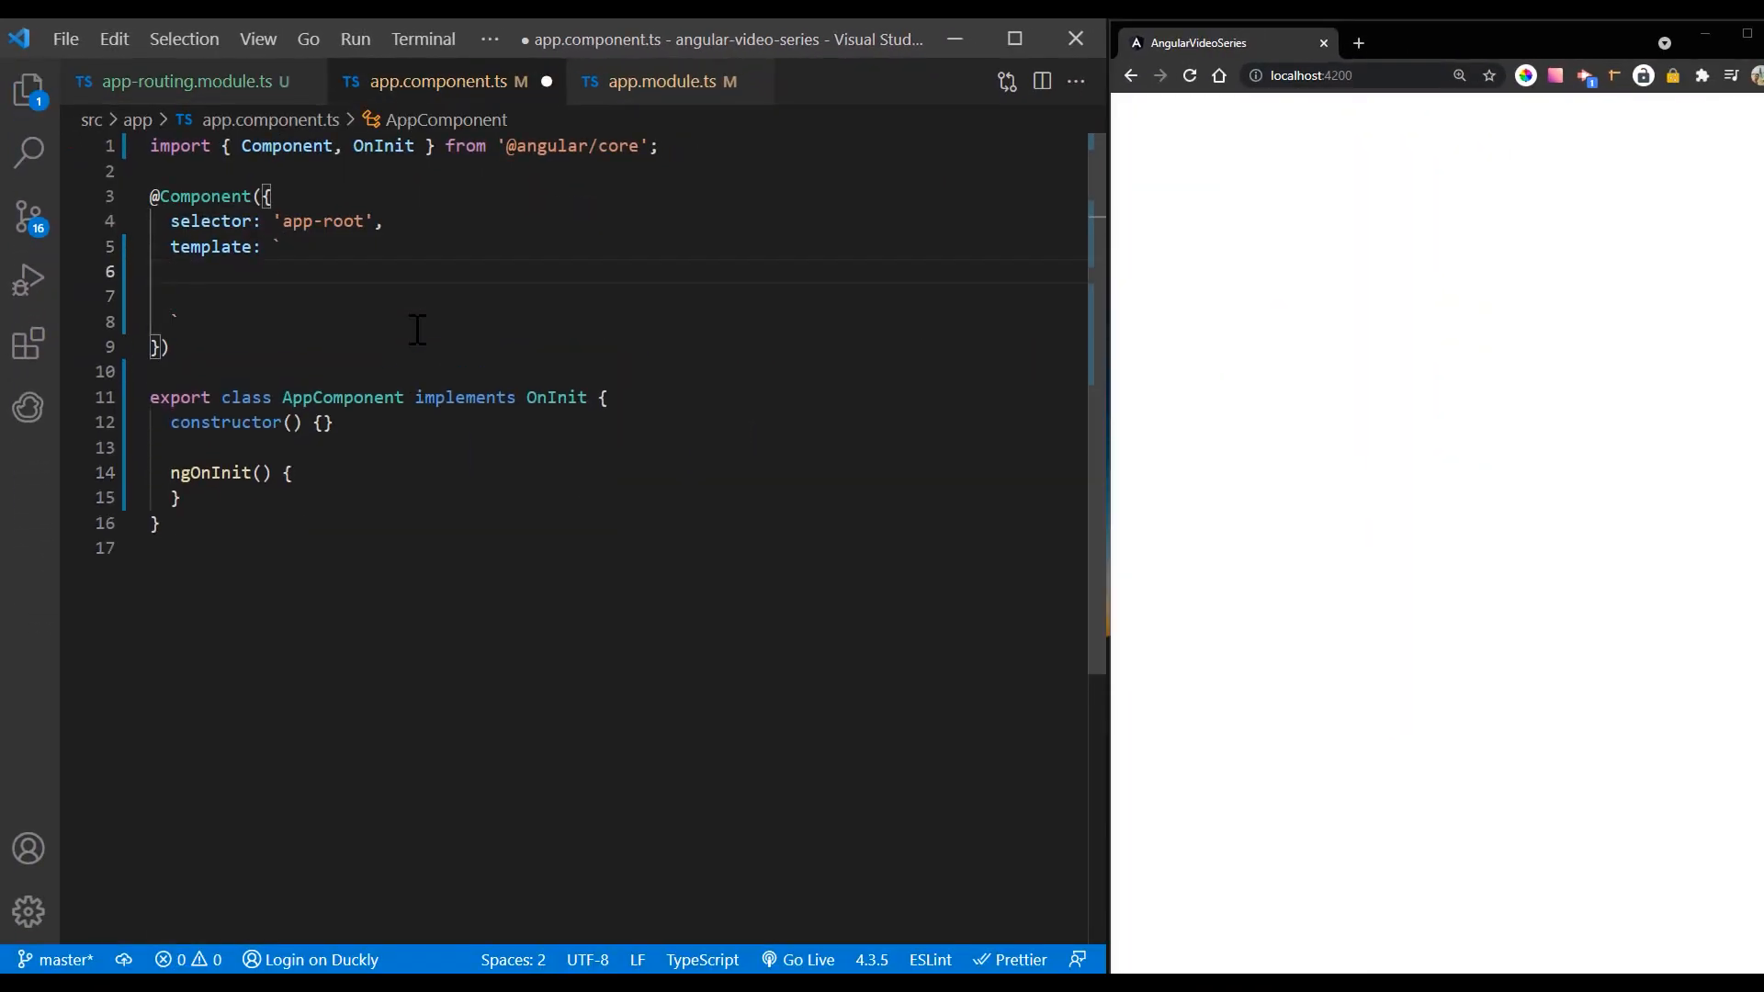
# Step: Add the Angular router app heading and a nav list skeleton to the template
pyautogui.write('<h1>')
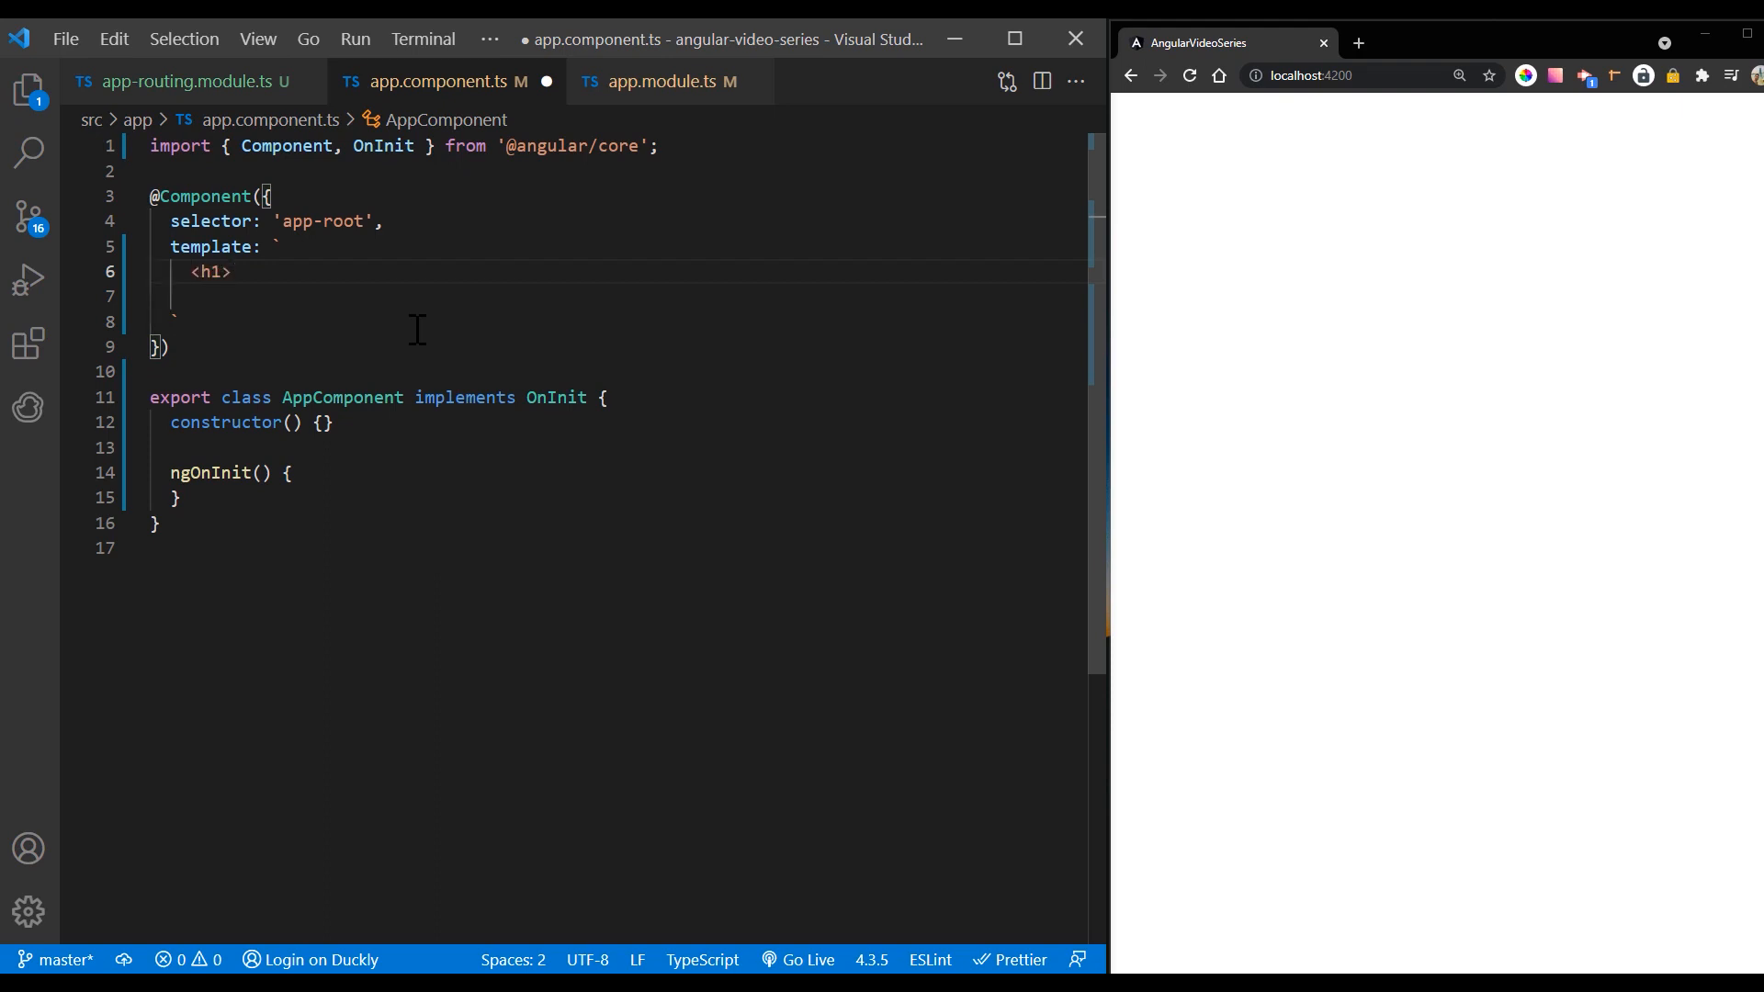
pyautogui.write('</h1')
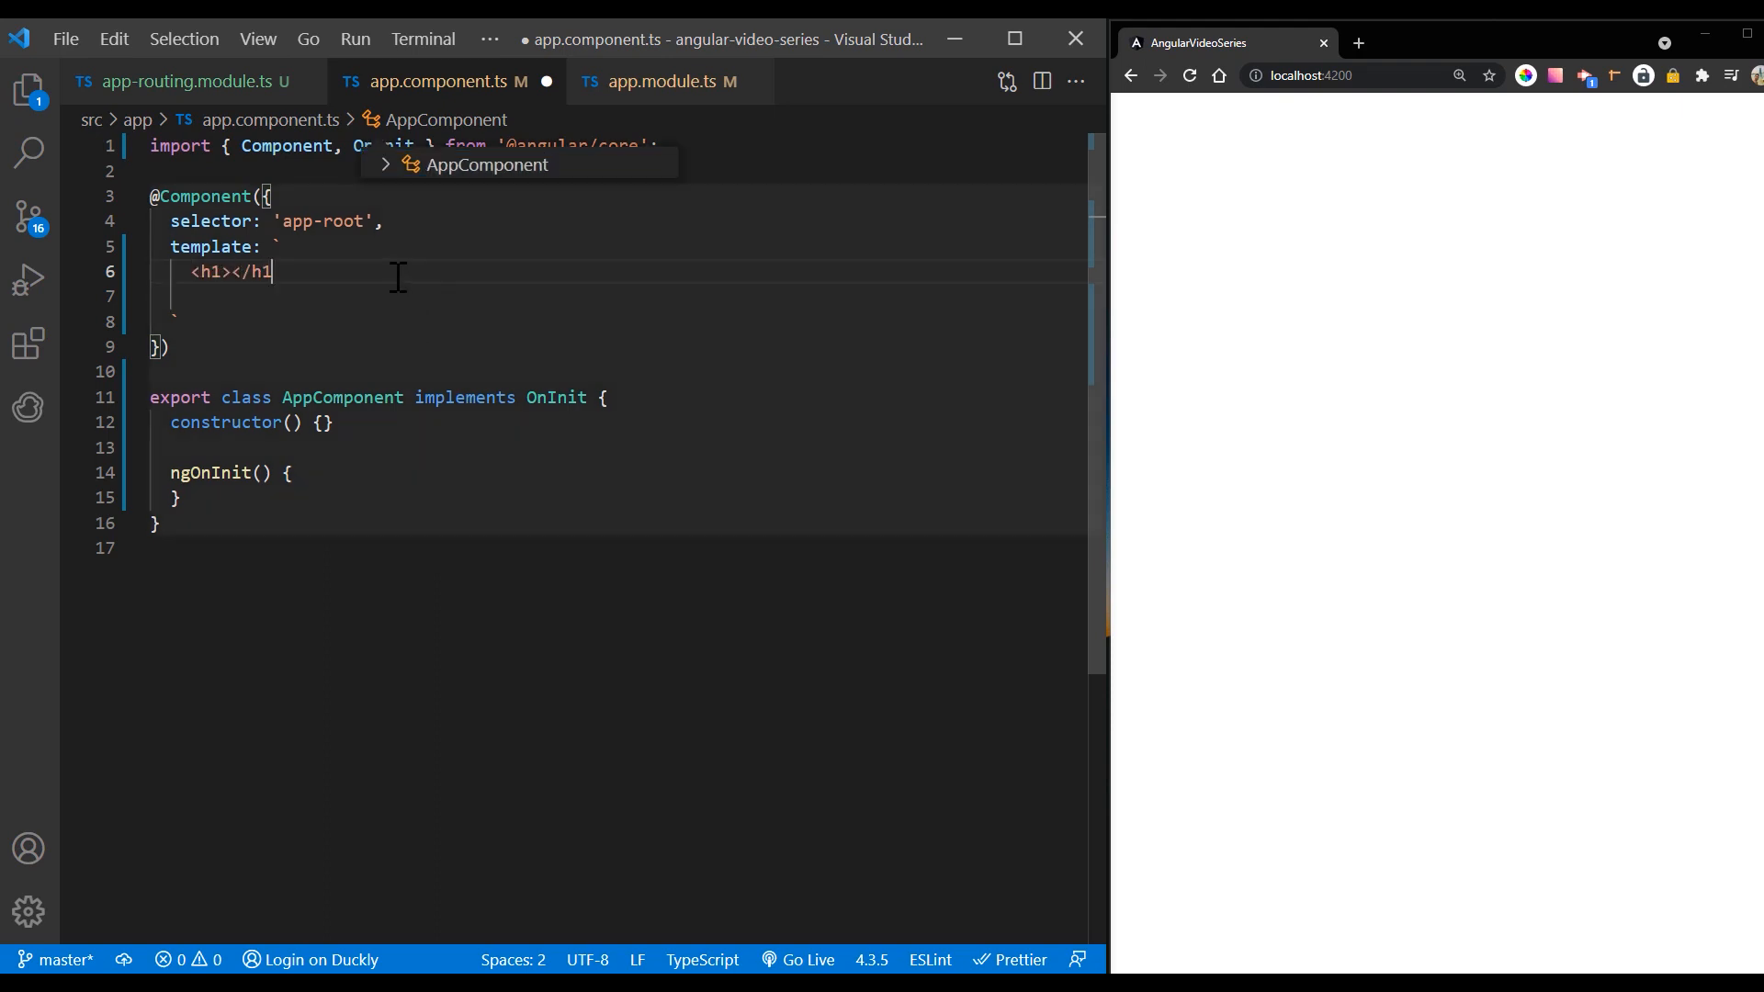
pyautogui.write('Angular router app')
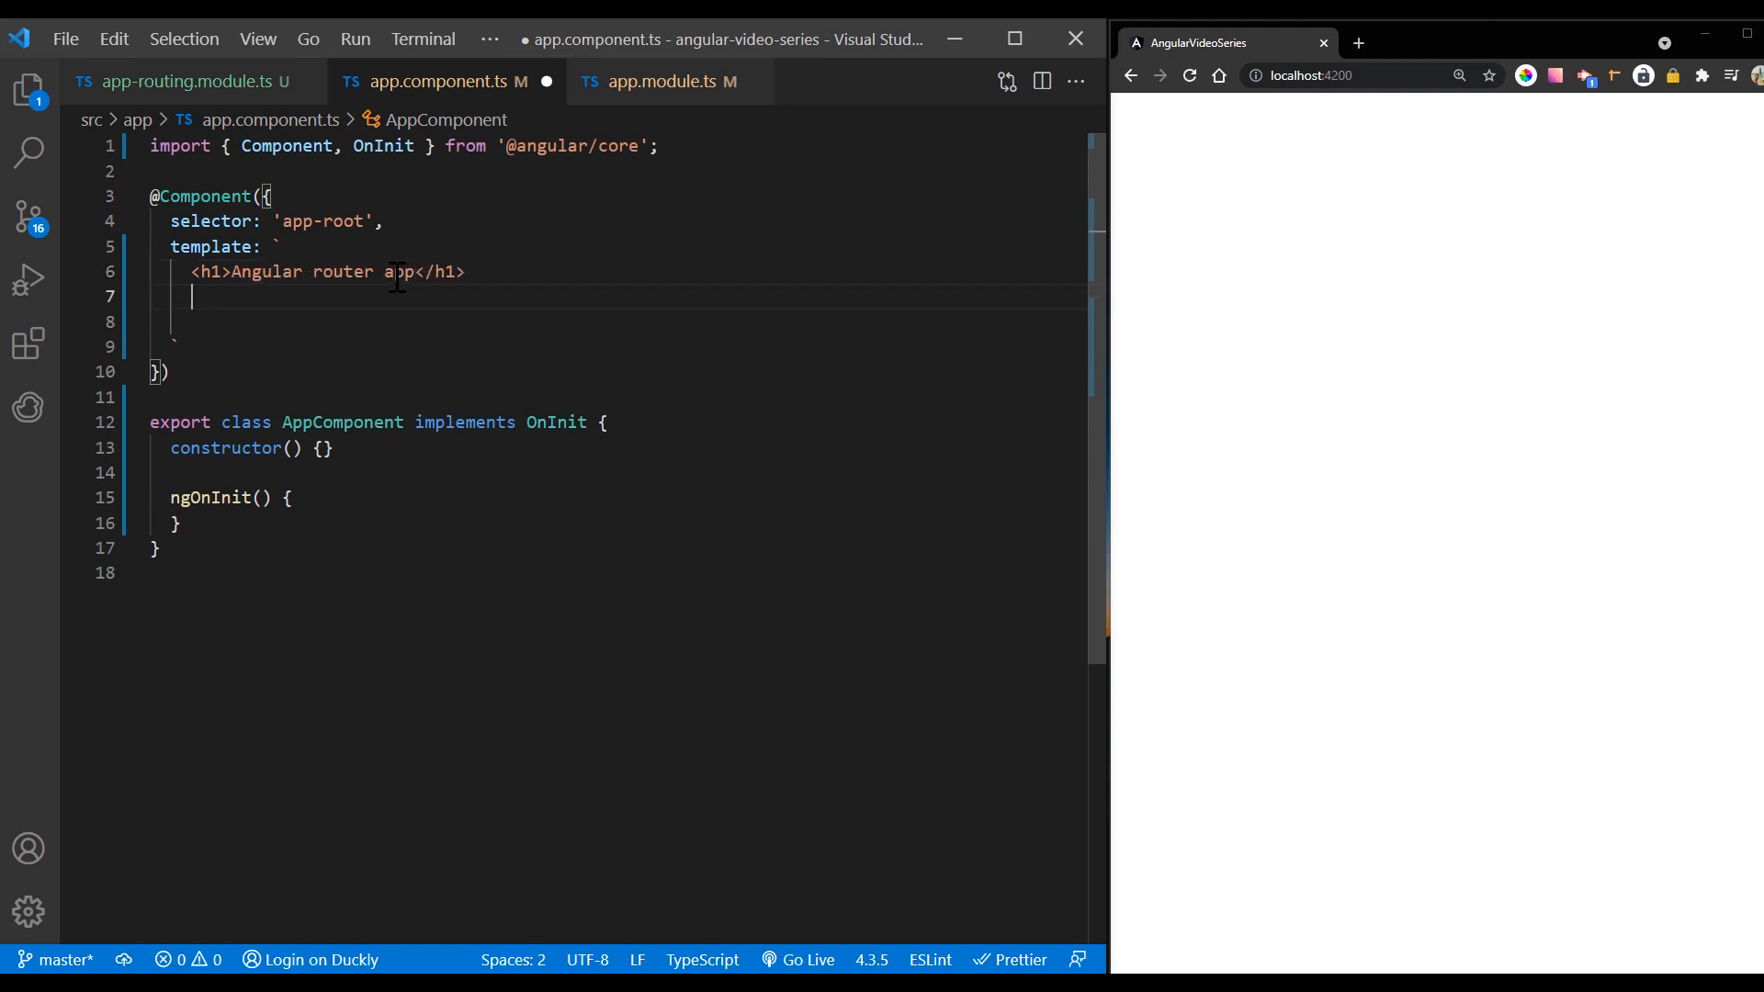
pyautogui.write('<nav></nav>')
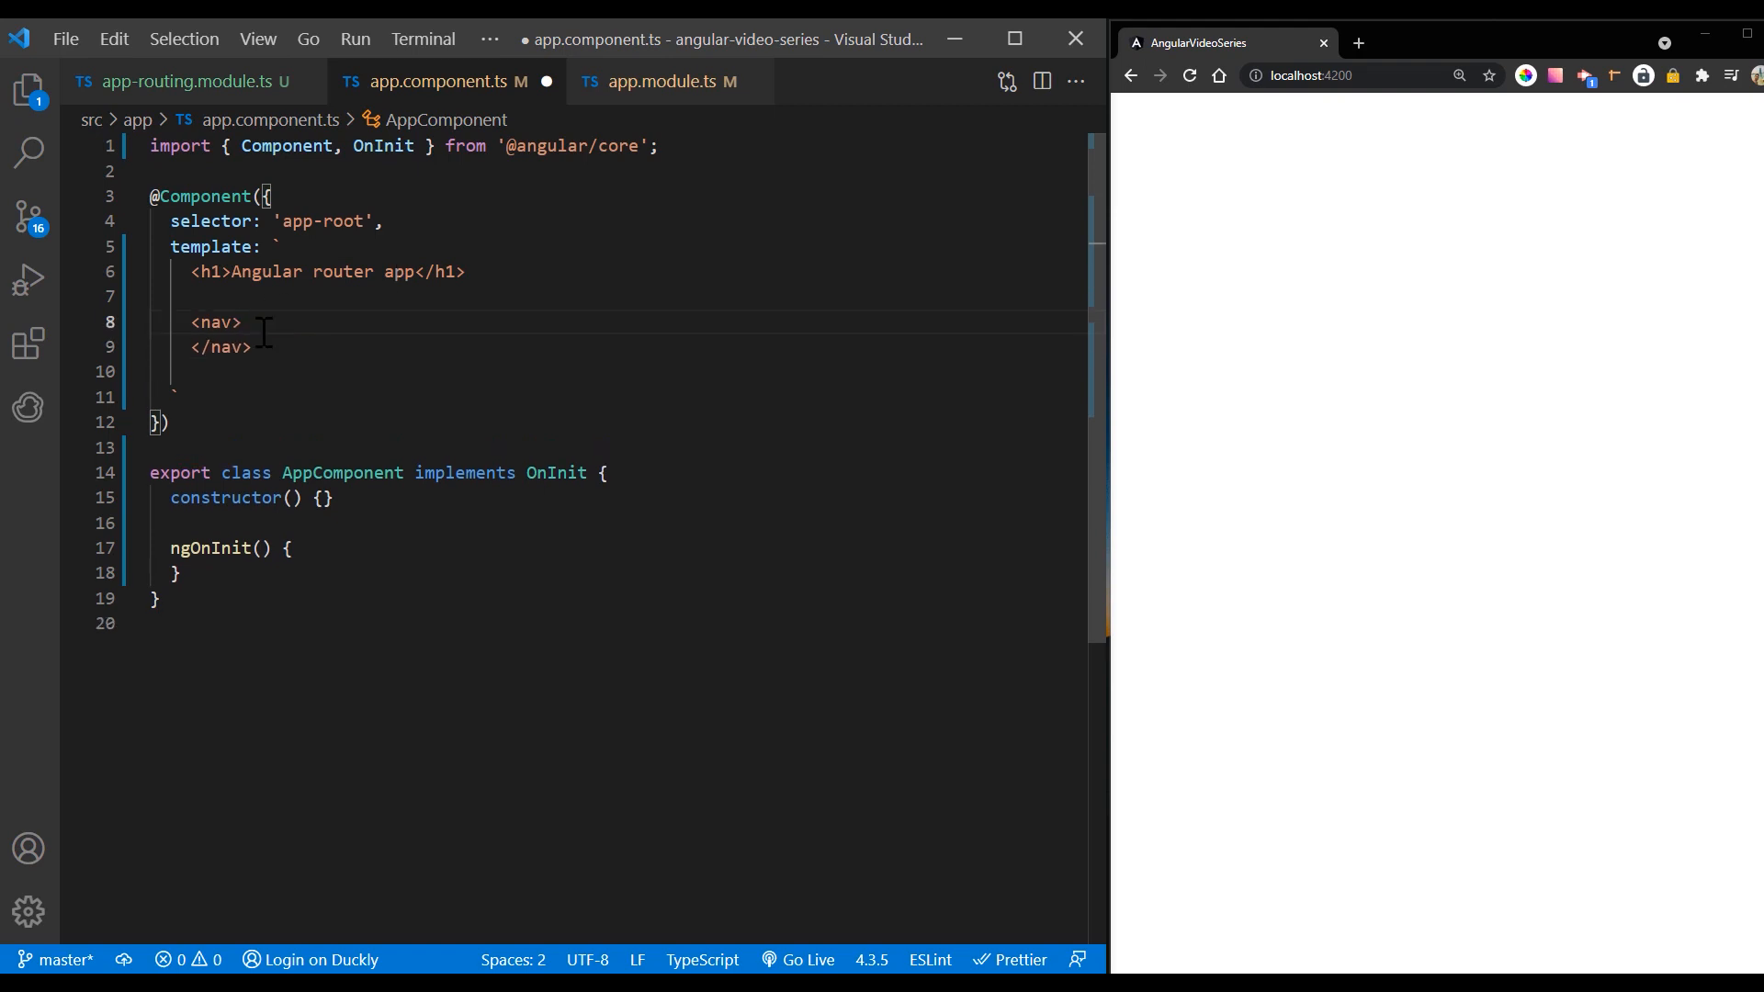
pyautogui.write('<ul></ul>')
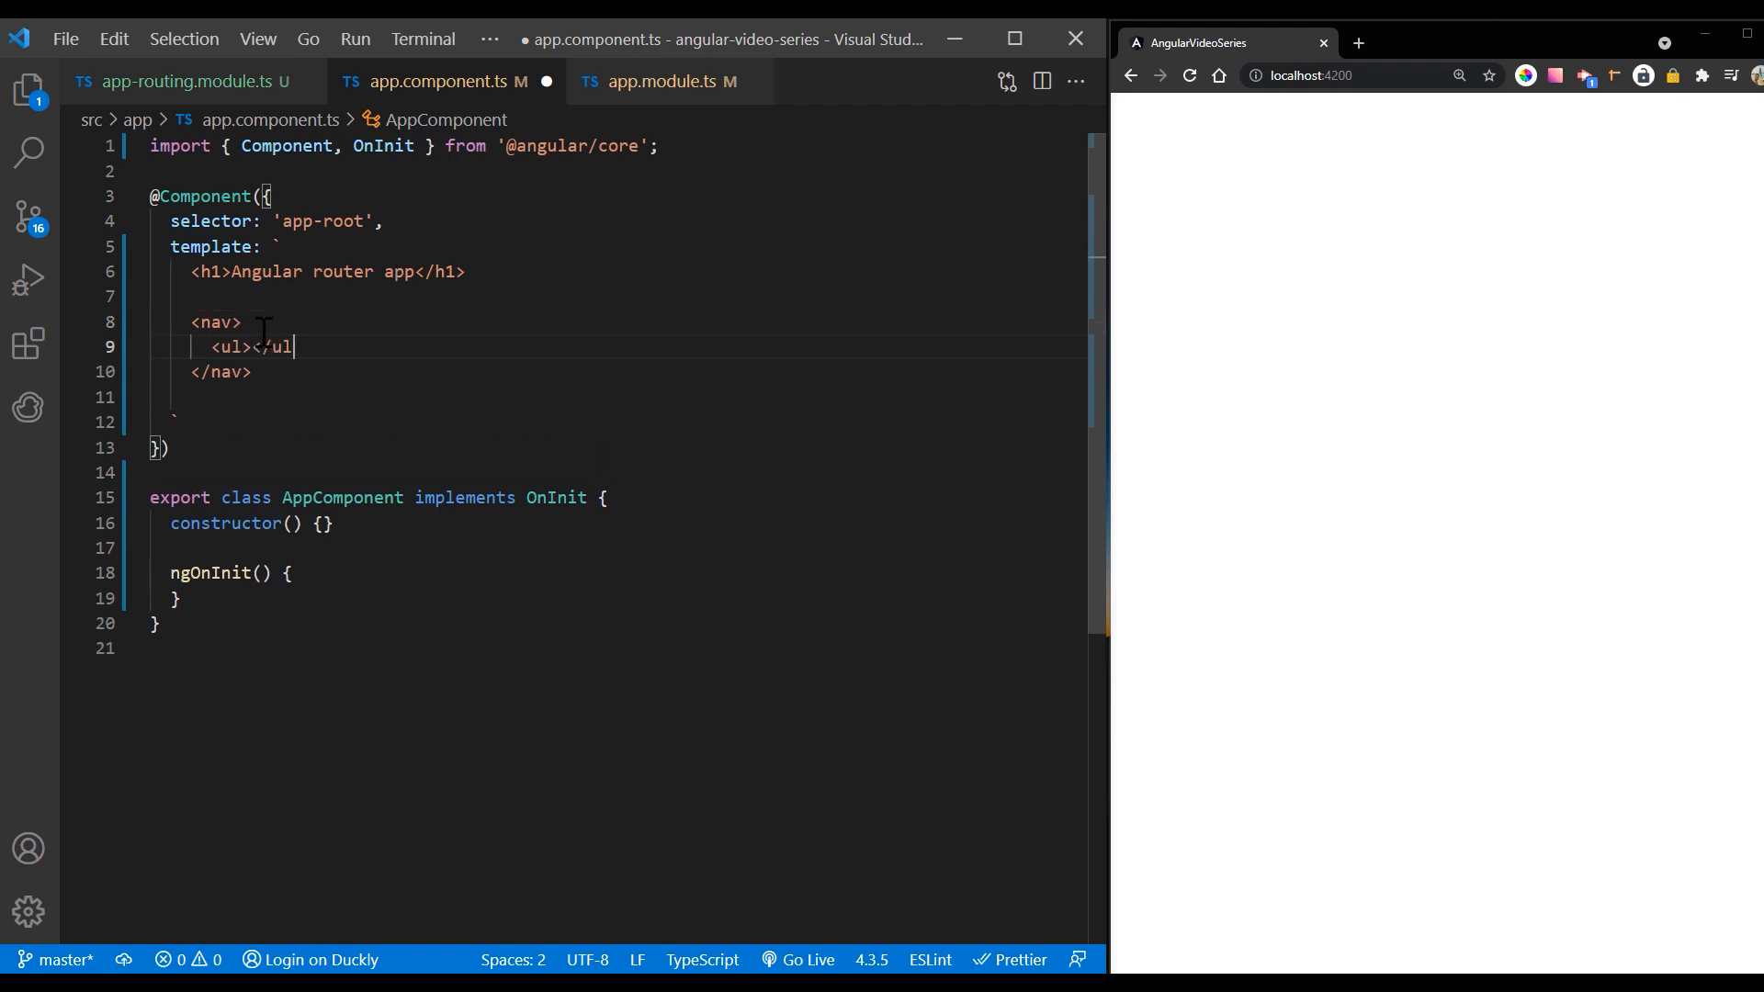
pyautogui.press('Enter')
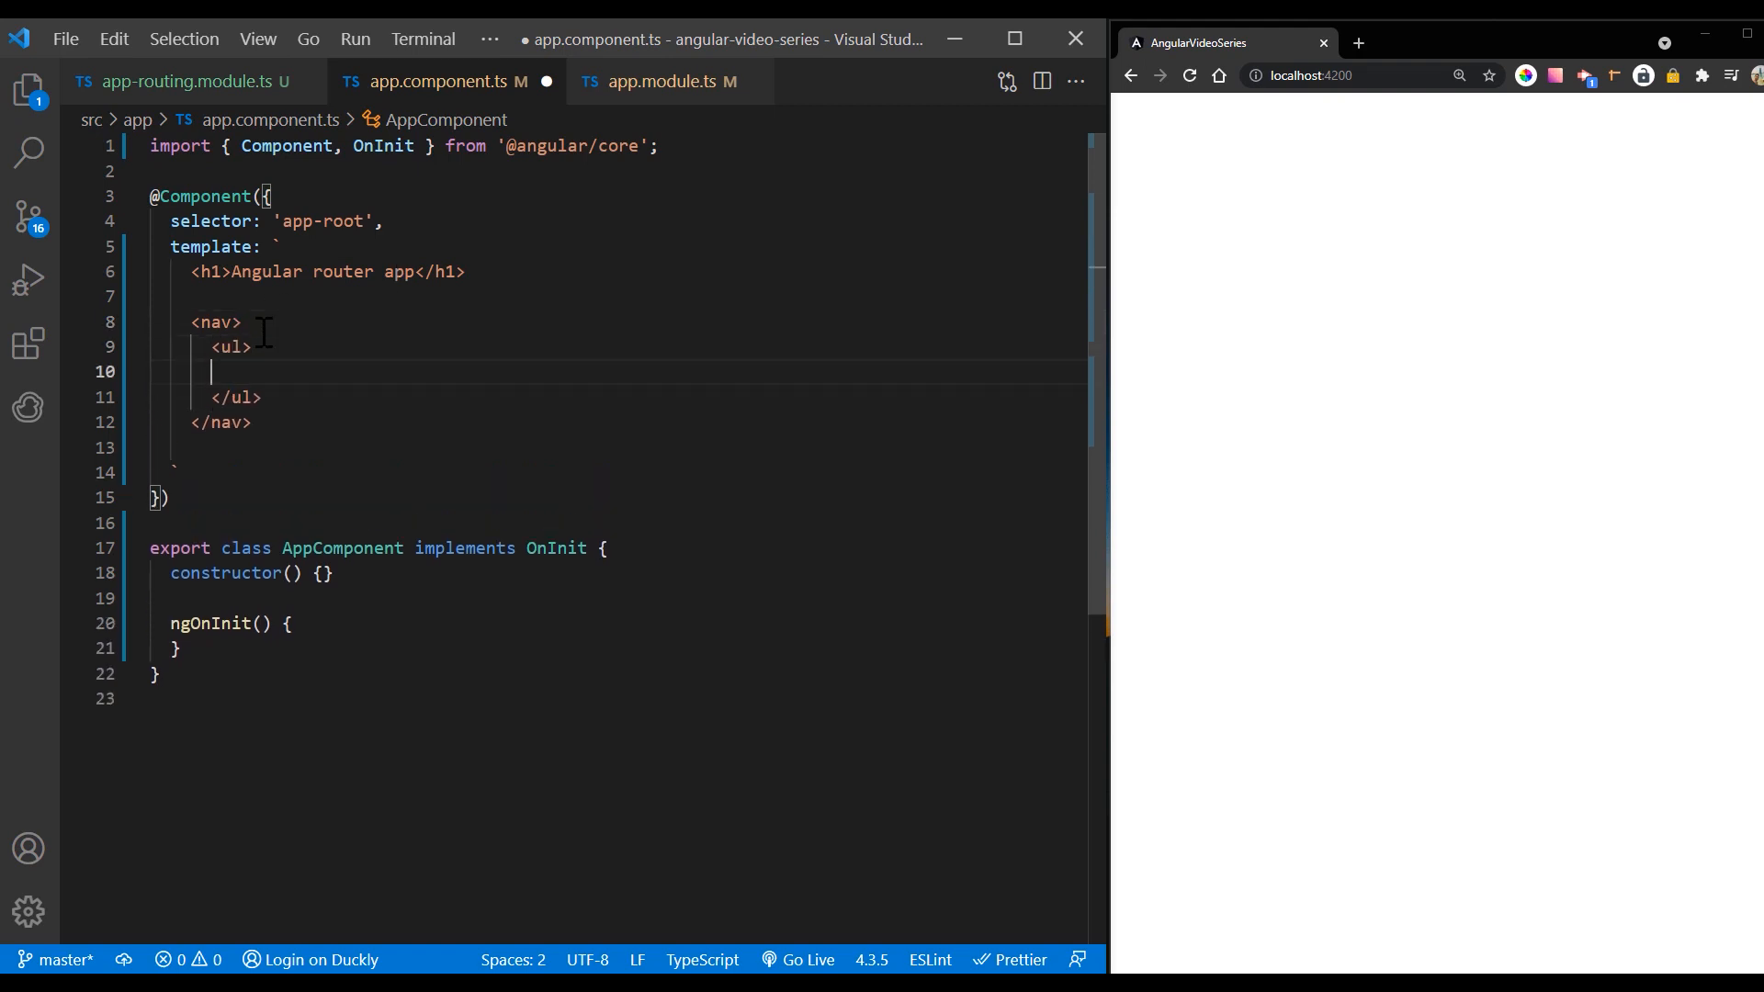
pyautogui.write('<li></li>')
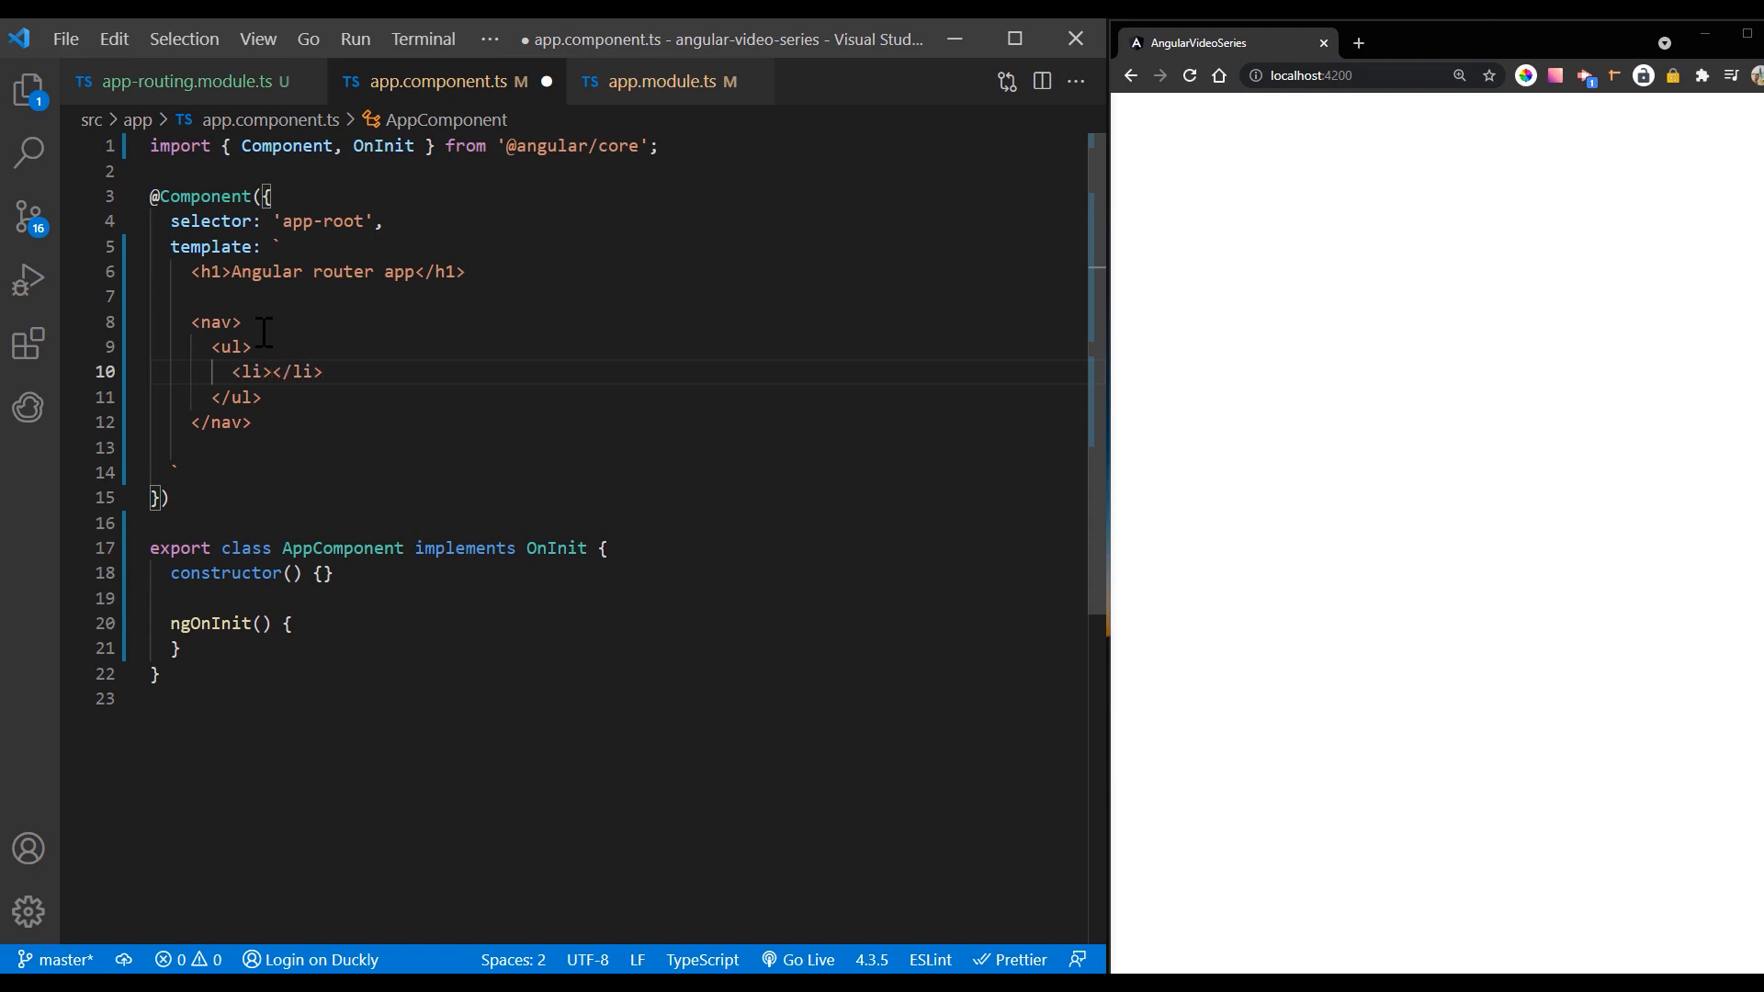
# Step: Add routerLinks to /first-component and second-component, plus a router-outlet
pyautogui.write('<a routerLin<')
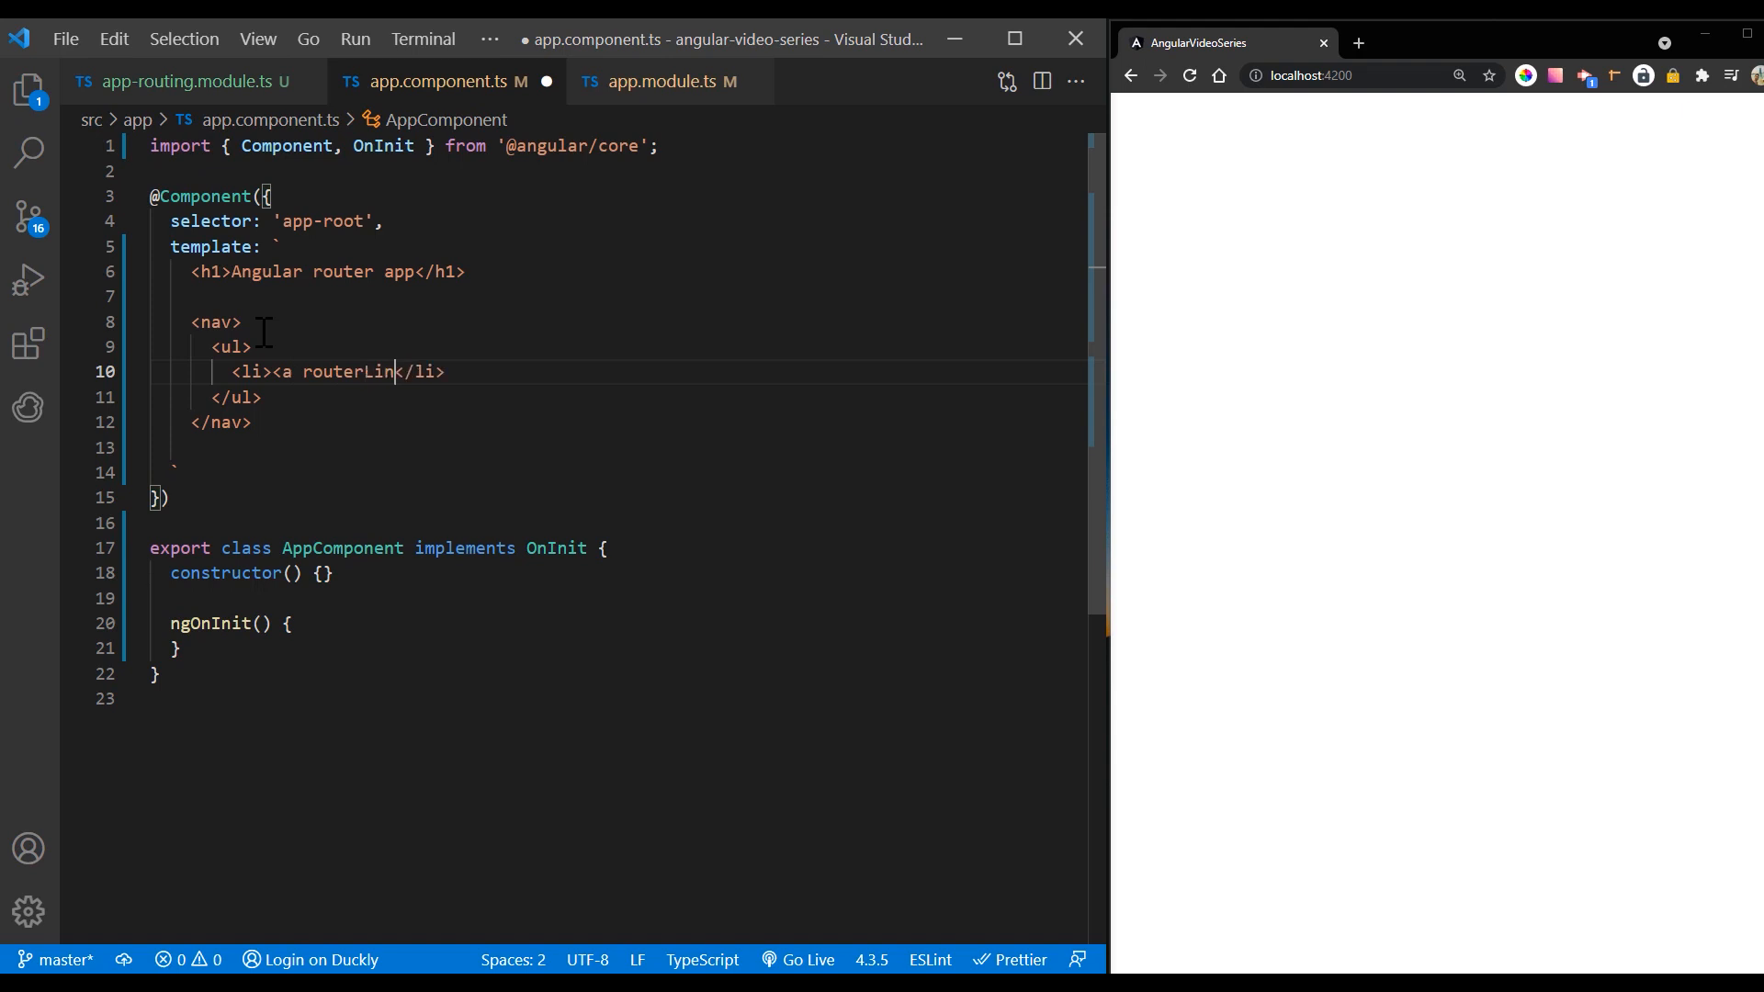
pyautogui.write('k="/"')
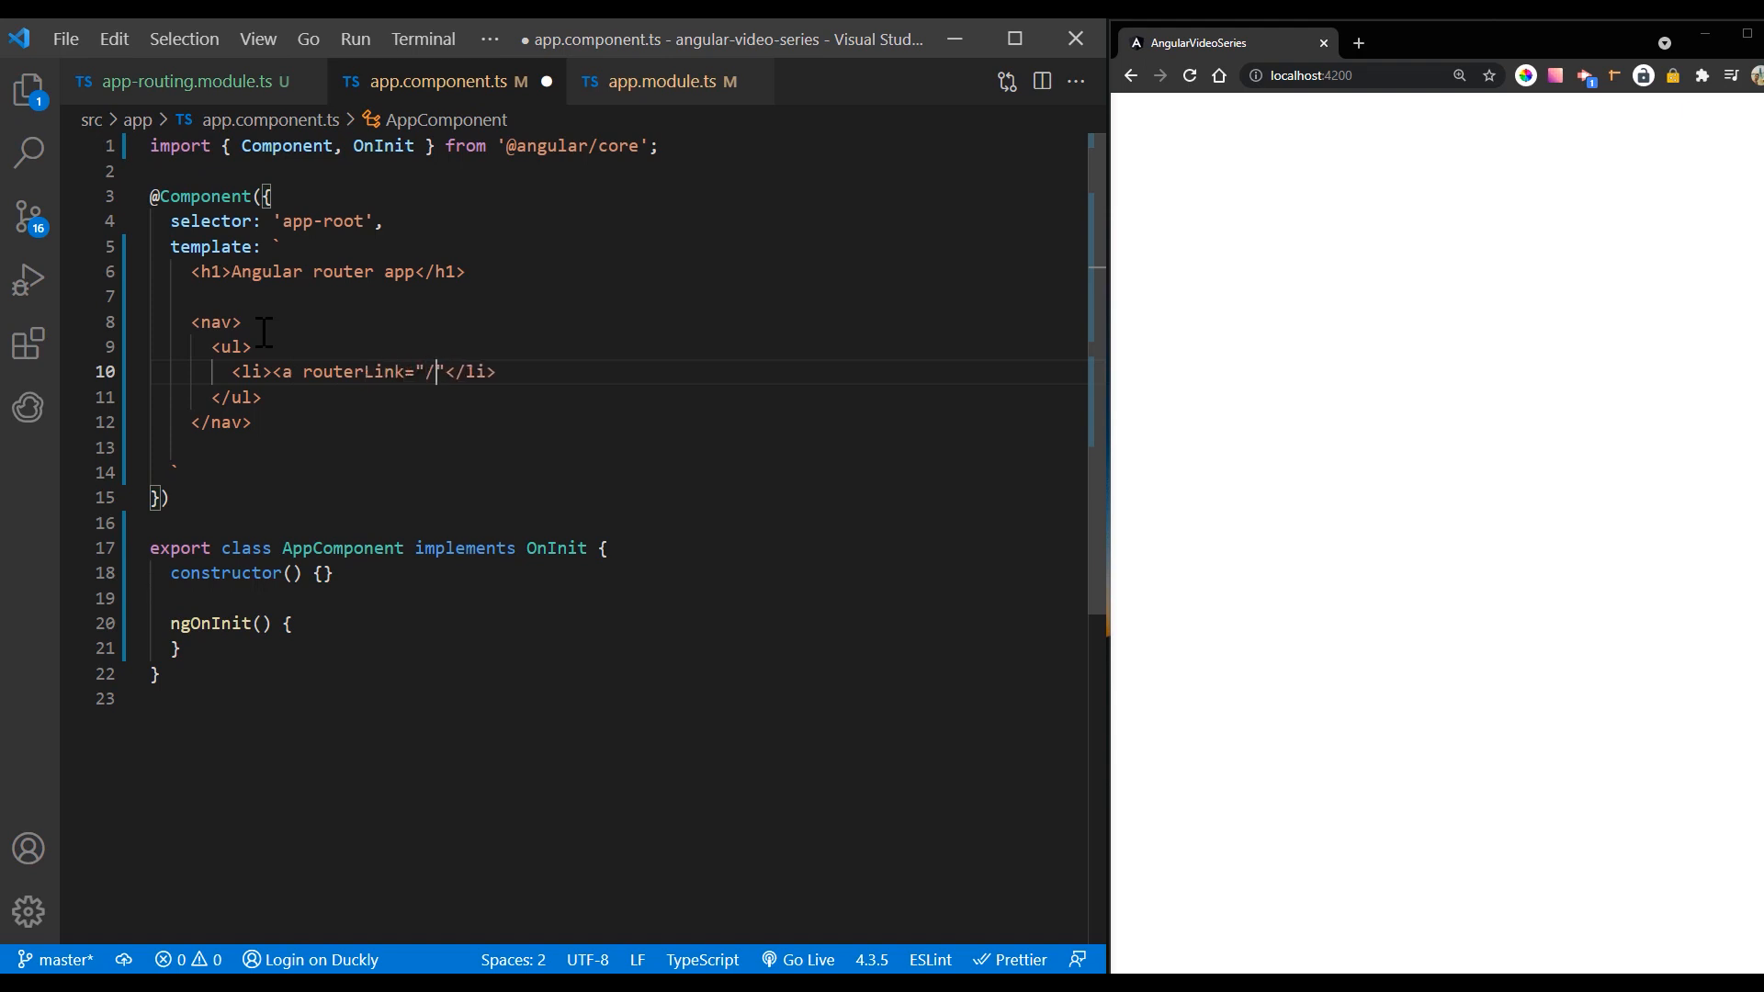
pyautogui.write('first-component')
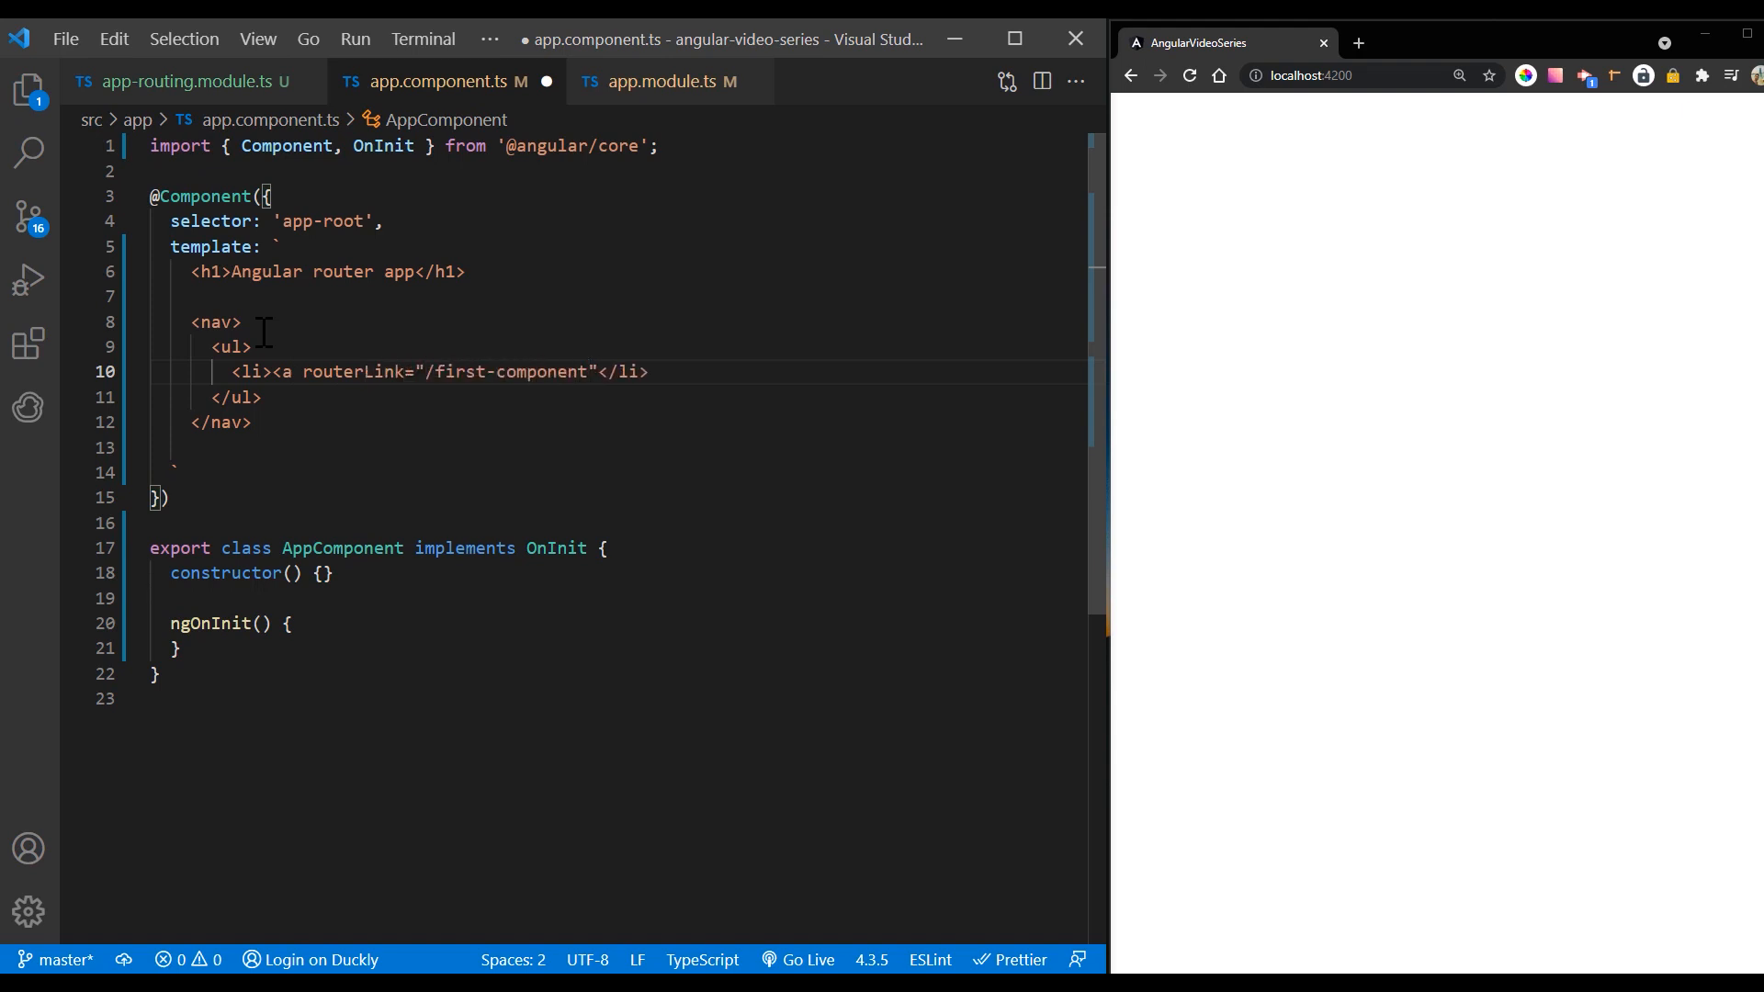
pyautogui.write('>First Component</a>')
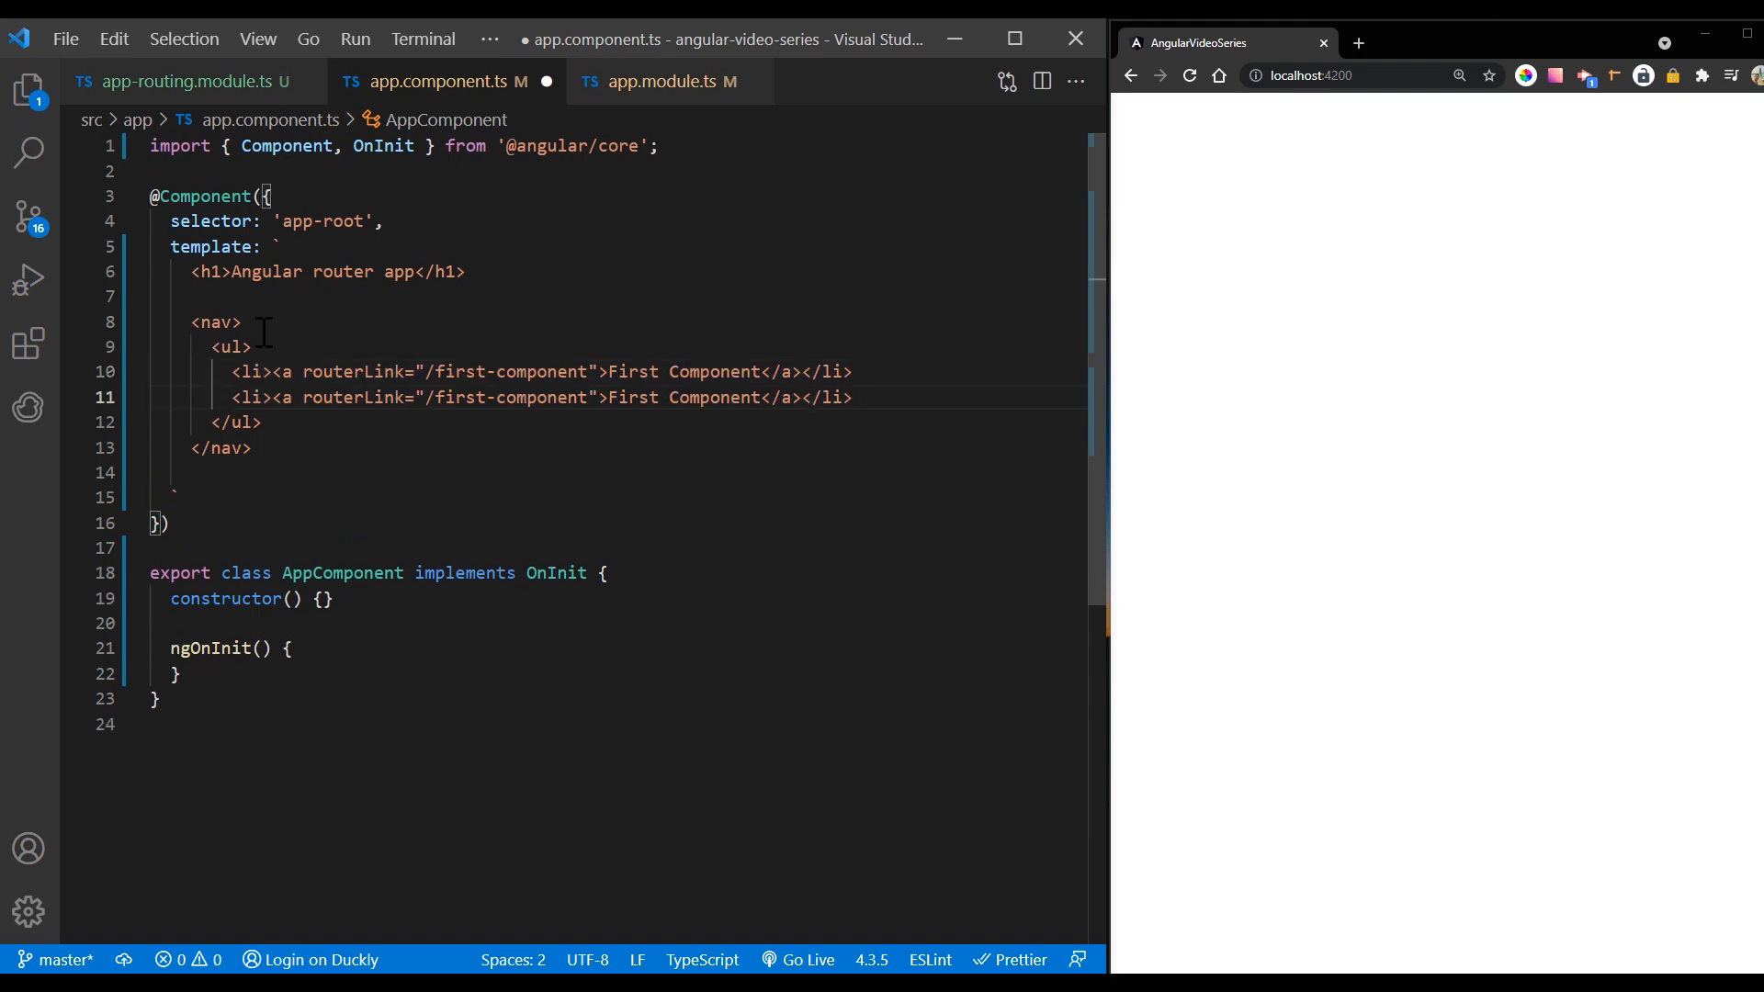
pyautogui.write('second')
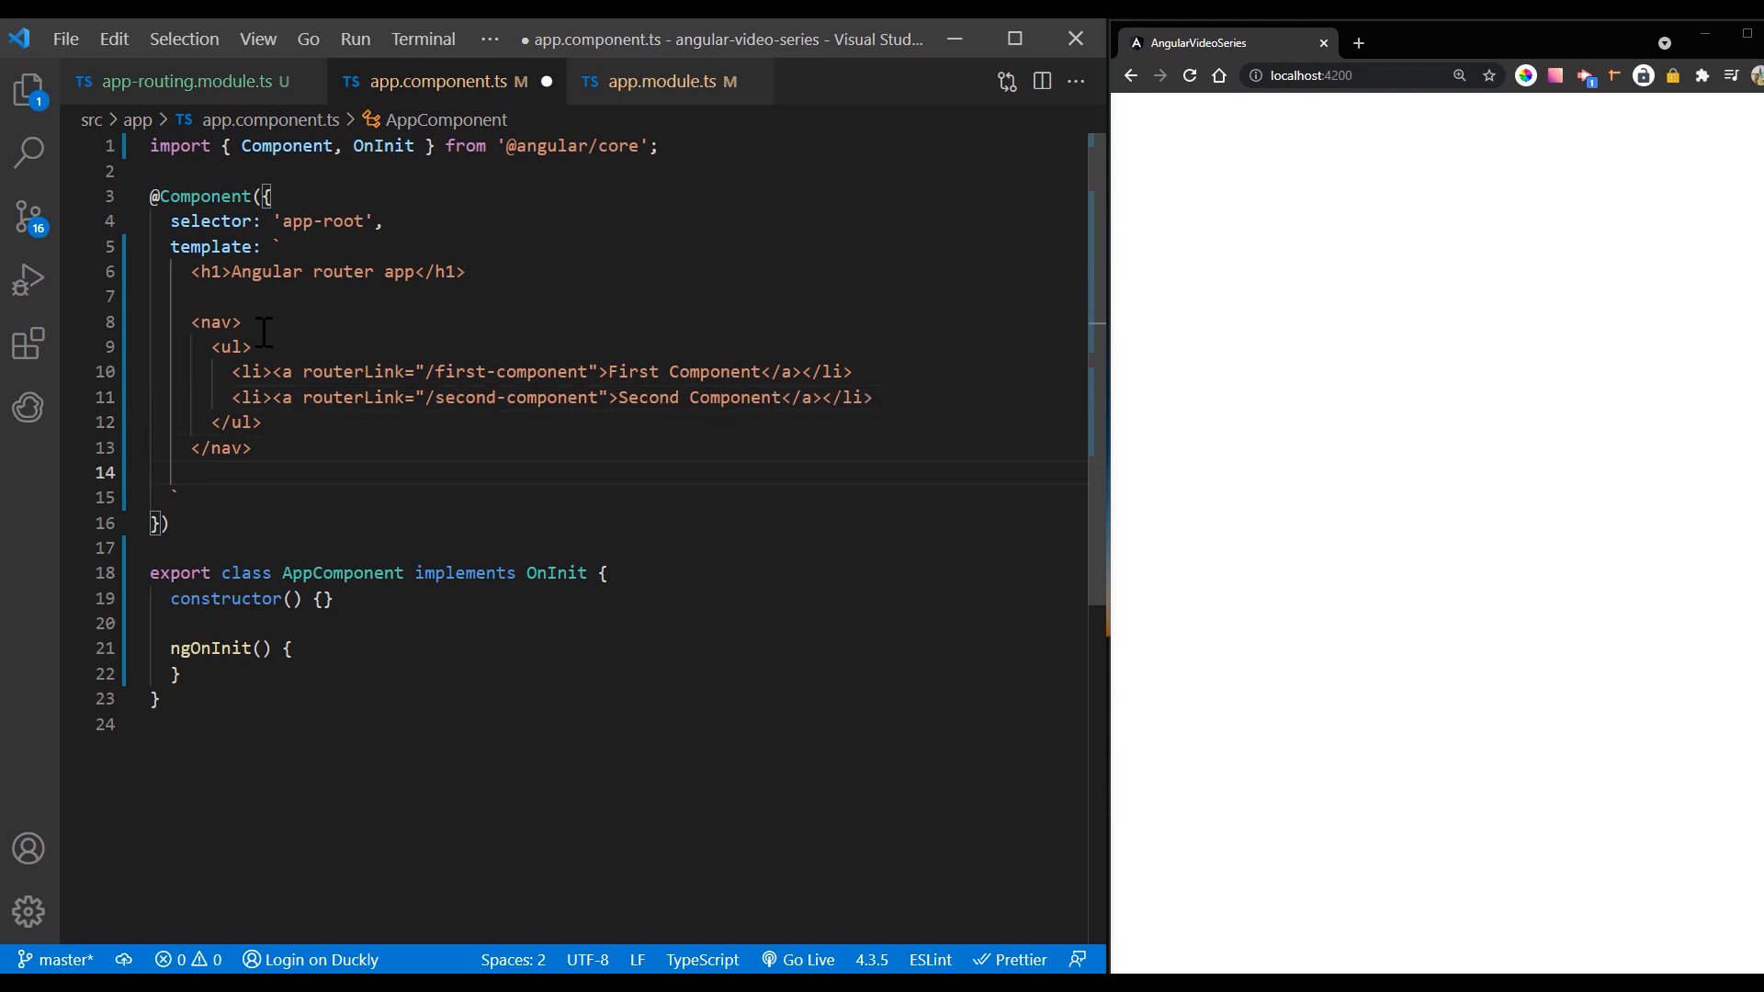
pyautogui.write('<router-ou')
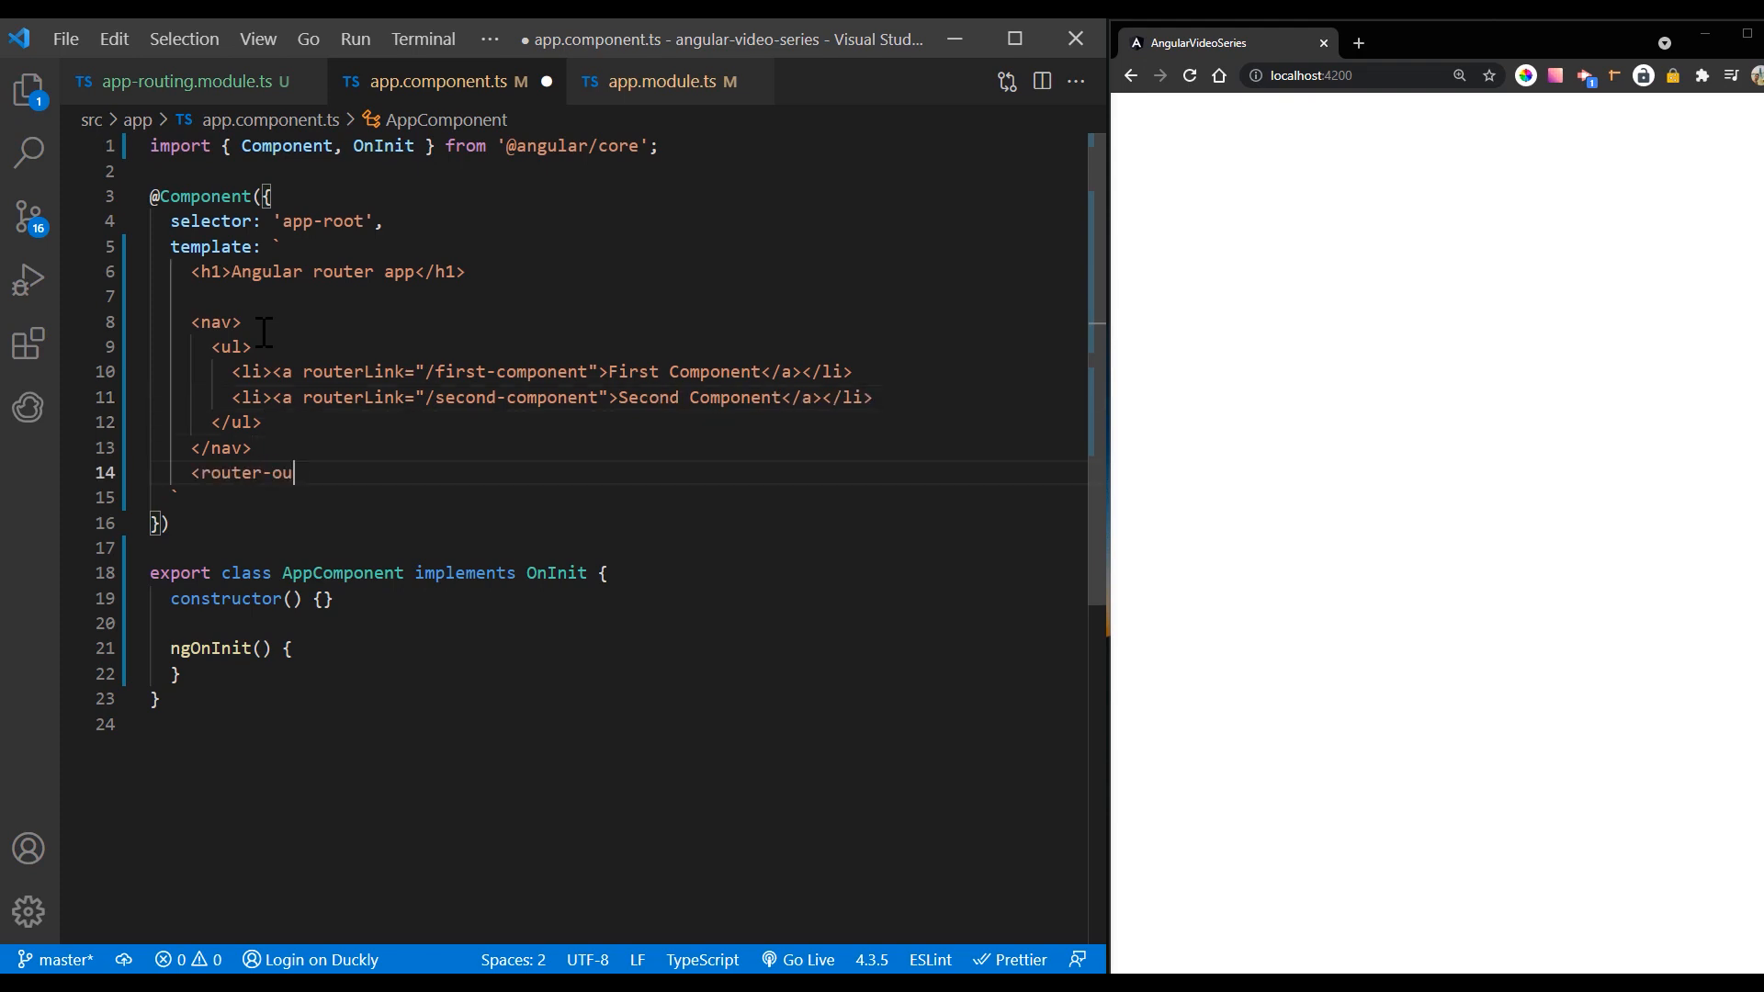
pyautogui.write('tlet></route')
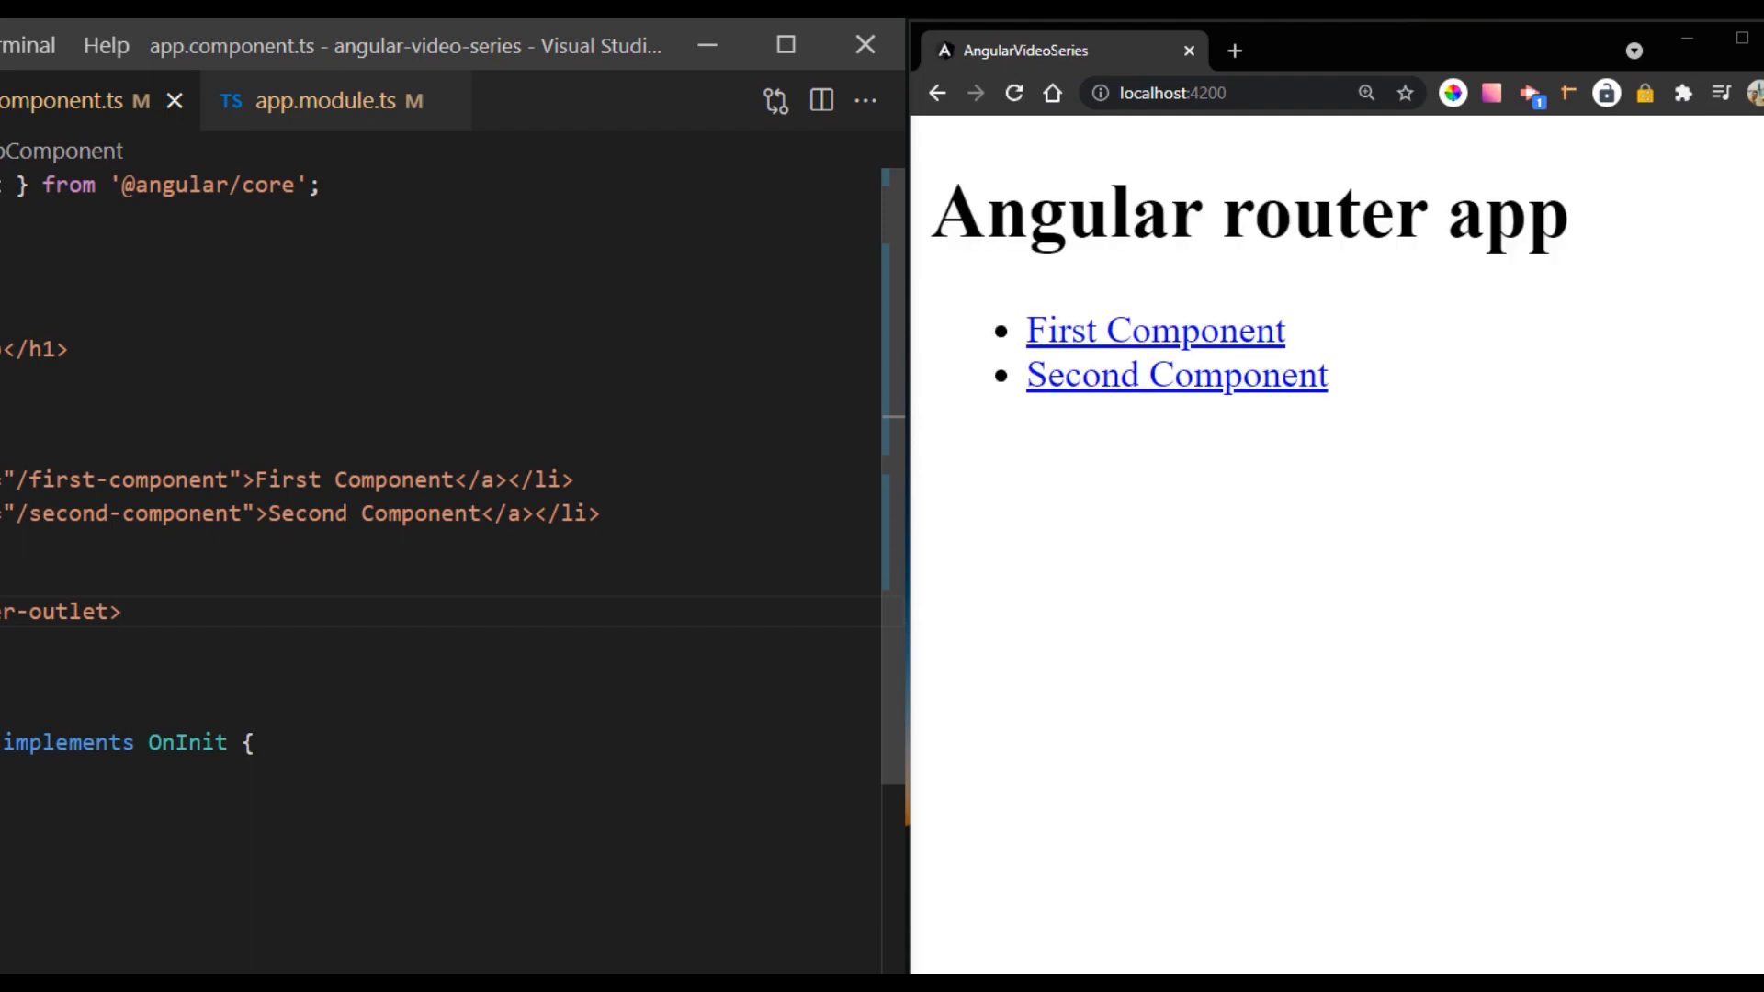
# Step: Check the First and Second Component links in the browser, then open first.component.ts
pyautogui.click(1155, 330)
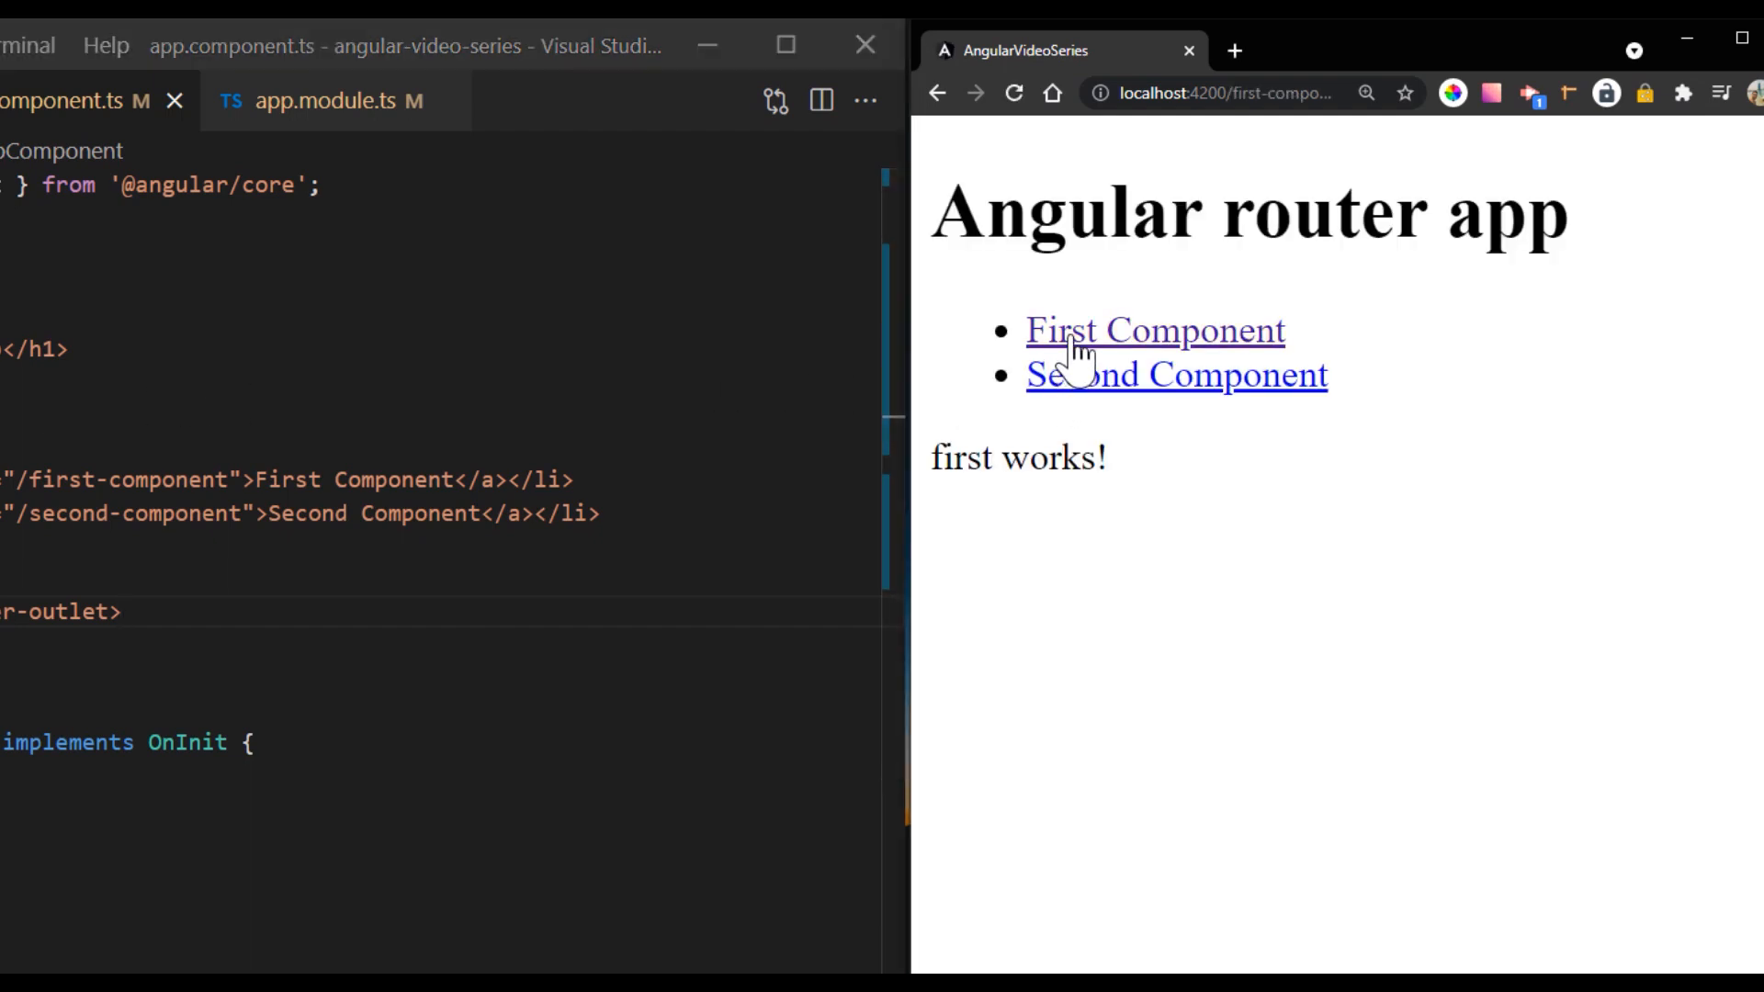
pyautogui.click(1177, 375)
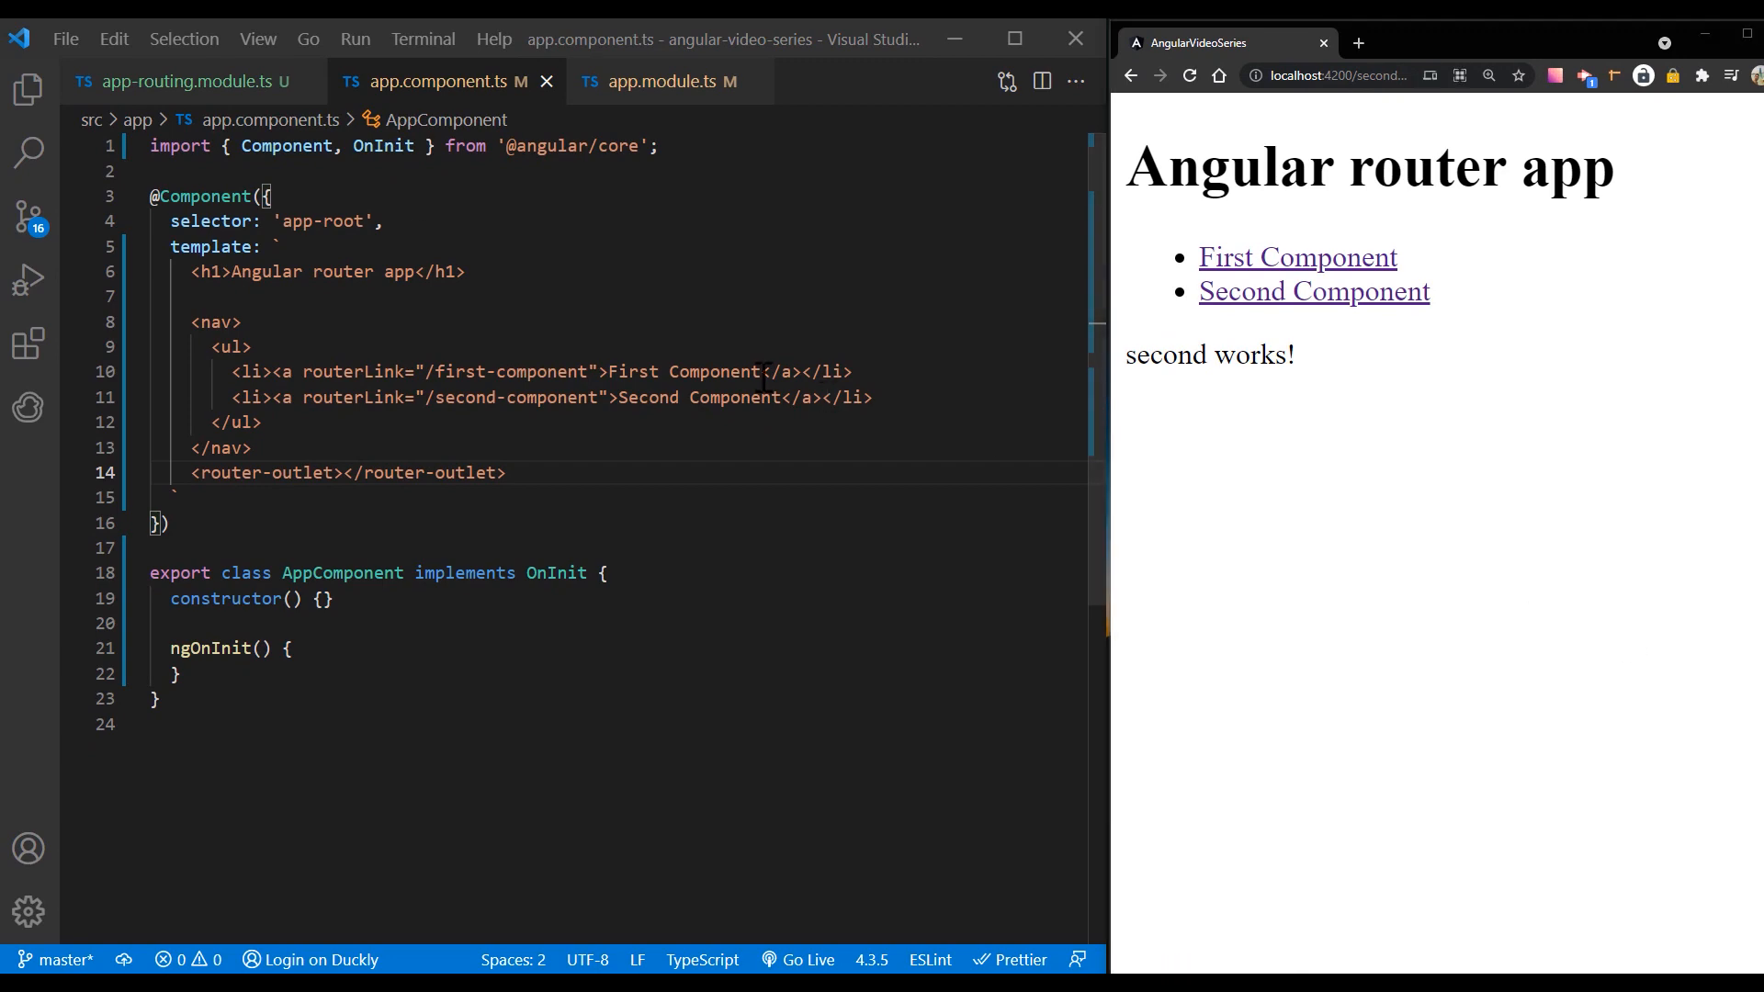
pyautogui.click(28, 109)
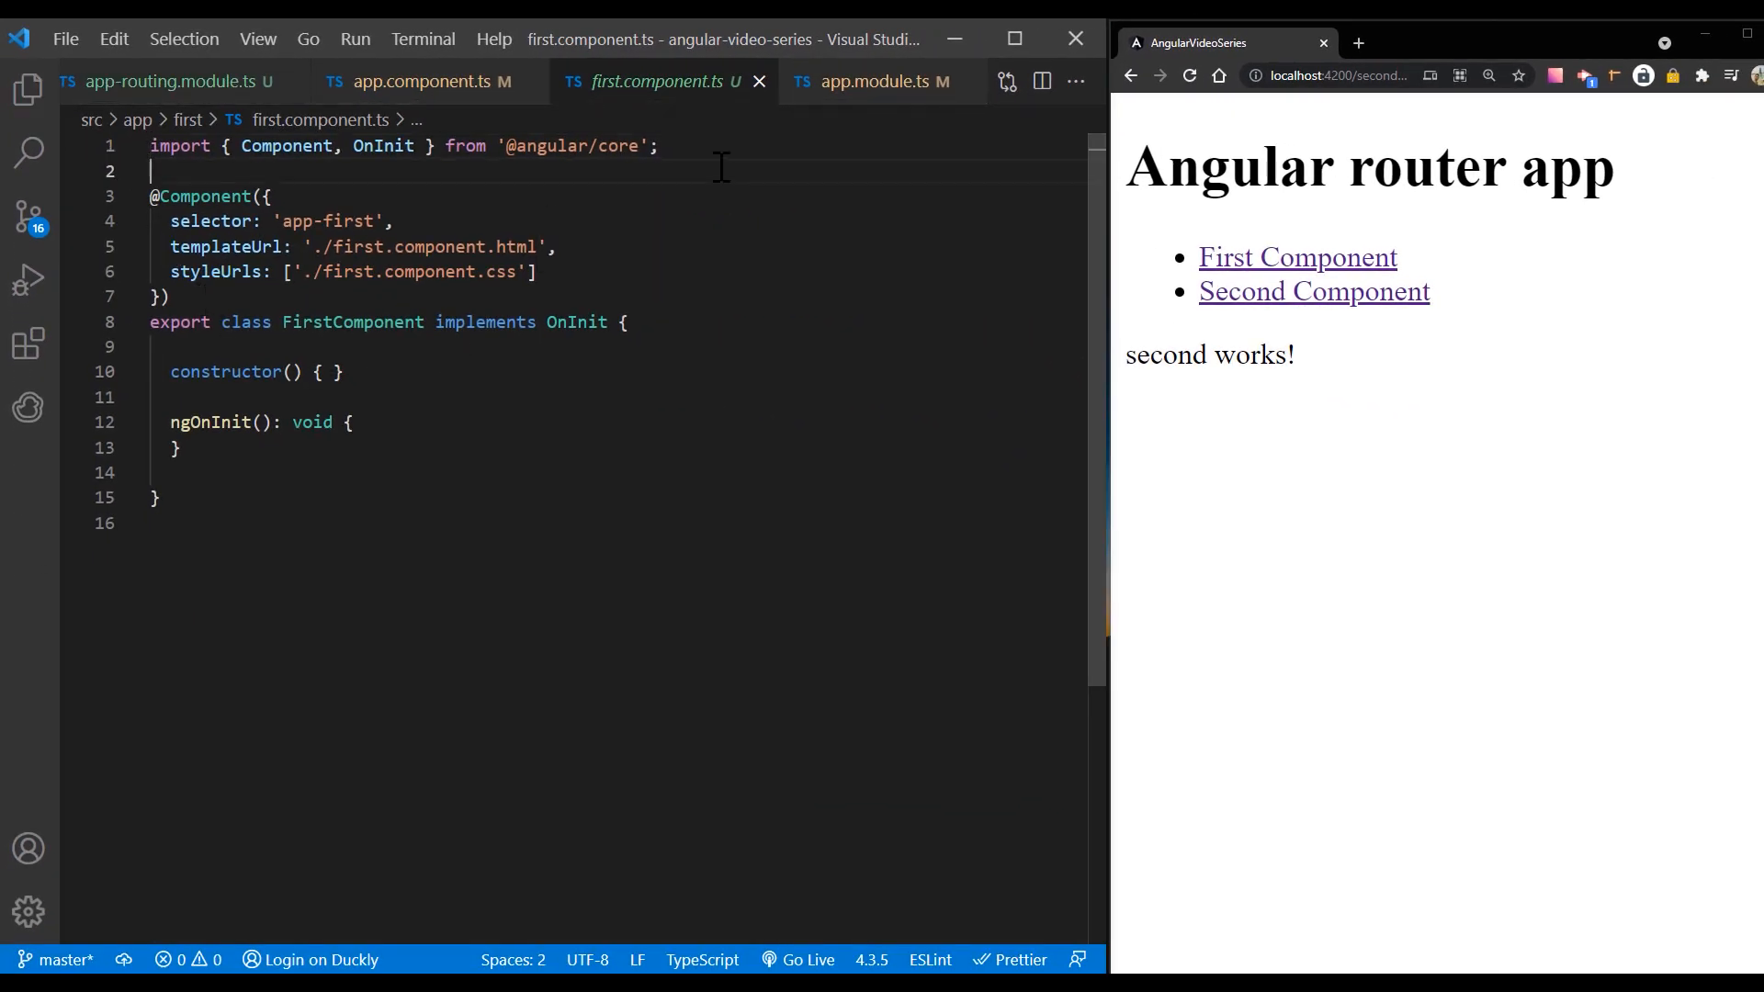
# Step: Import Router and ActivatedRoute into FirstComponent, inject the route, and alert its 'id' parameter
pyautogui.write('import')
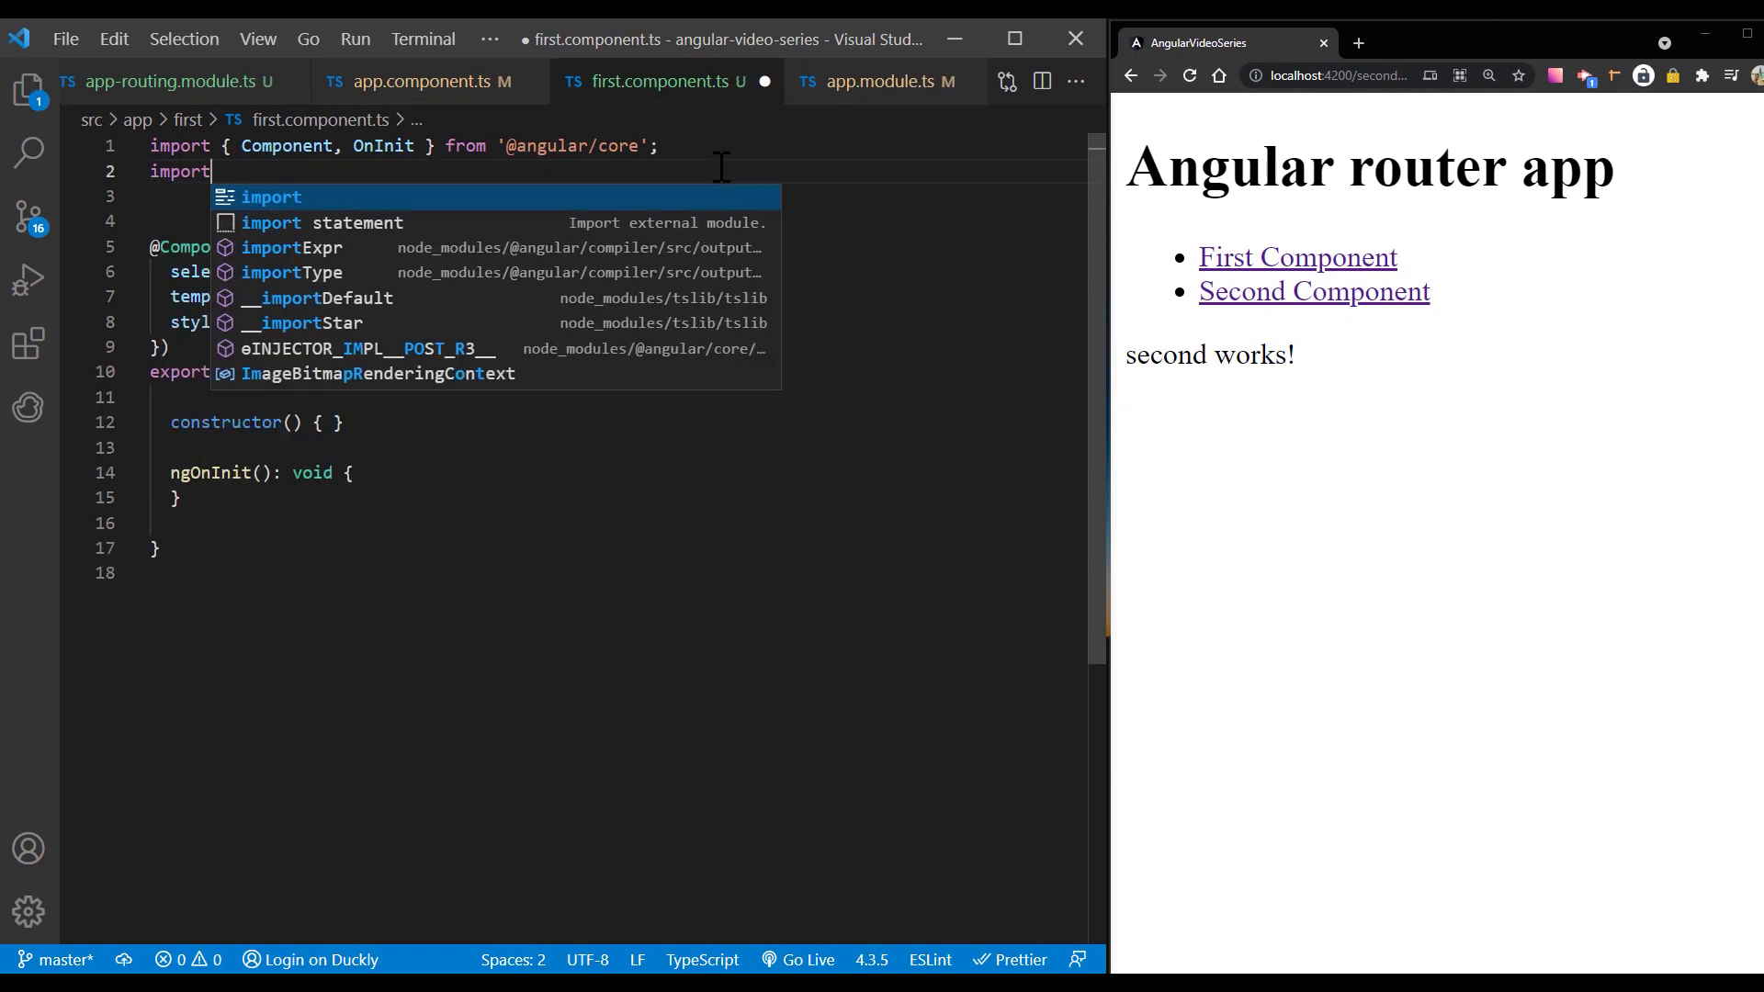
pyautogui.write("{ Router, Ac } from '@angular/router';")
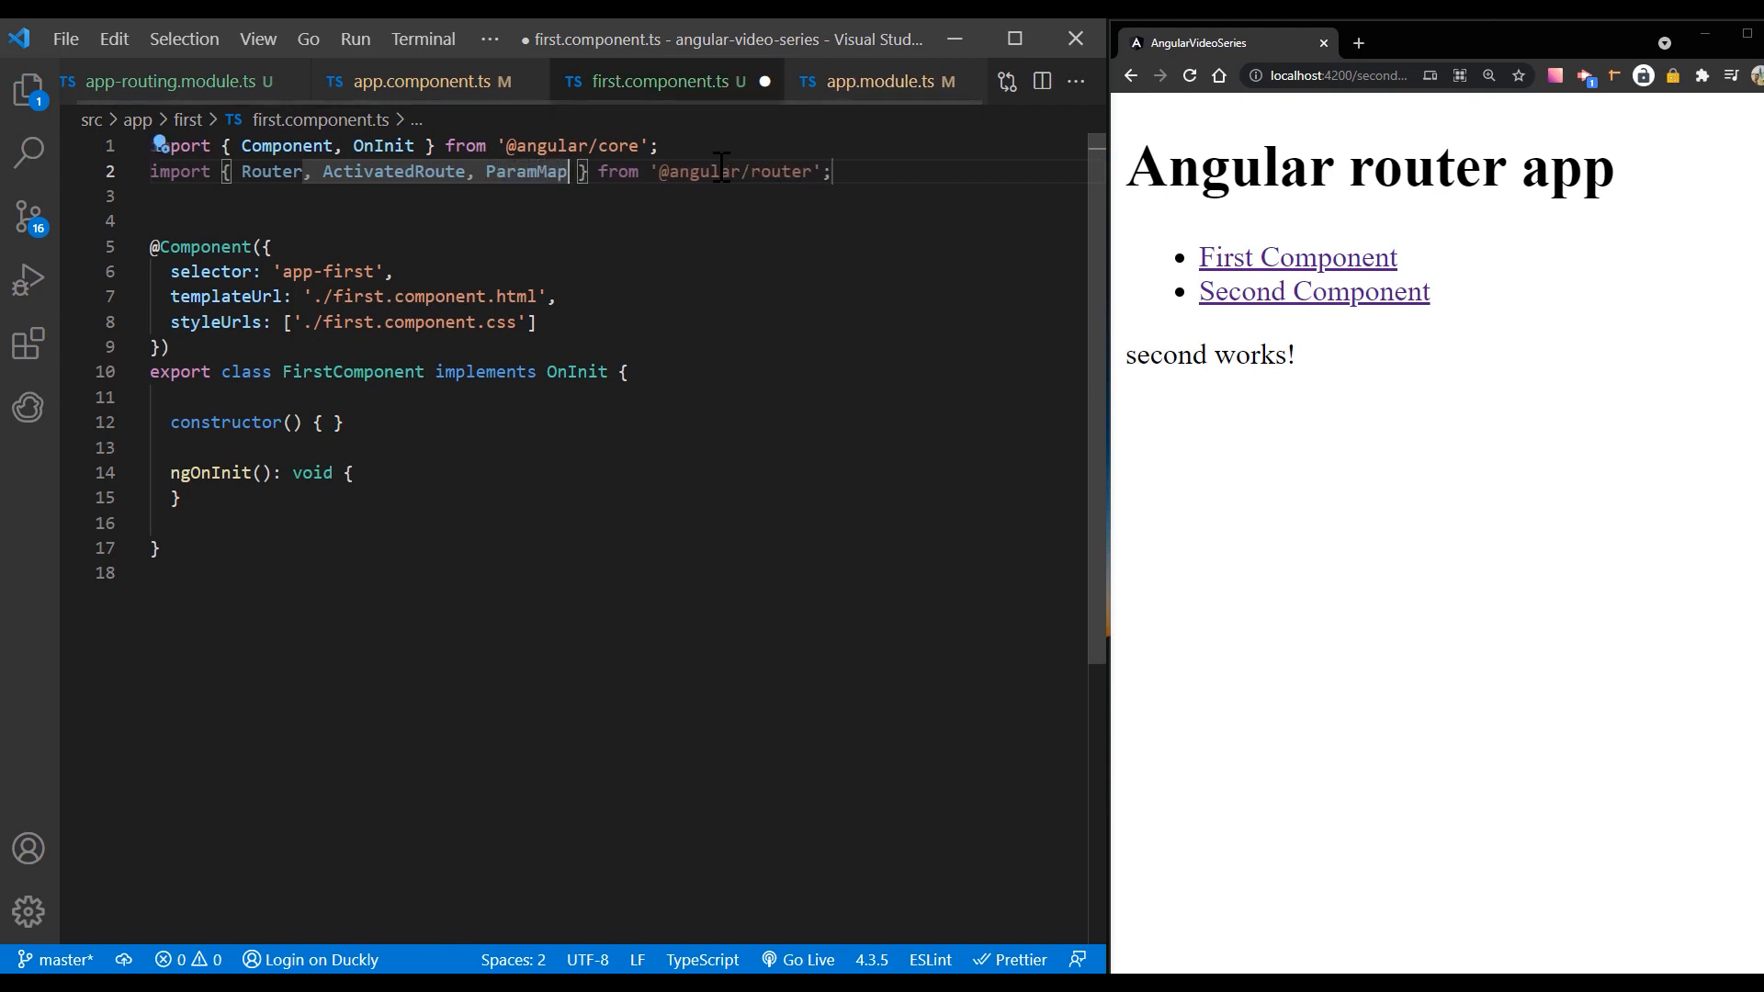
pyautogui.write('private route: ActivatedRoute')
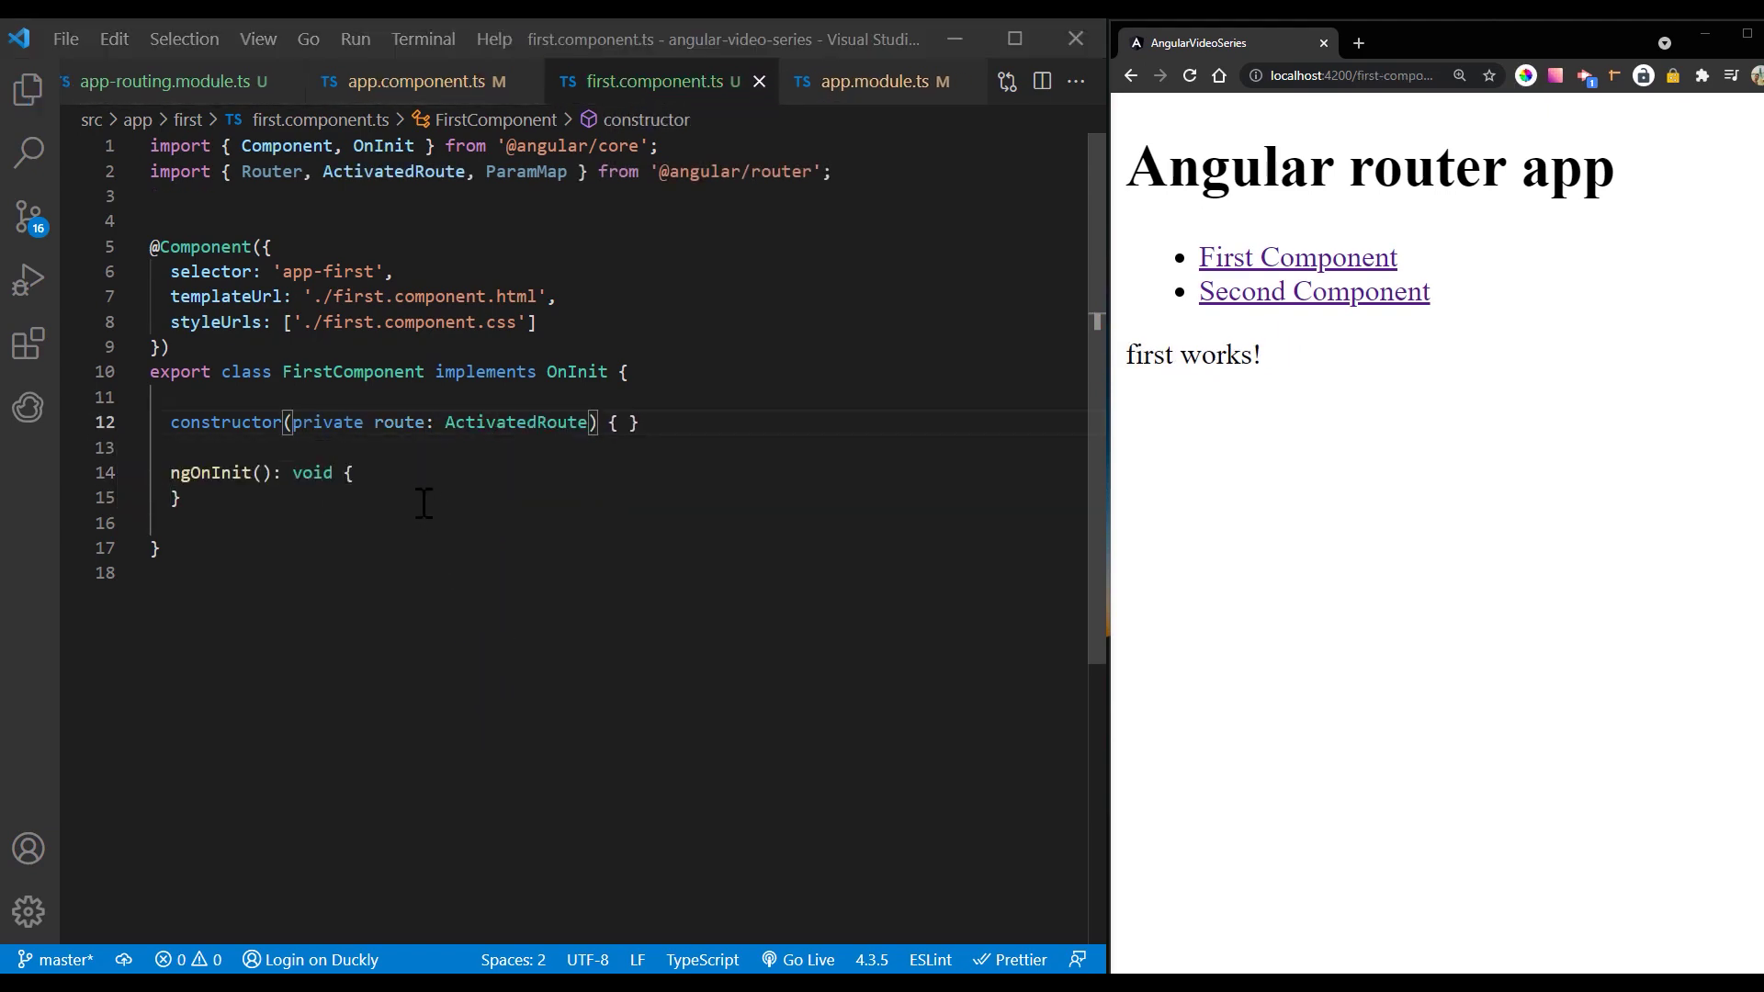
pyautogui.write('alert')
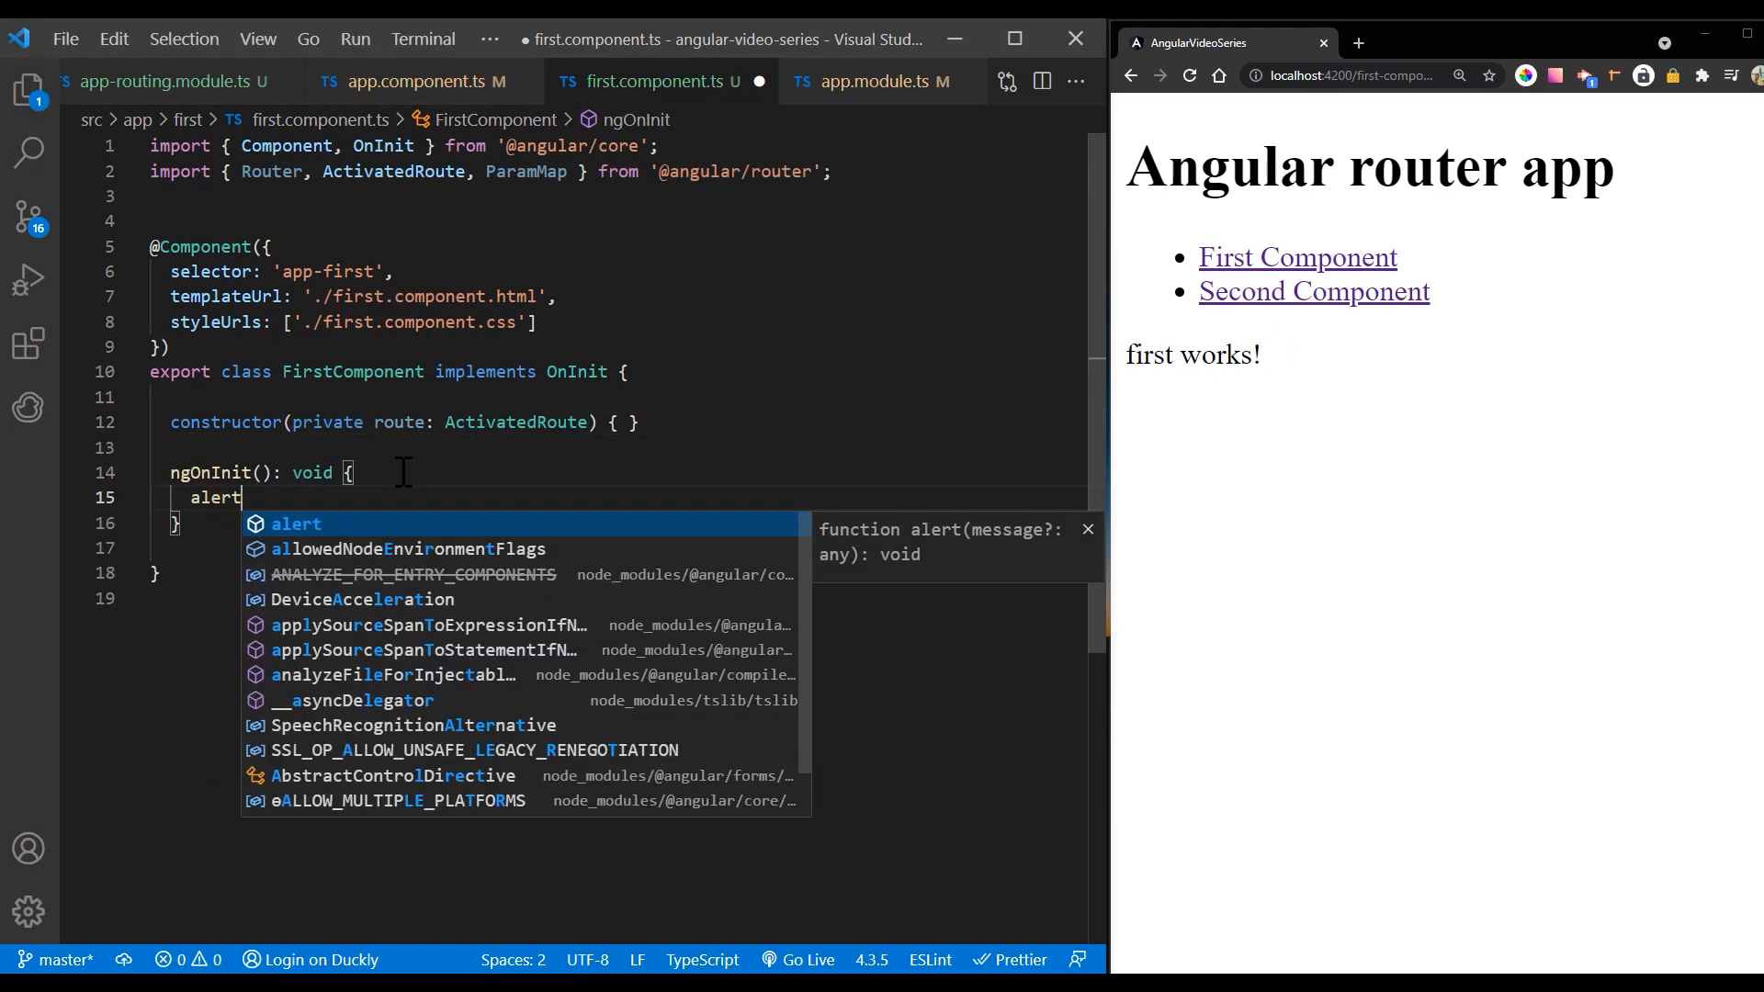
pyautogui.write('(this.route.snapshot.paramMap')
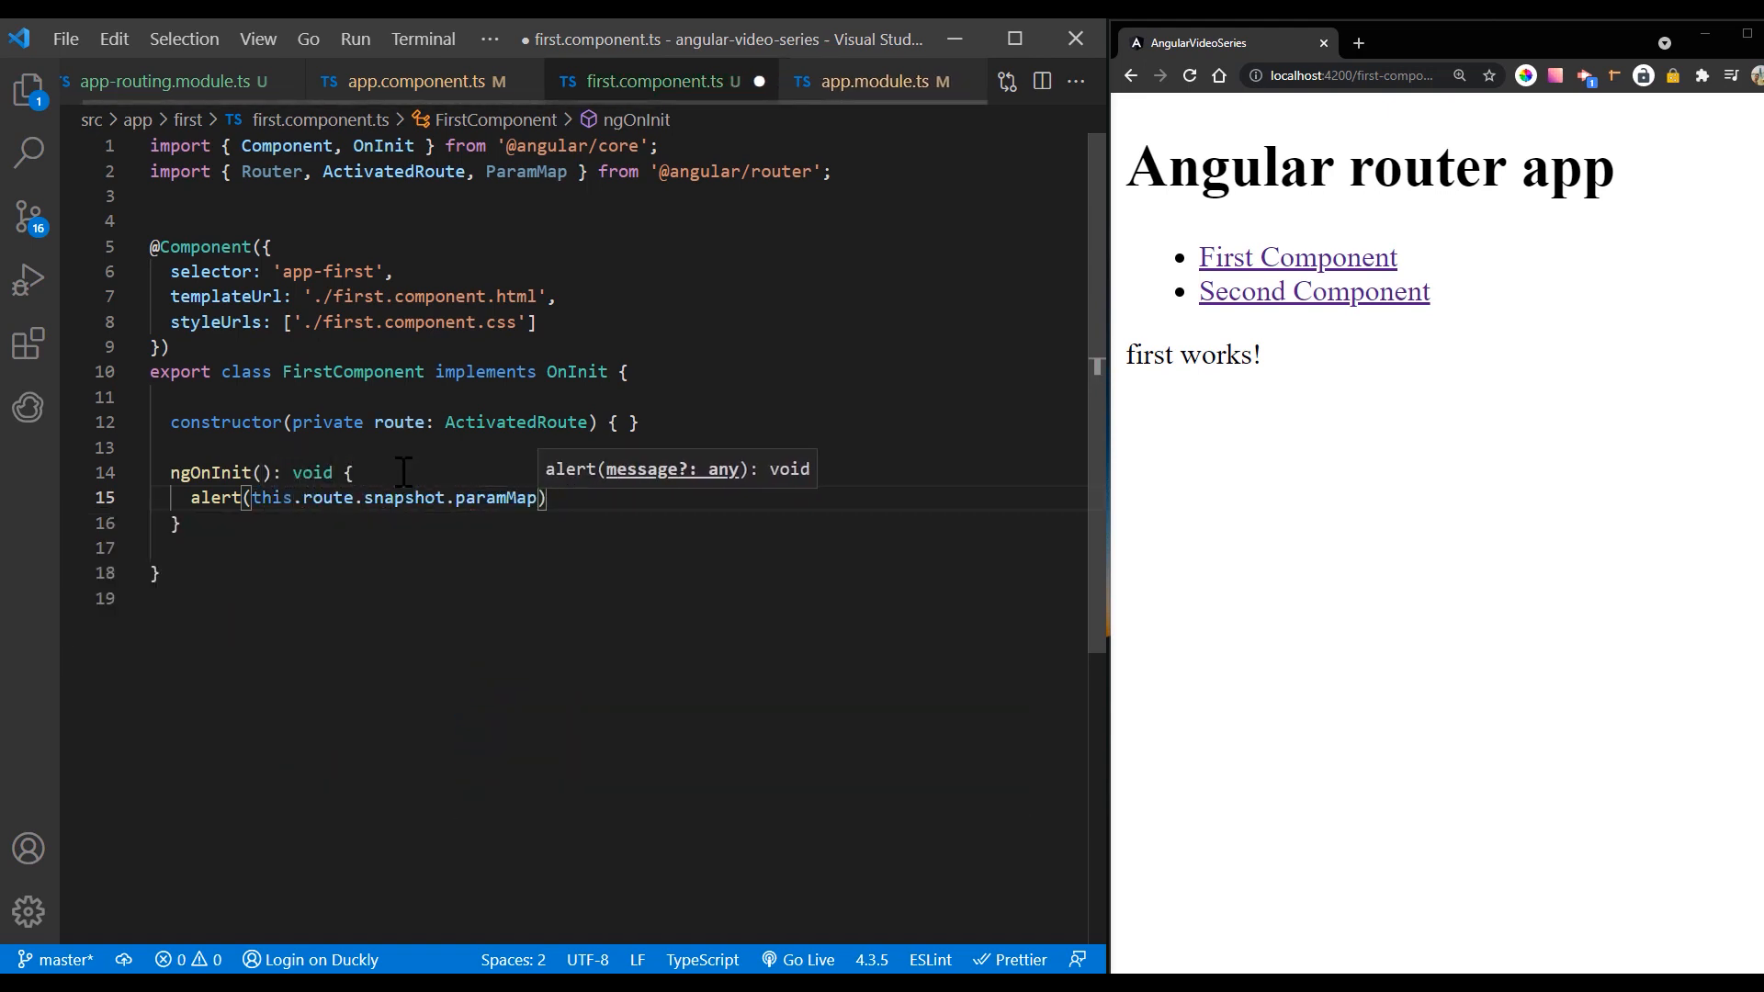
pyautogui.write(".get('id'")
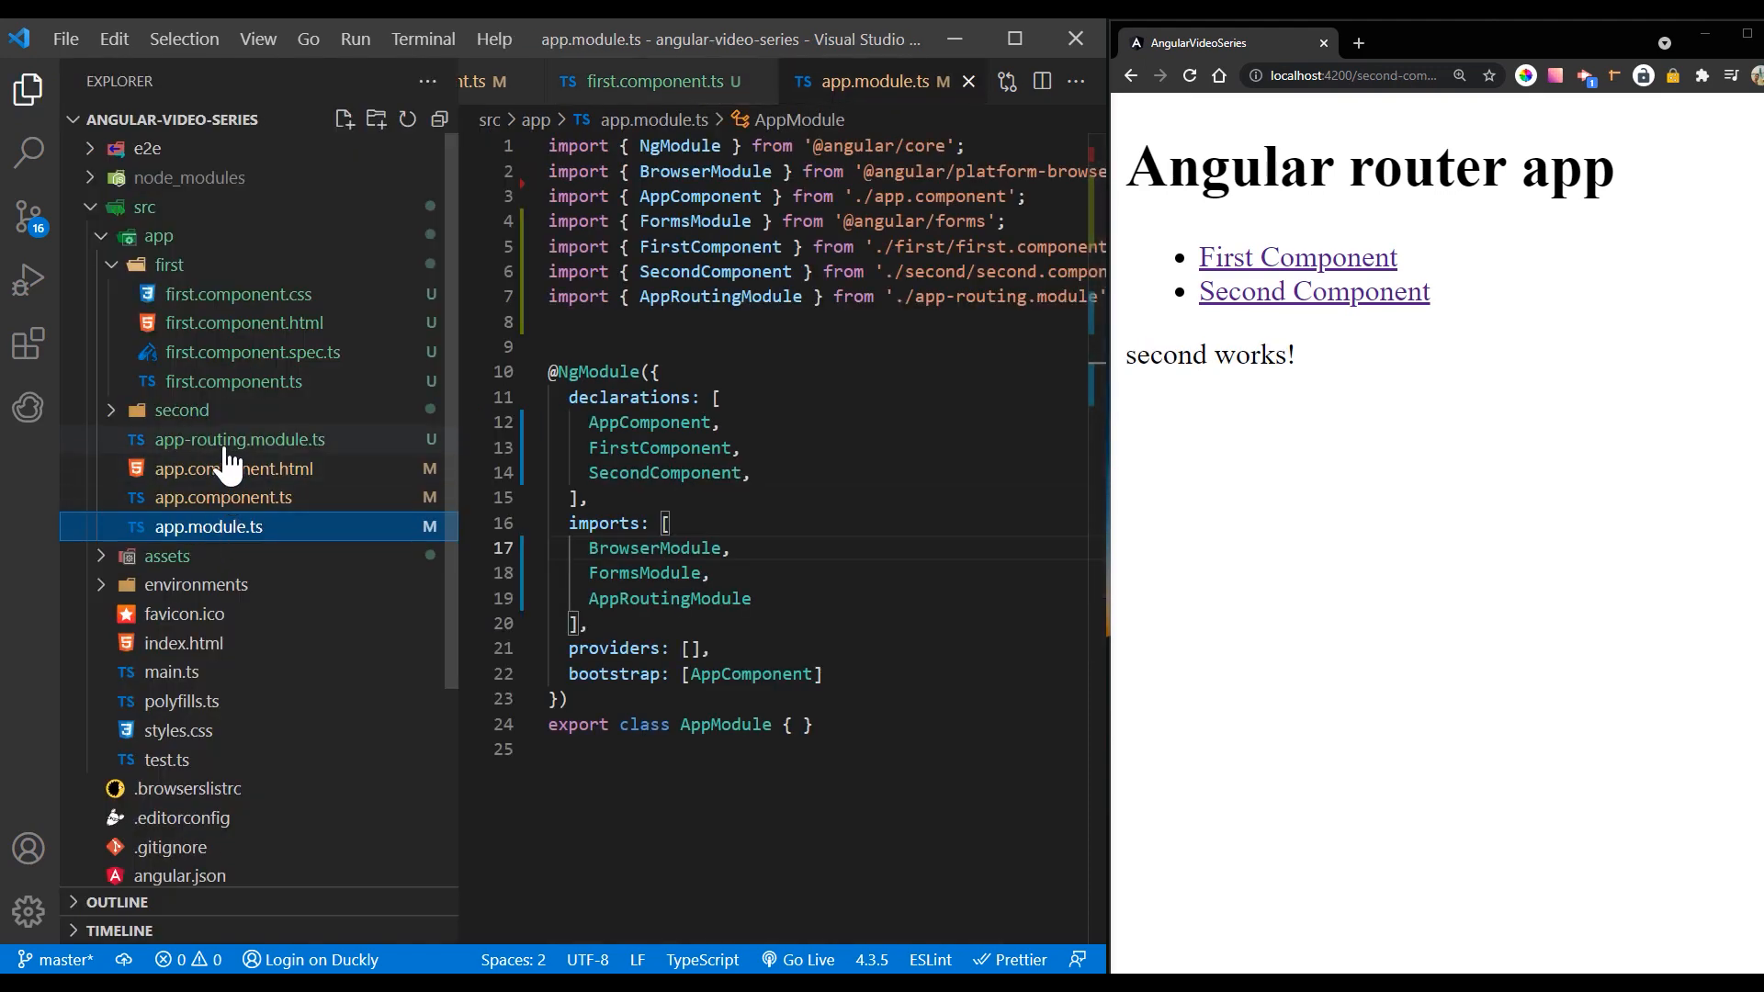
# Step: View the routes in app-routing.module.ts, then switch to app.component.ts
pyautogui.click(240, 439)
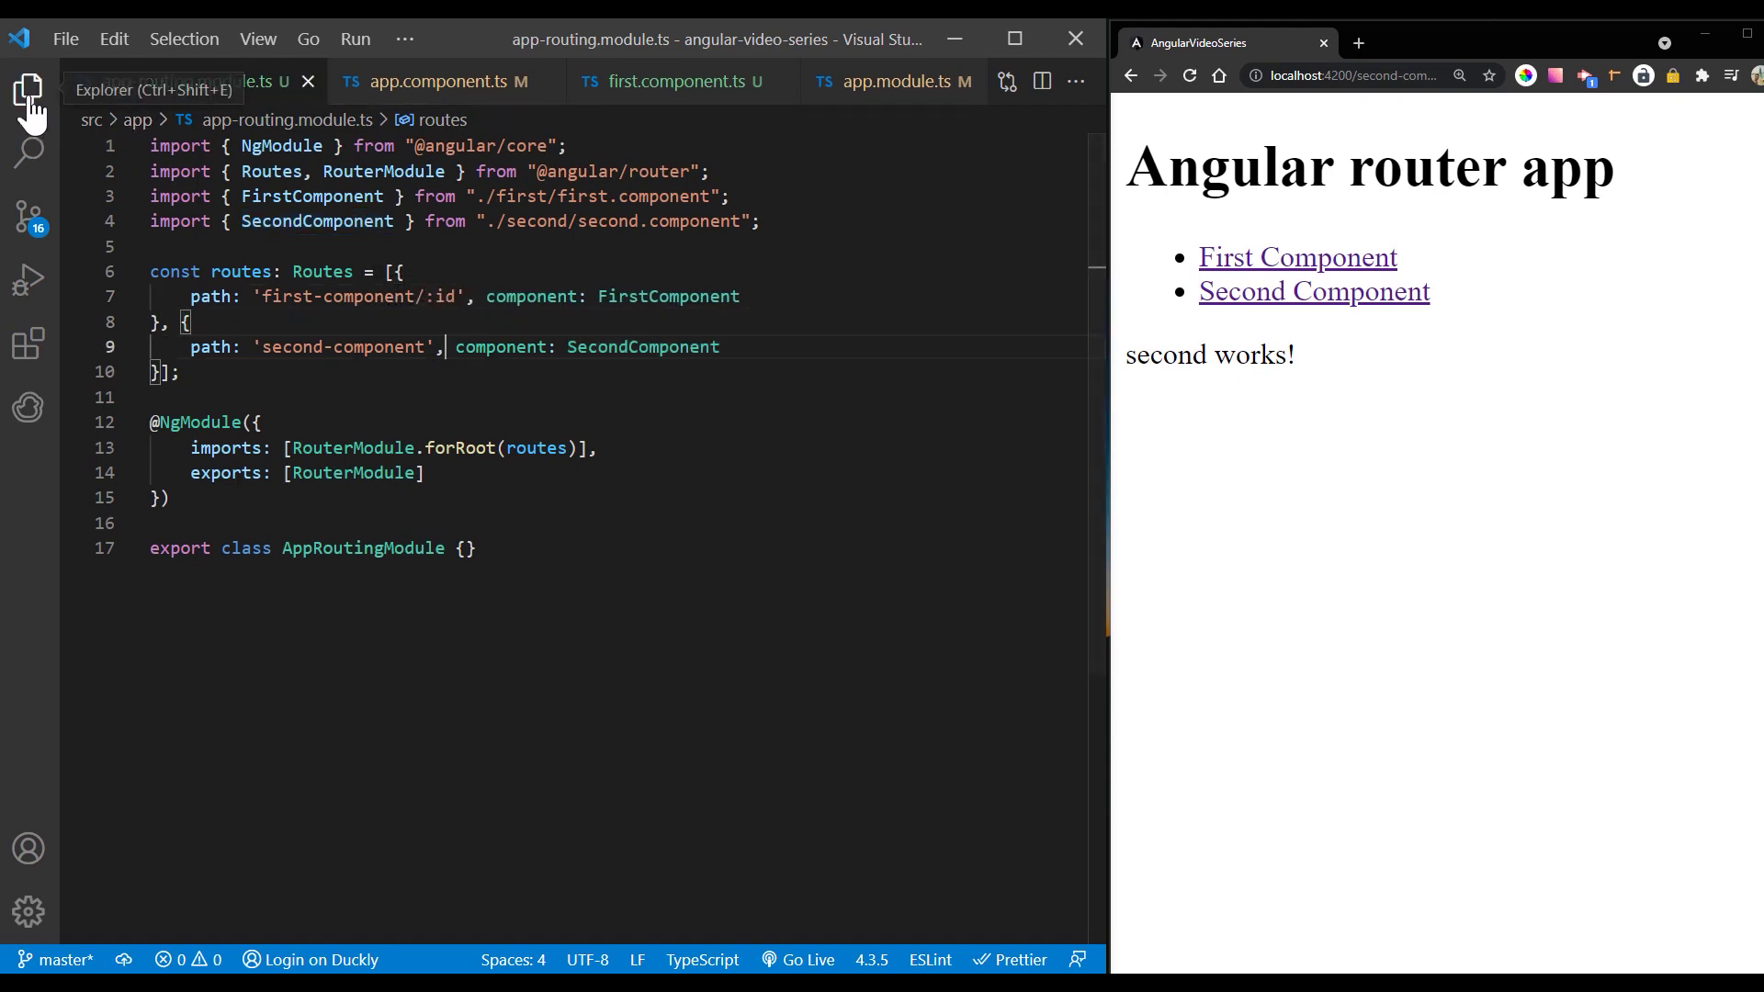
pyautogui.moveTo(213, 425)
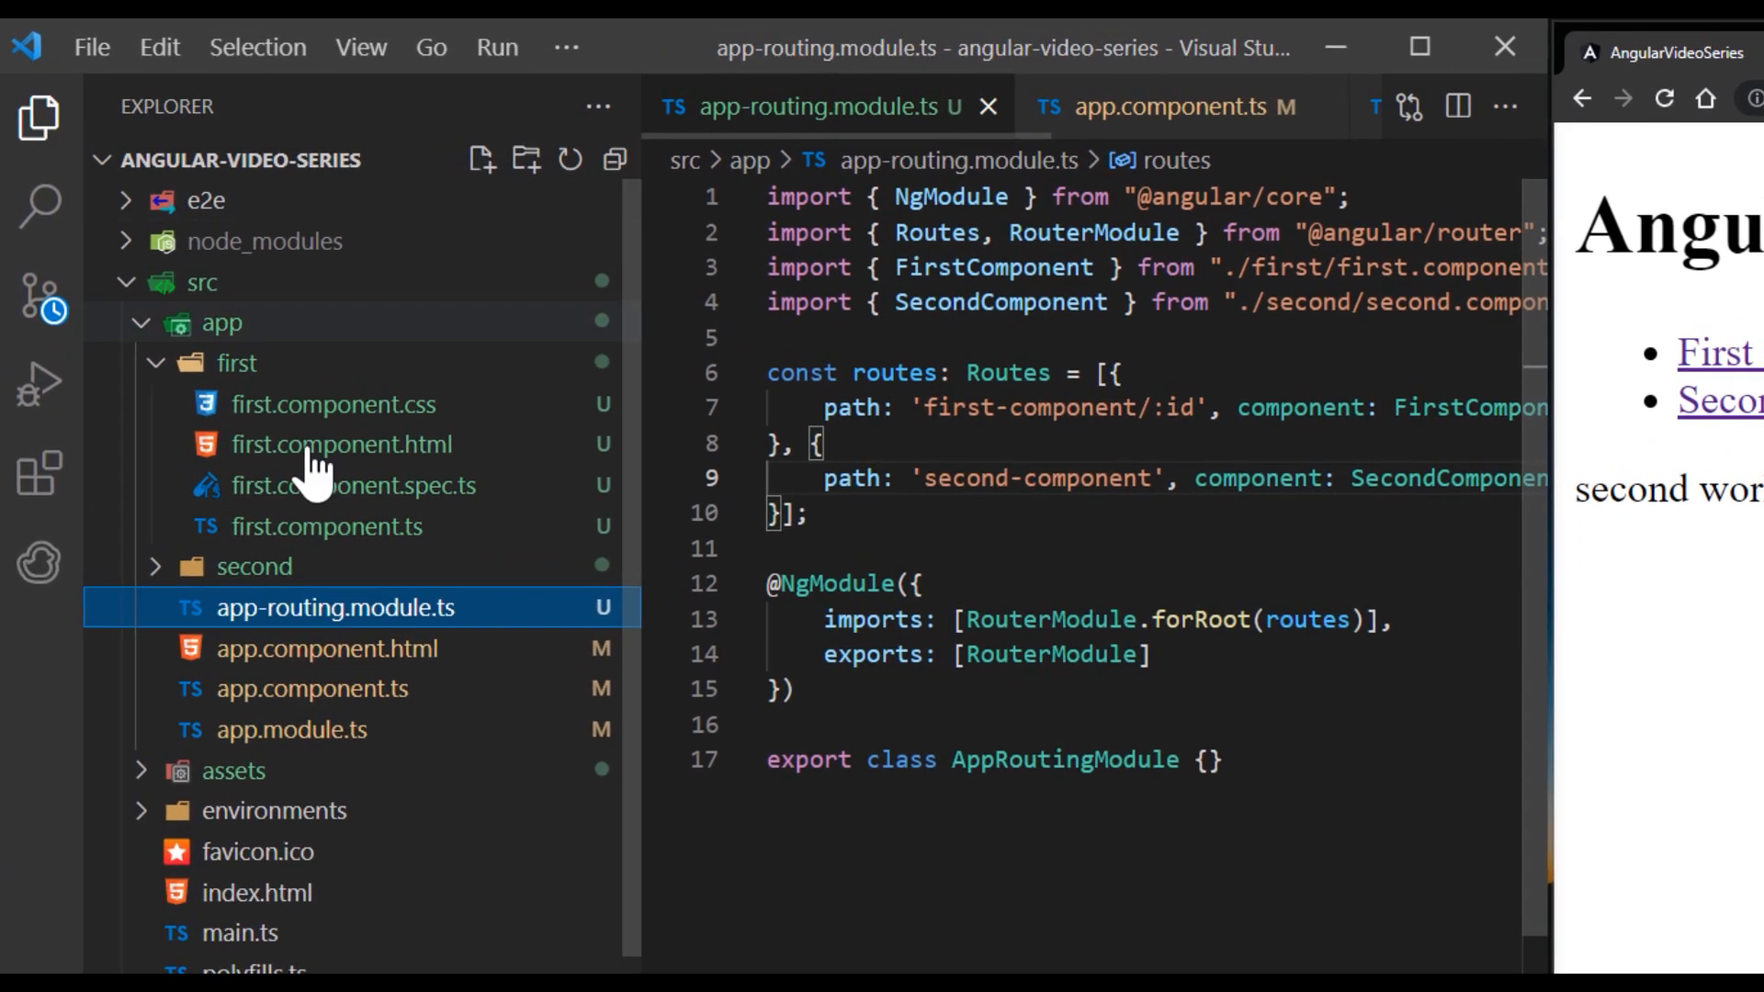
pyautogui.click(1191, 106)
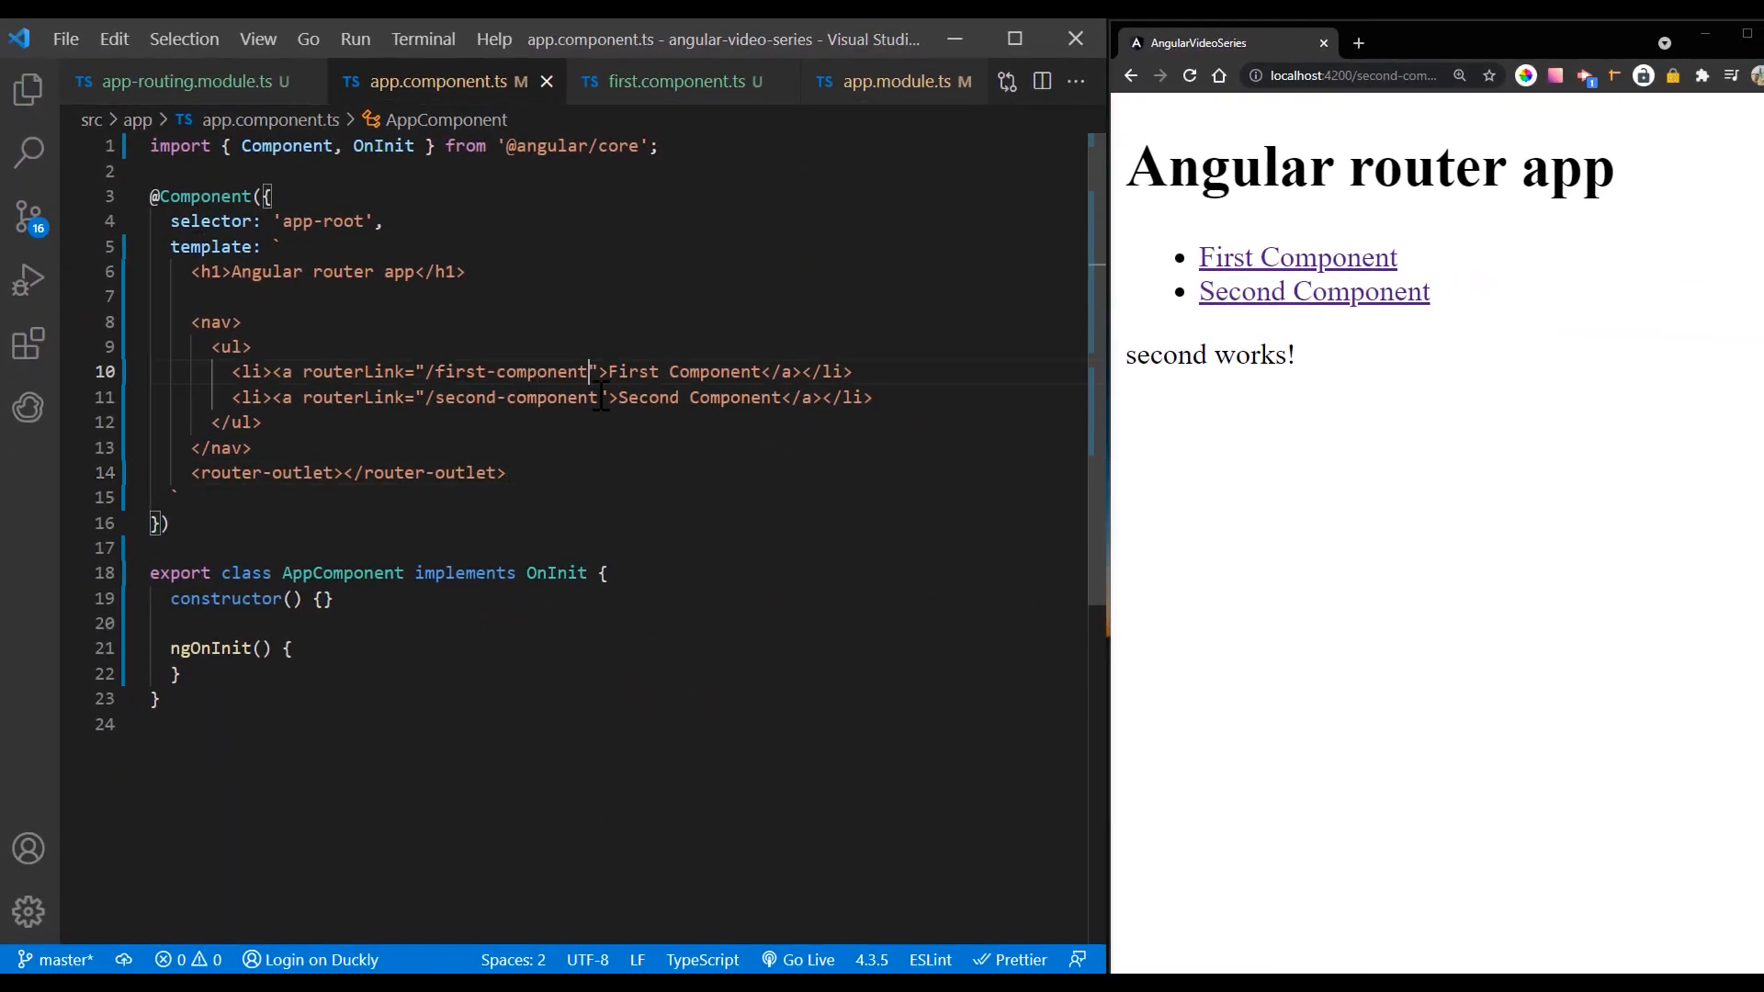
# Step: Append /1 to the First Component link and confirm the browser alerts id 1
pyautogui.write('/1')
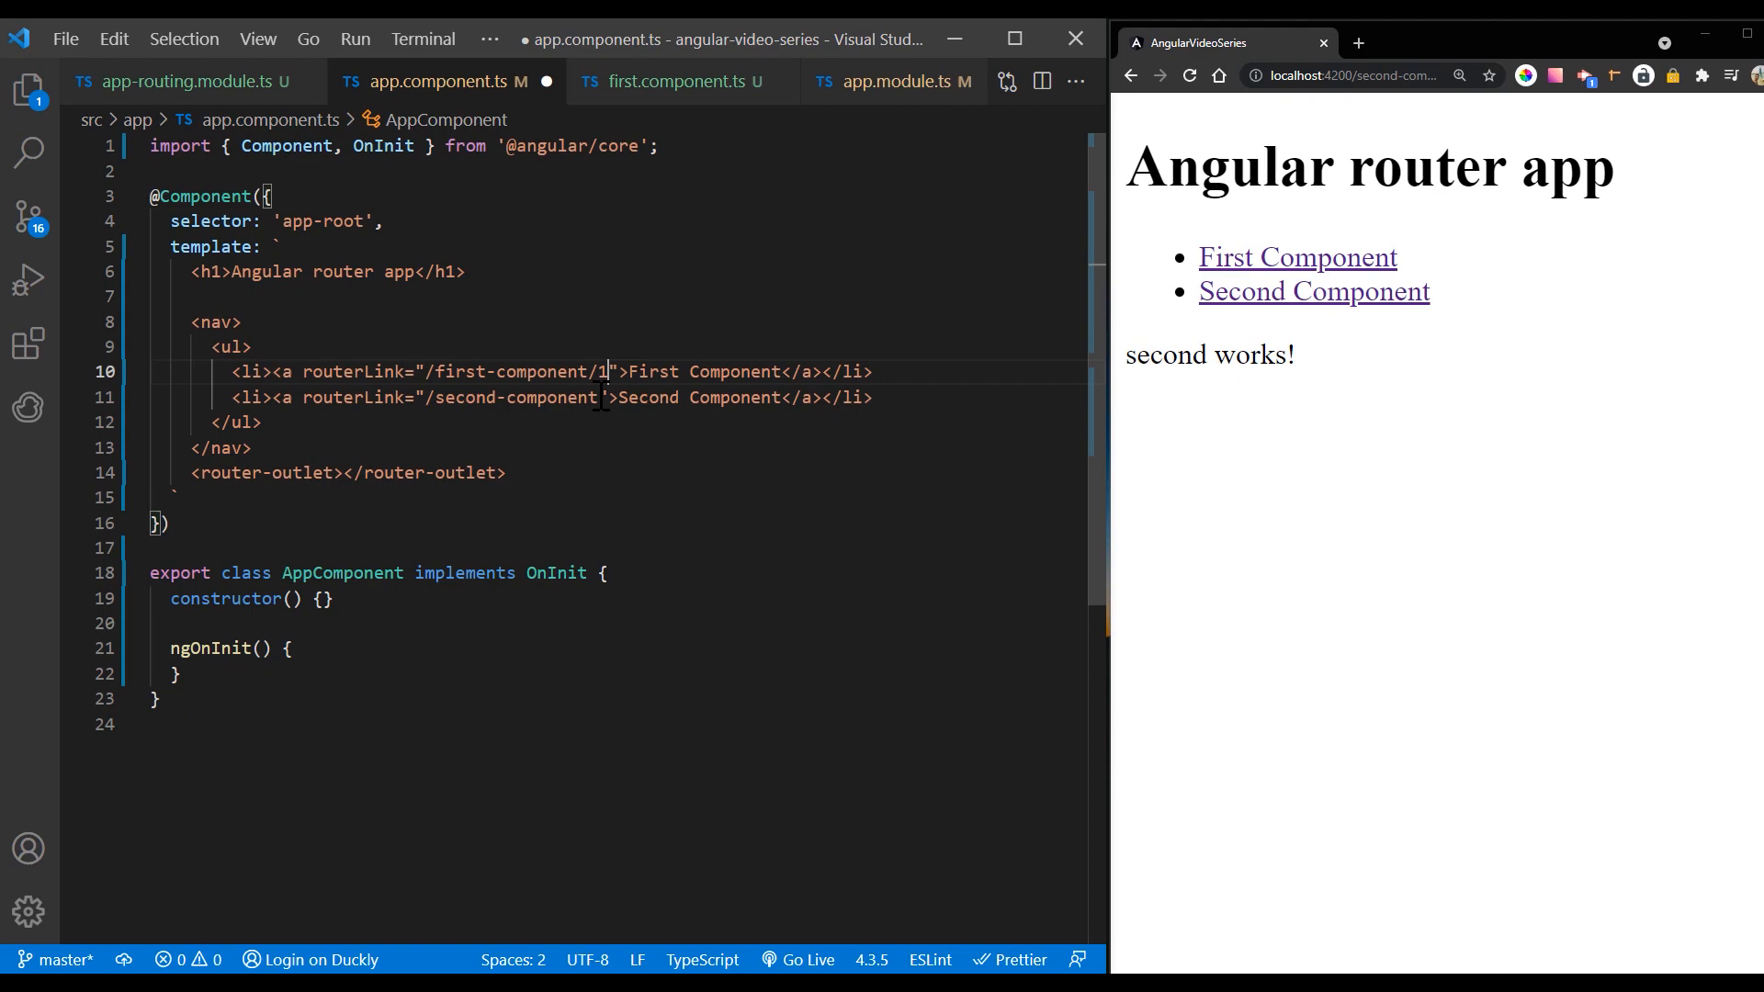
pyautogui.click(1297, 257)
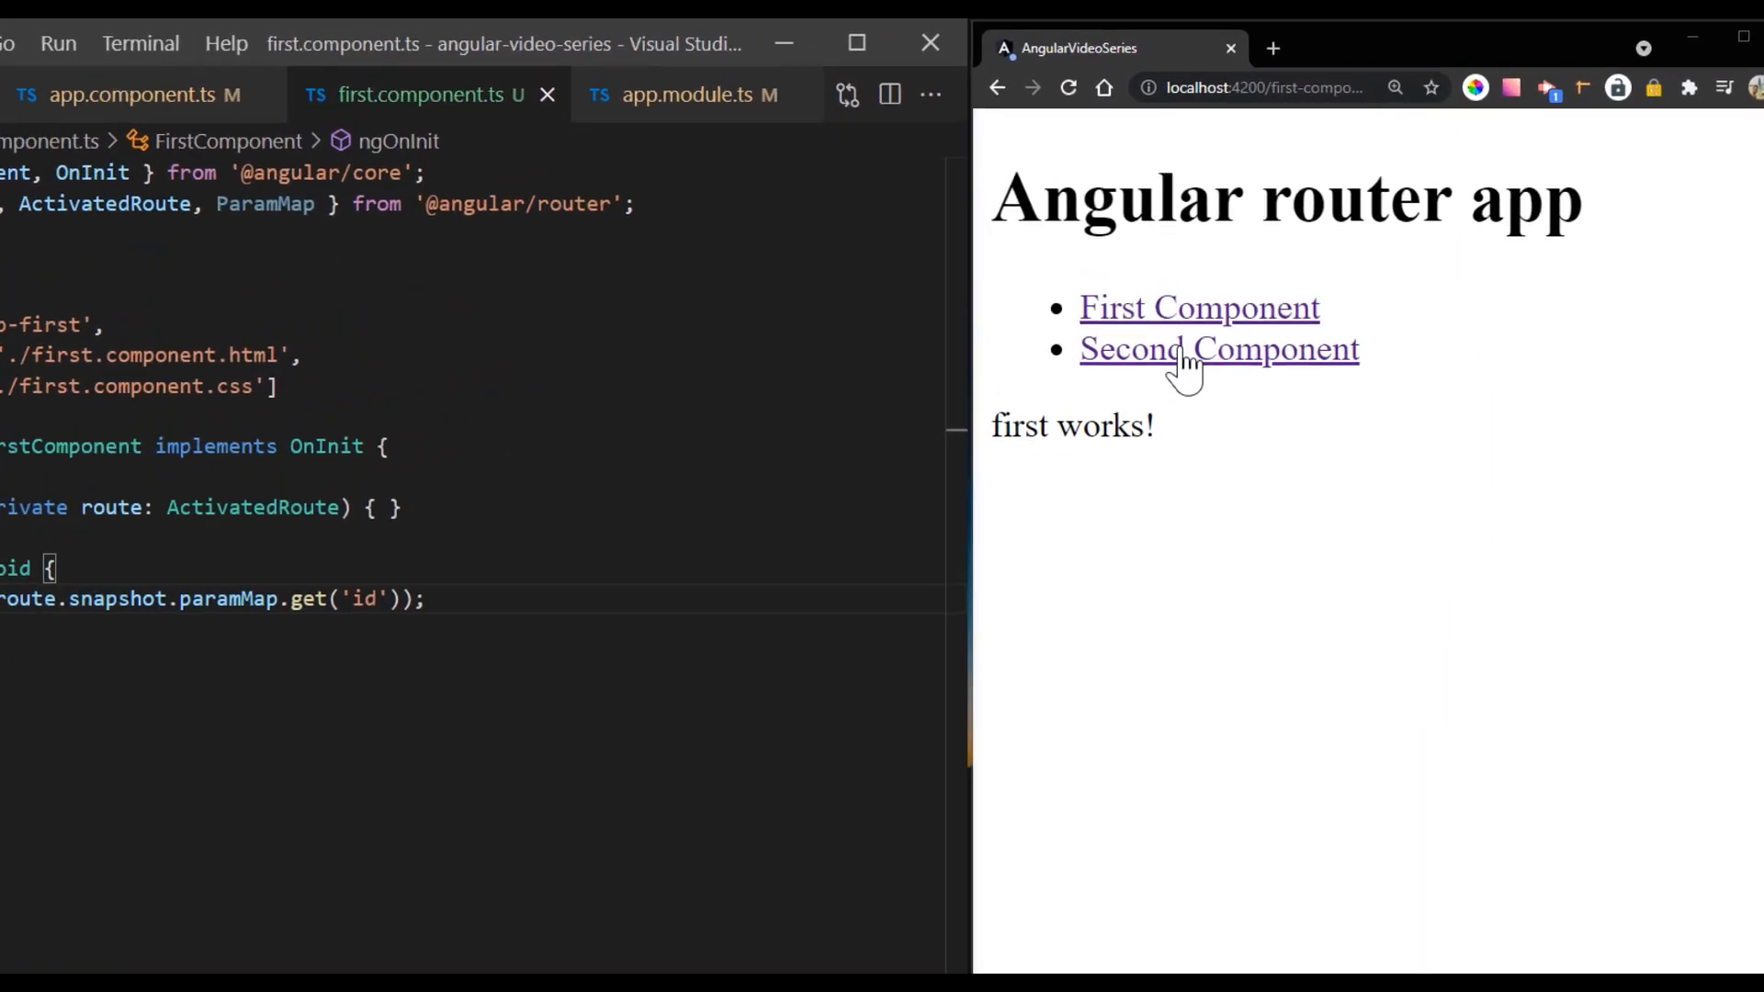
pyautogui.click(1219, 349)
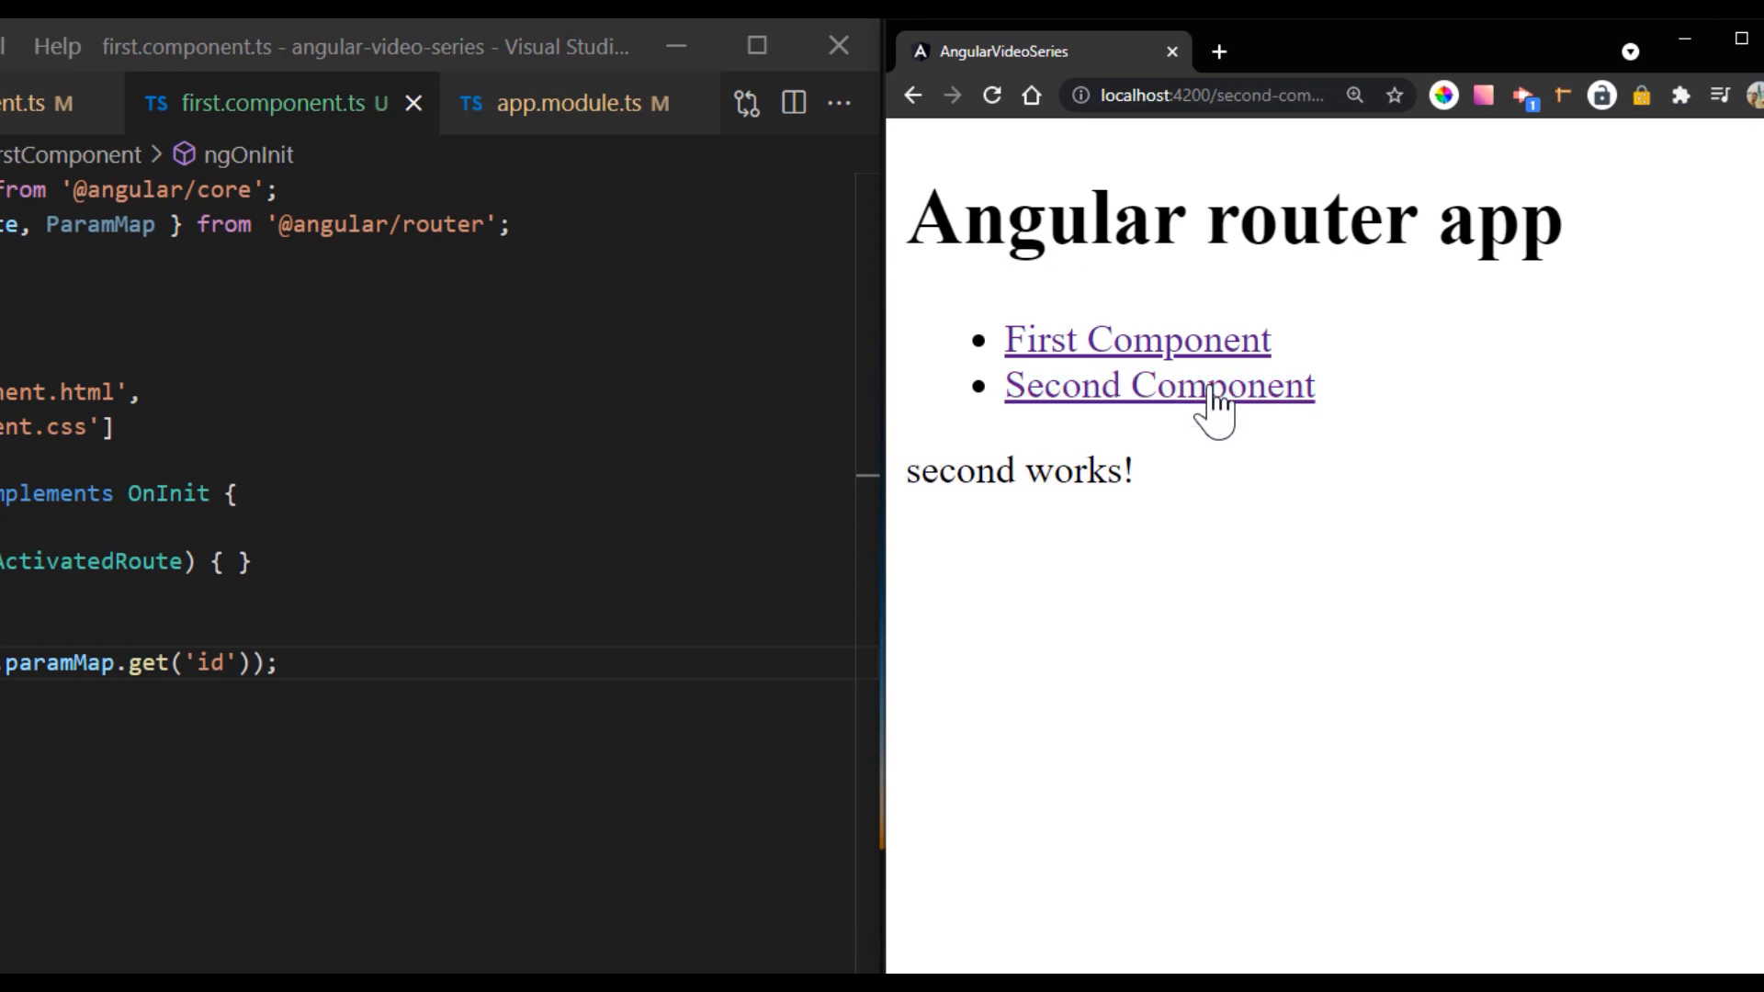
pyautogui.click(1136, 340)
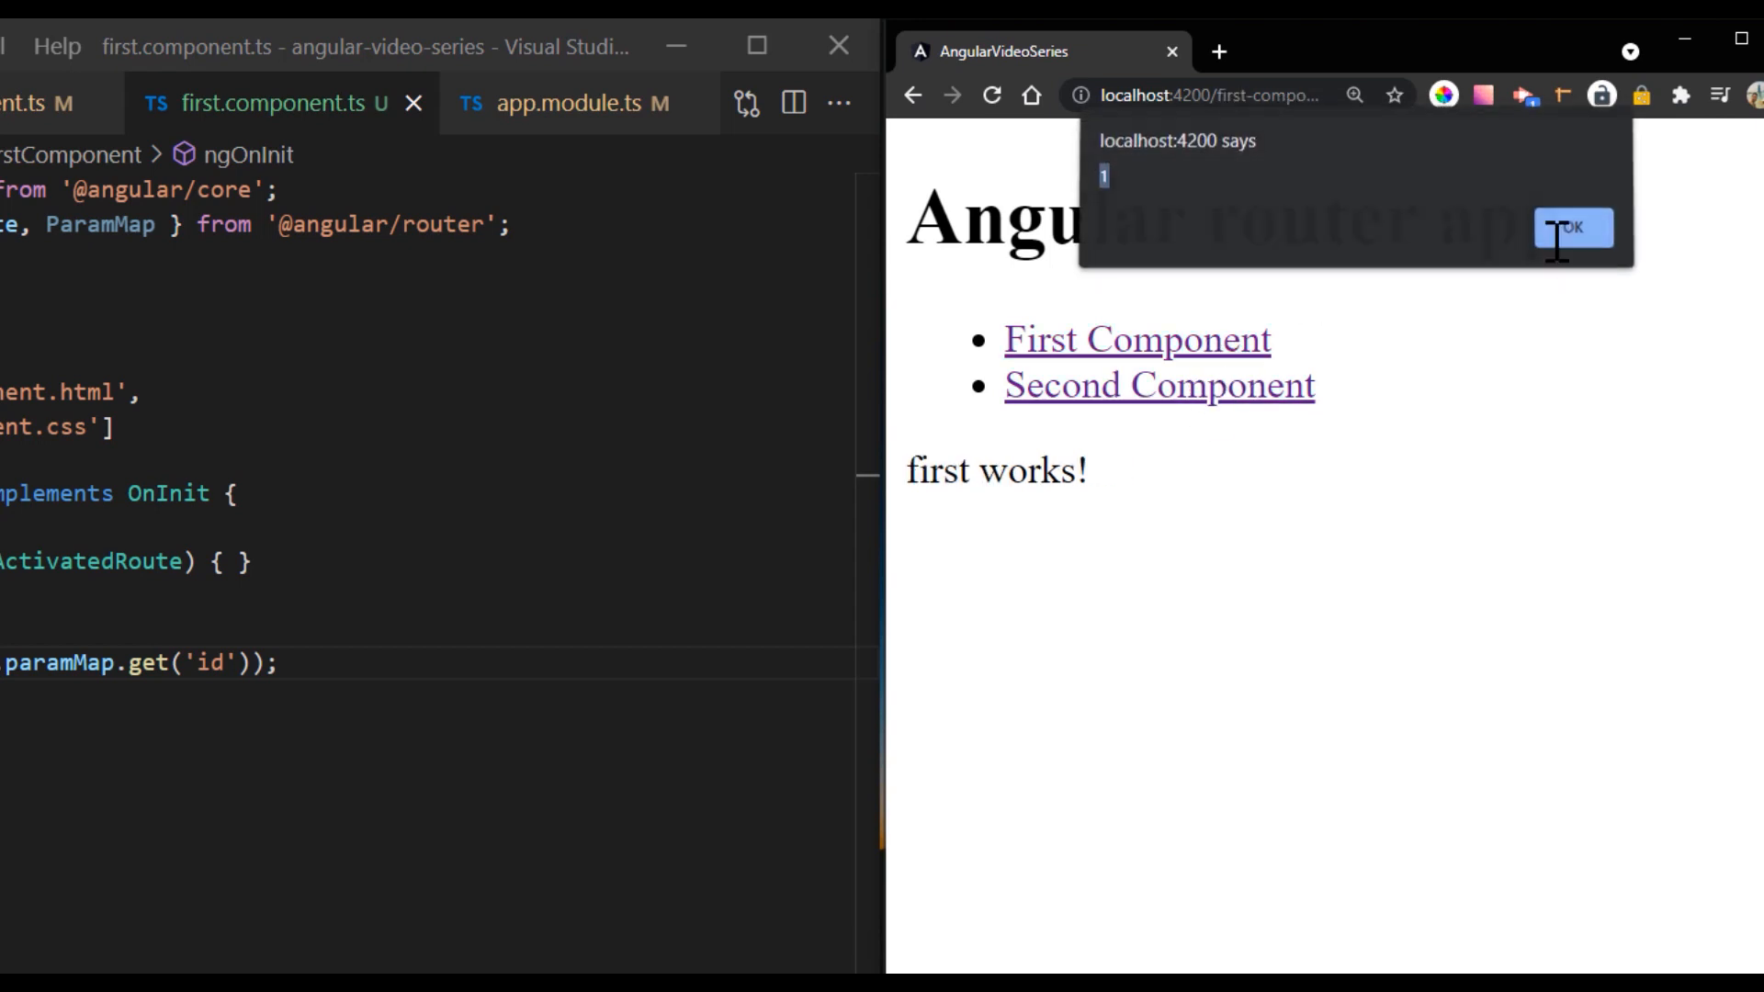
pyautogui.click(1574, 227)
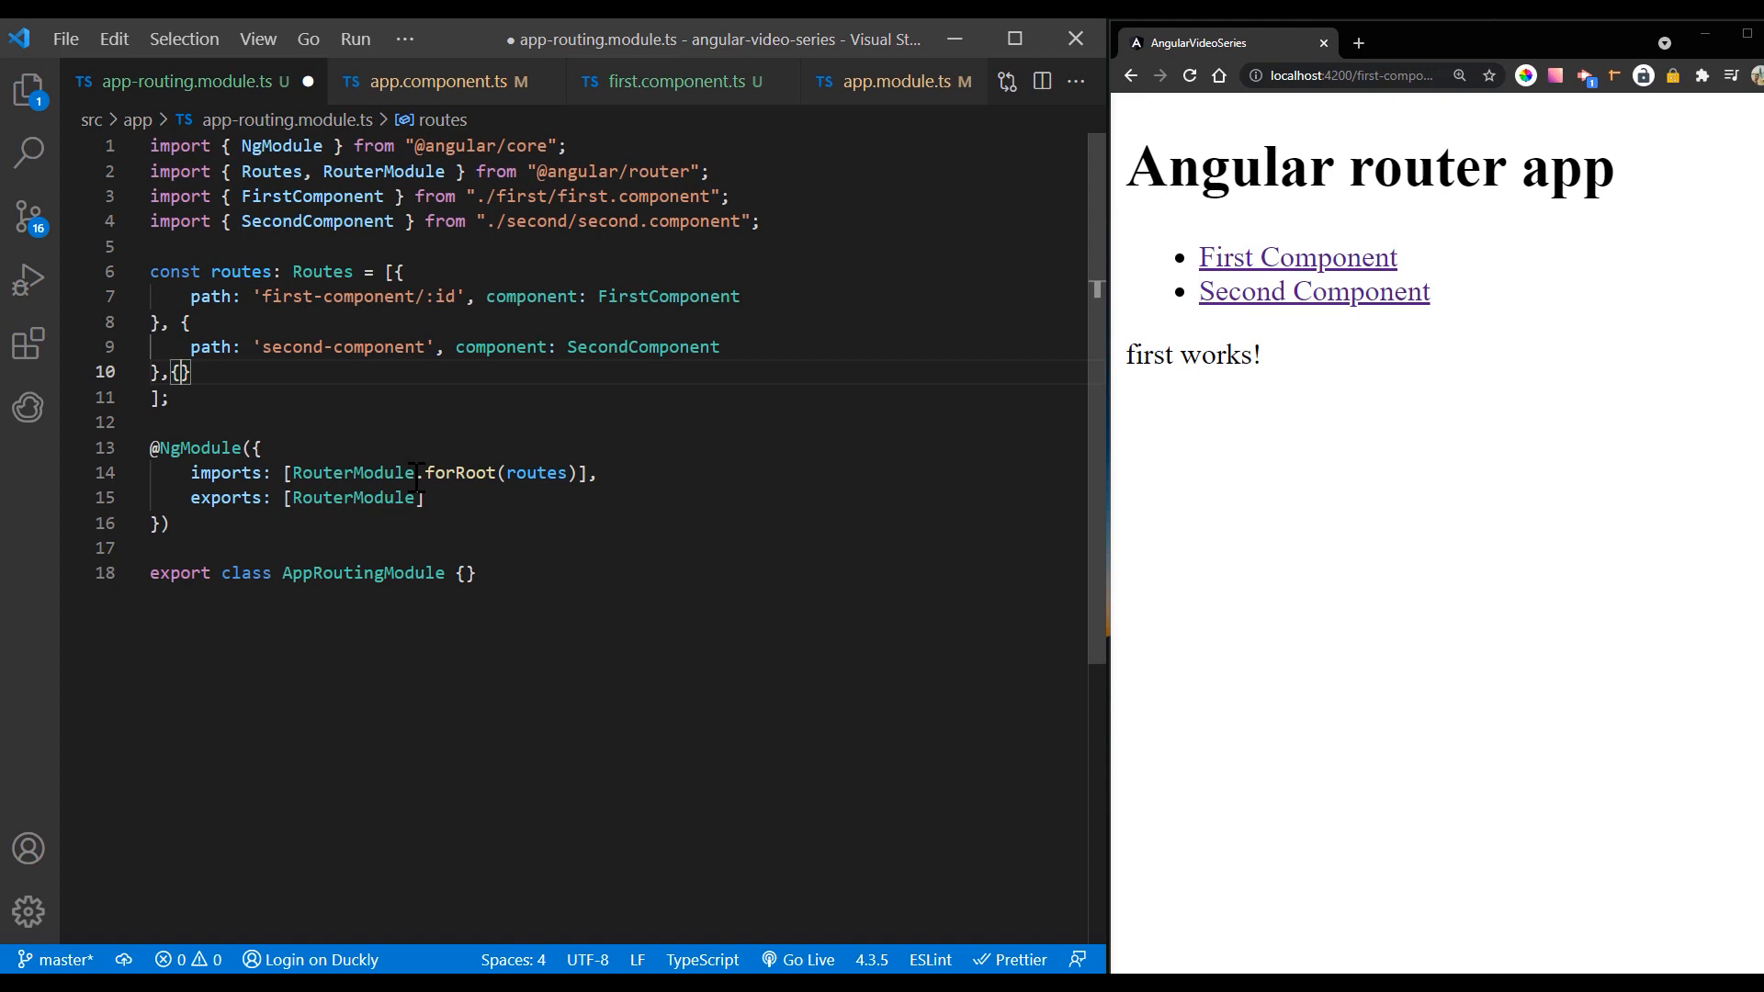
# Step: Add a route {path: '**', component: FirstComponent} at the end of the routes array
pyautogui.press('Enter')
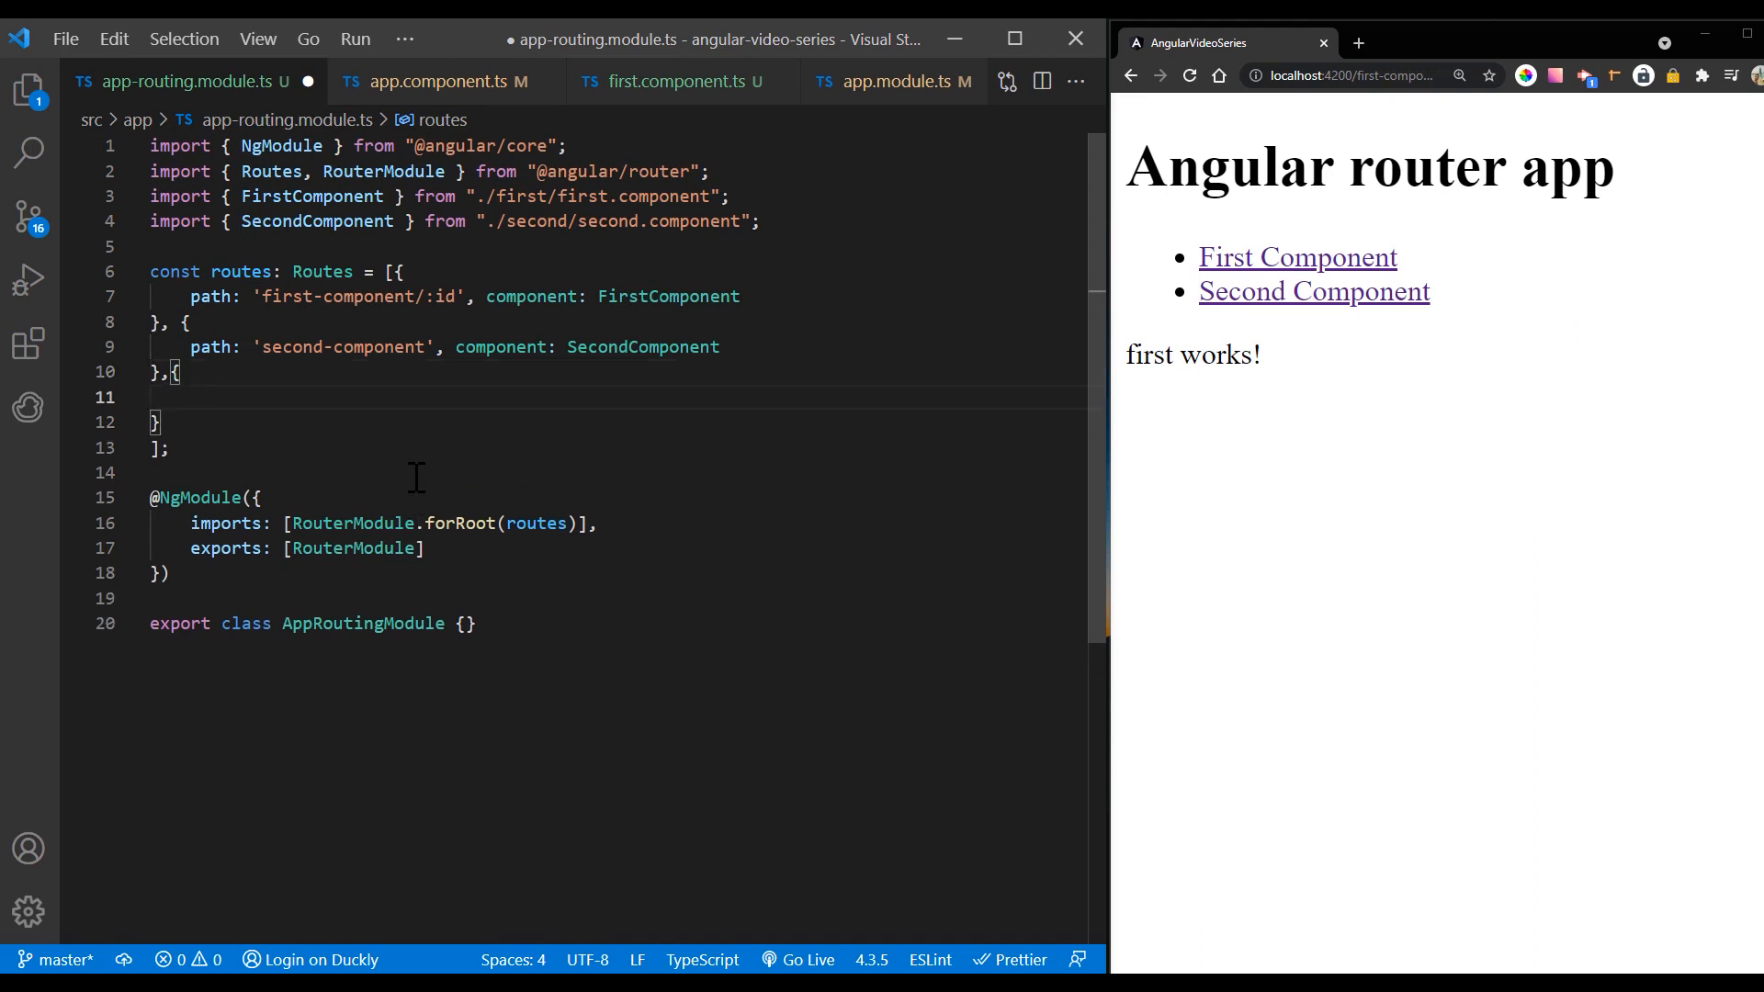
pyautogui.write("path: '")
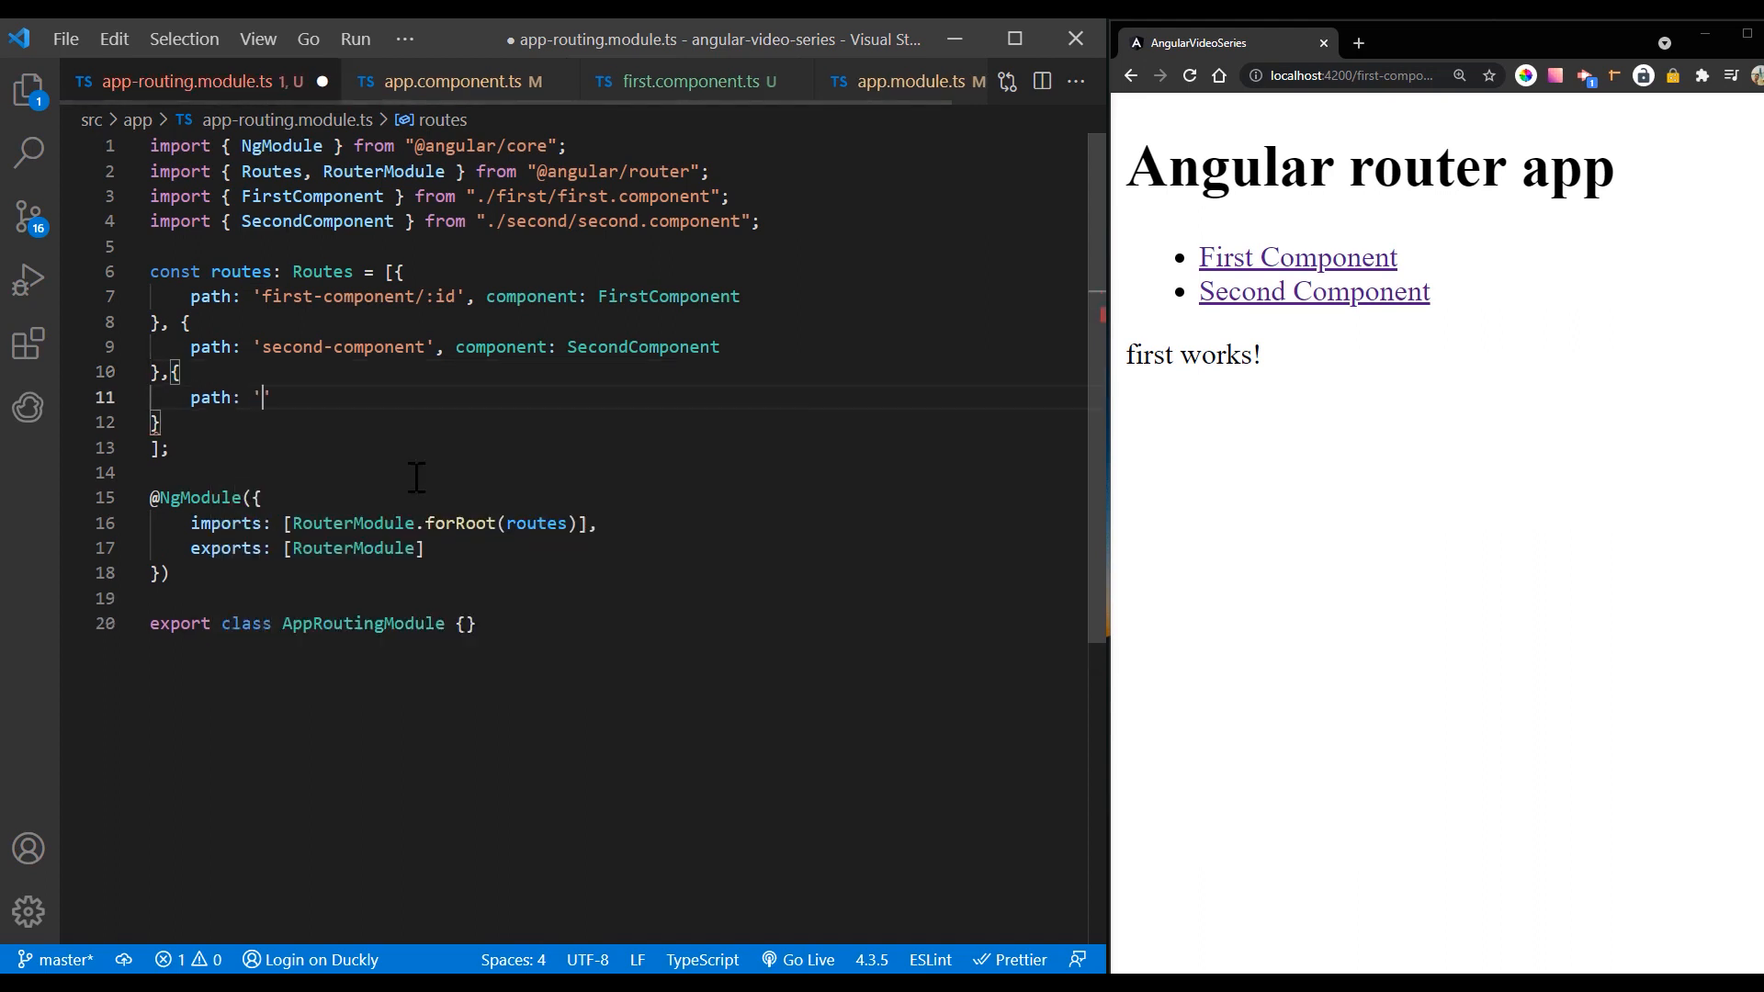
pyautogui.write('**')
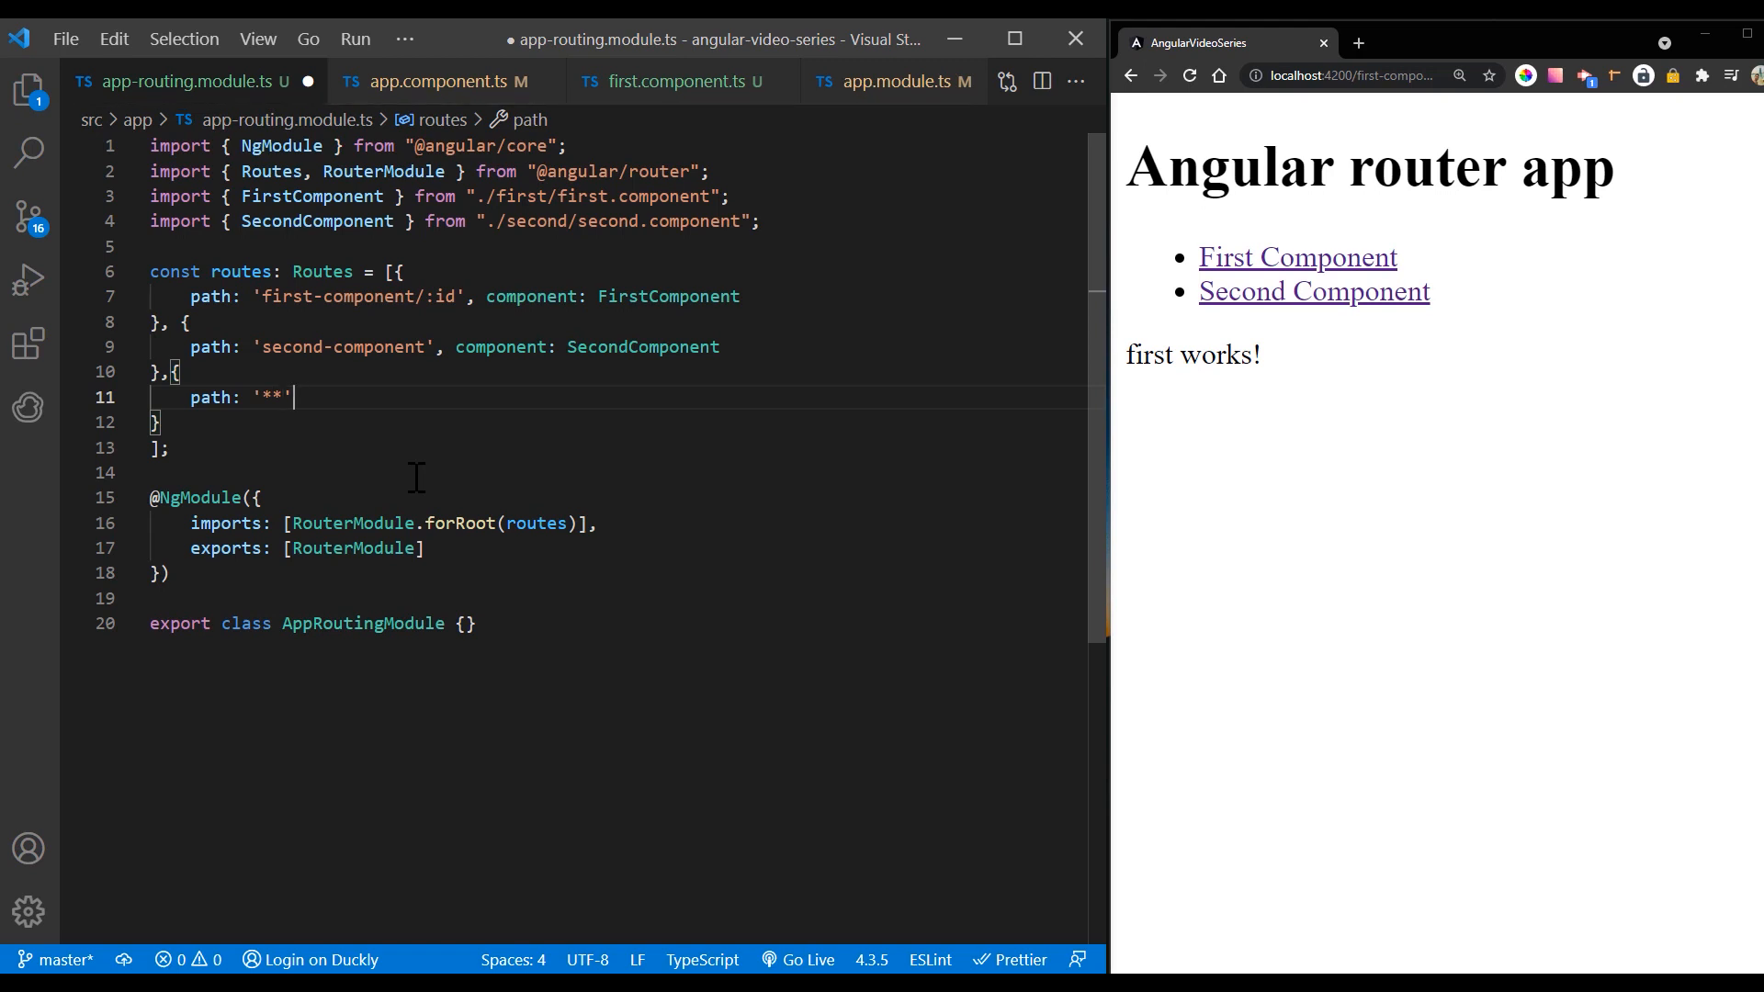
pyautogui.write(', component')
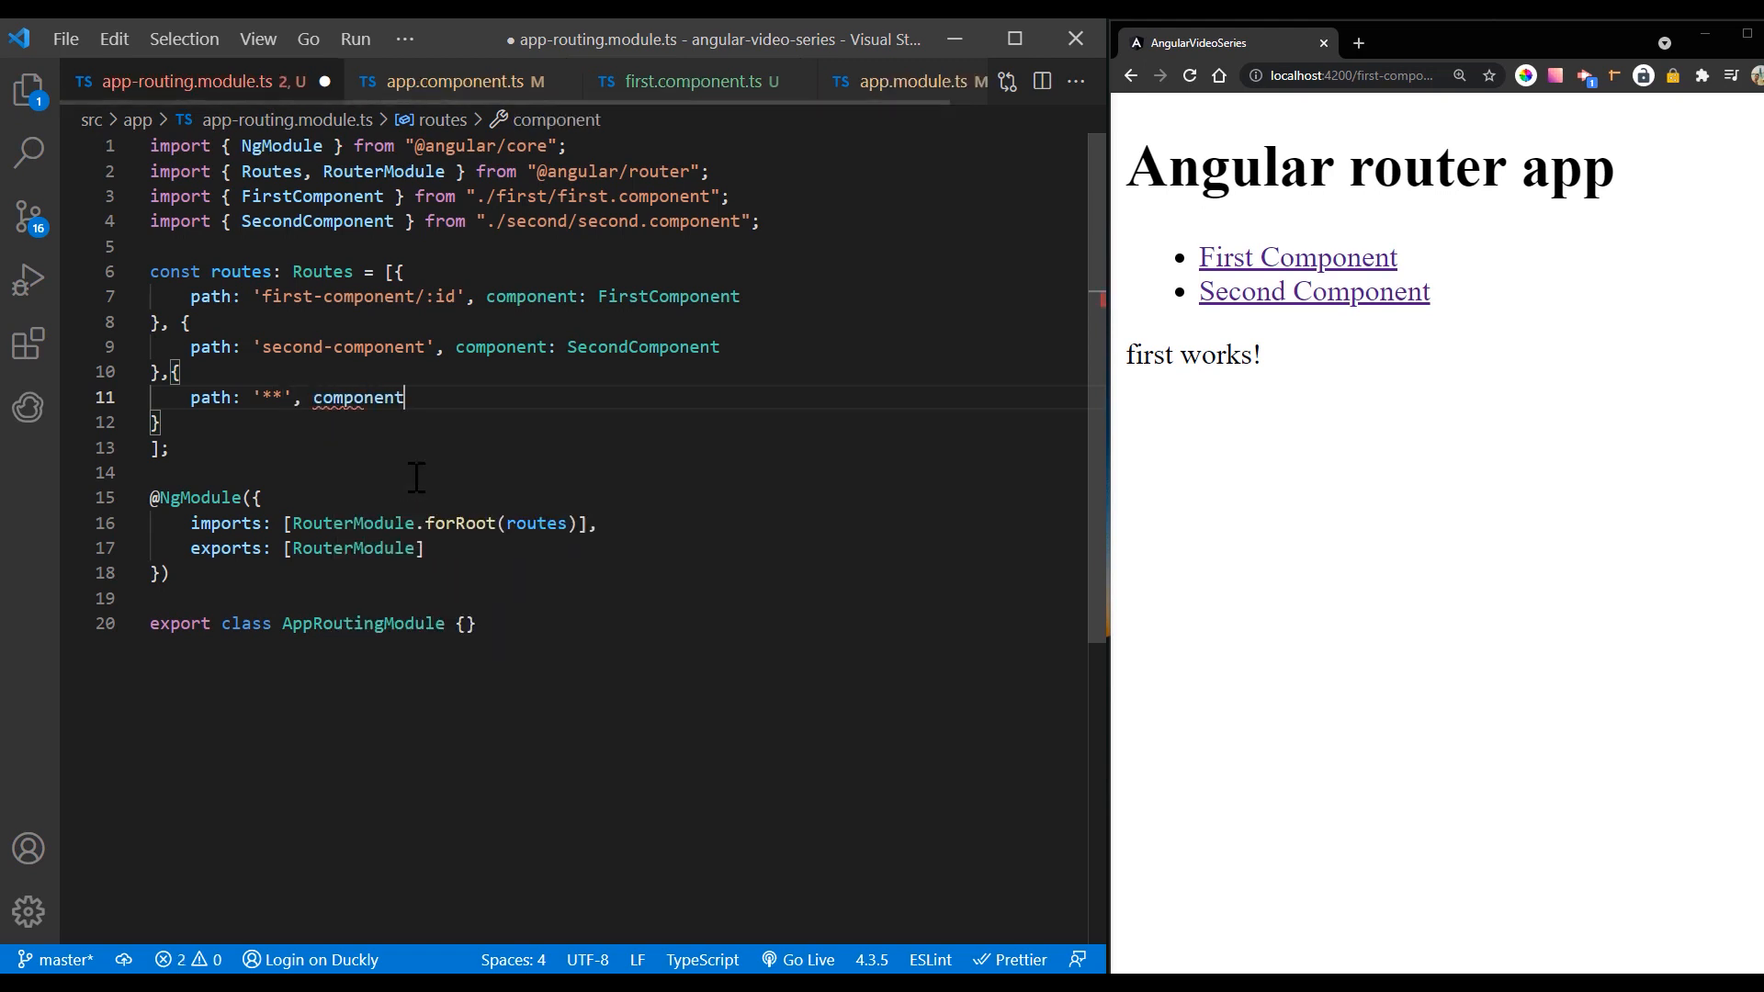
pyautogui.write(': FirstComponent')
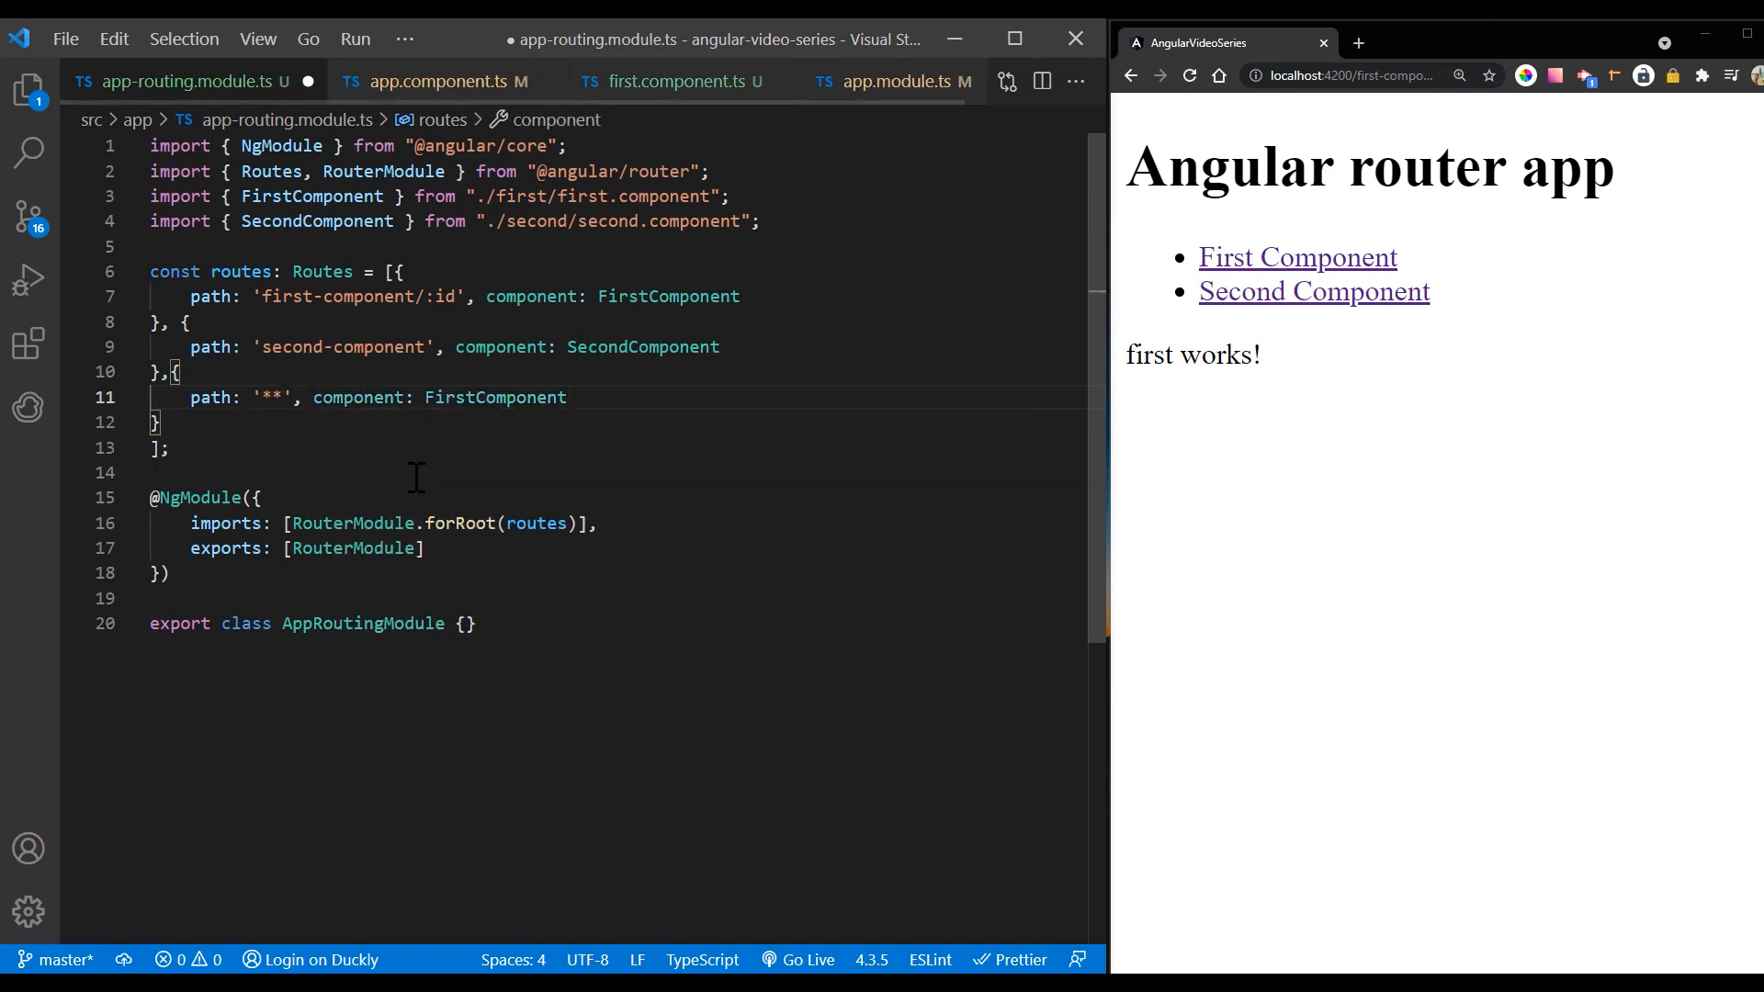
pyautogui.click(568, 398)
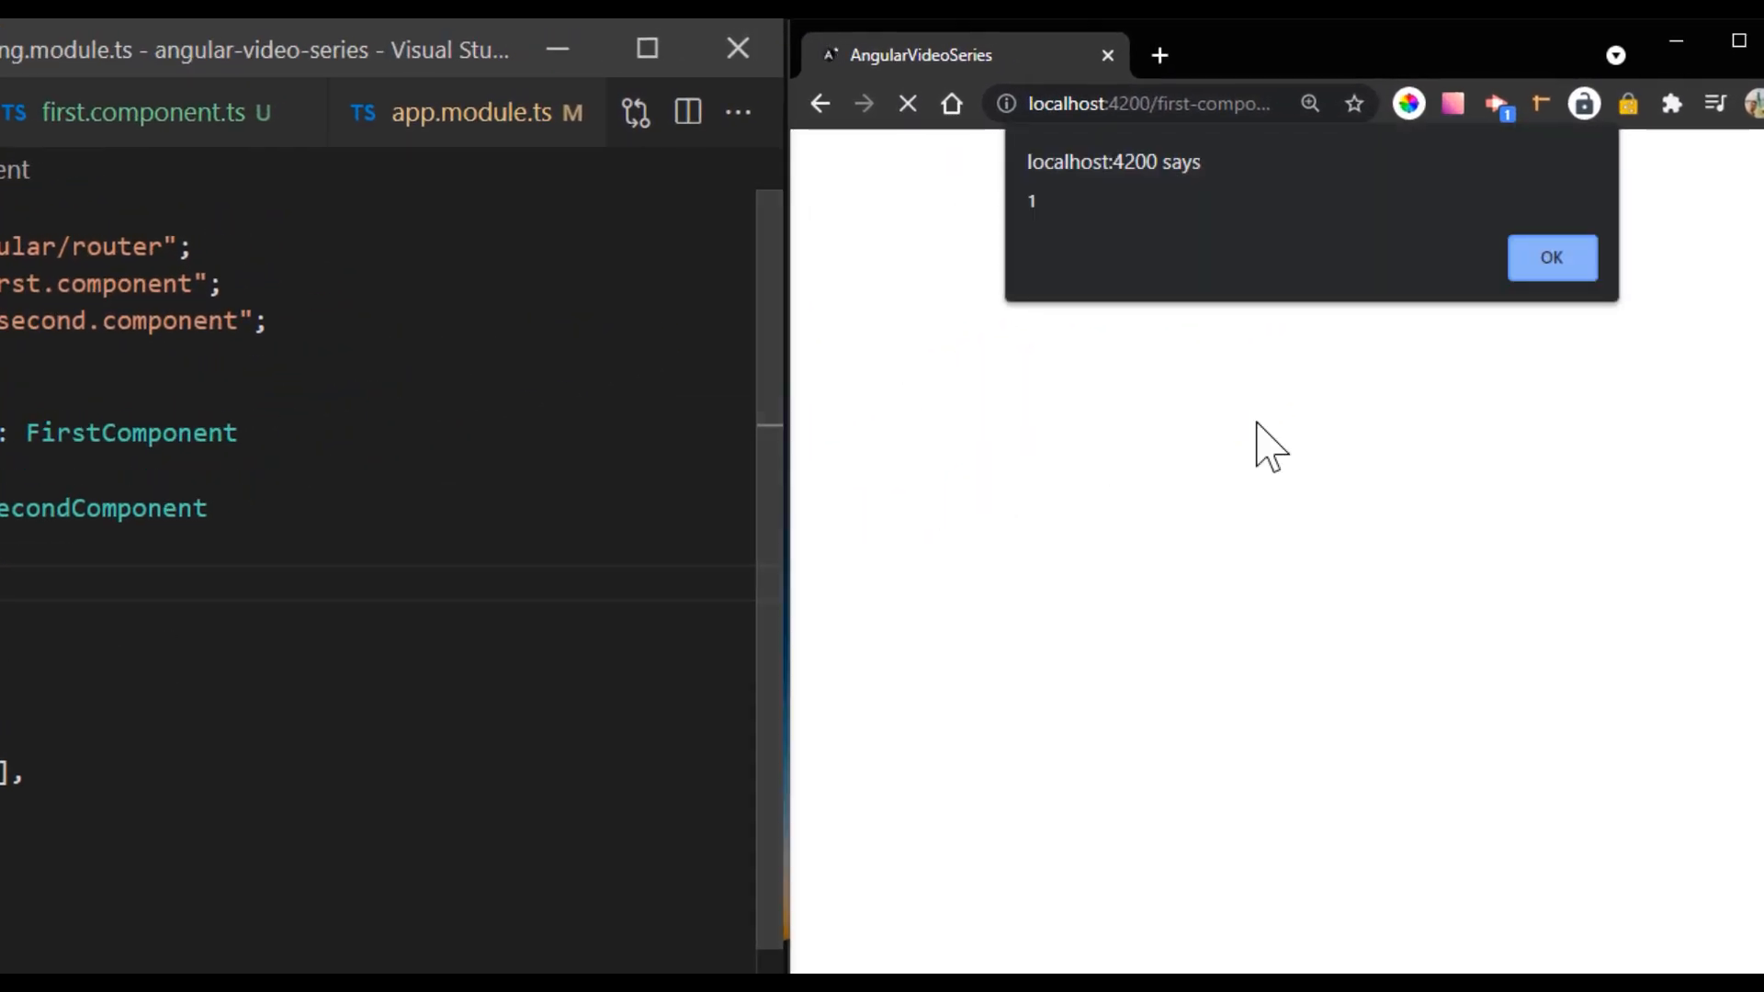
# Step: Visit an unknown address like localhost:4200/sdlflsfdsk and dismiss the id alerts
pyautogui.click(1552, 258)
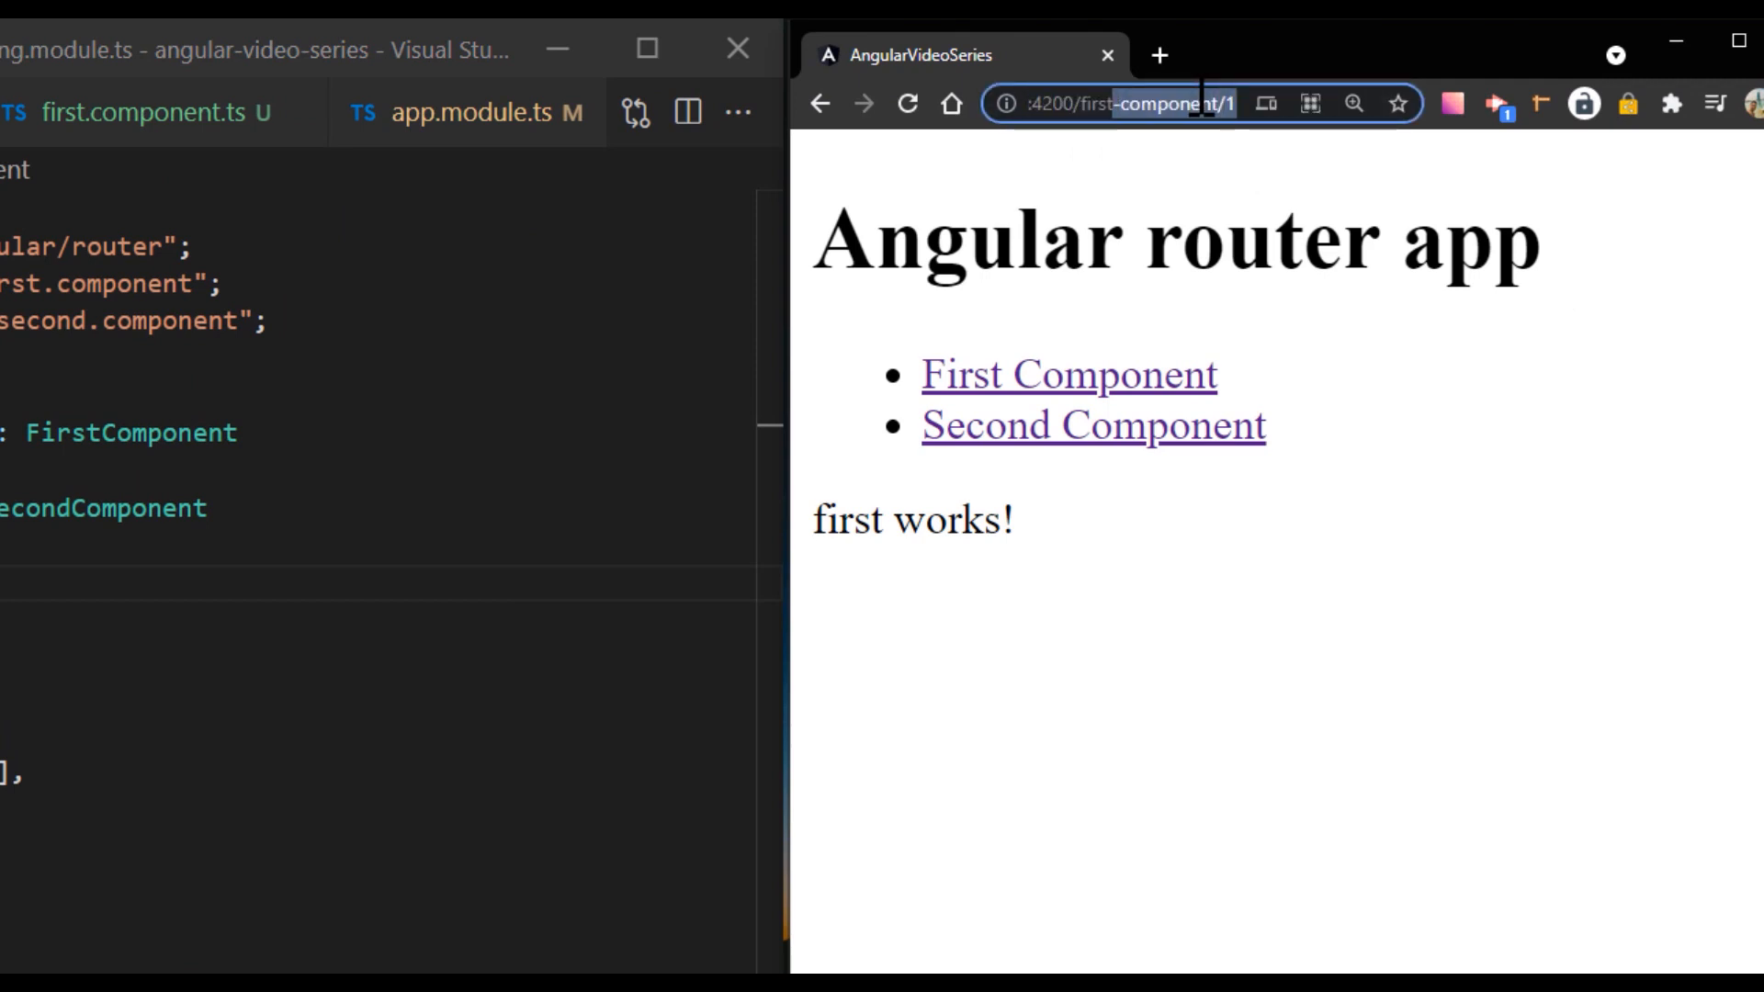
pyautogui.write('localhost:4200/sdlflsfdsk')
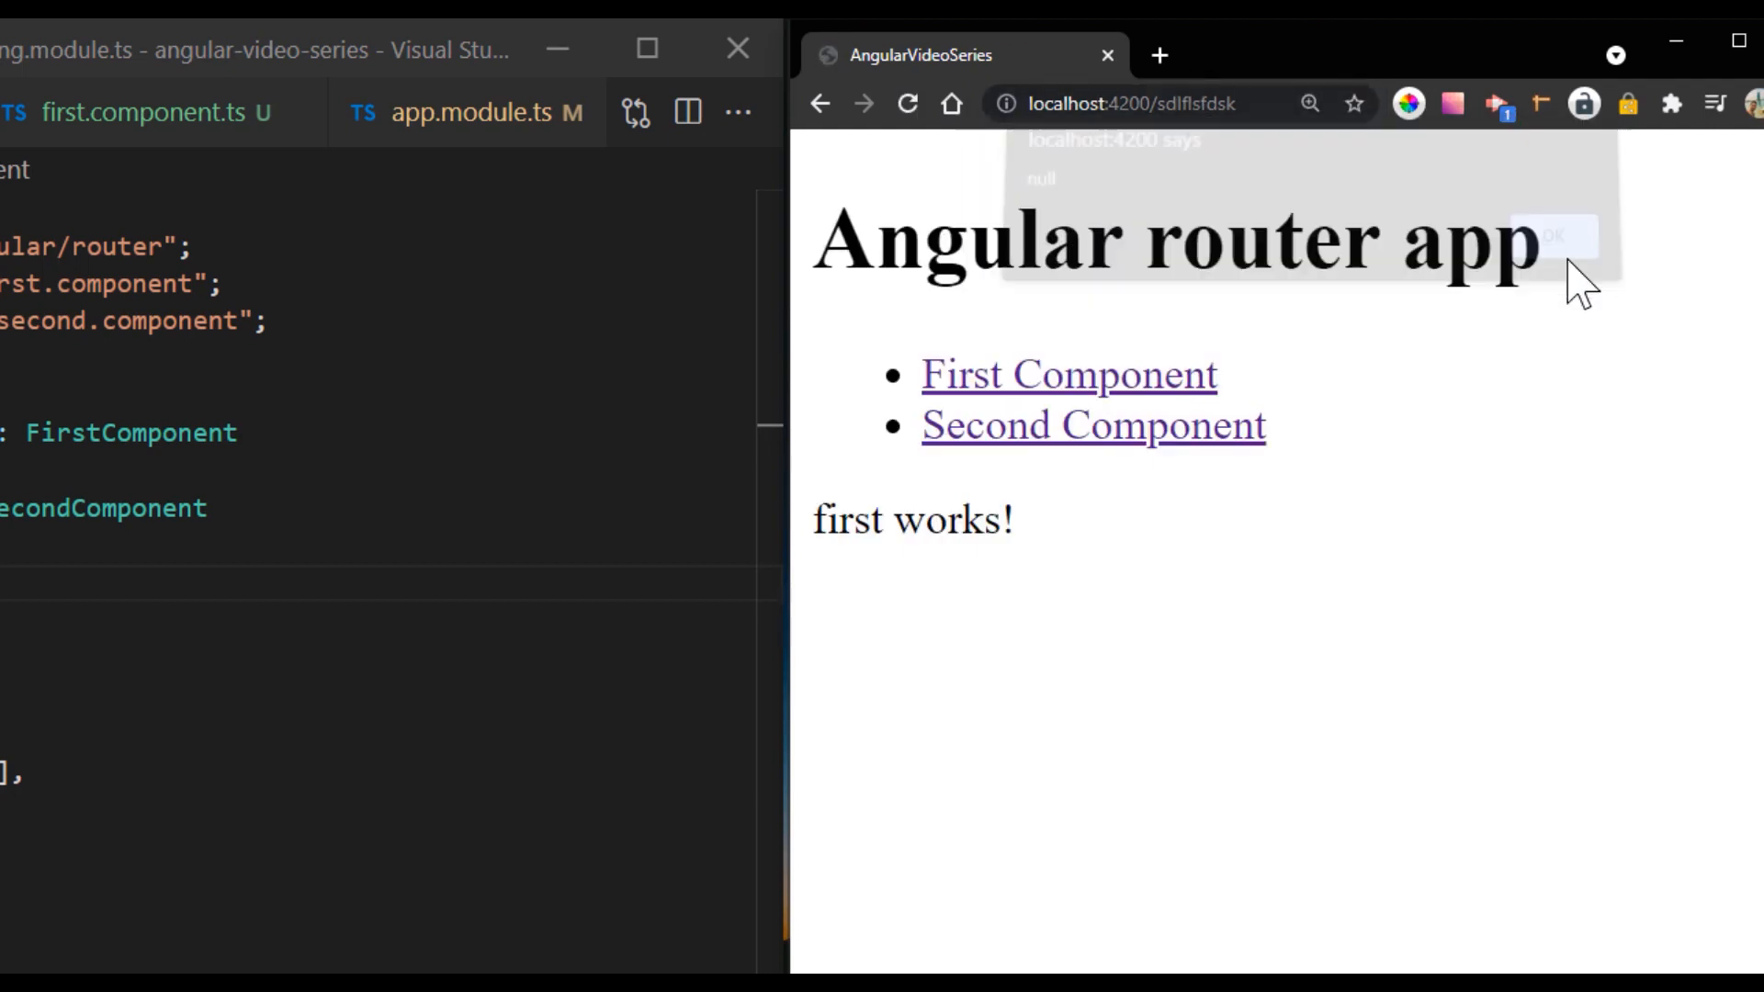
pyautogui.click(1558, 237)
pyautogui.write("path: '**', component: FirstComponent")
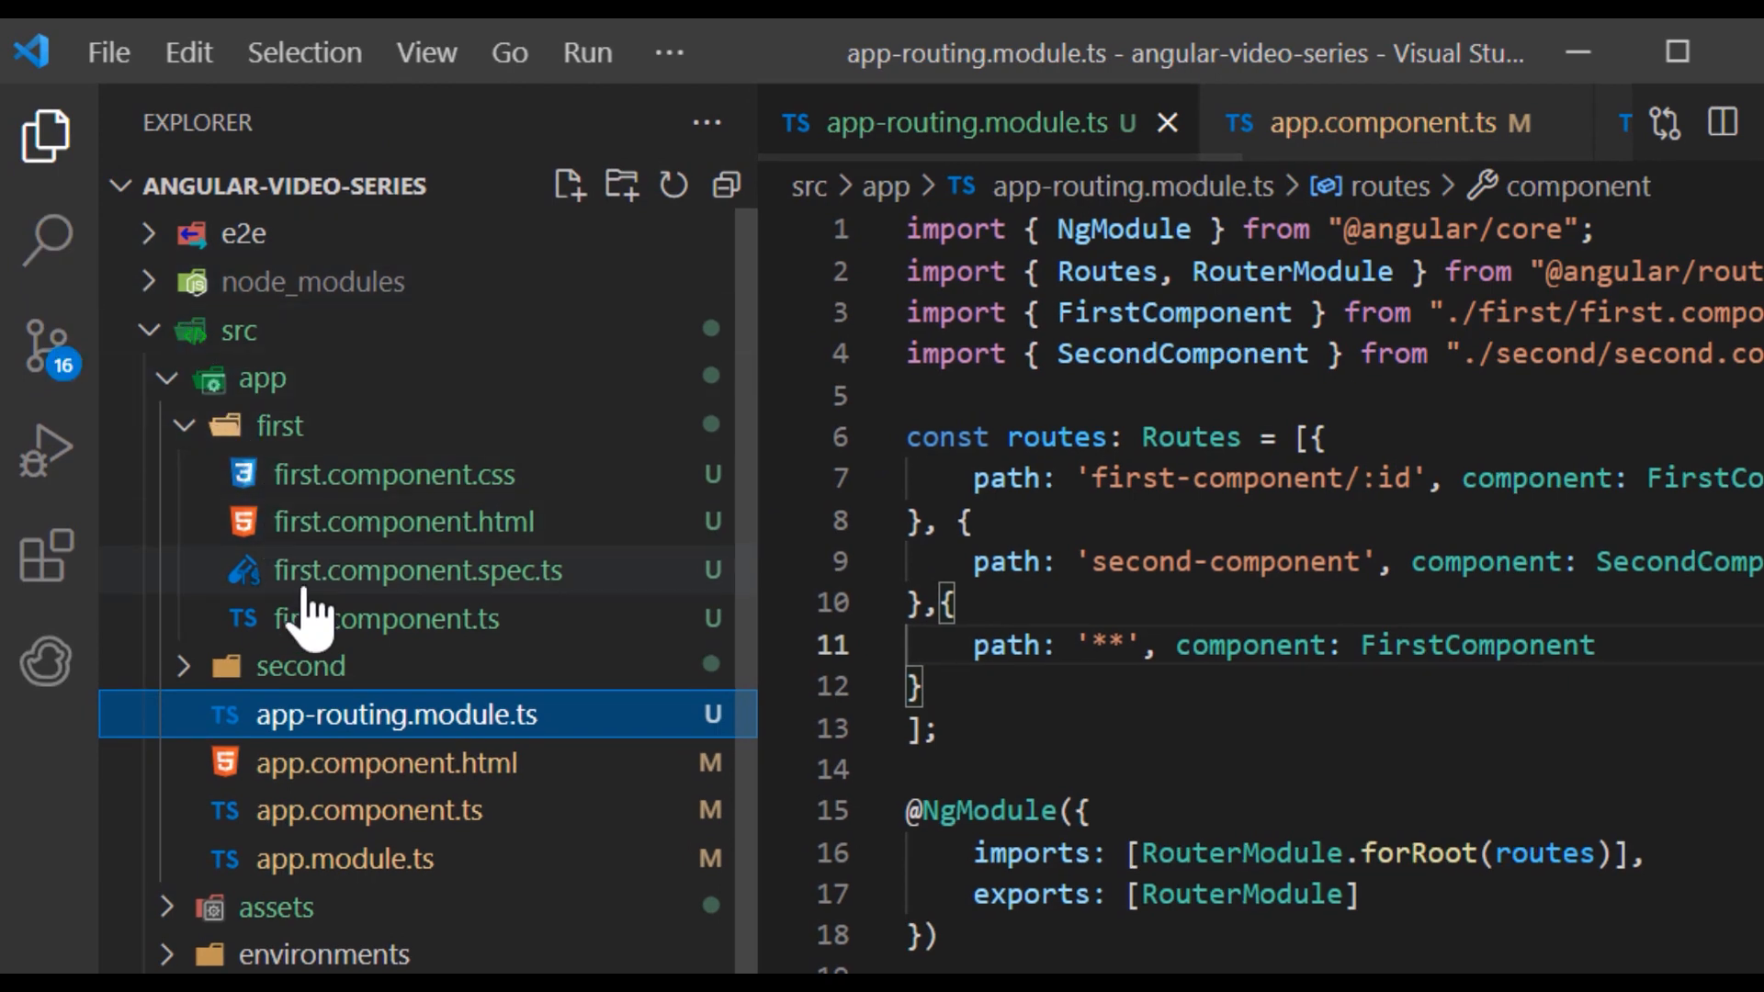
# Step: Start a nav in the first component template with a routerLink to child-a
pyautogui.click(386, 618)
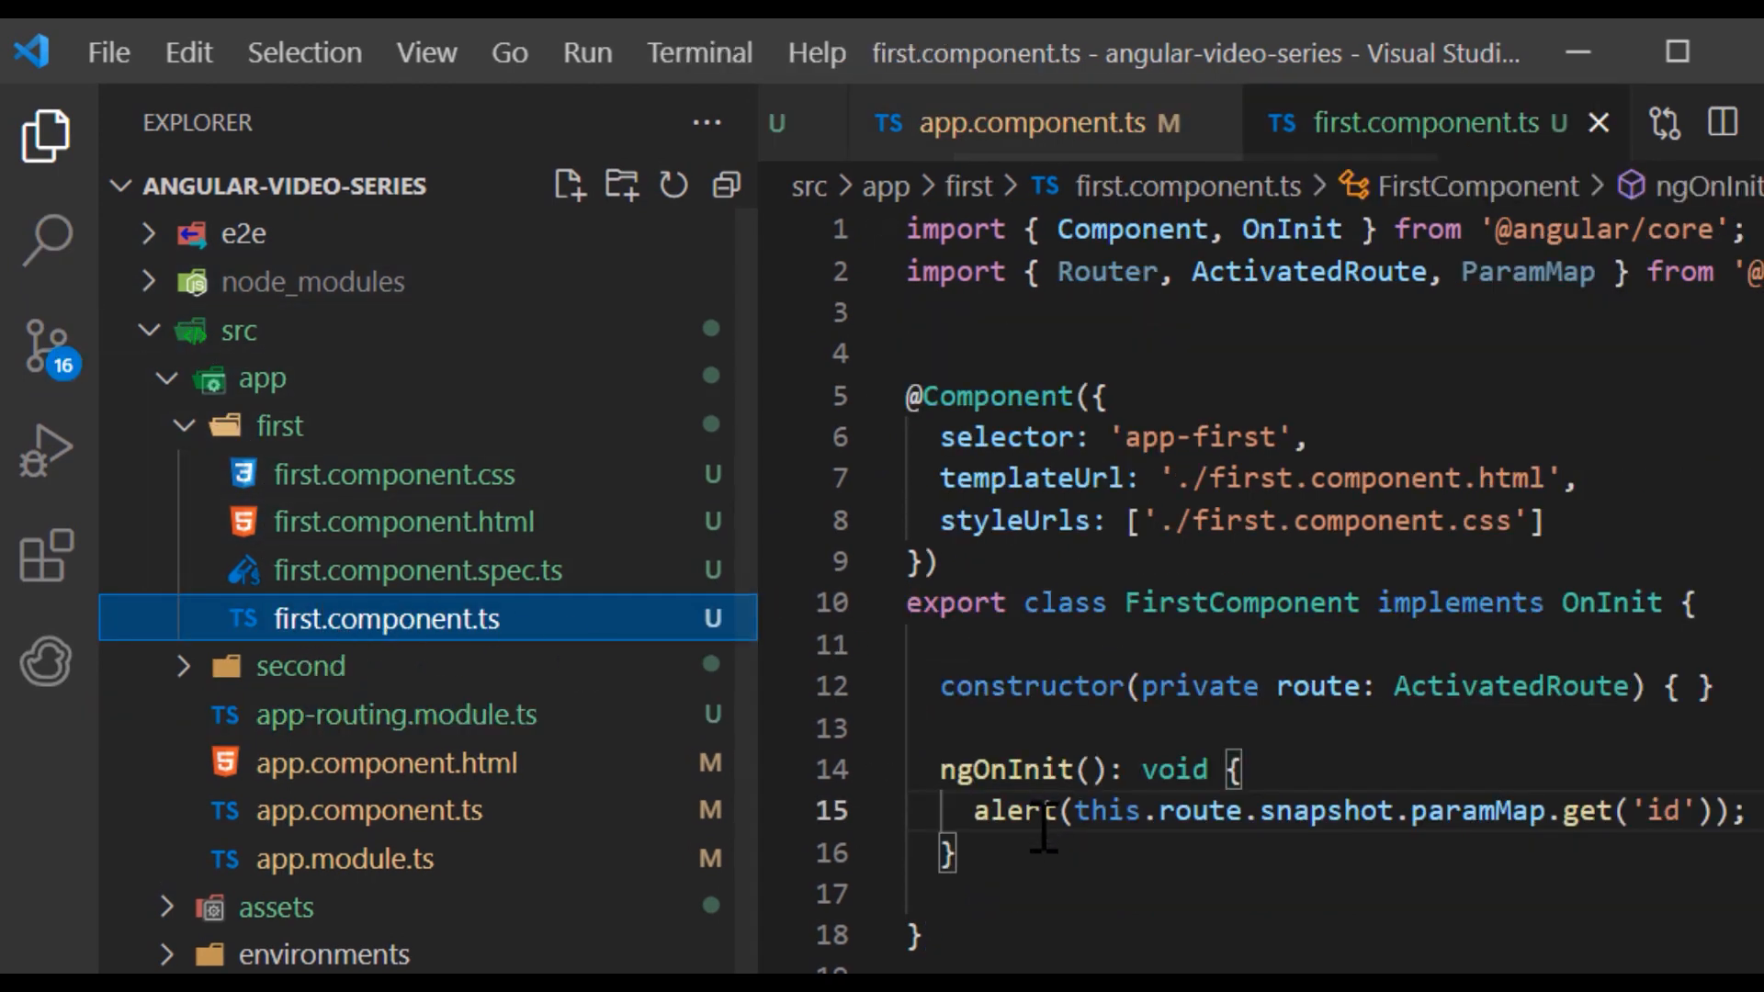
pyautogui.write('//')
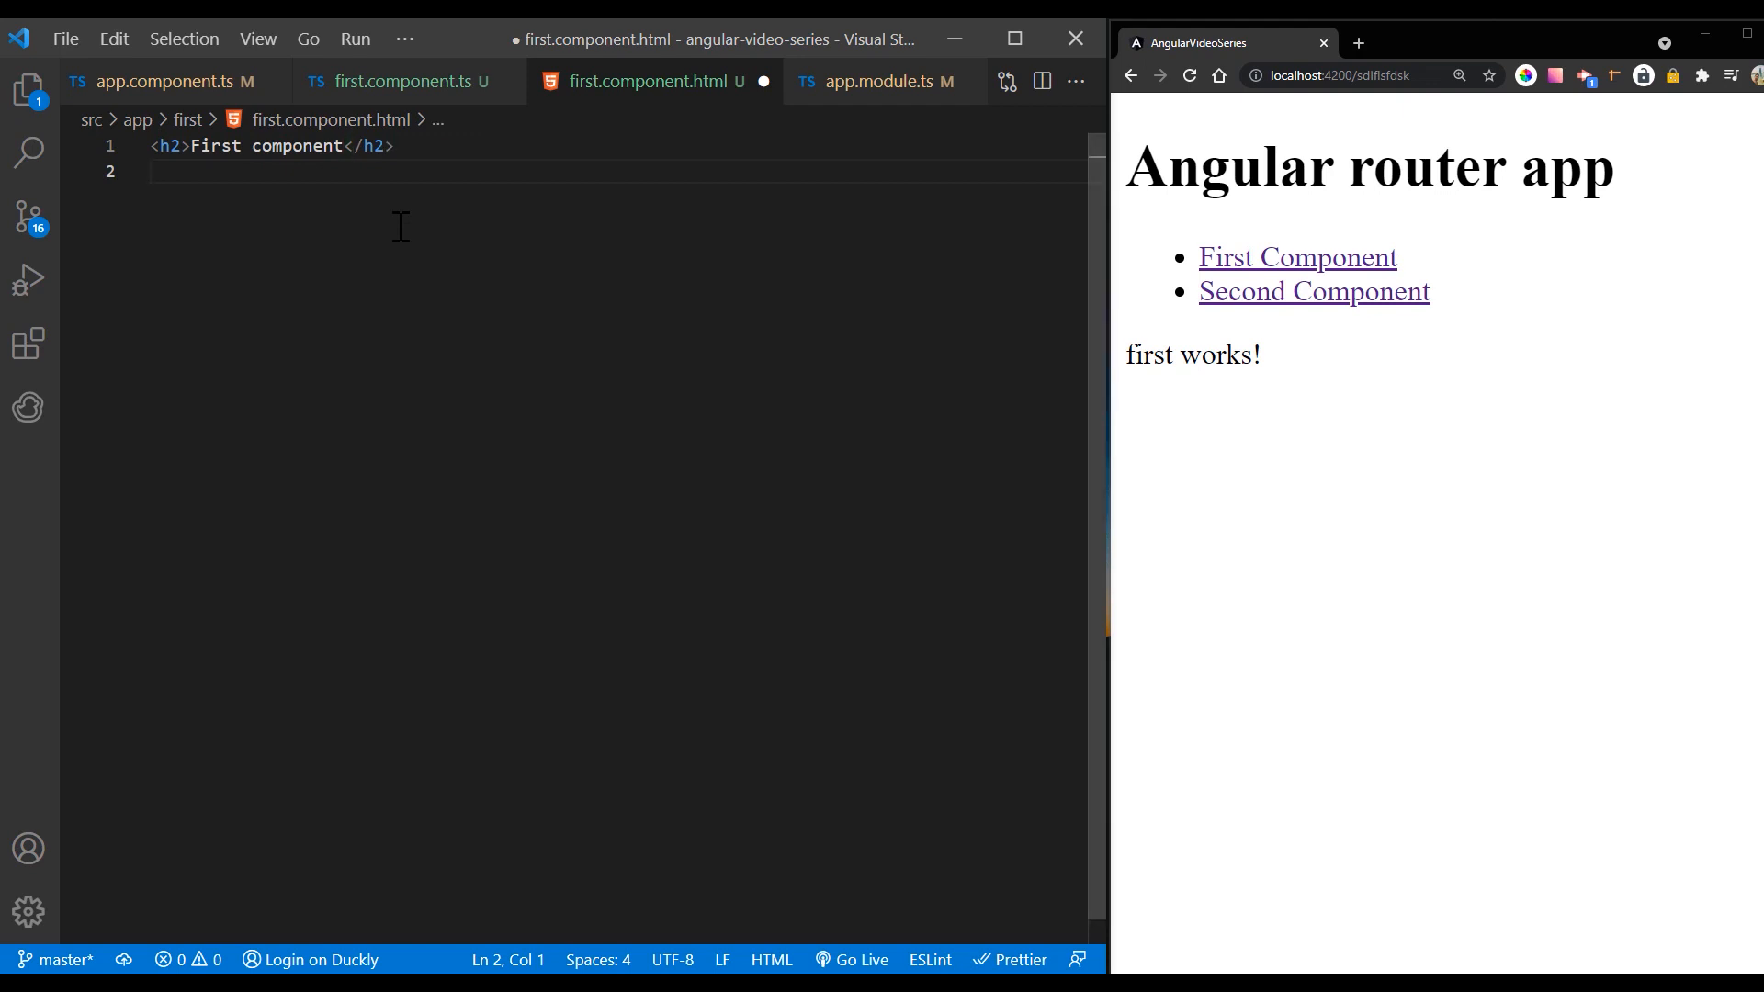
pyautogui.write('<nav>')
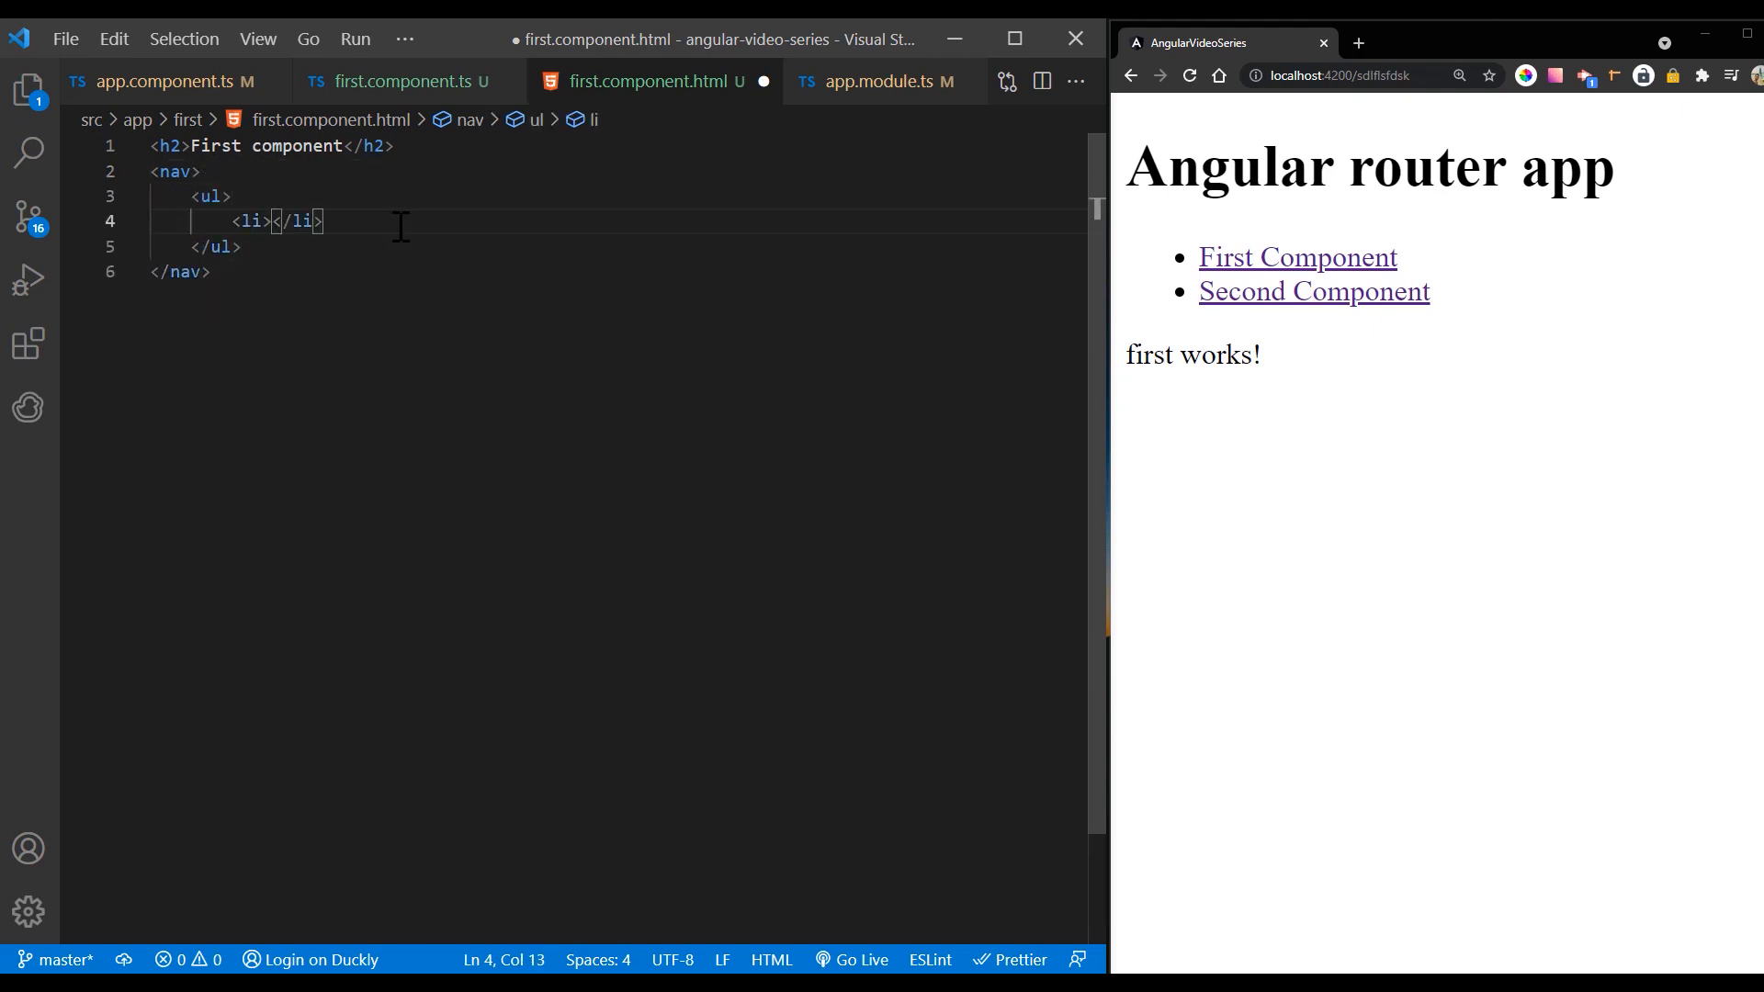
pyautogui.write('<a h"></a')
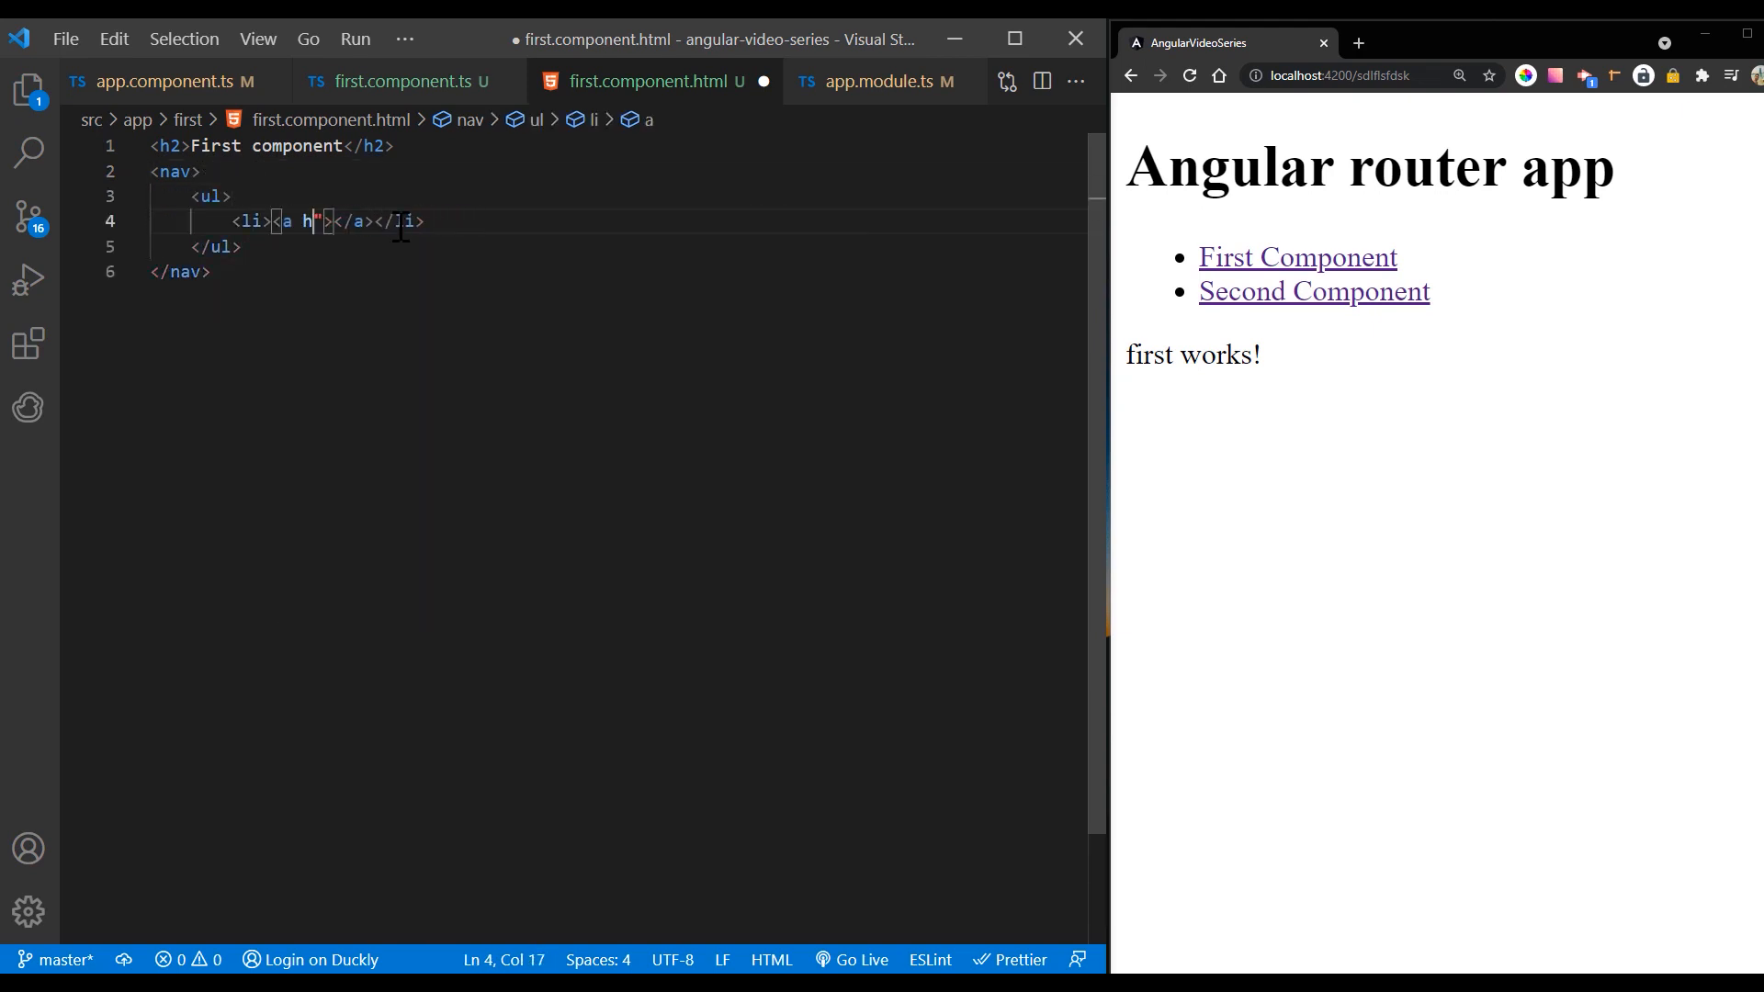
pyautogui.write('routerLink')
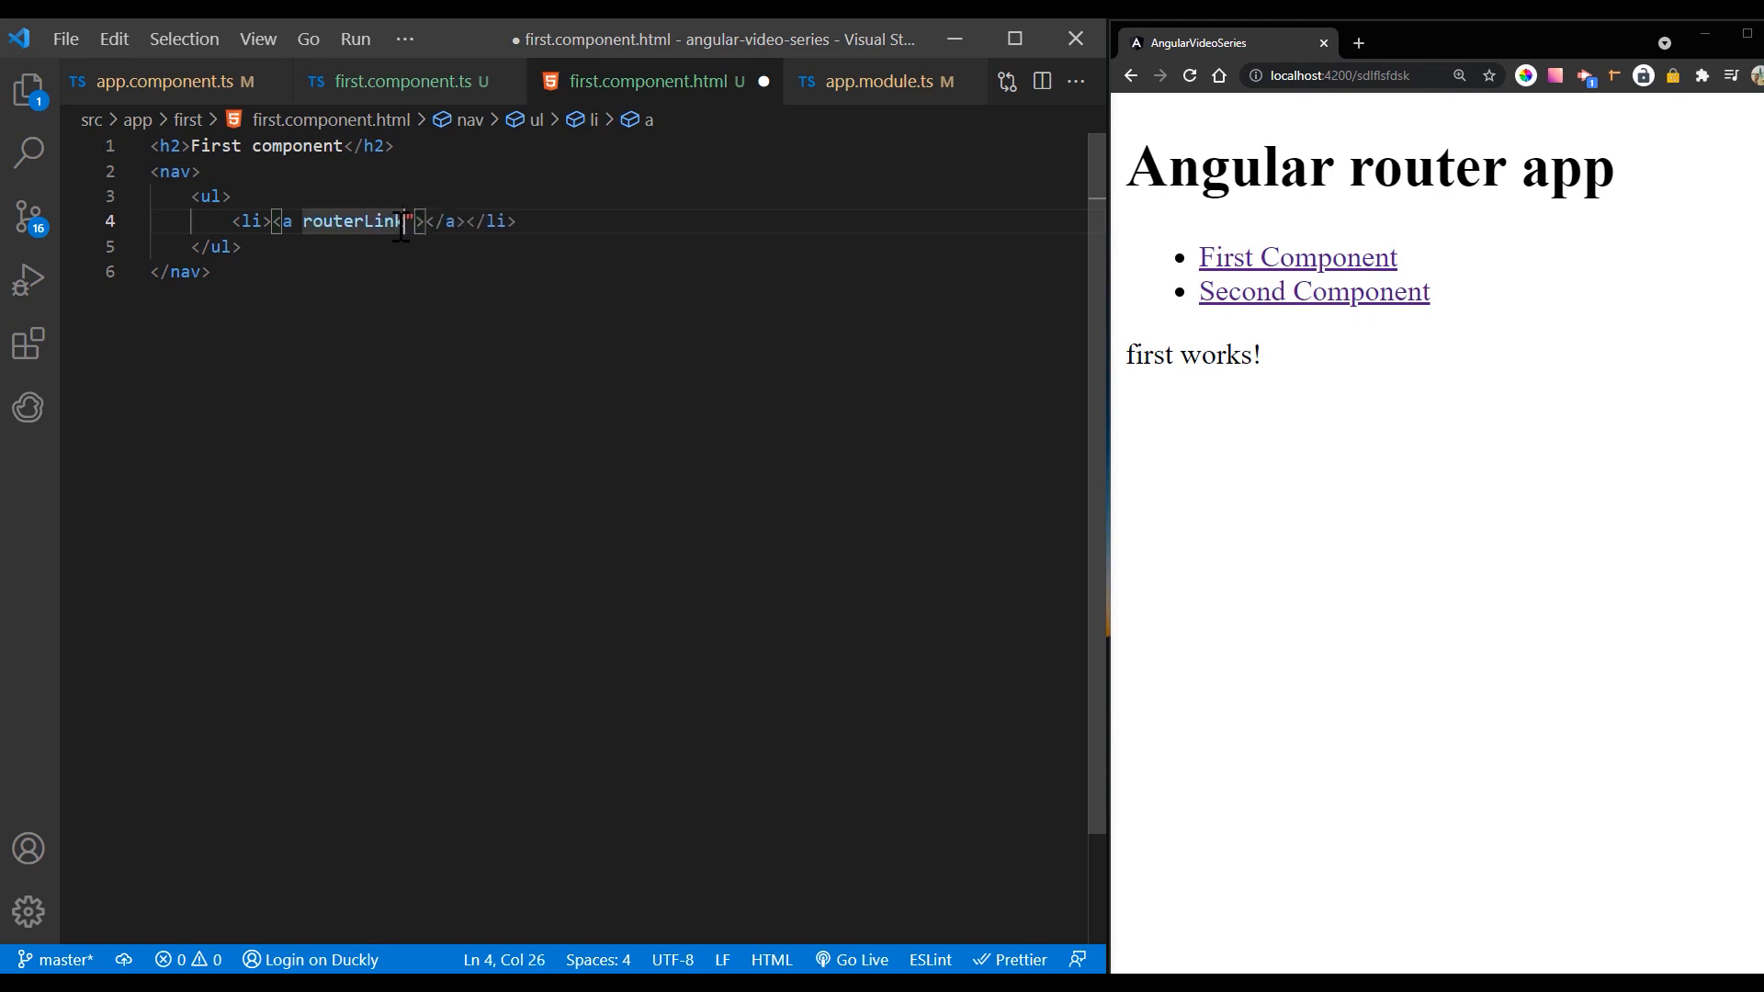
pyautogui.write('=""')
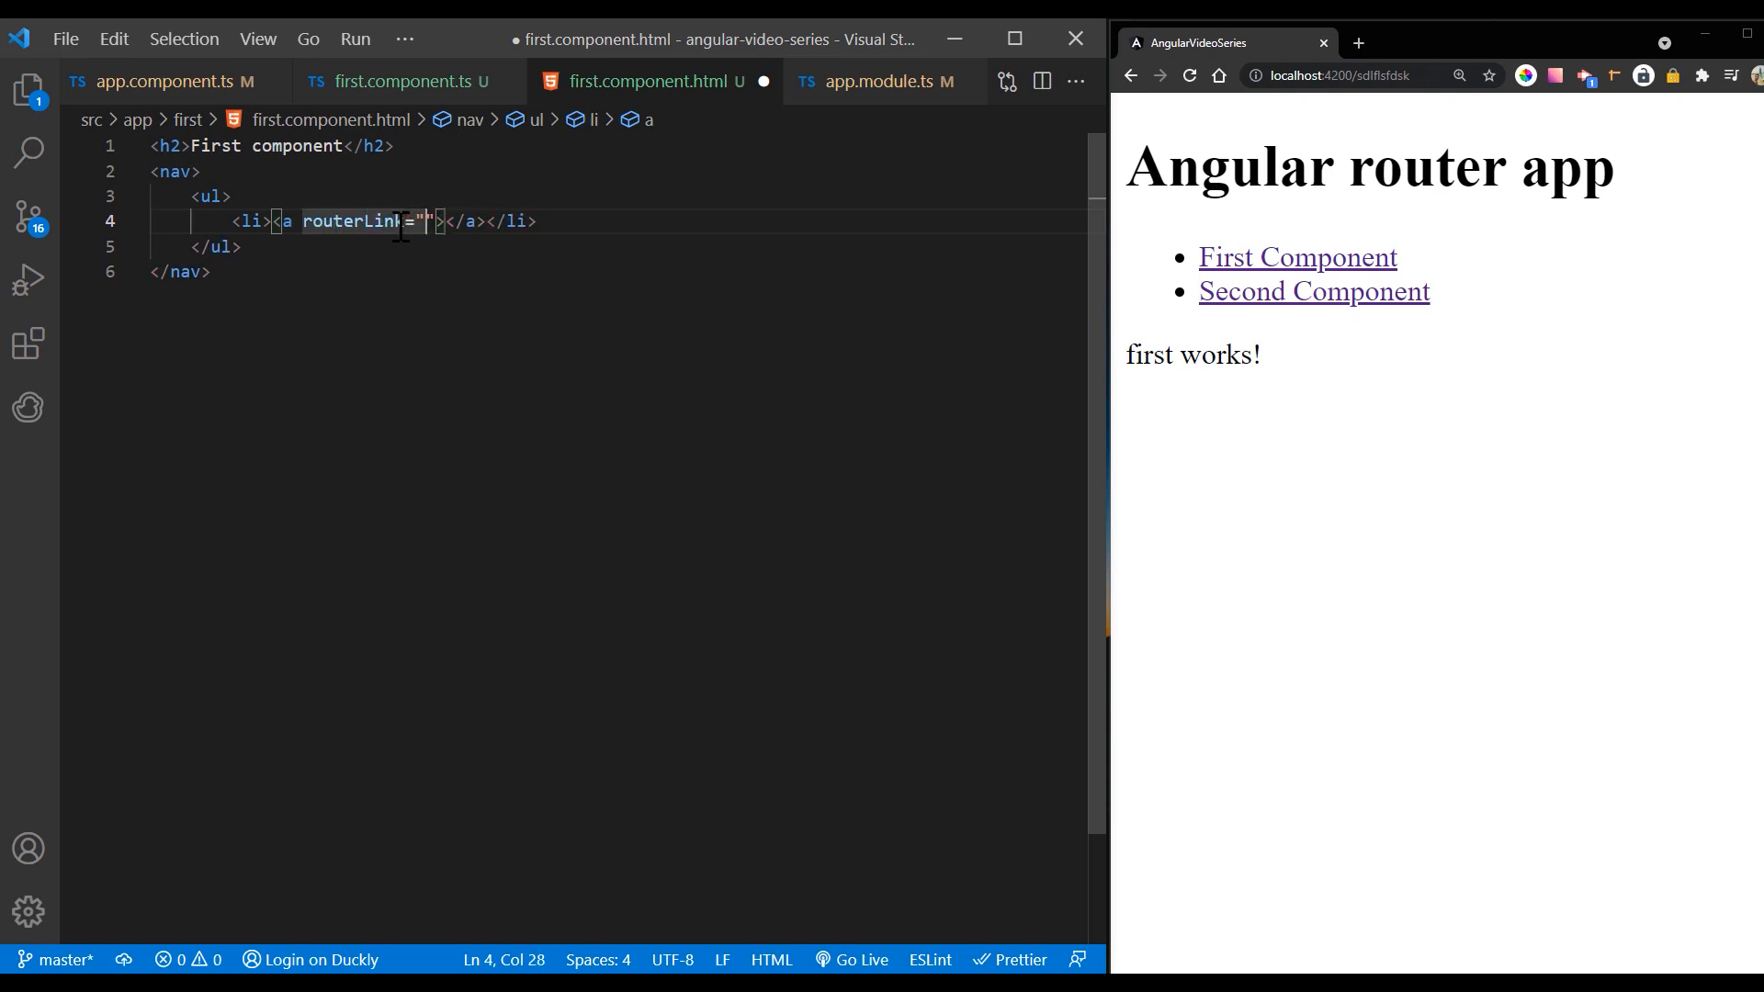
pyautogui.write('child-a')
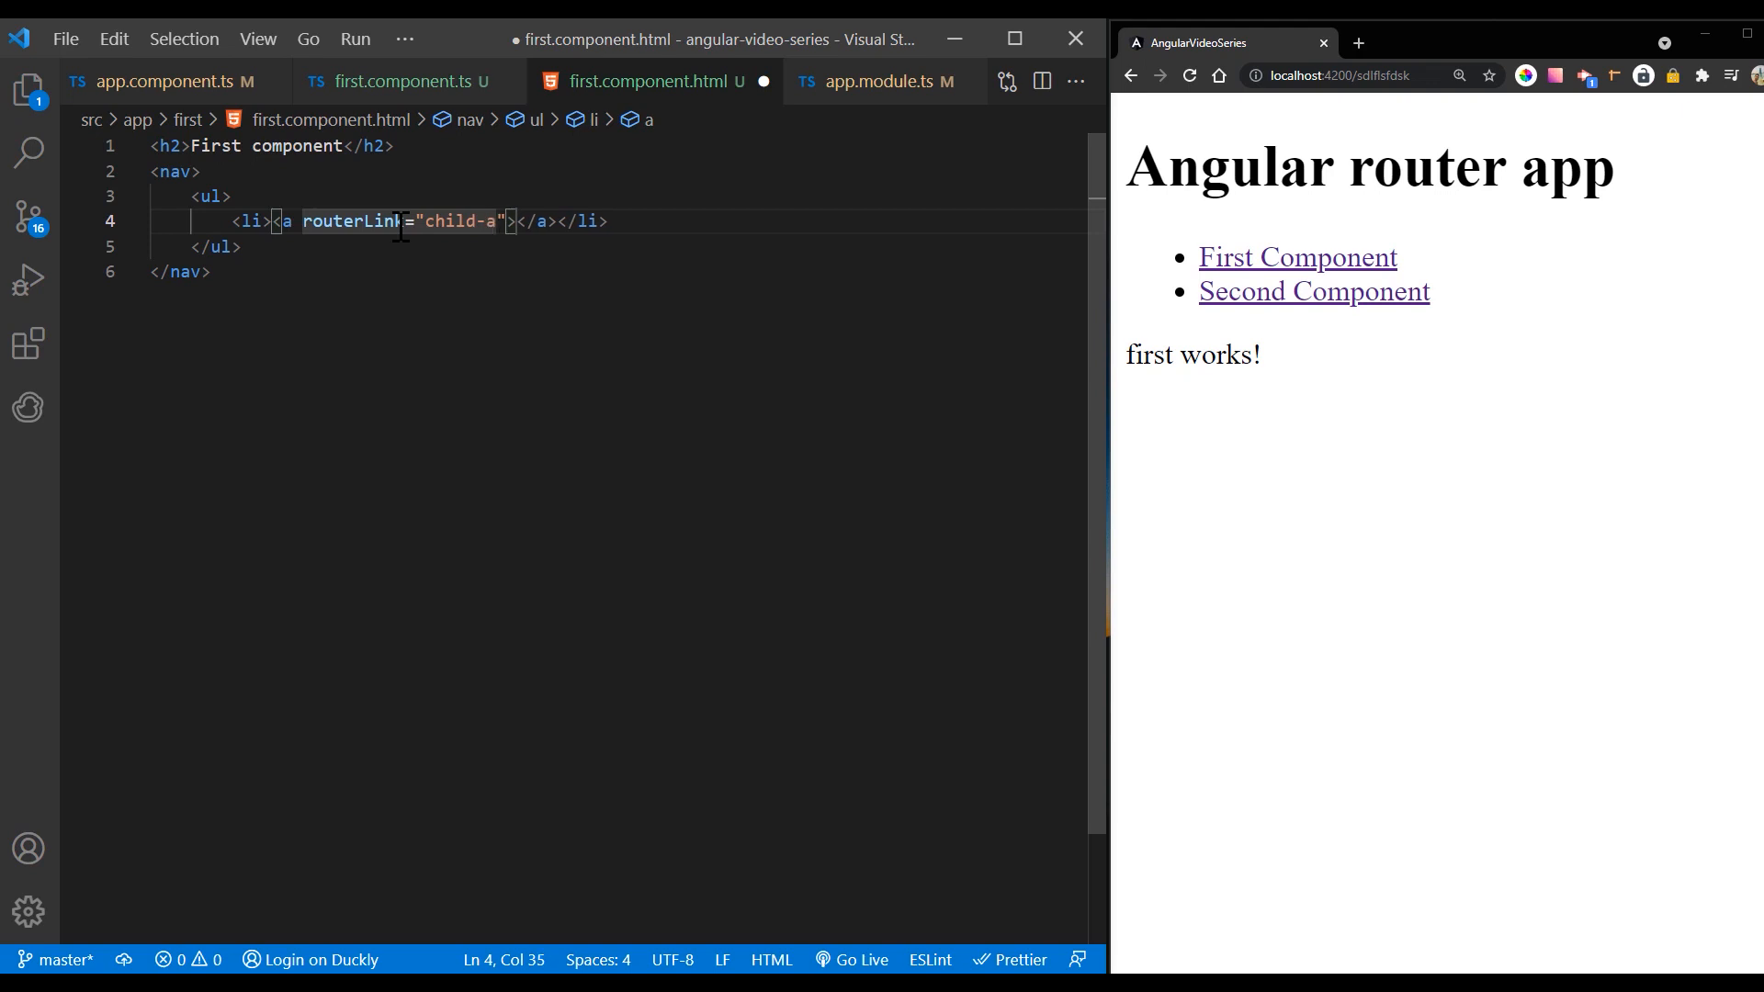
# Step: Label the Child A and Child B links and add a router-outlet below
pyautogui.write('Child A')
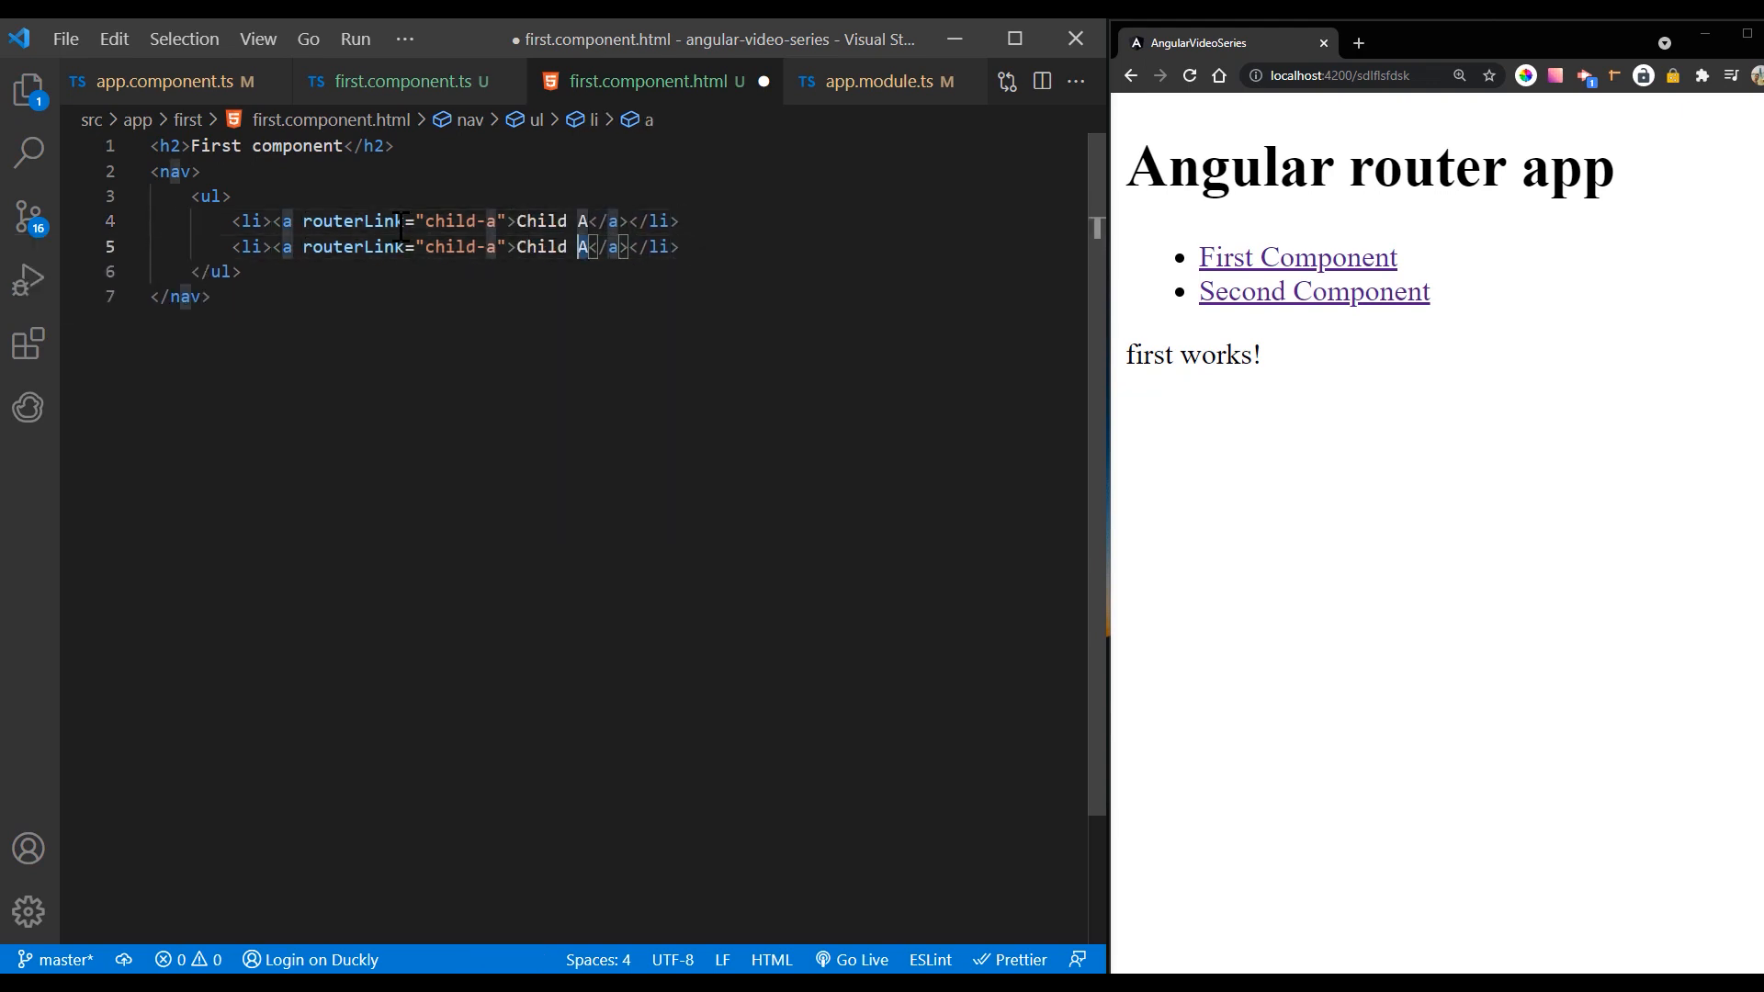
pyautogui.write('B')
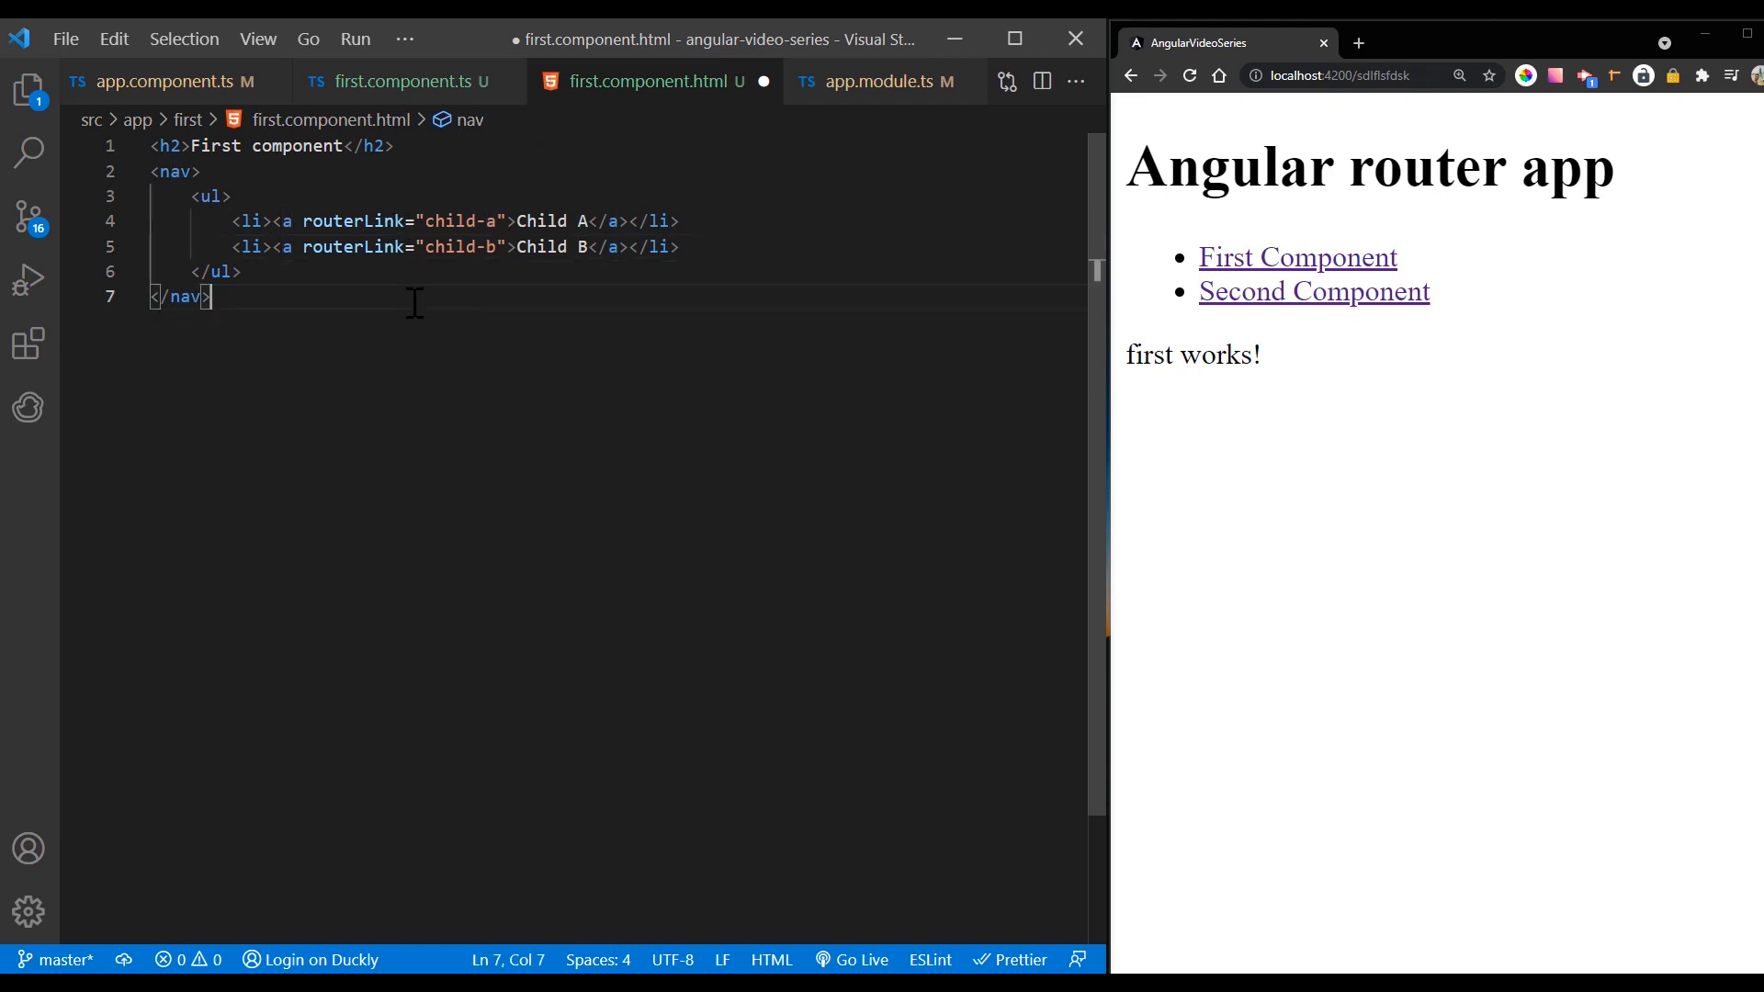
pyautogui.write('<router-outlet></router-outlet>')
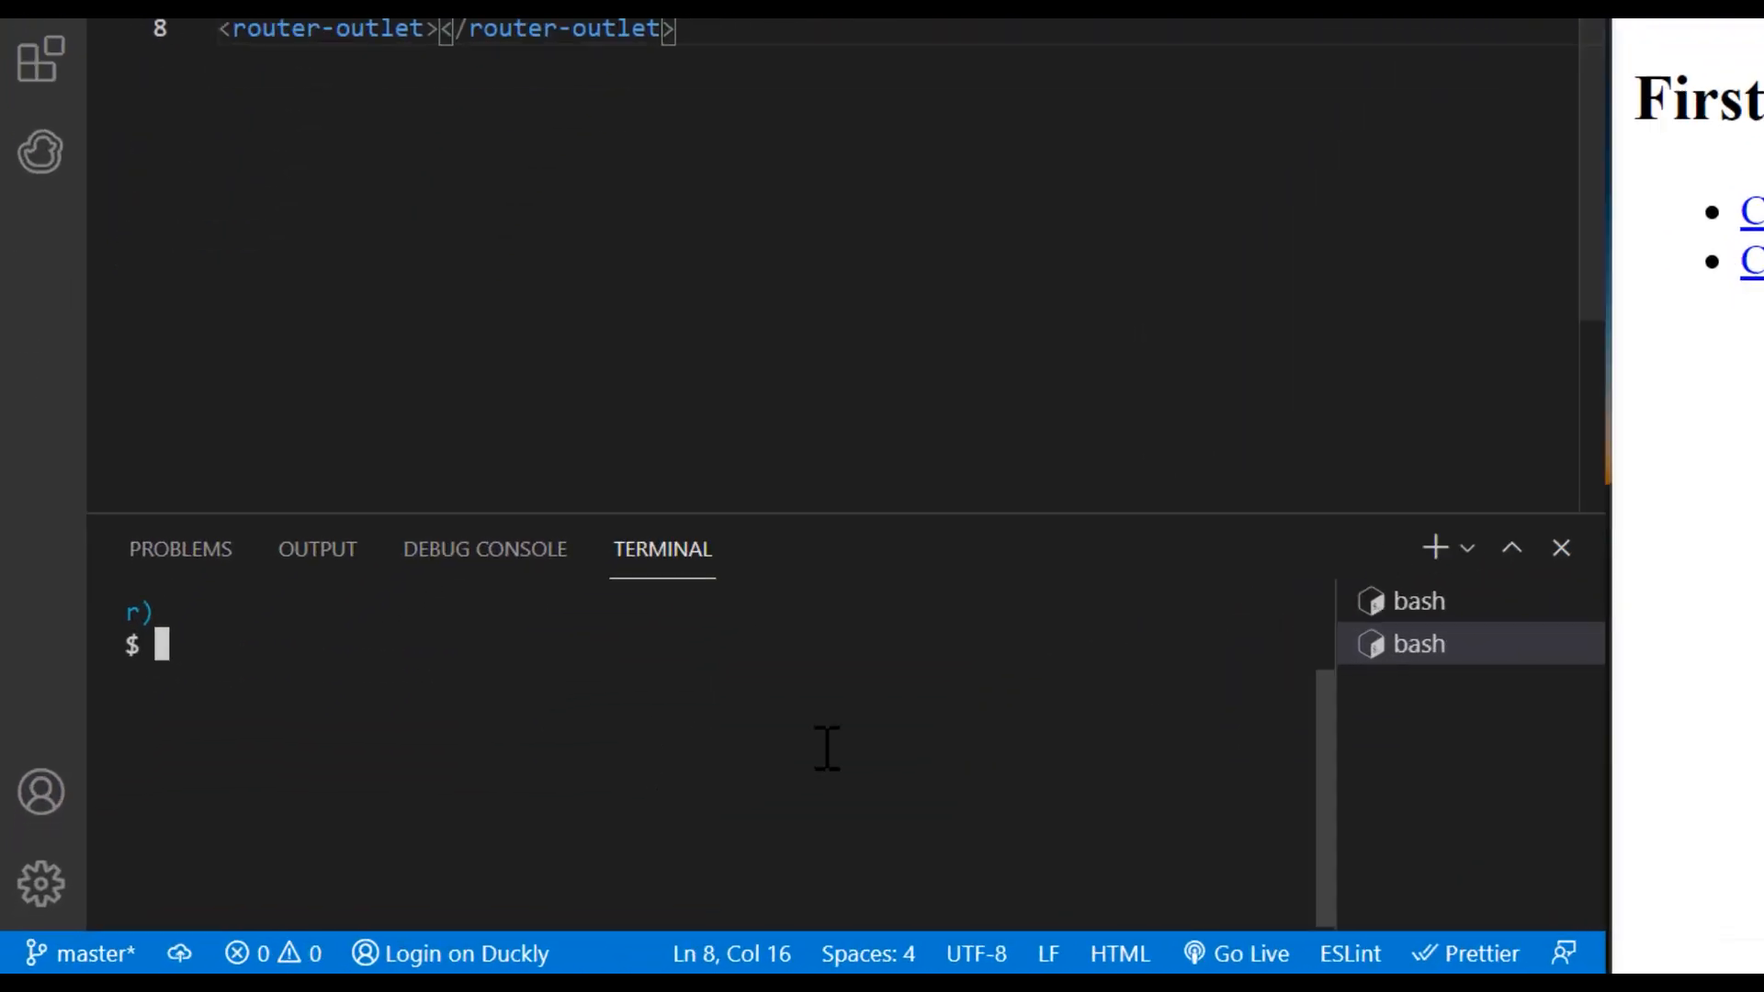
# Step: Run ng generate component child-a, then ng generate component child-b
pyautogui.write('ng generate component chi')
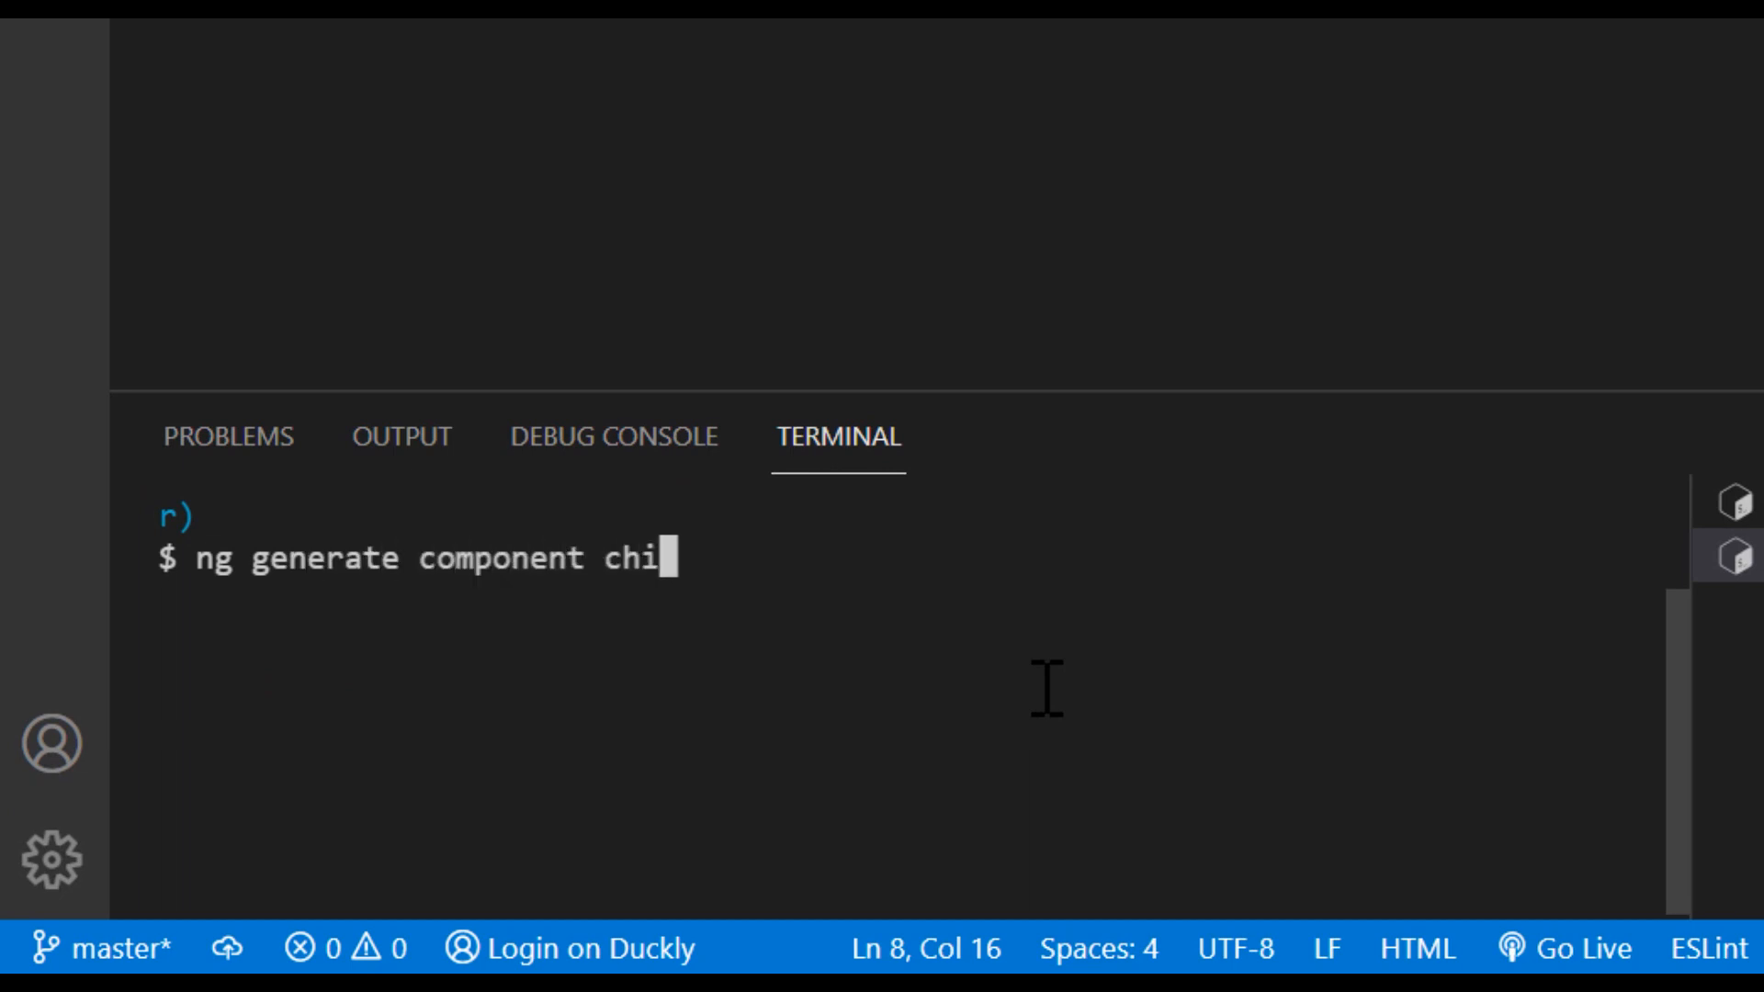
pyautogui.write('ld-a')
pyautogui.write('clear')
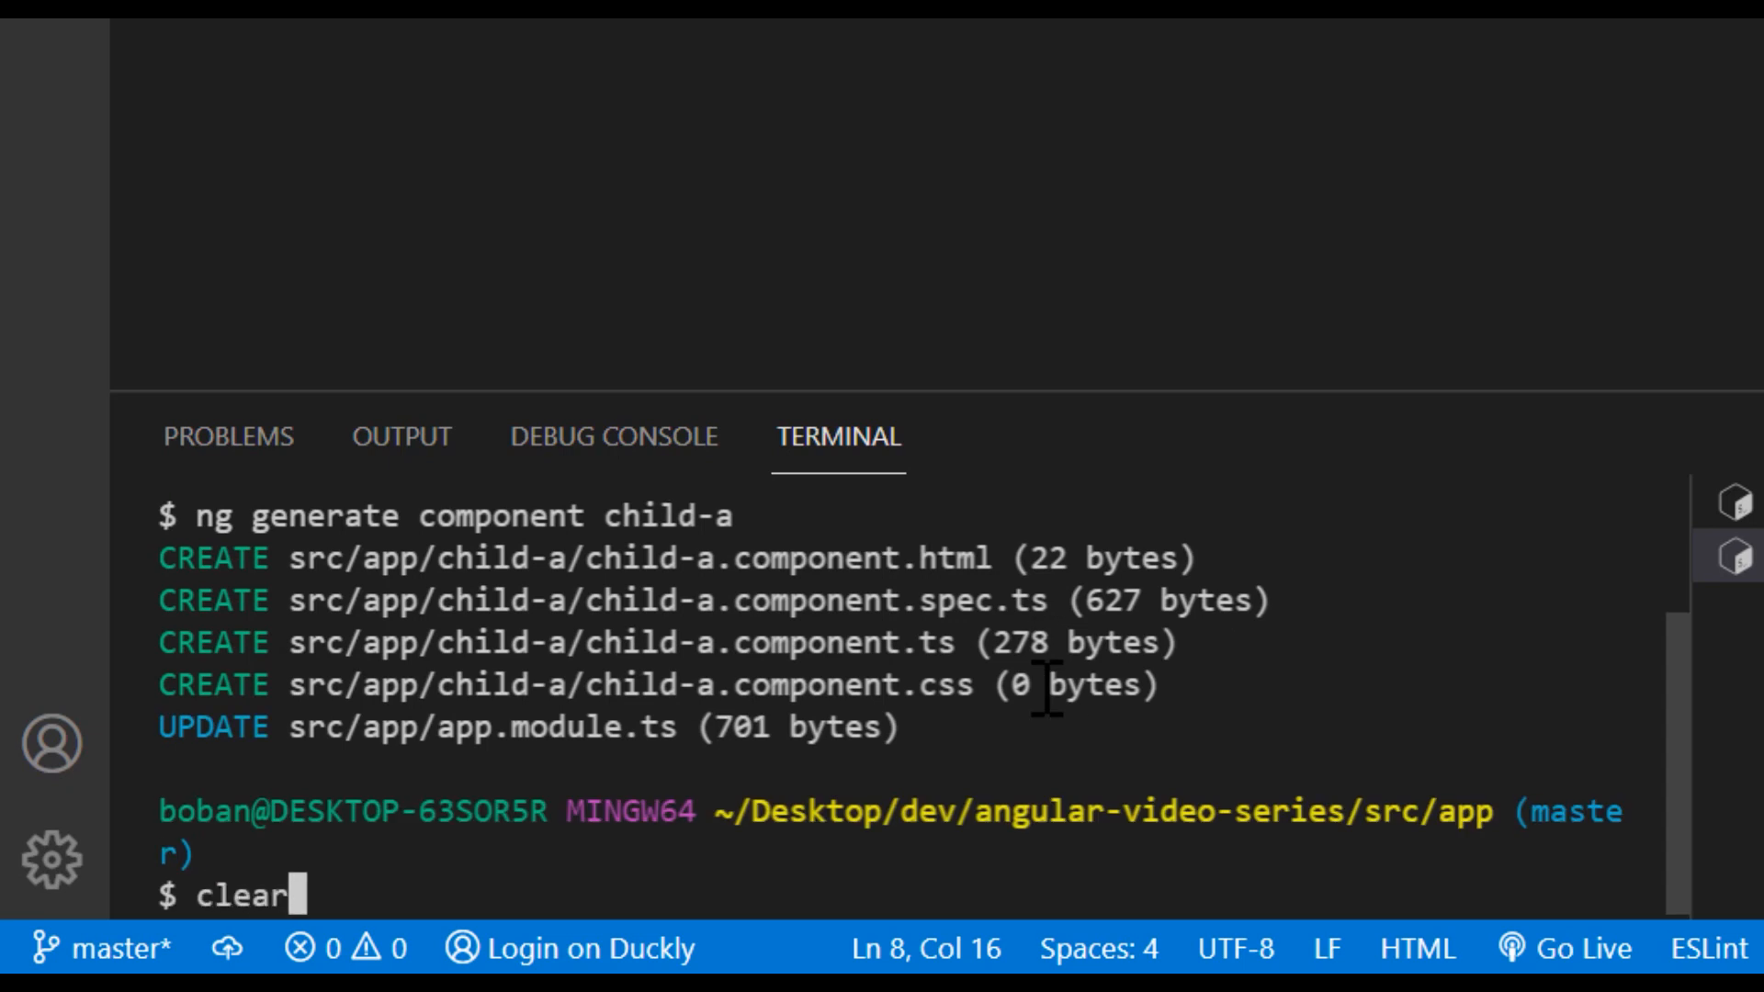
pyautogui.write('ng generate compo')
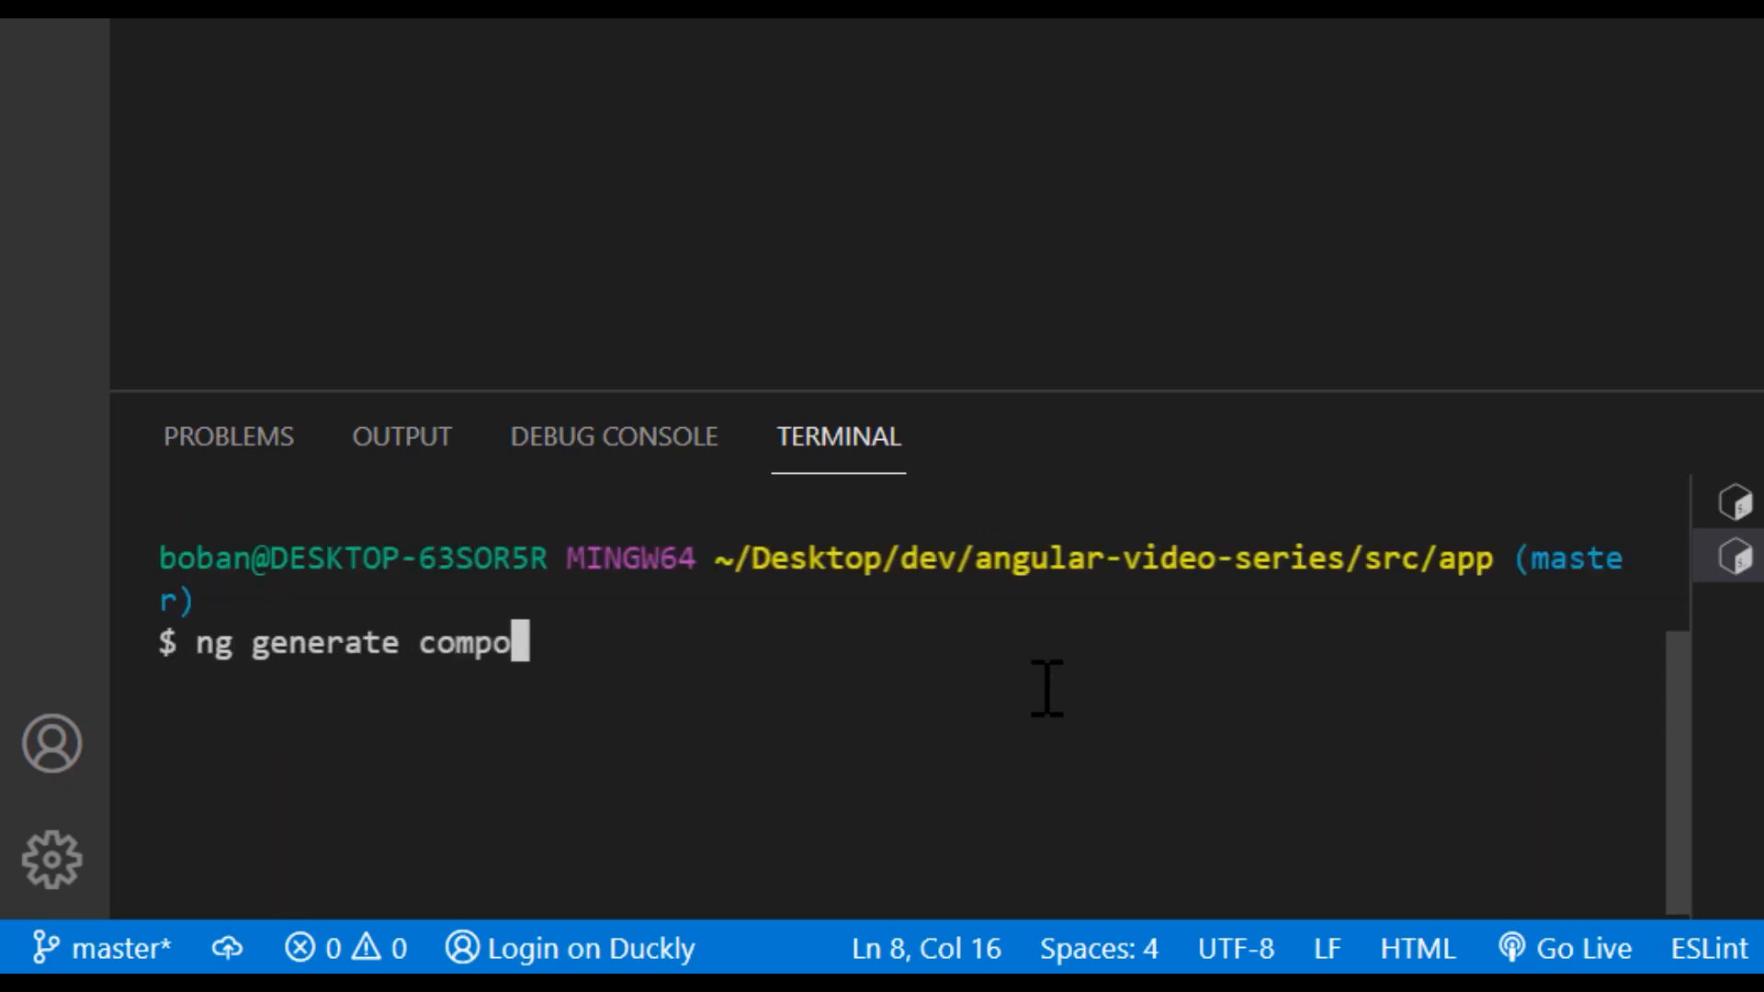
pyautogui.write('nent child-b')
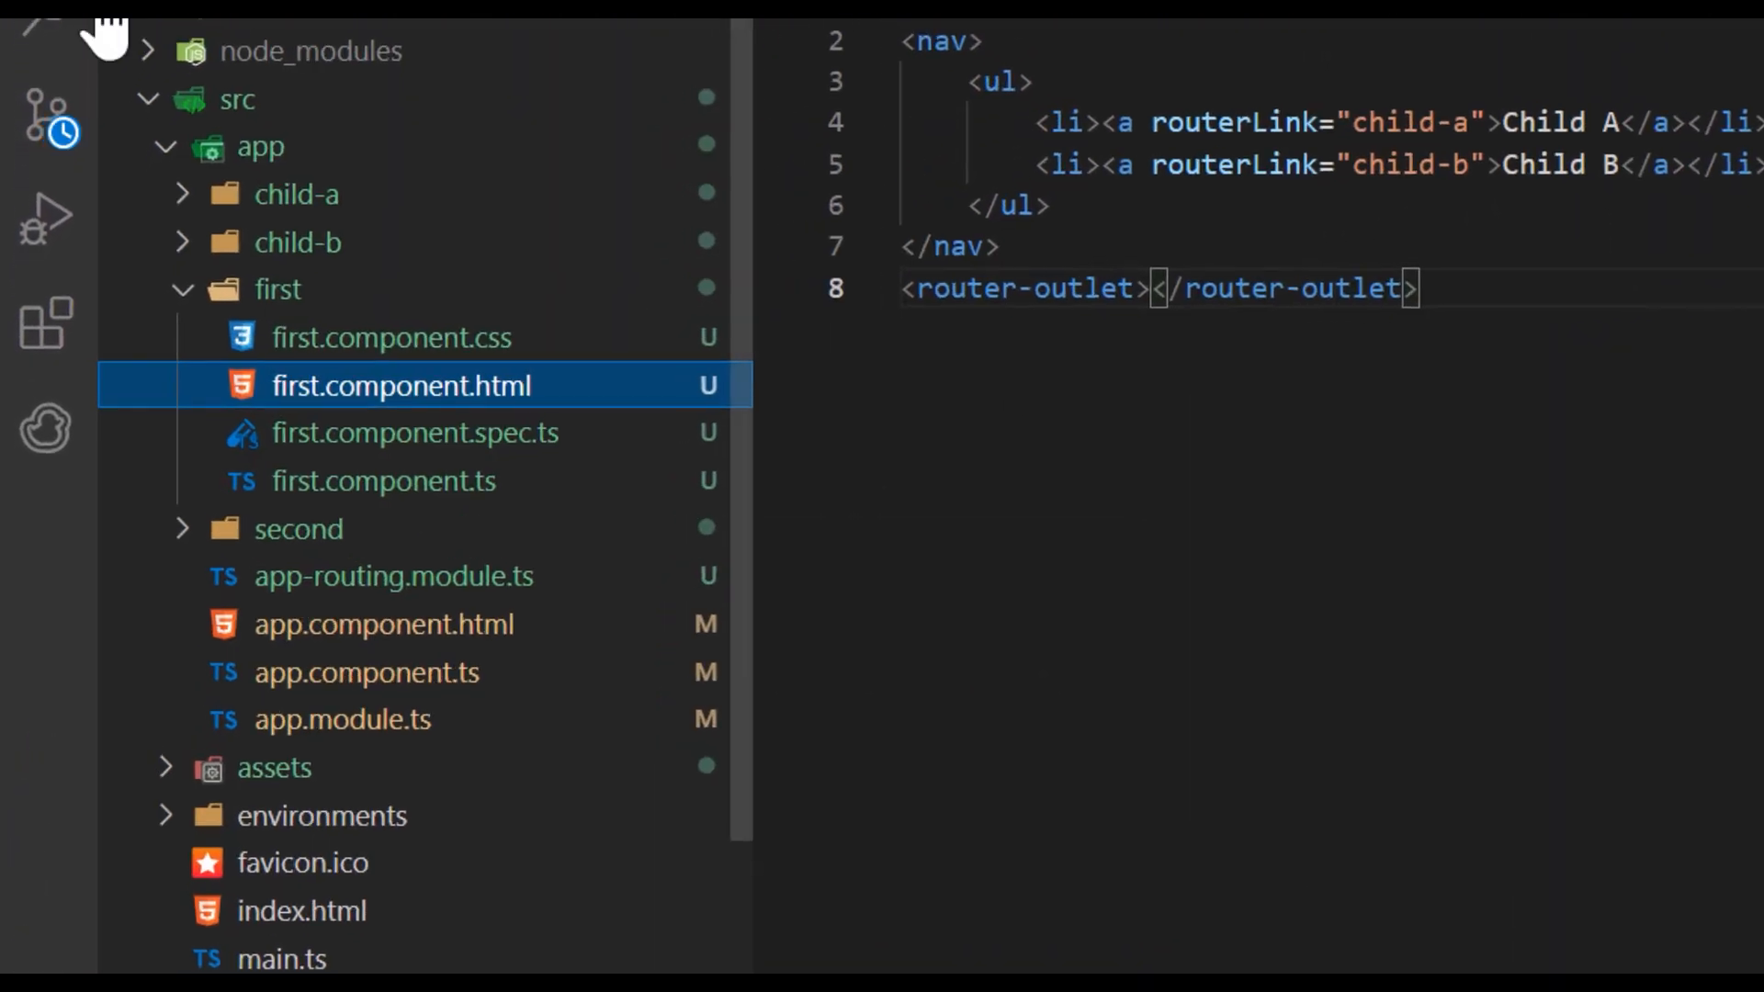
# Step: Add a children array with child-a and child-b routes to the first-component route
pyautogui.click(337, 719)
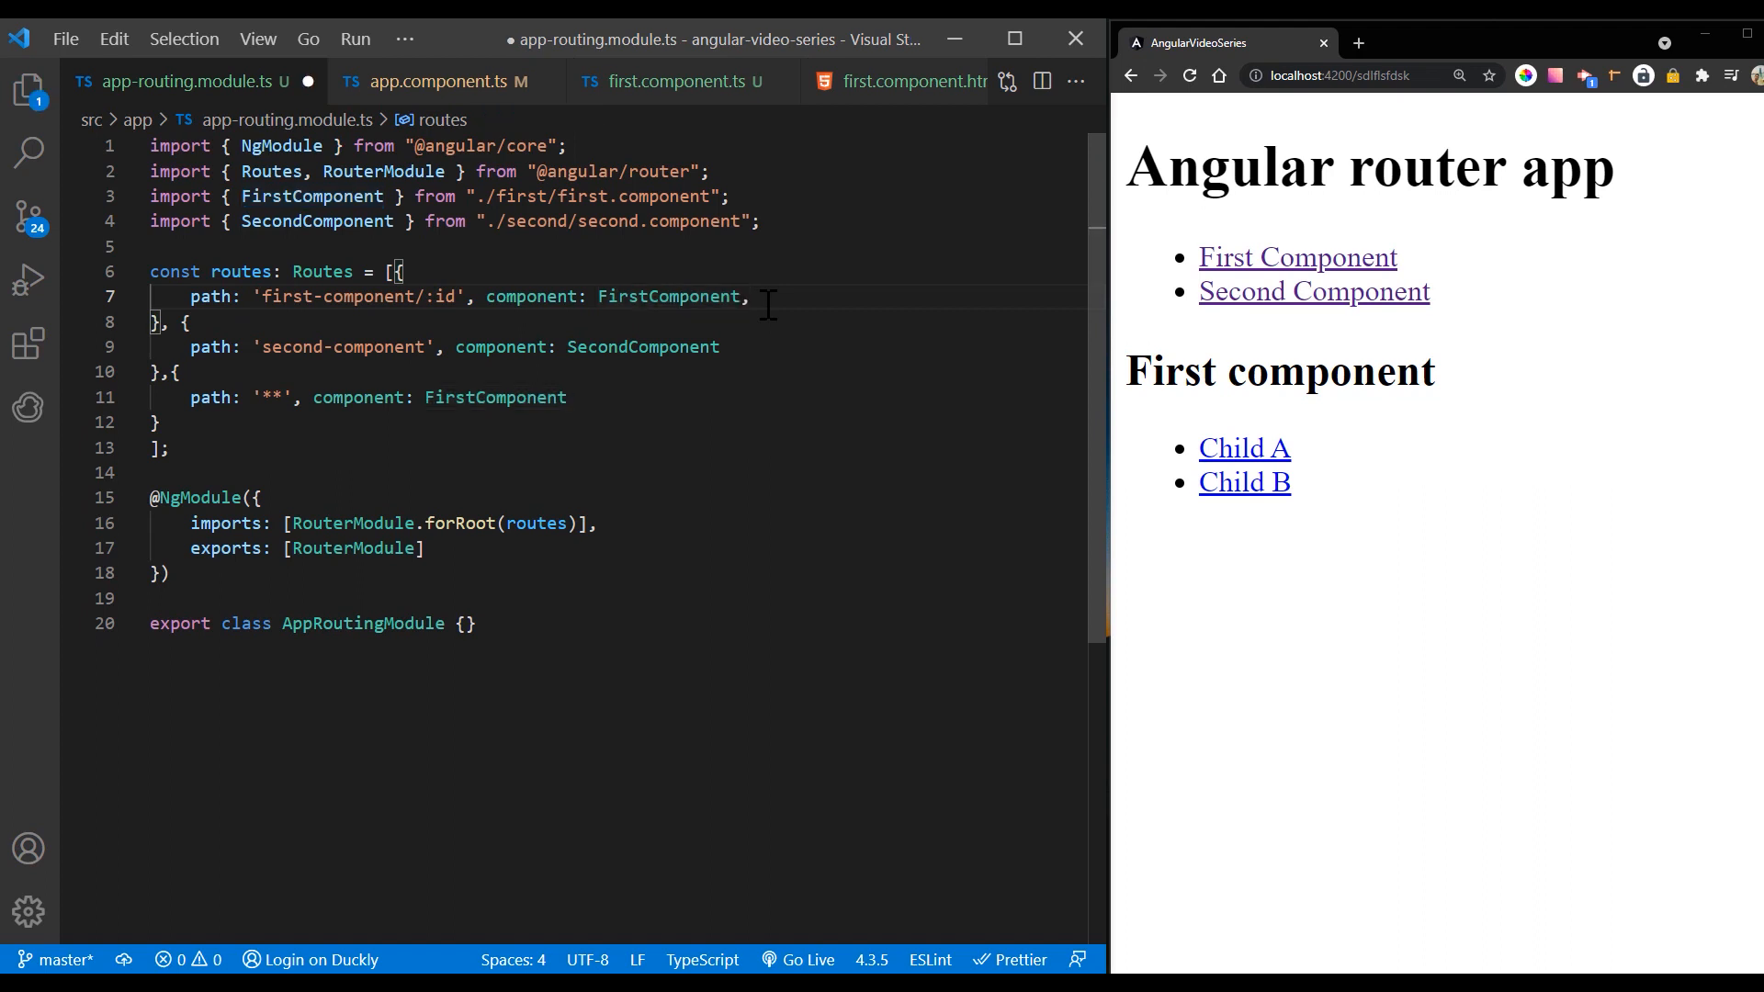
pyautogui.write('children: [')
pyautogui.write('{path: ')
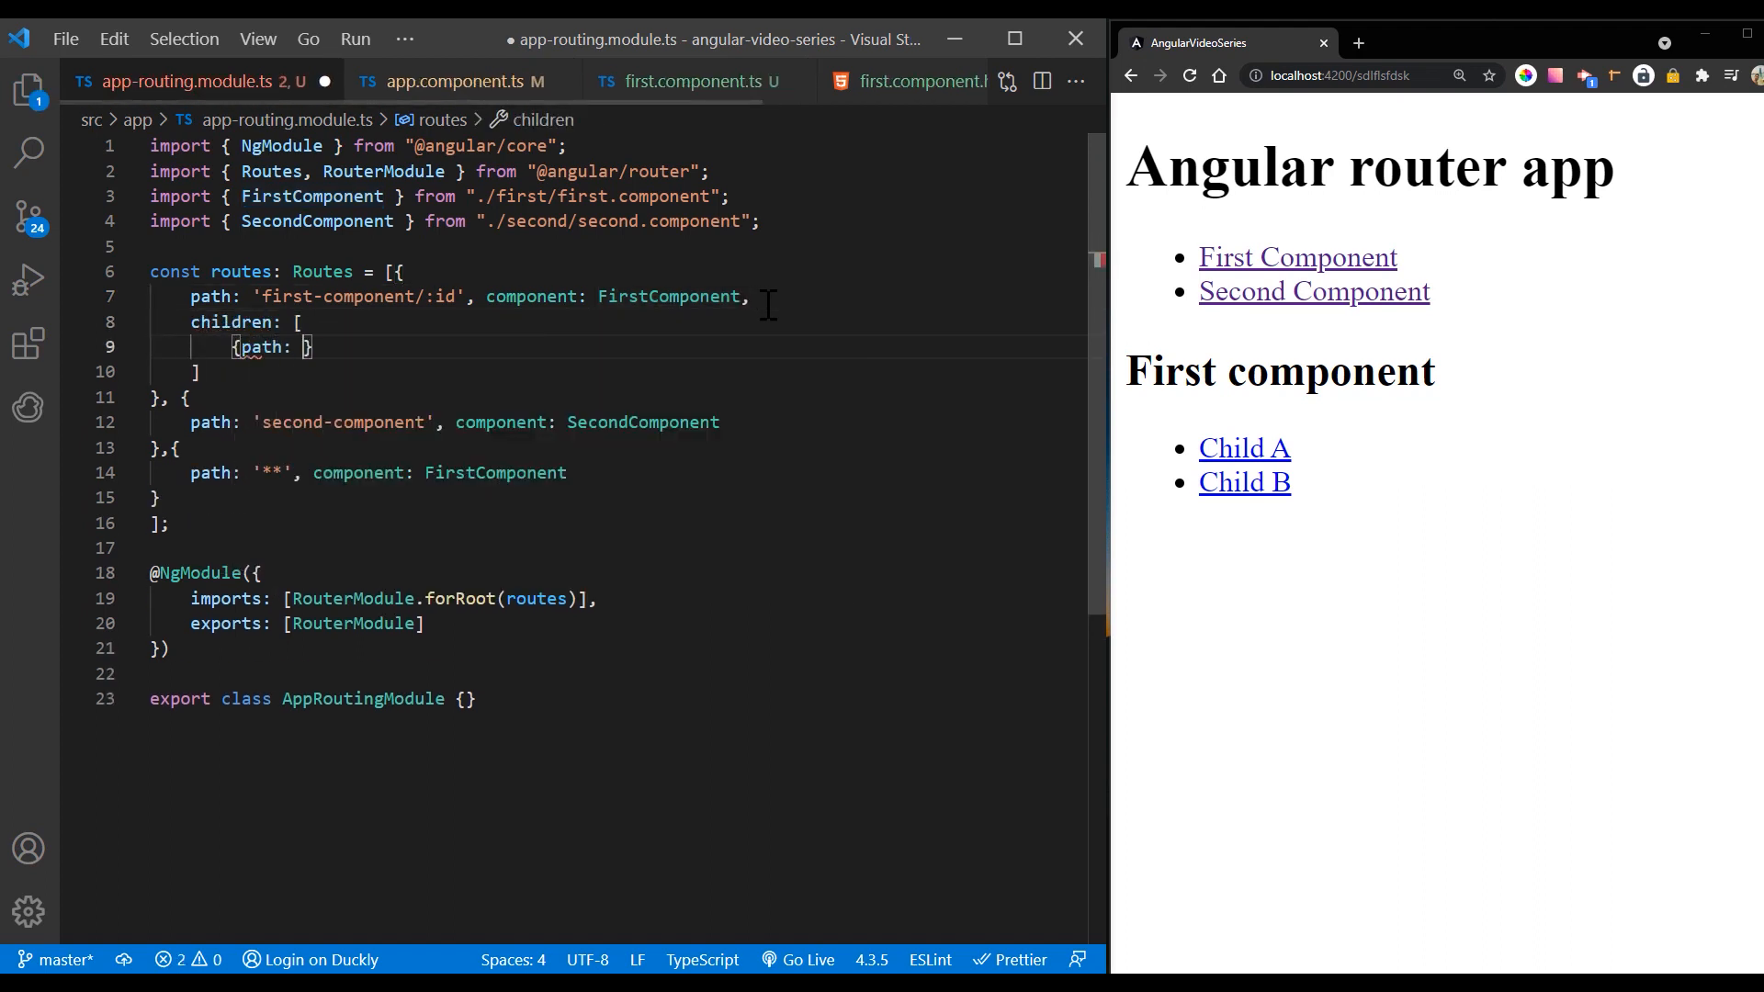
pyautogui.write("'child-a',")
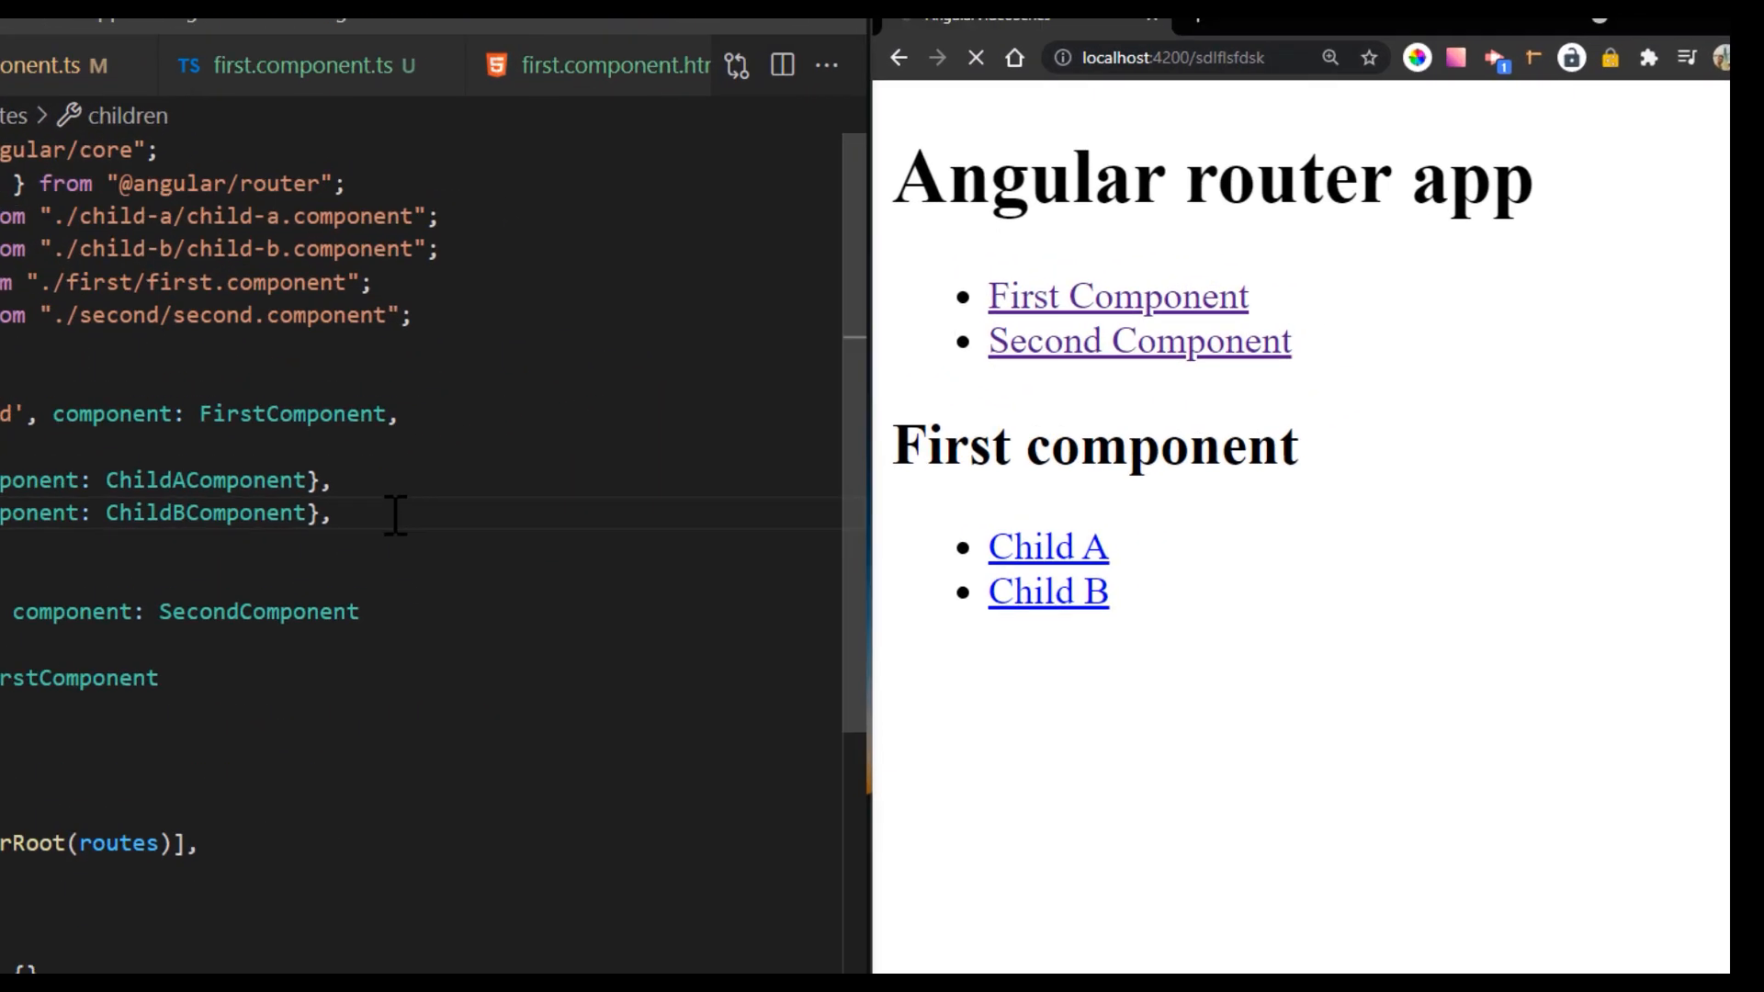
# Step: Follow the Child A and Child B links in the browser to confirm each child page renders
pyautogui.click(1049, 548)
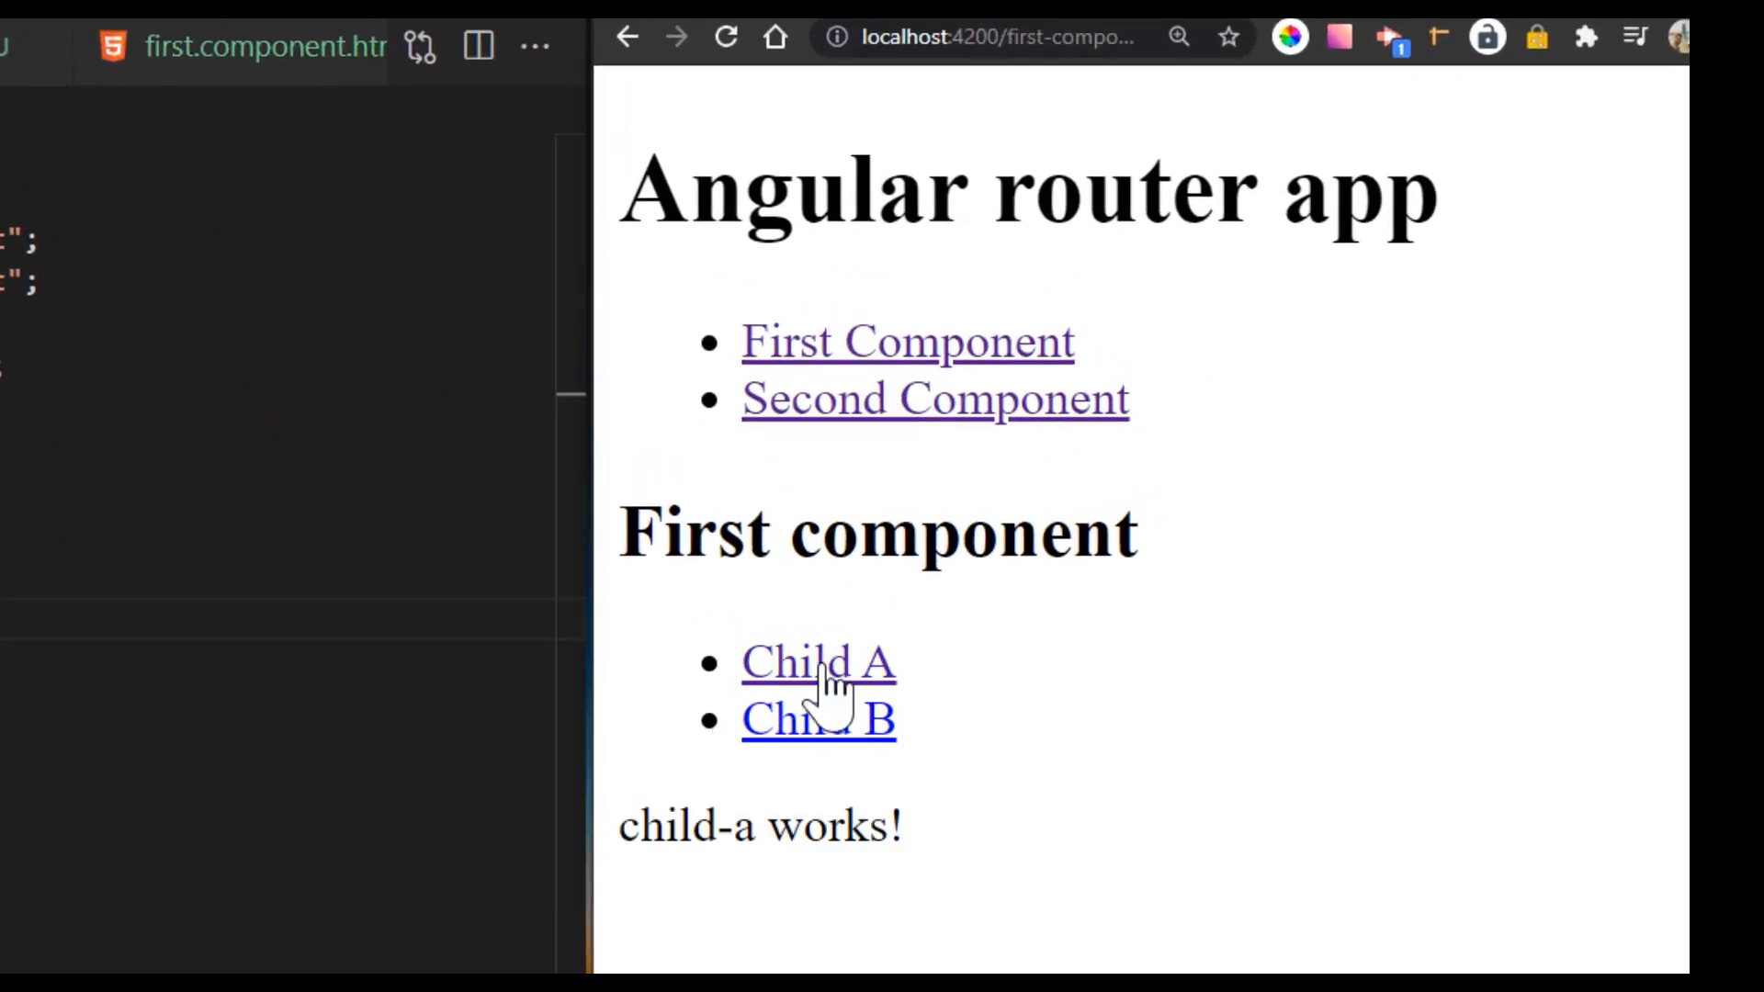
pyautogui.click(818, 722)
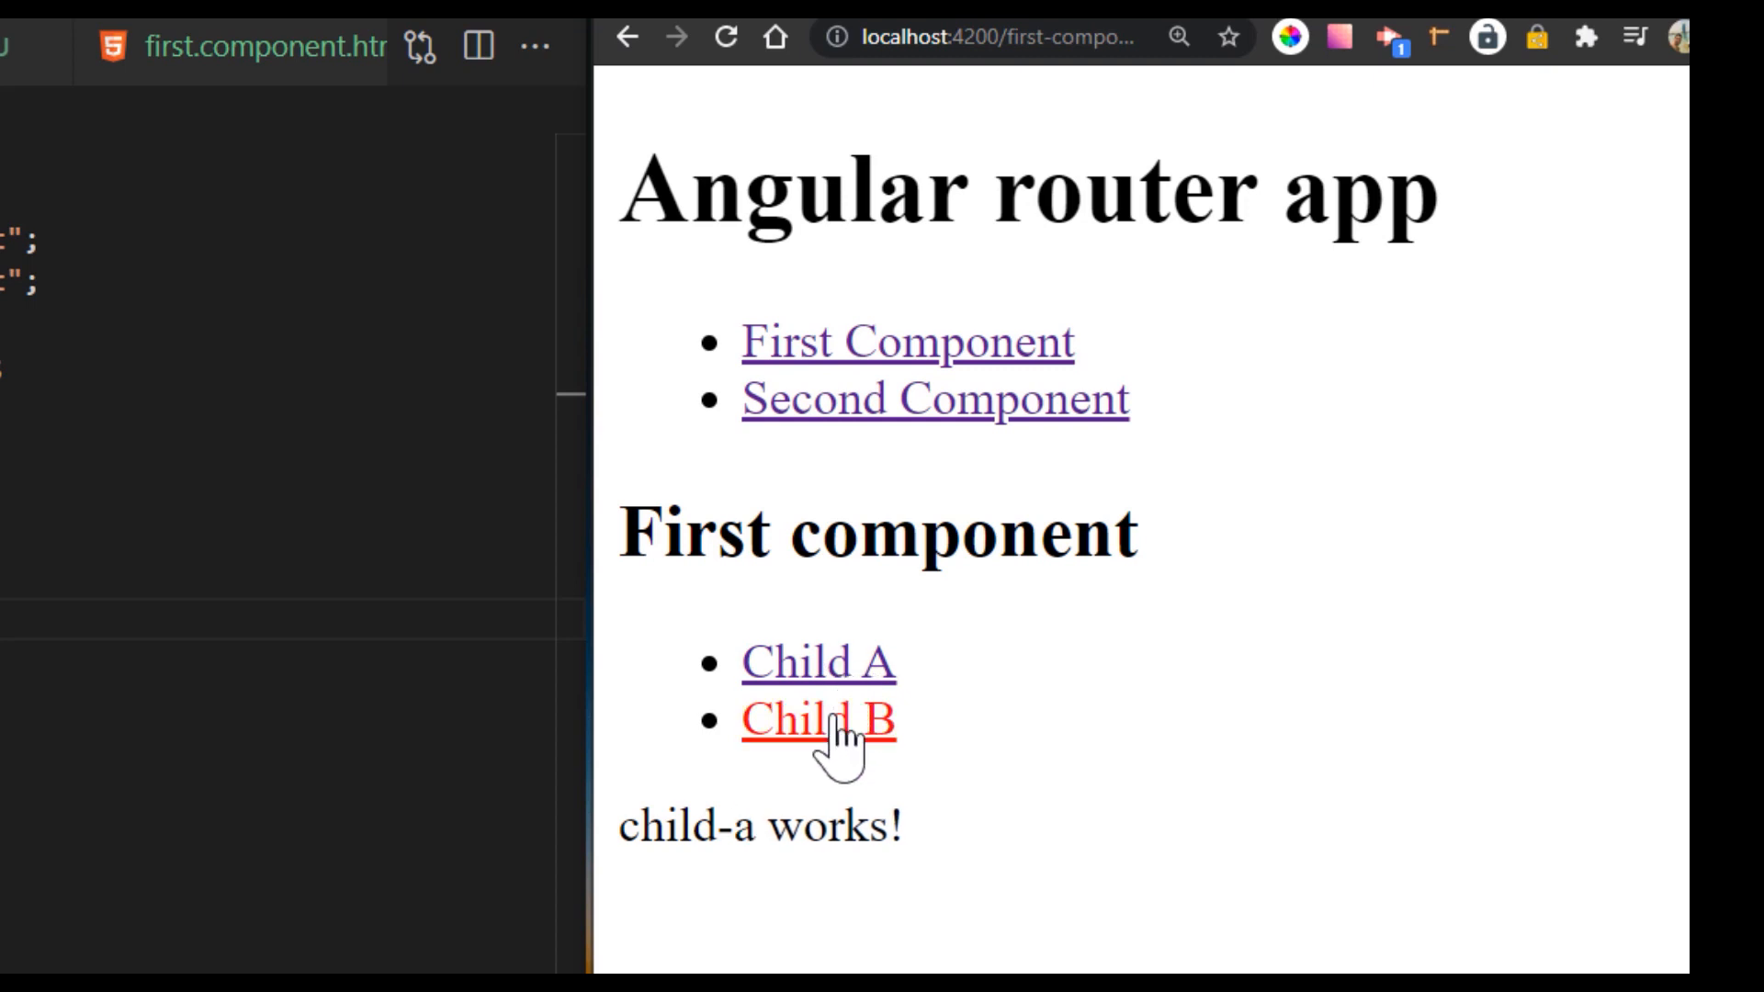
pyautogui.click(806, 721)
pyautogui.write('ng g')
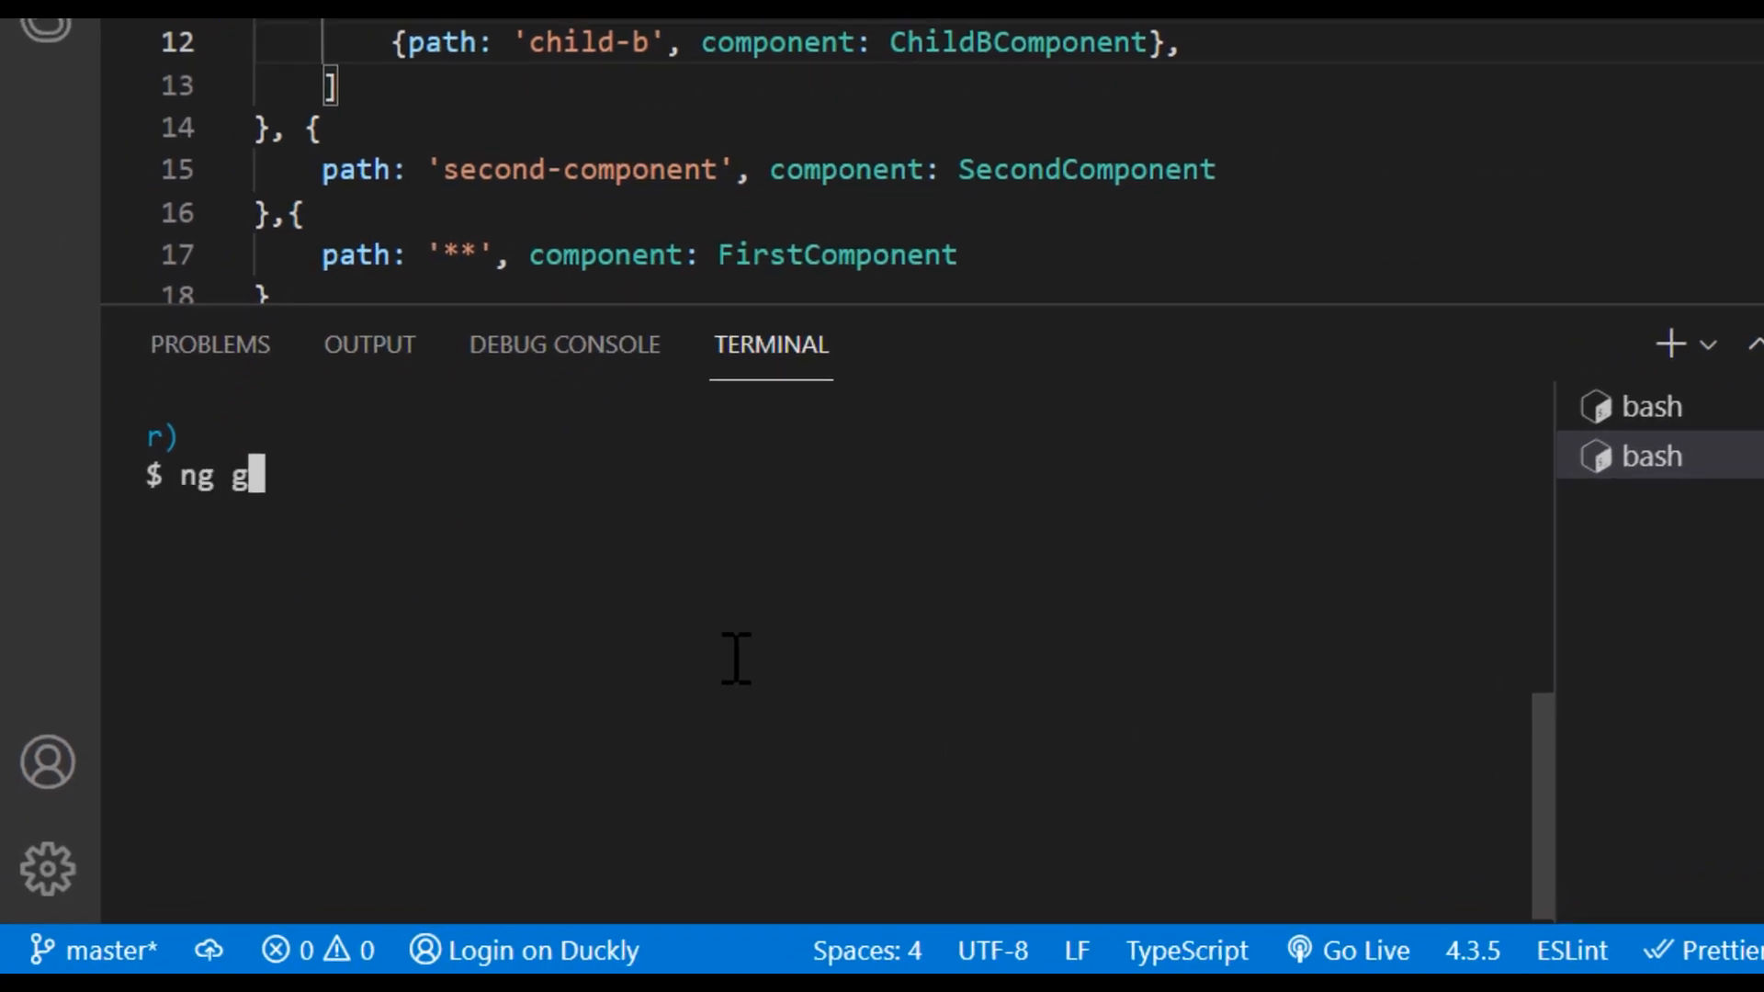
# Step: Run ng generate guard your-guard in the terminal, accepting CanActivate
pyautogui.write('enerate guard')
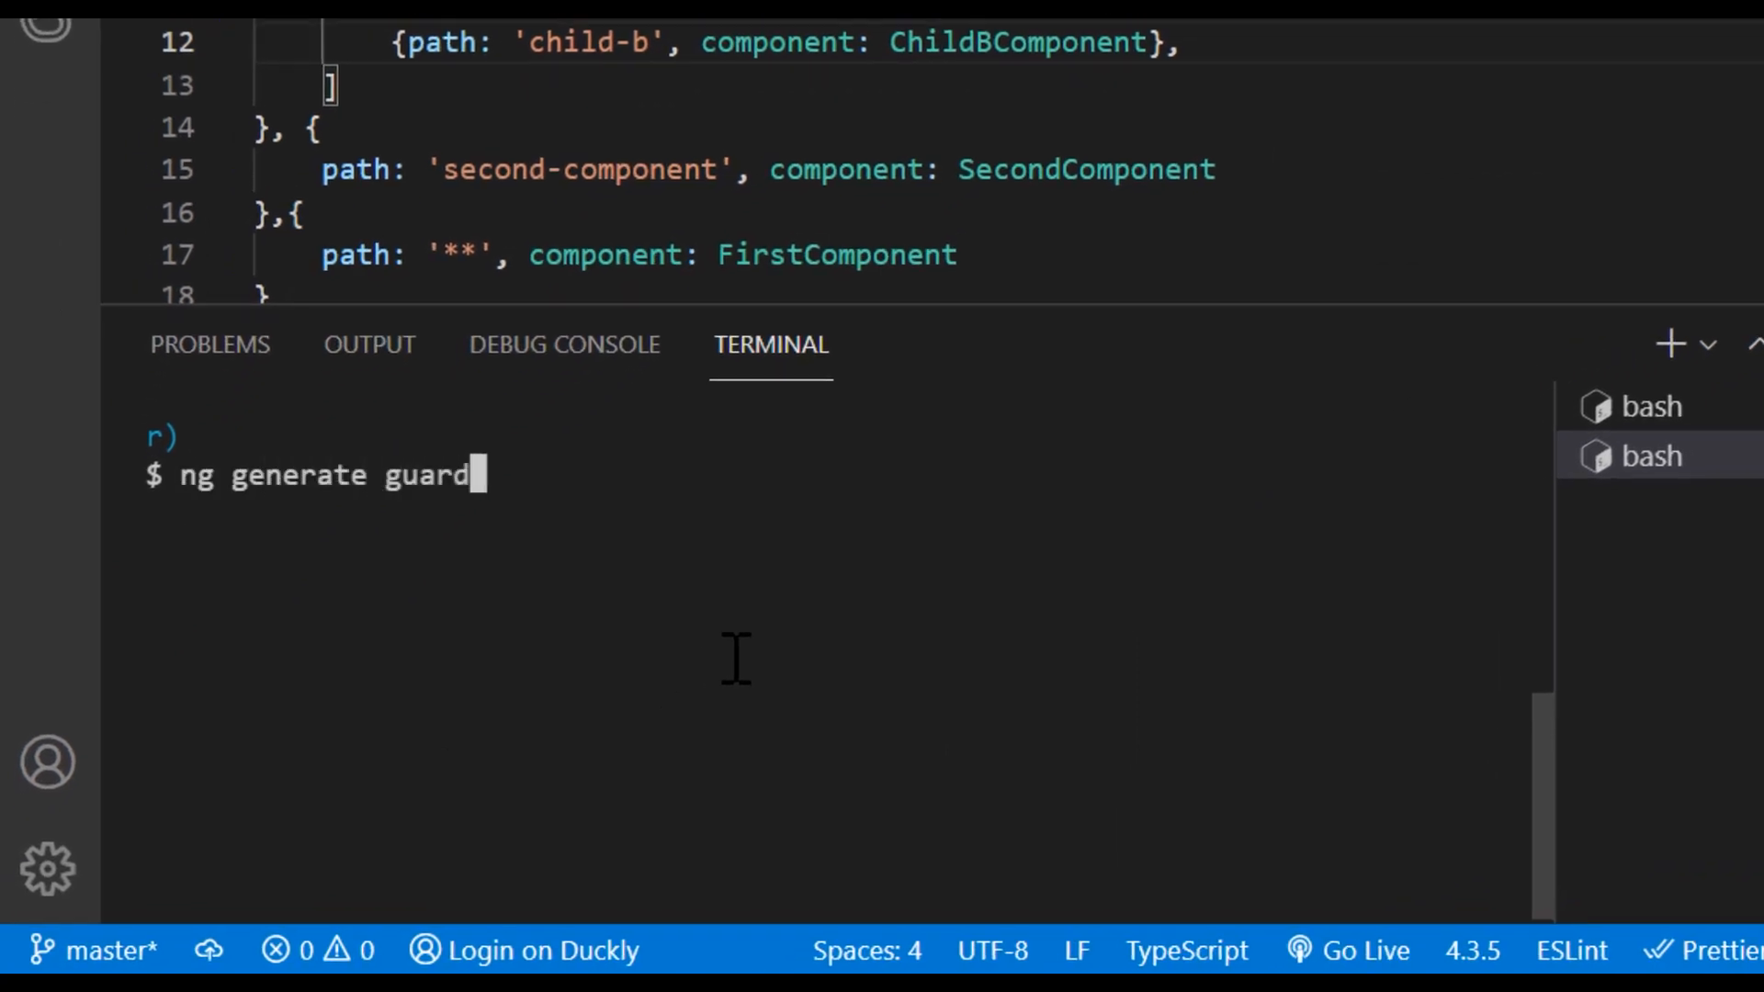
pyautogui.write('your-guard')
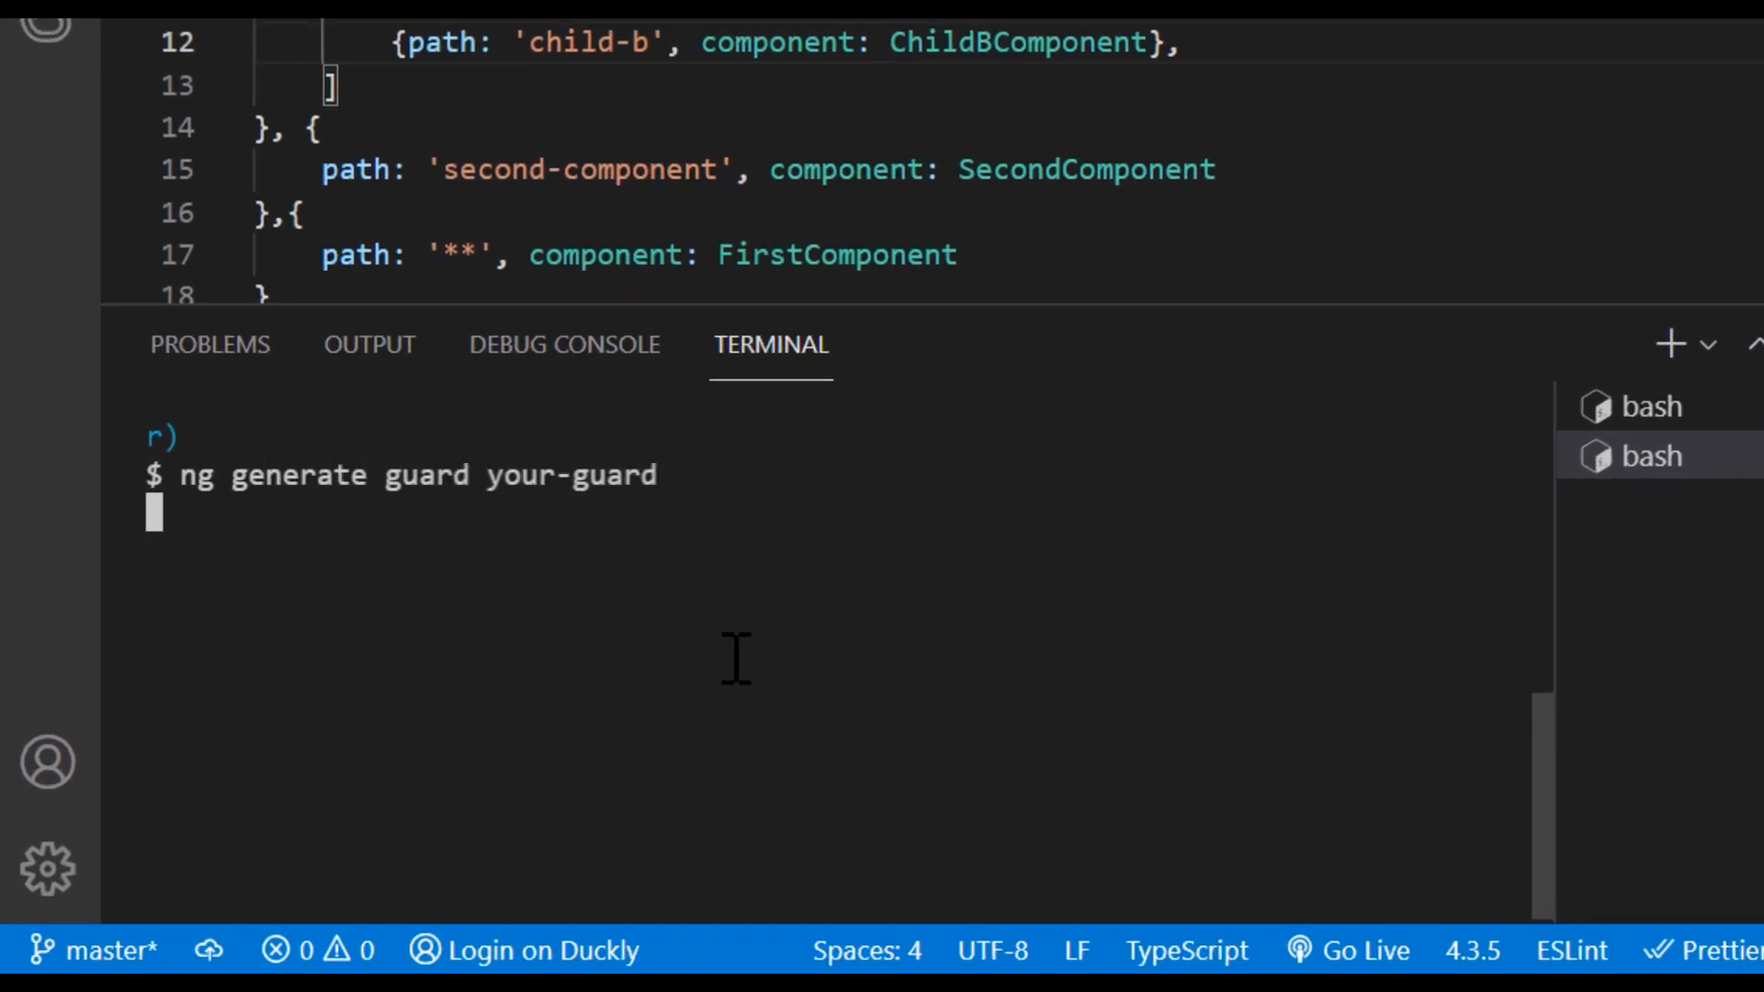
pyautogui.press('Enter')
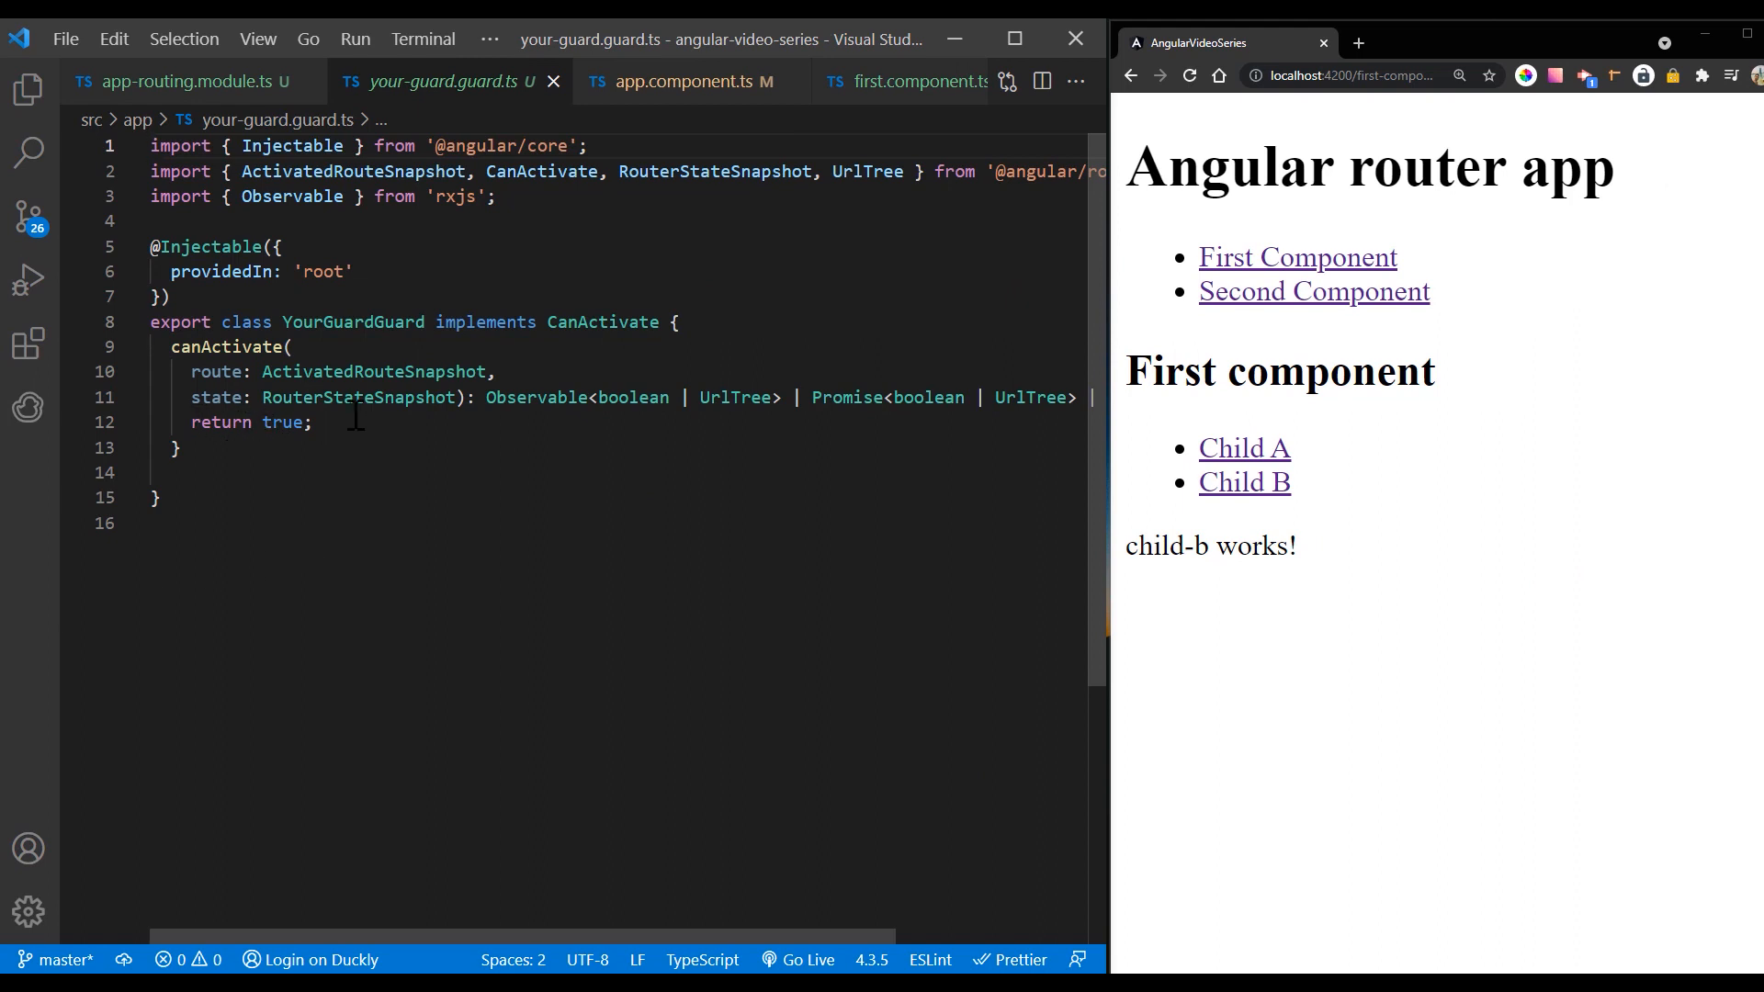
# Step: Copy YourGuardGuard, add canActivate: [YourGuardGuard] to the second-component route, and save
pyautogui.doubleClick(351, 322)
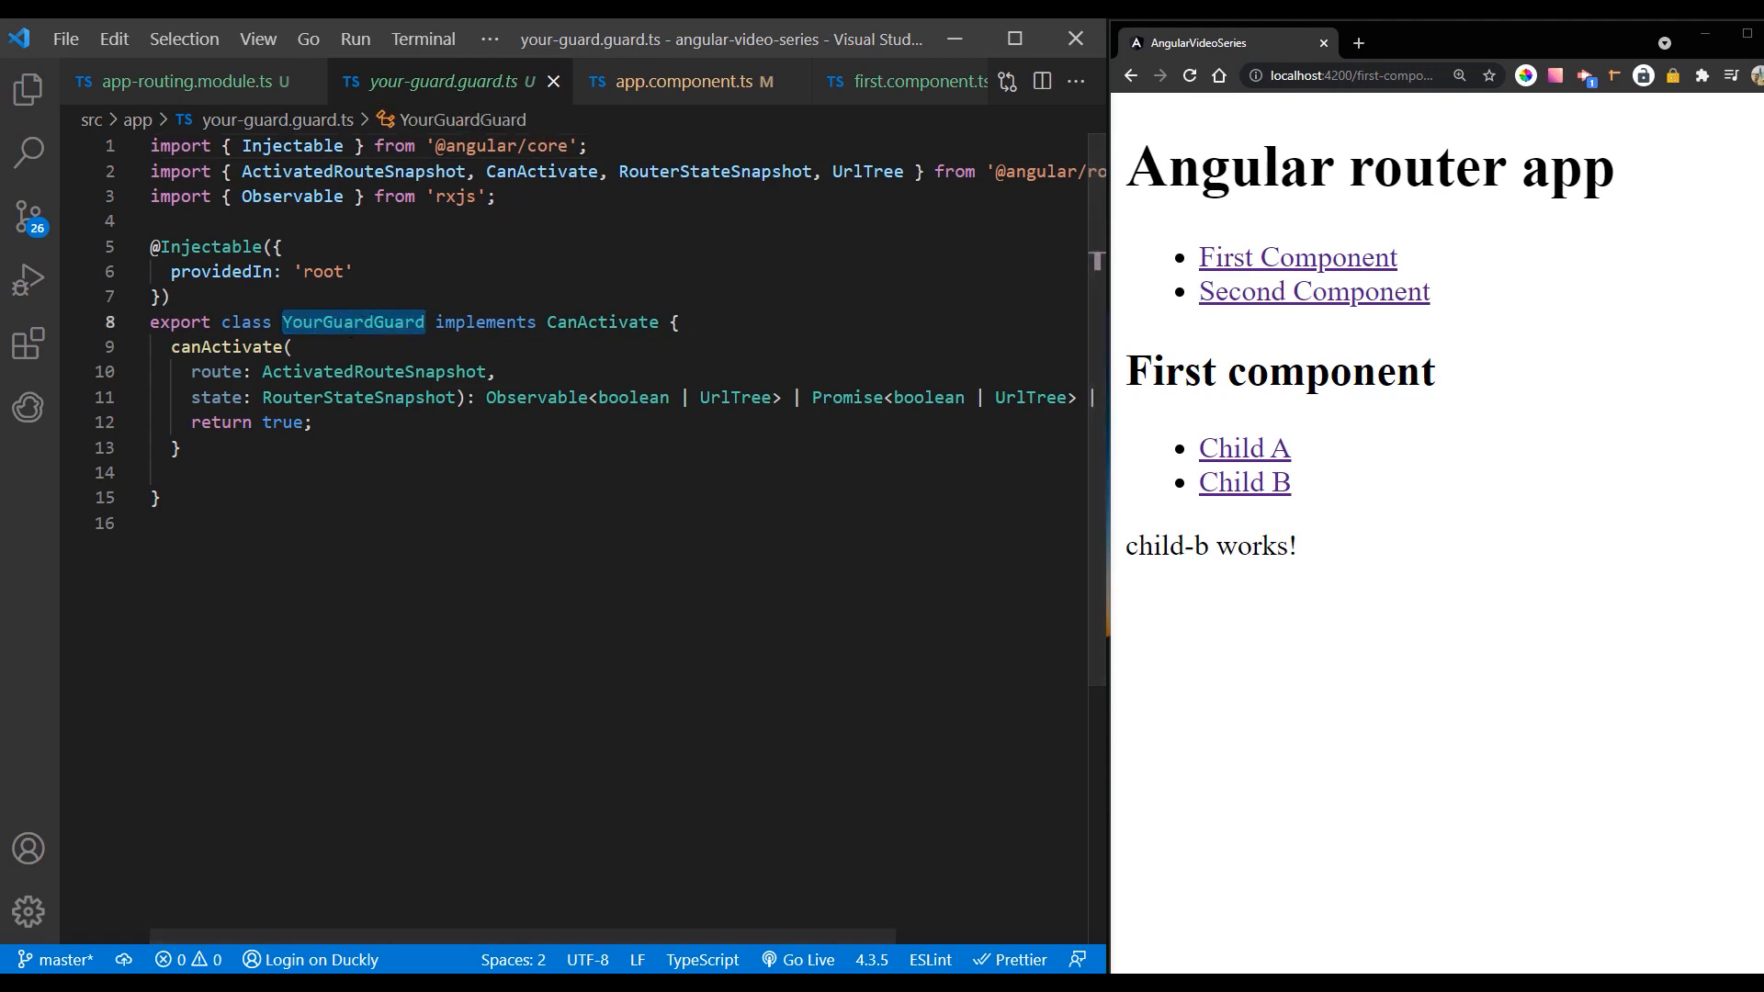
pyautogui.rightClick(352, 322)
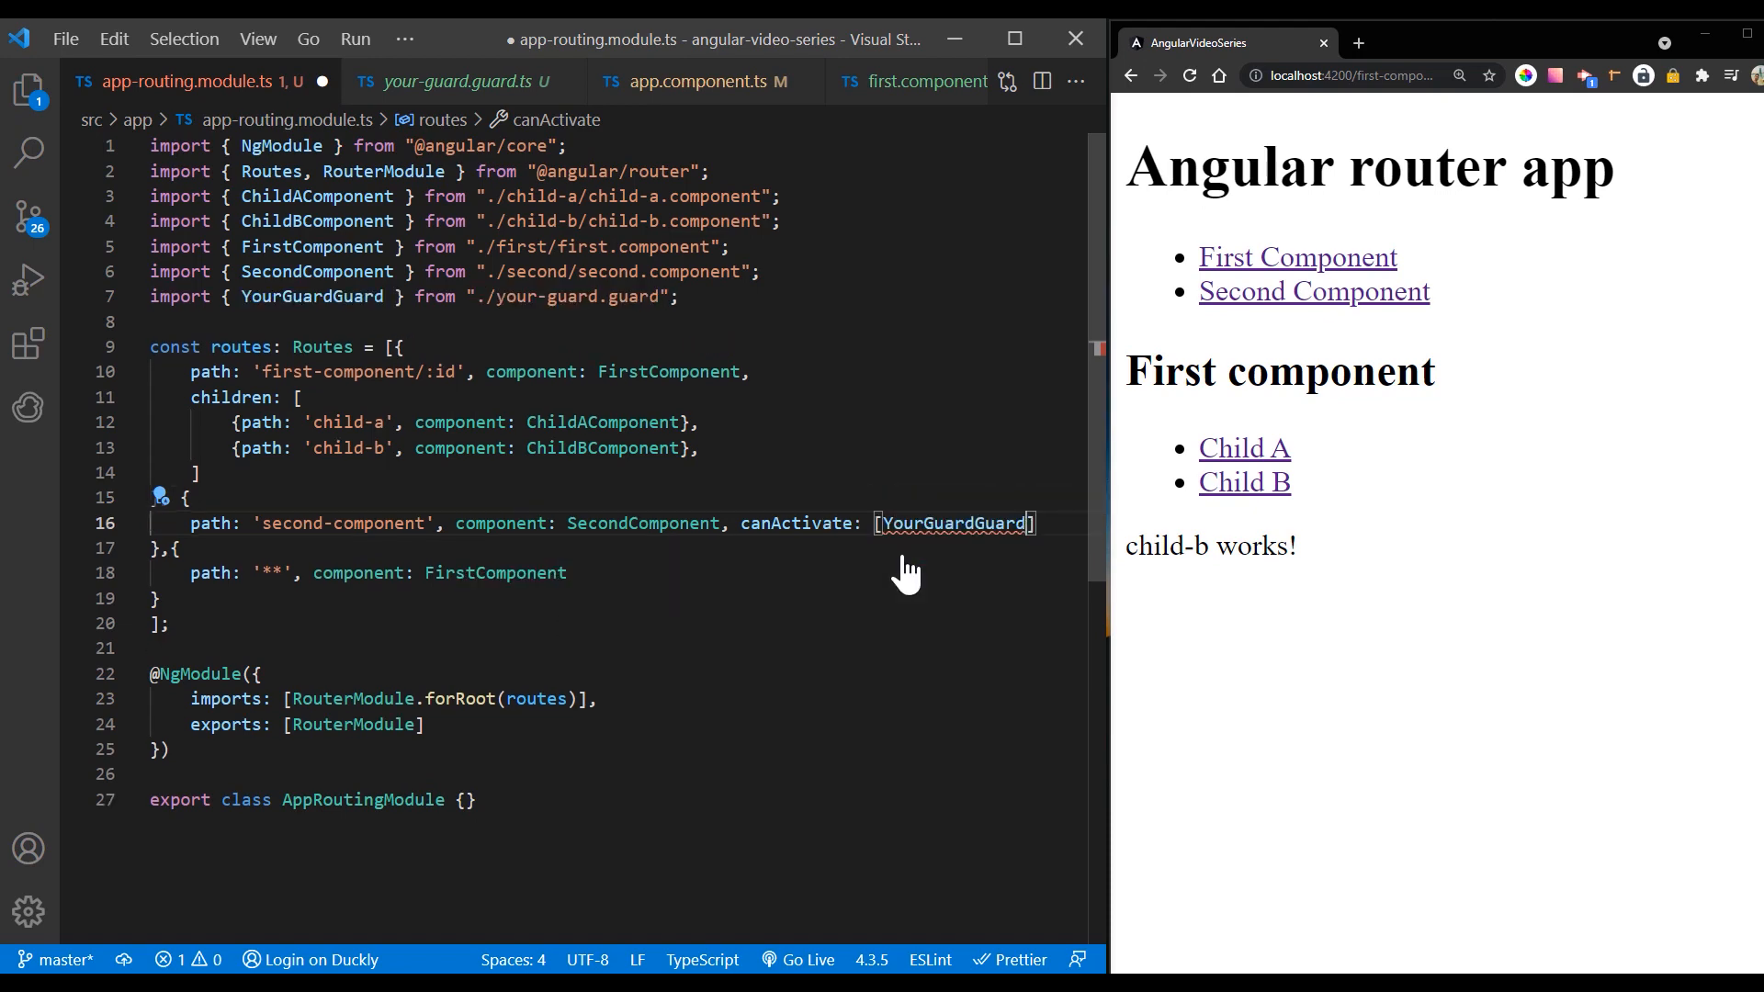
pyautogui.press('Ctrl+s')
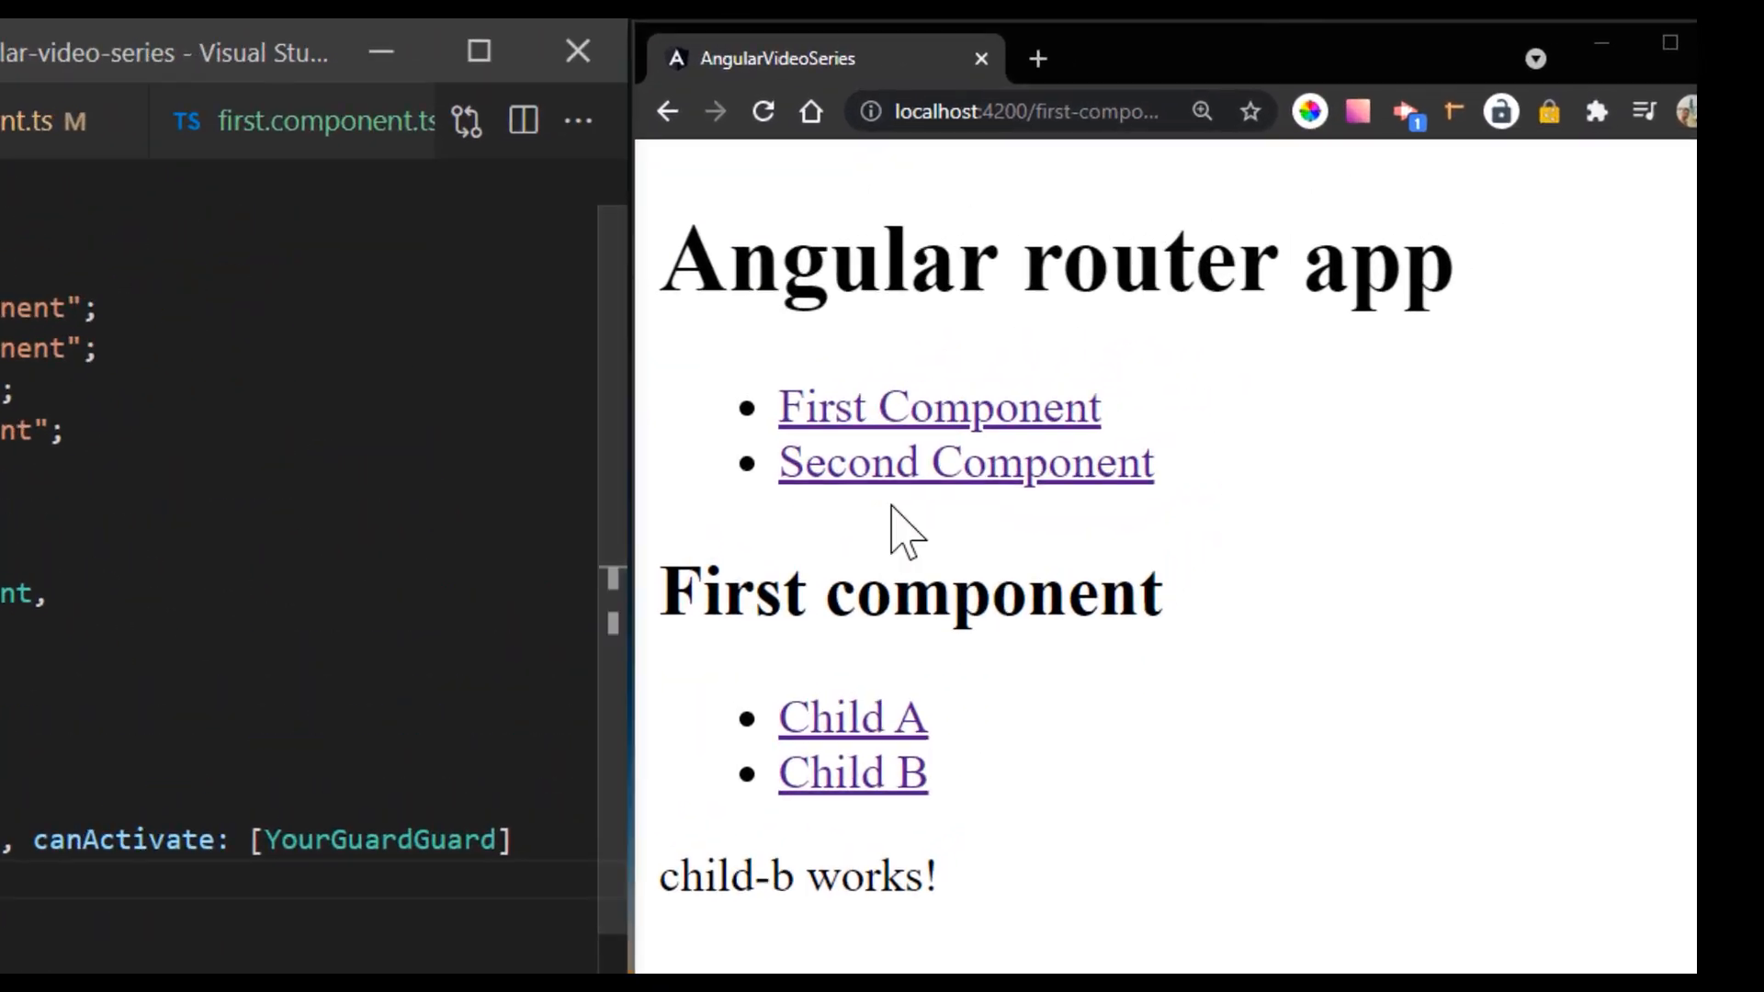
# Step: Change the guard's return value to false and retest the Second Component page
pyautogui.click(966, 464)
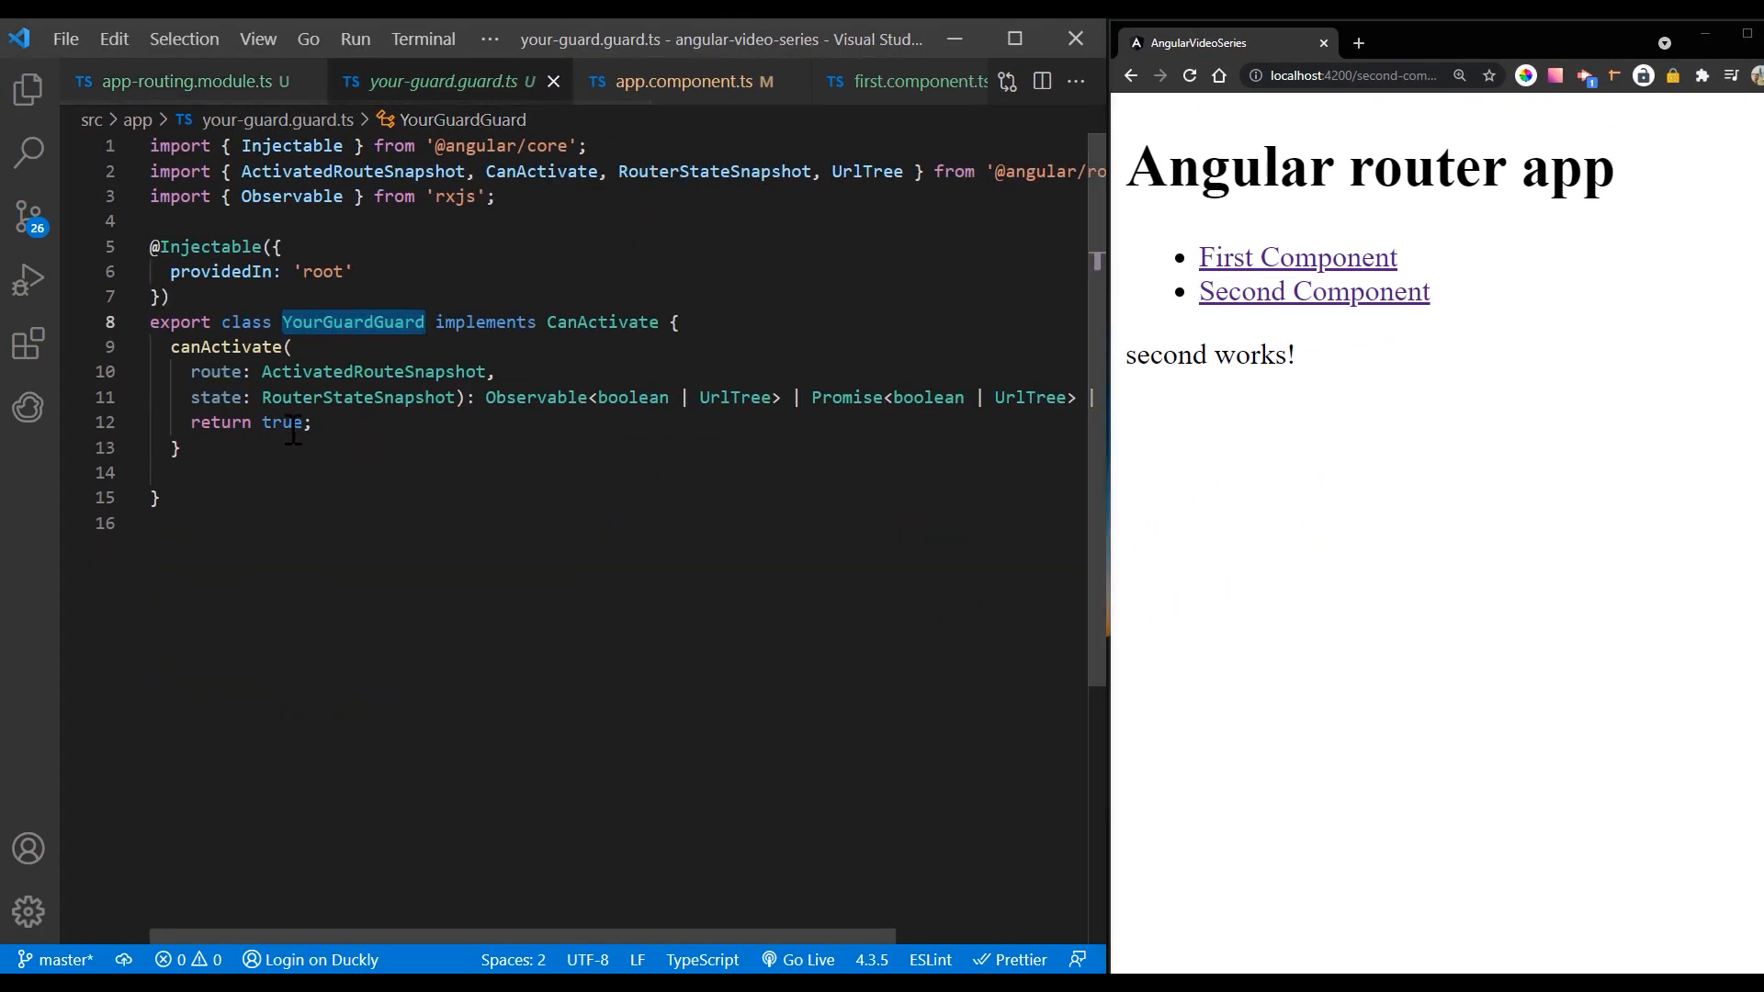
pyautogui.write('false')
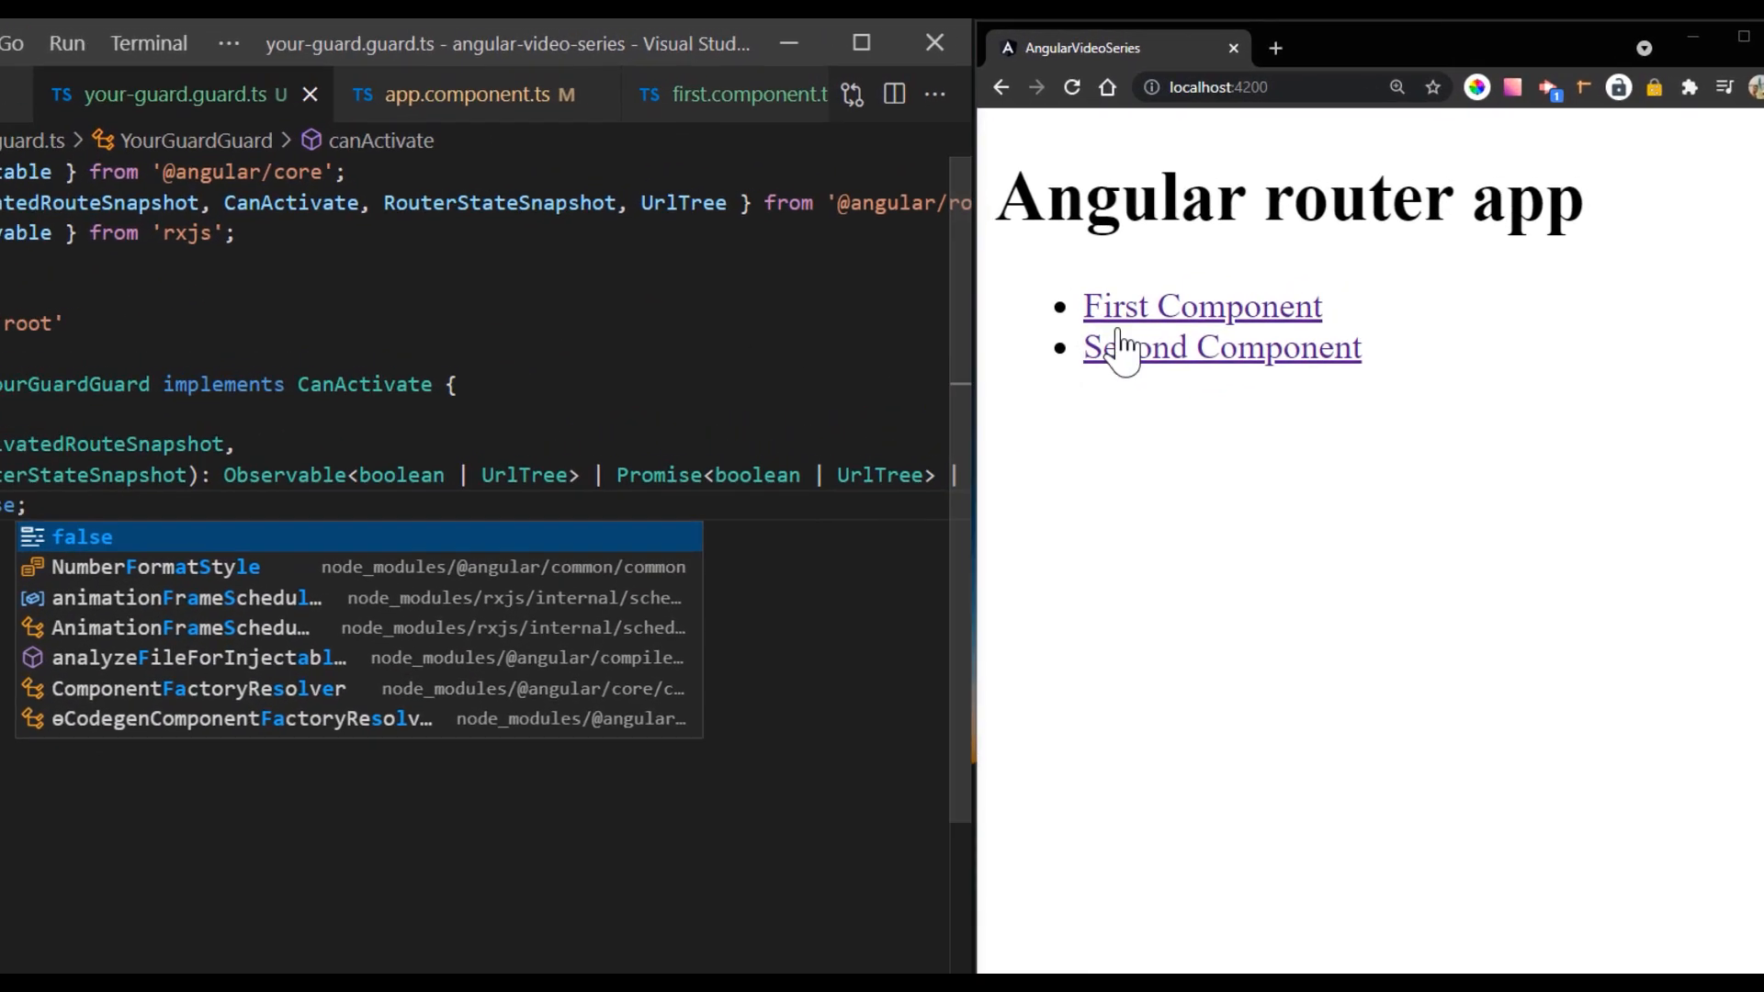
pyautogui.click(1203, 307)
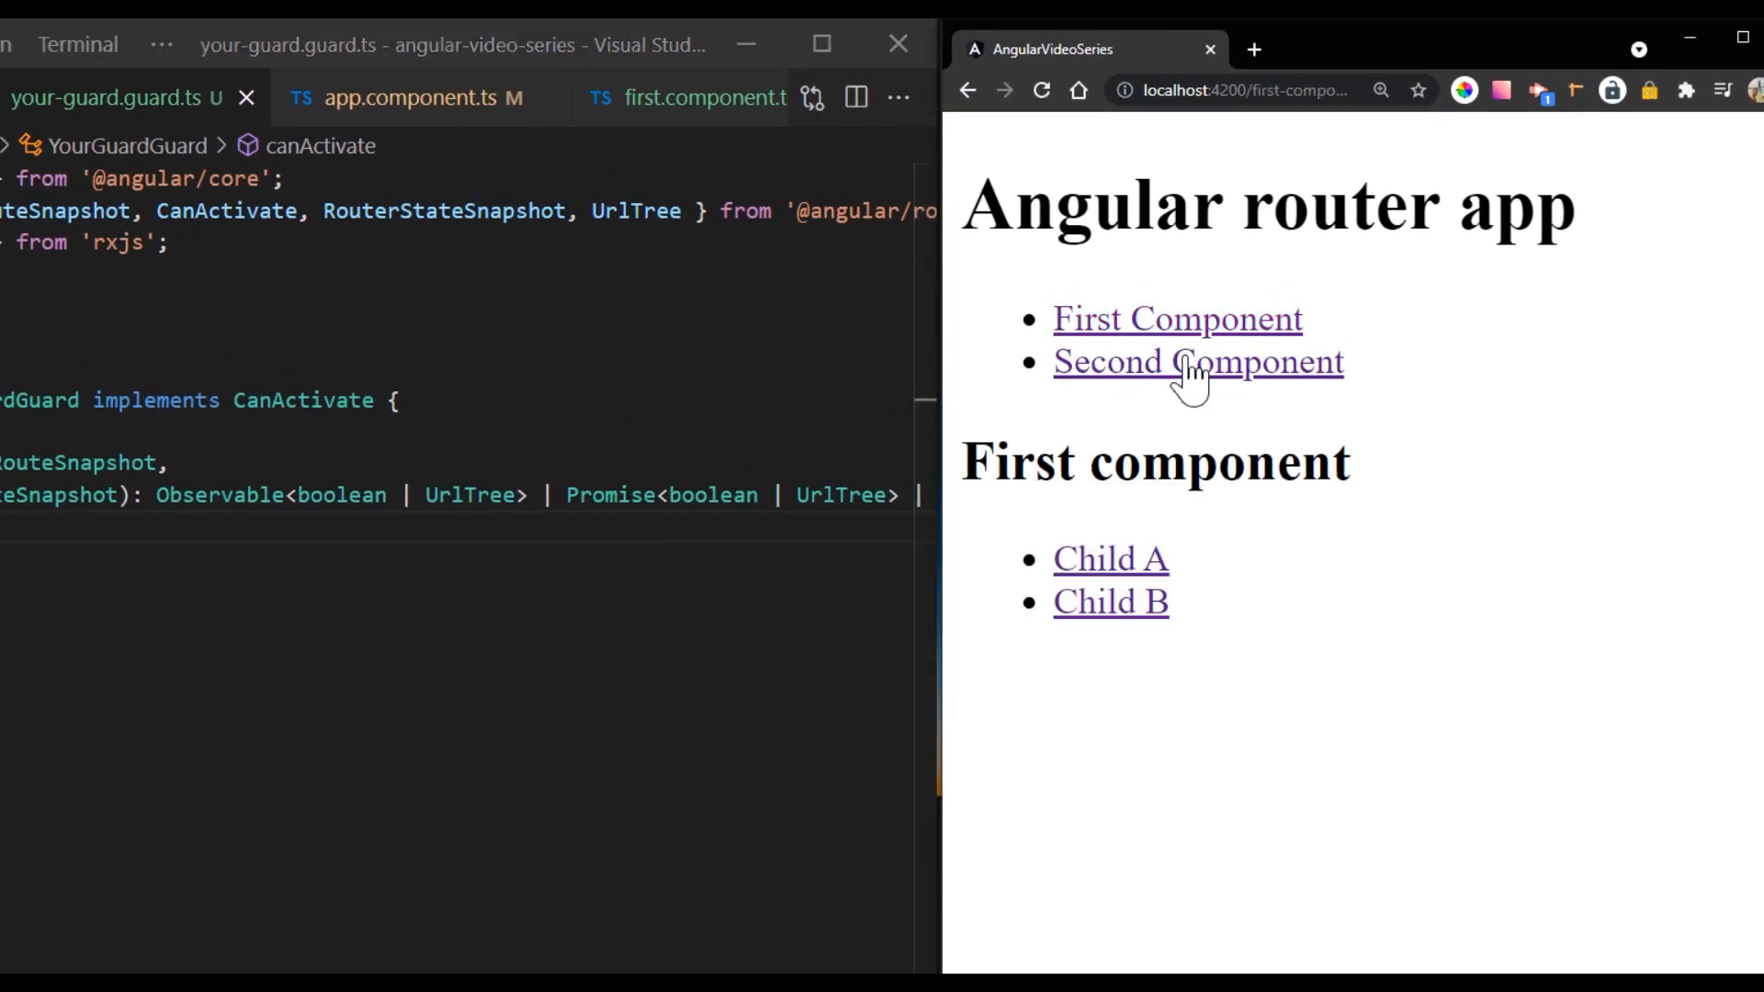
pyautogui.moveTo(1190, 334)
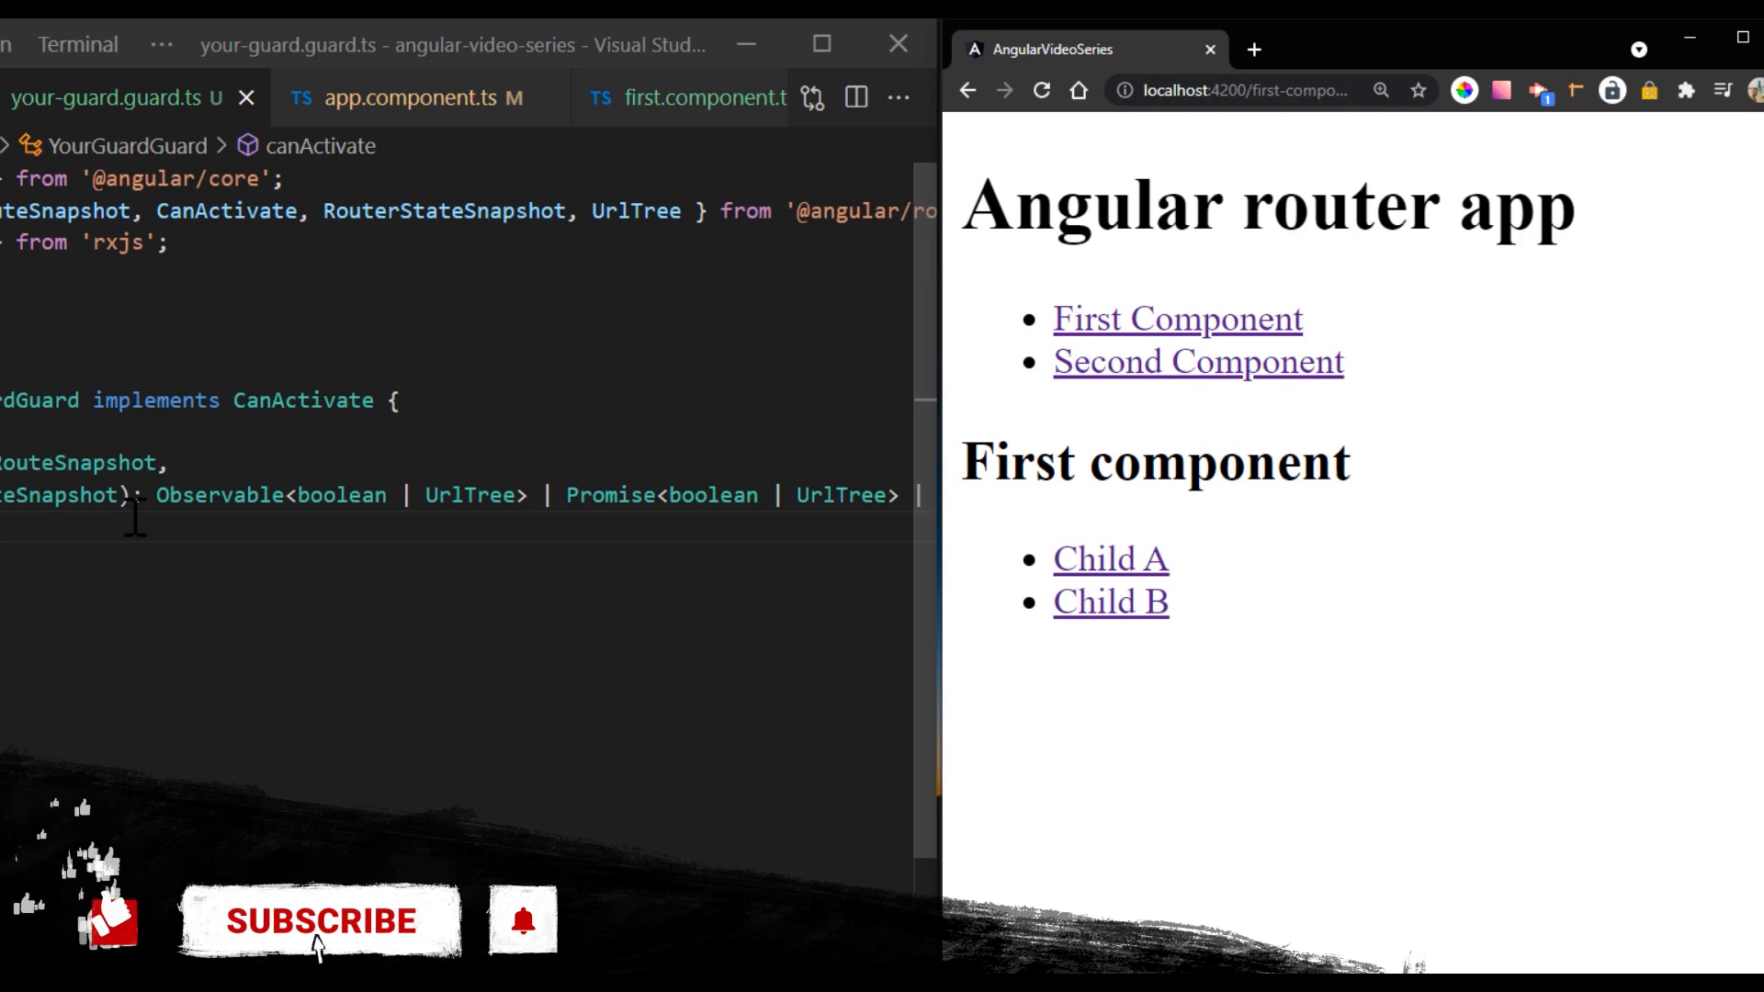
pyautogui.click(317, 923)
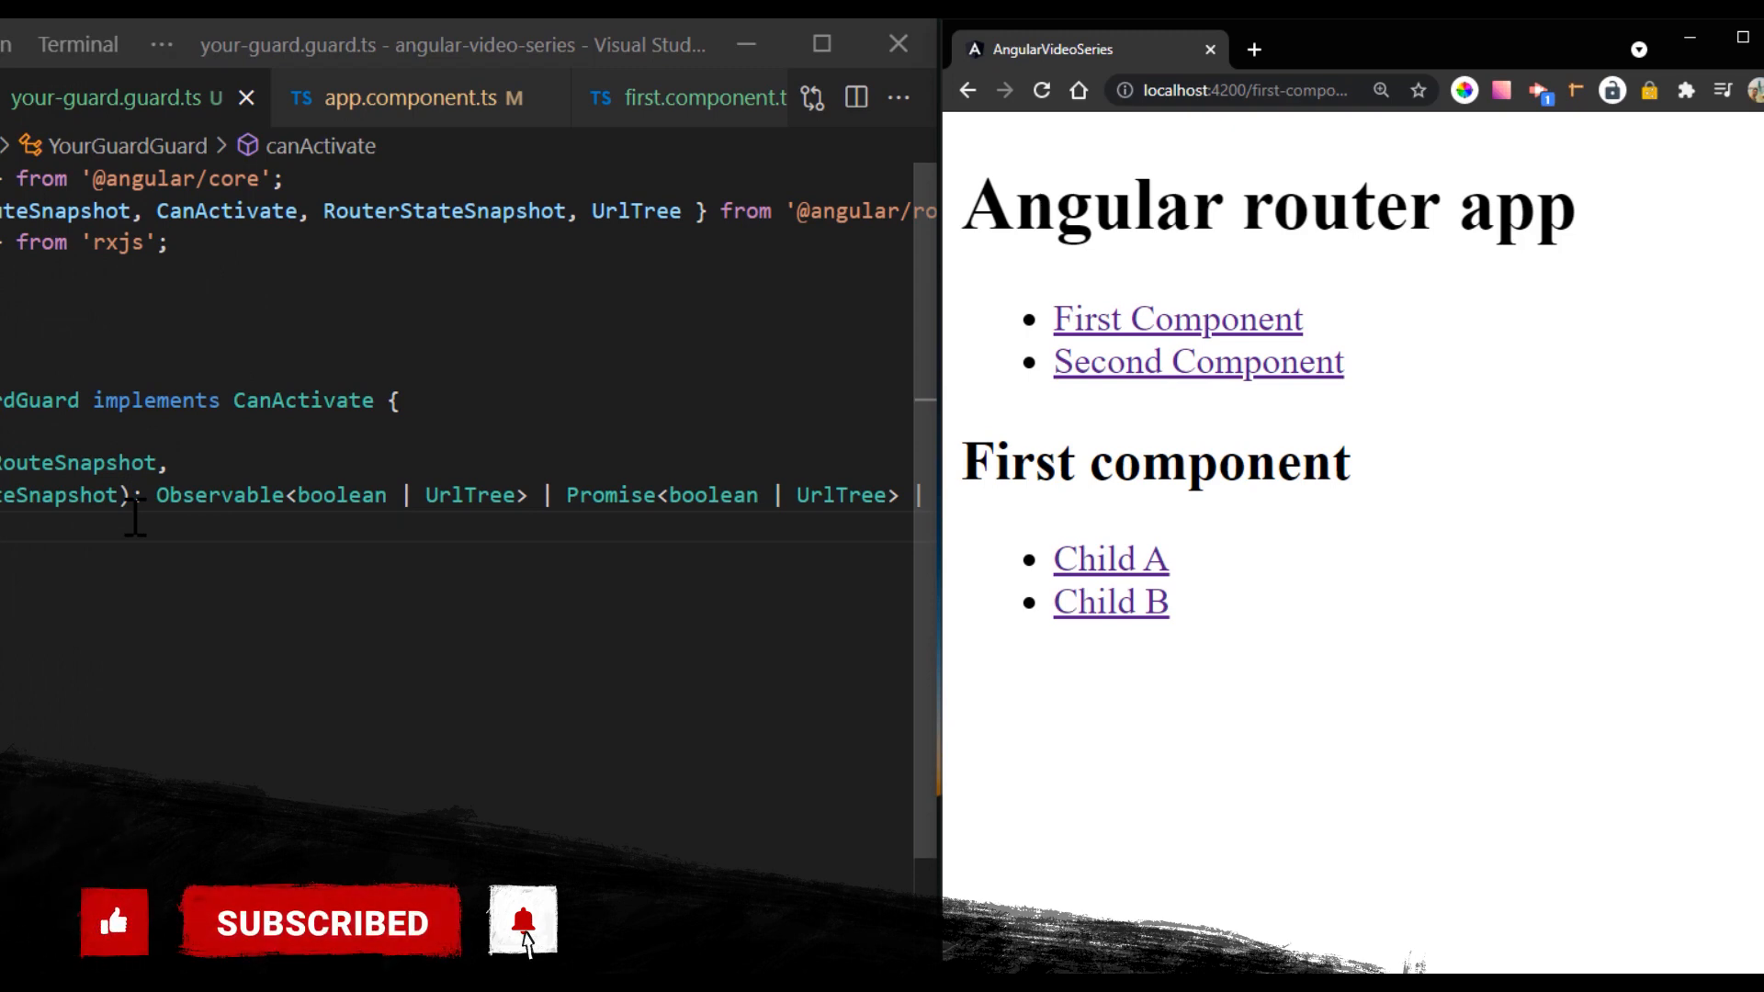